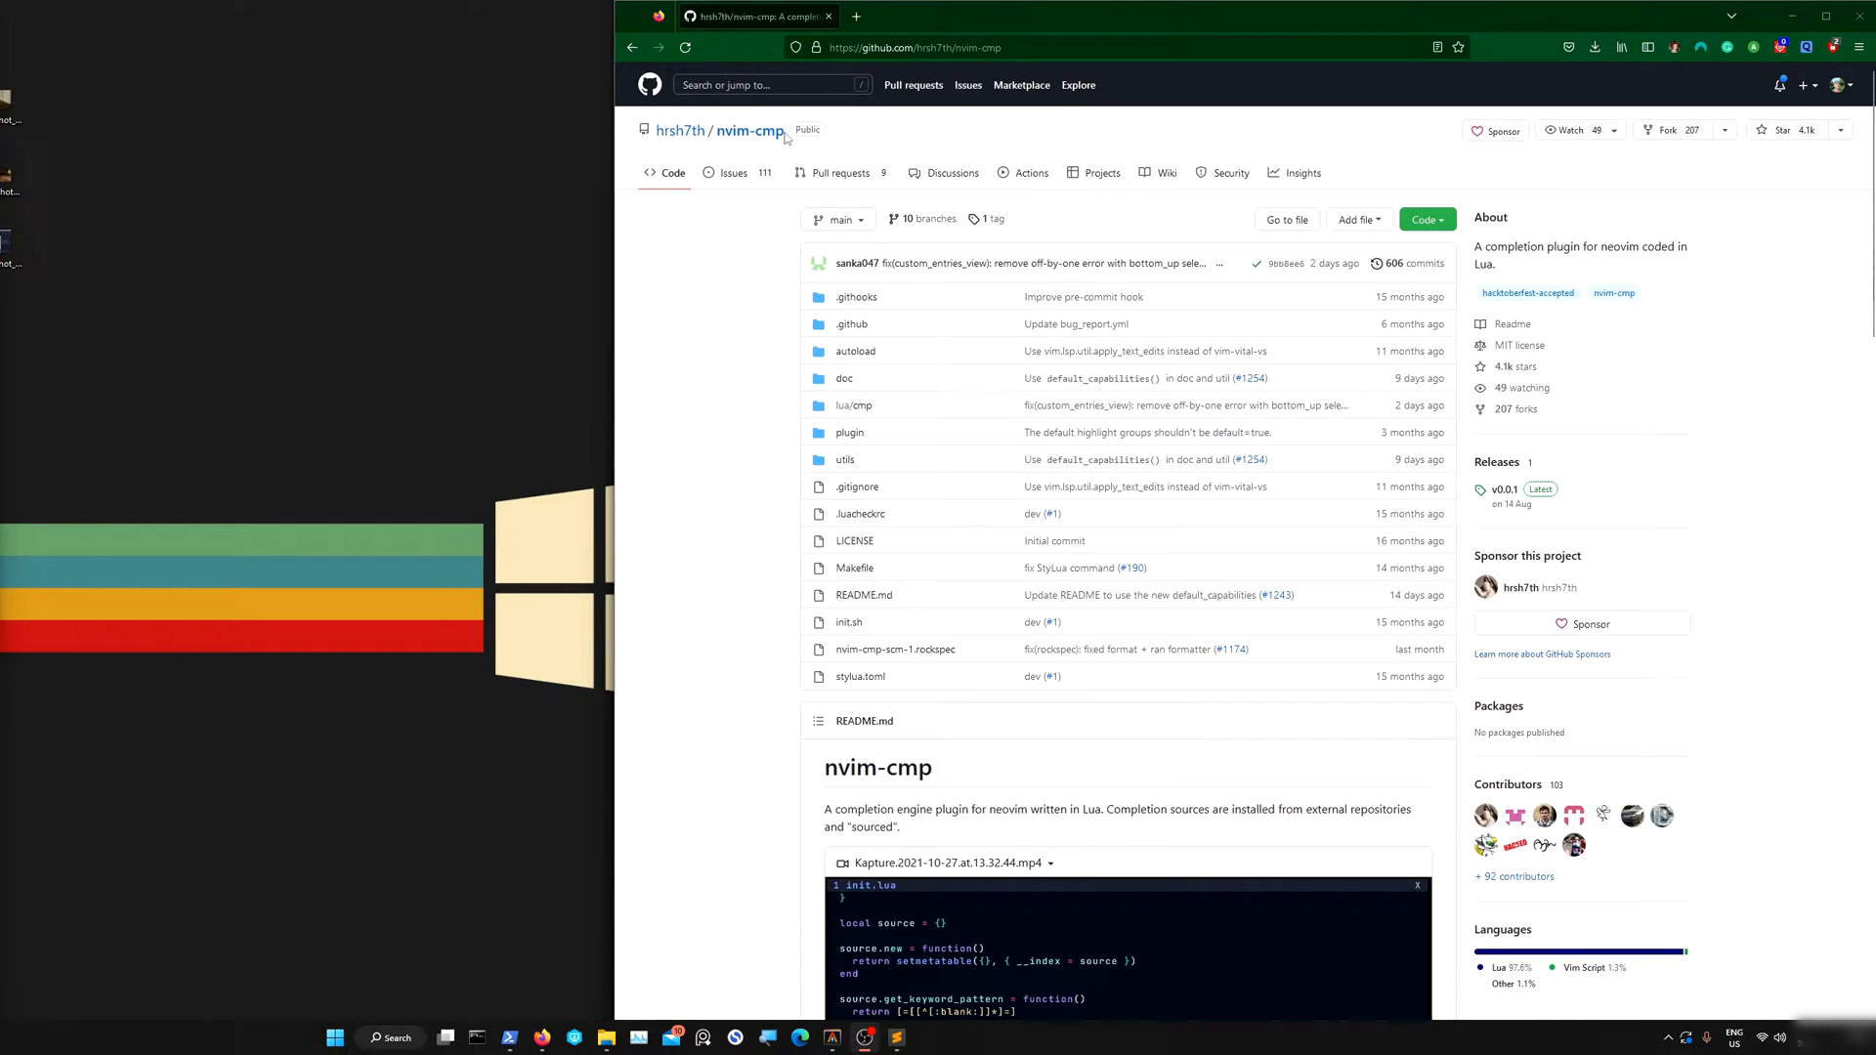
Scroll the nvim-cmp README down to Setup > Recommended Configuration
scroll("down", 3)
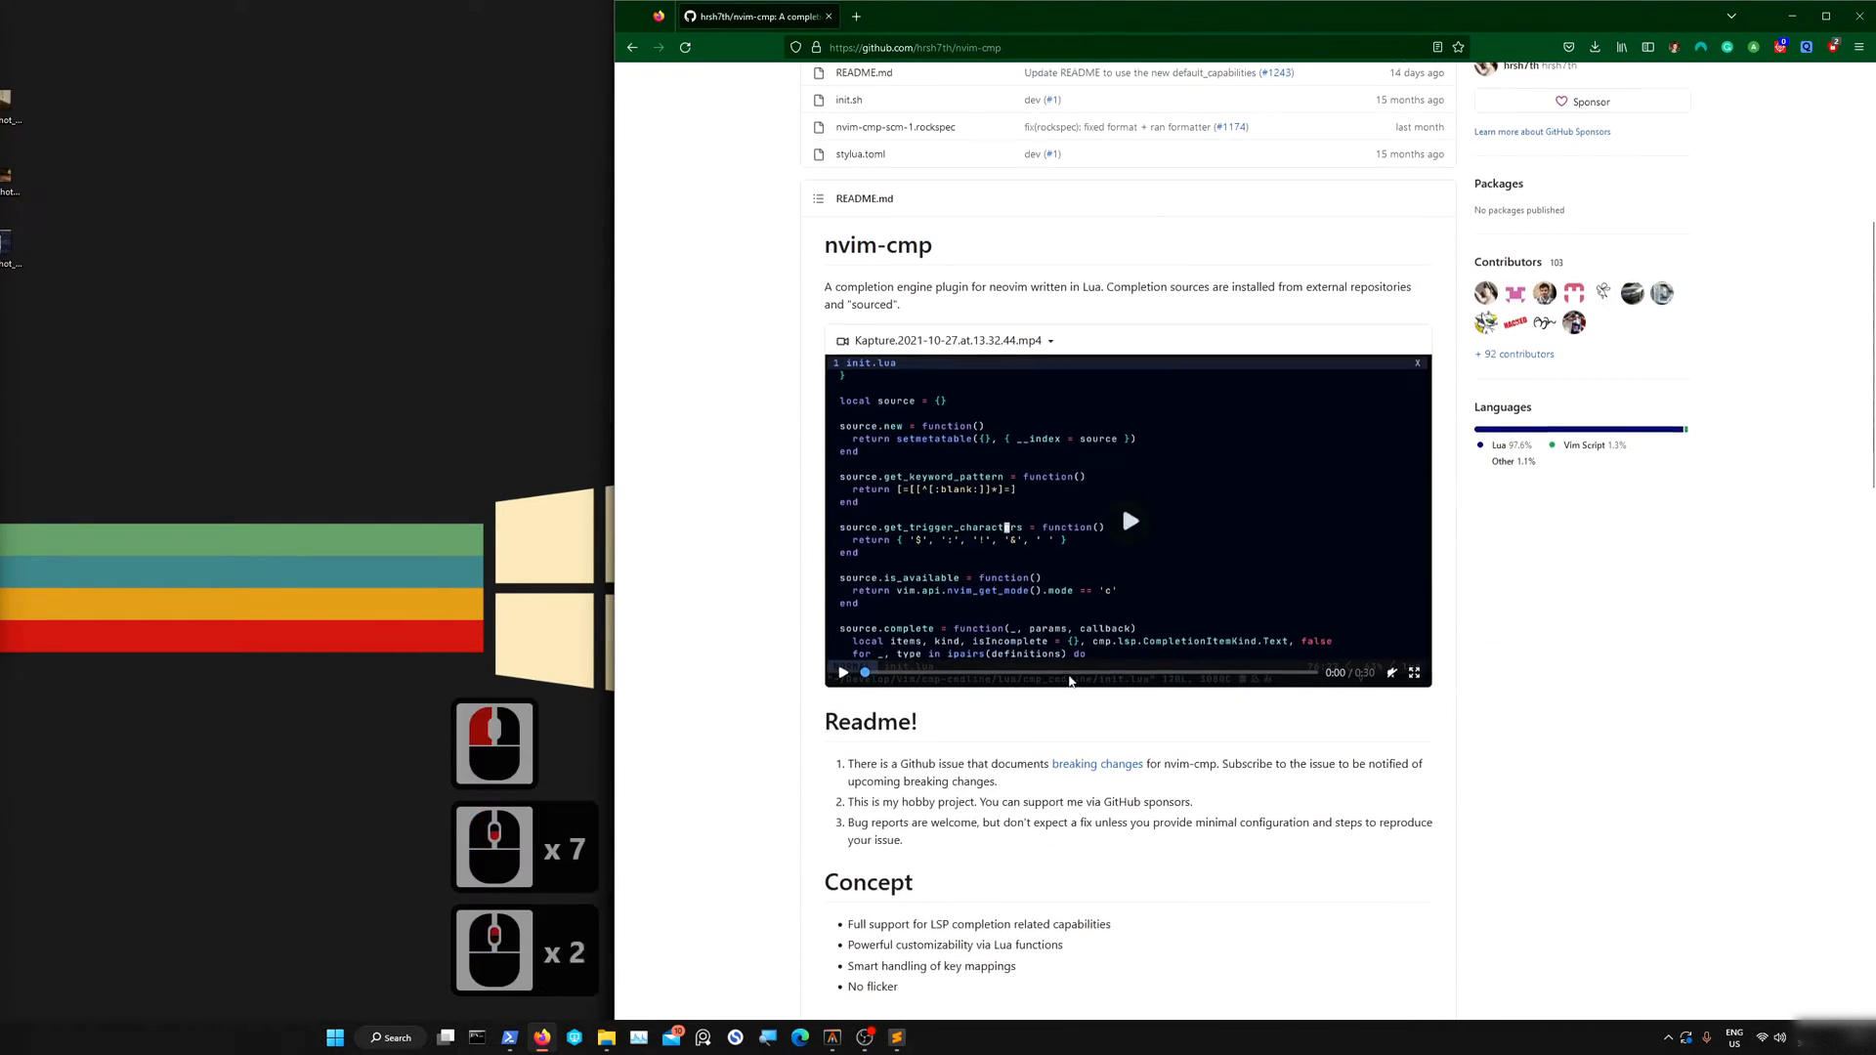
scroll("up", 3)
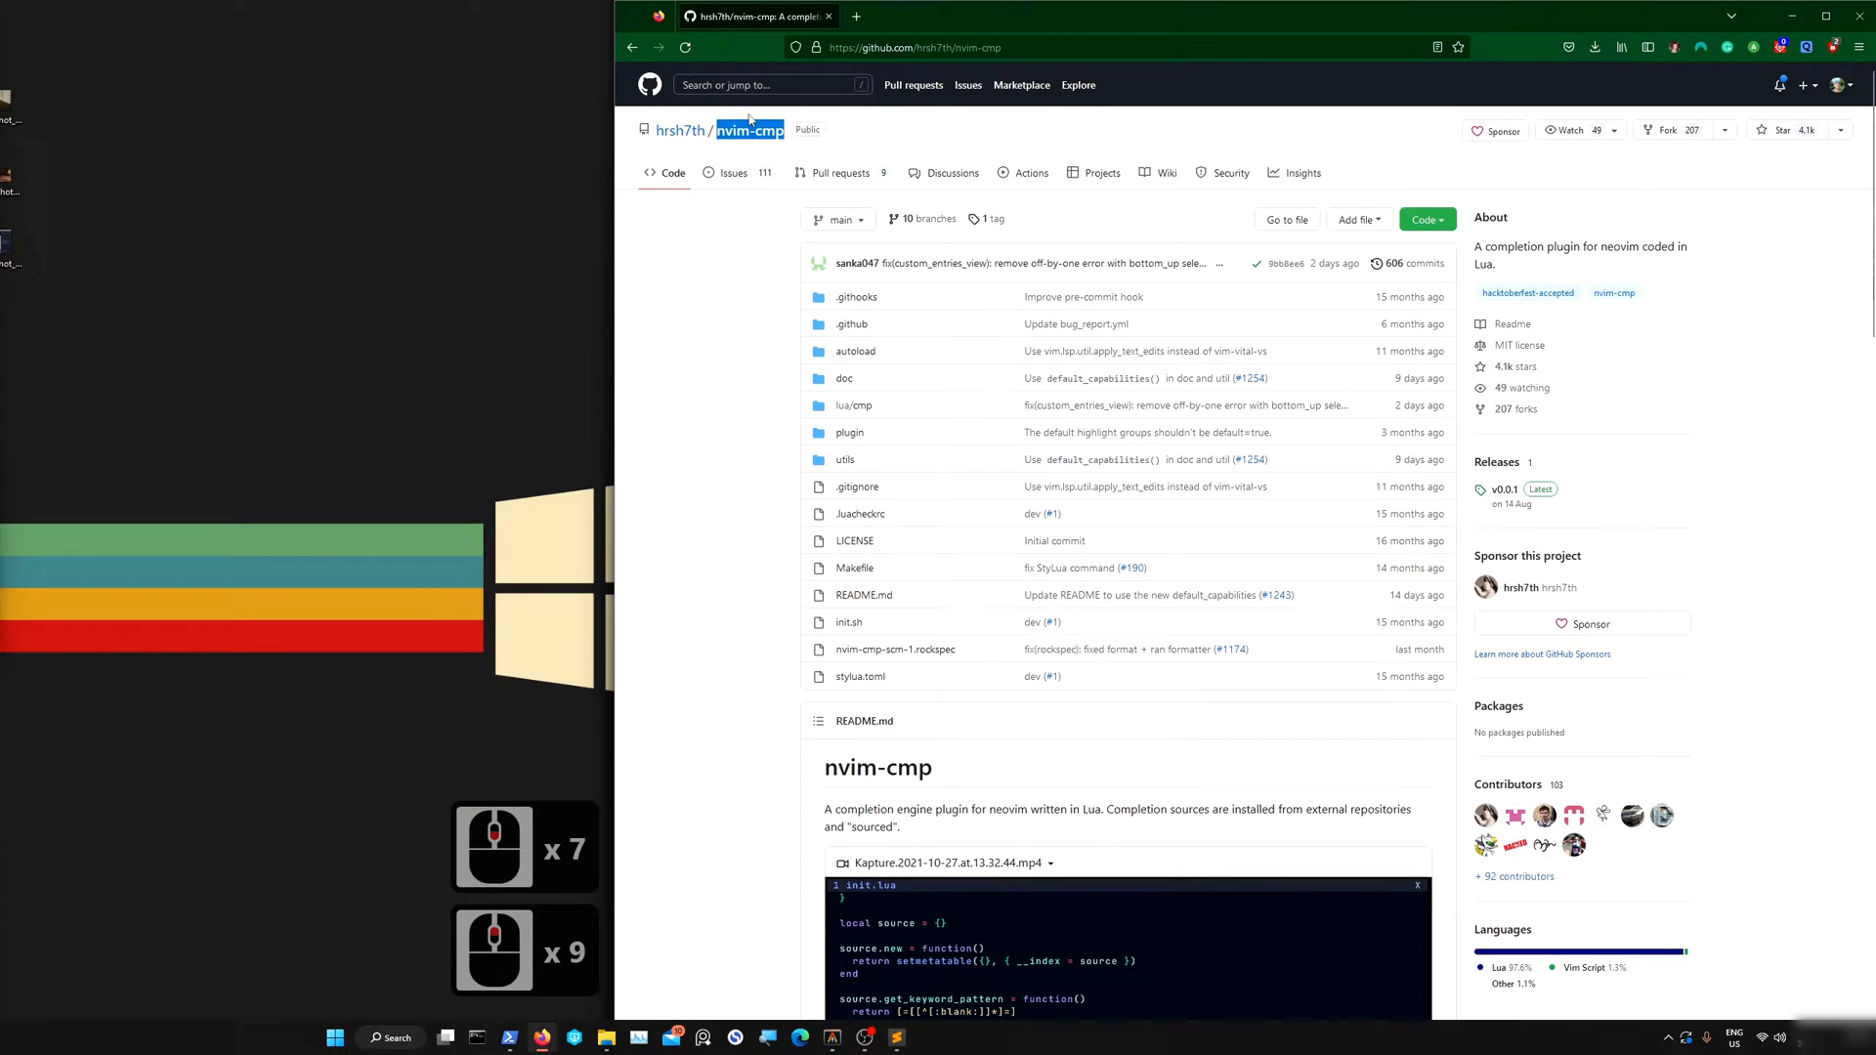
mouse_move(1044, 464)
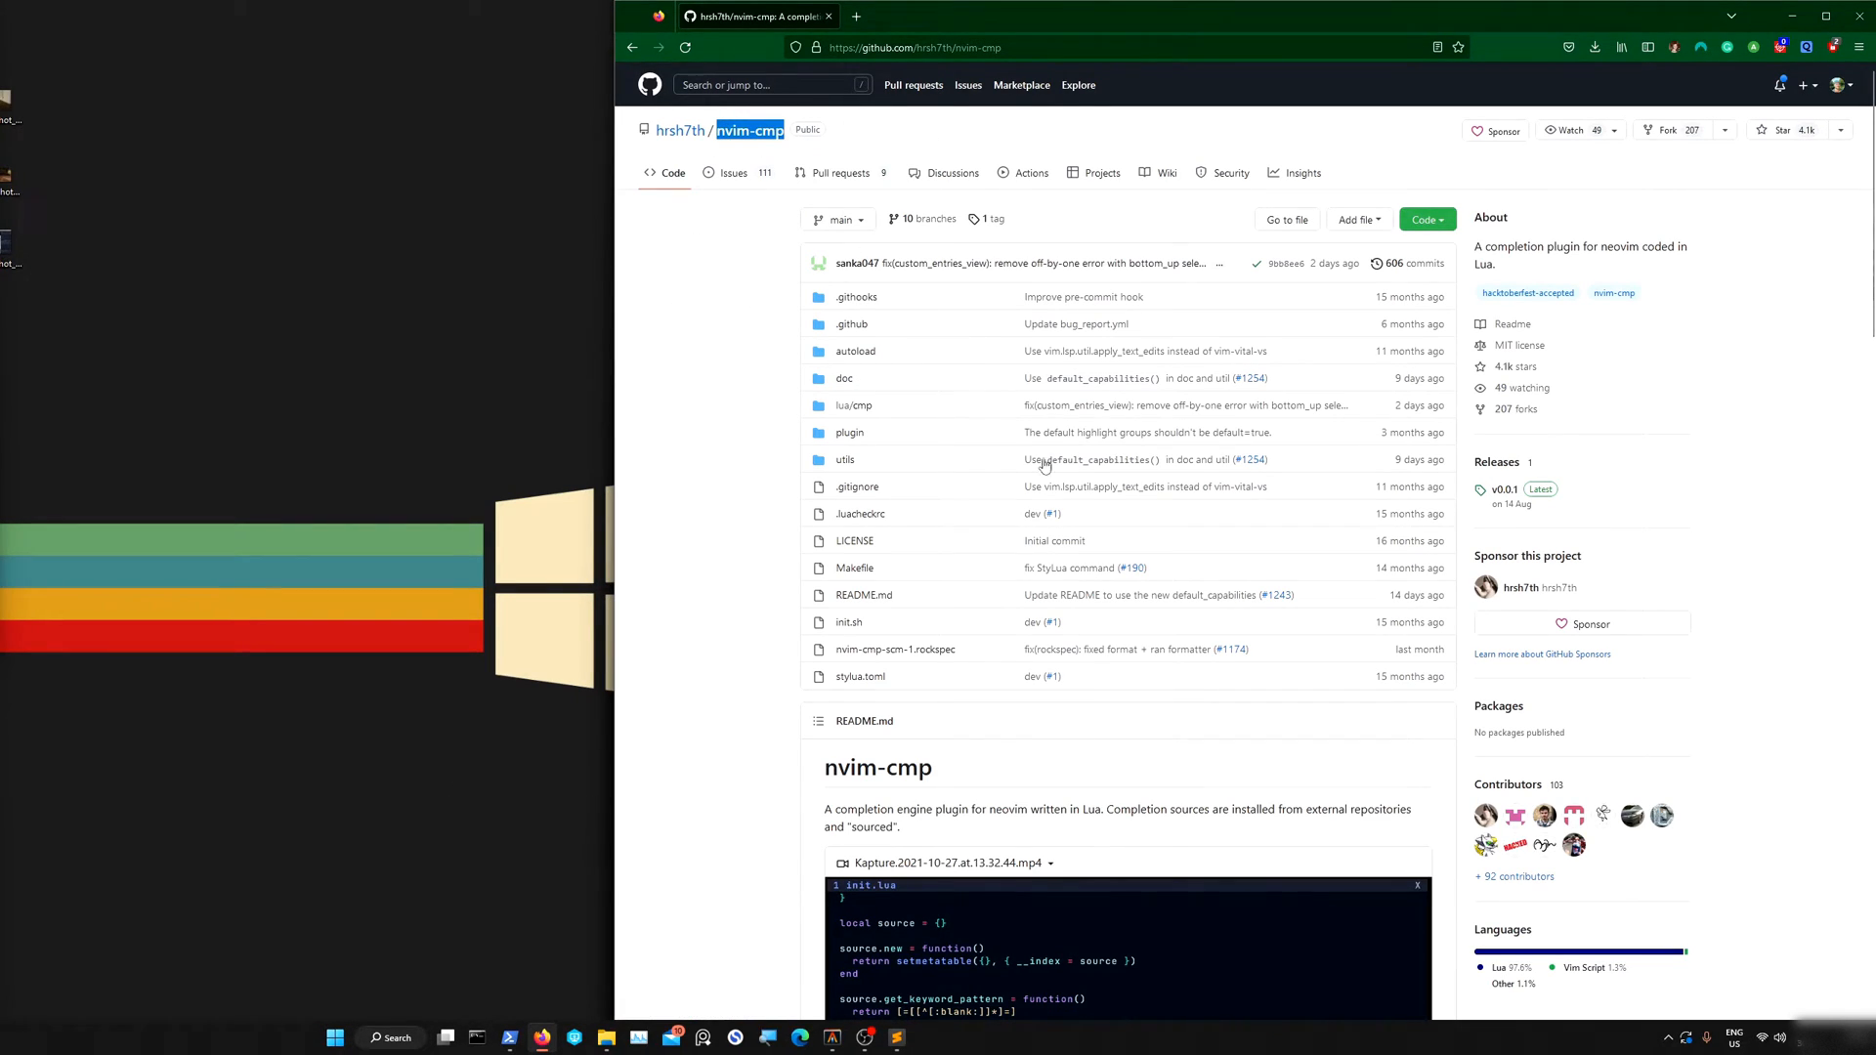
scroll("down", 3)
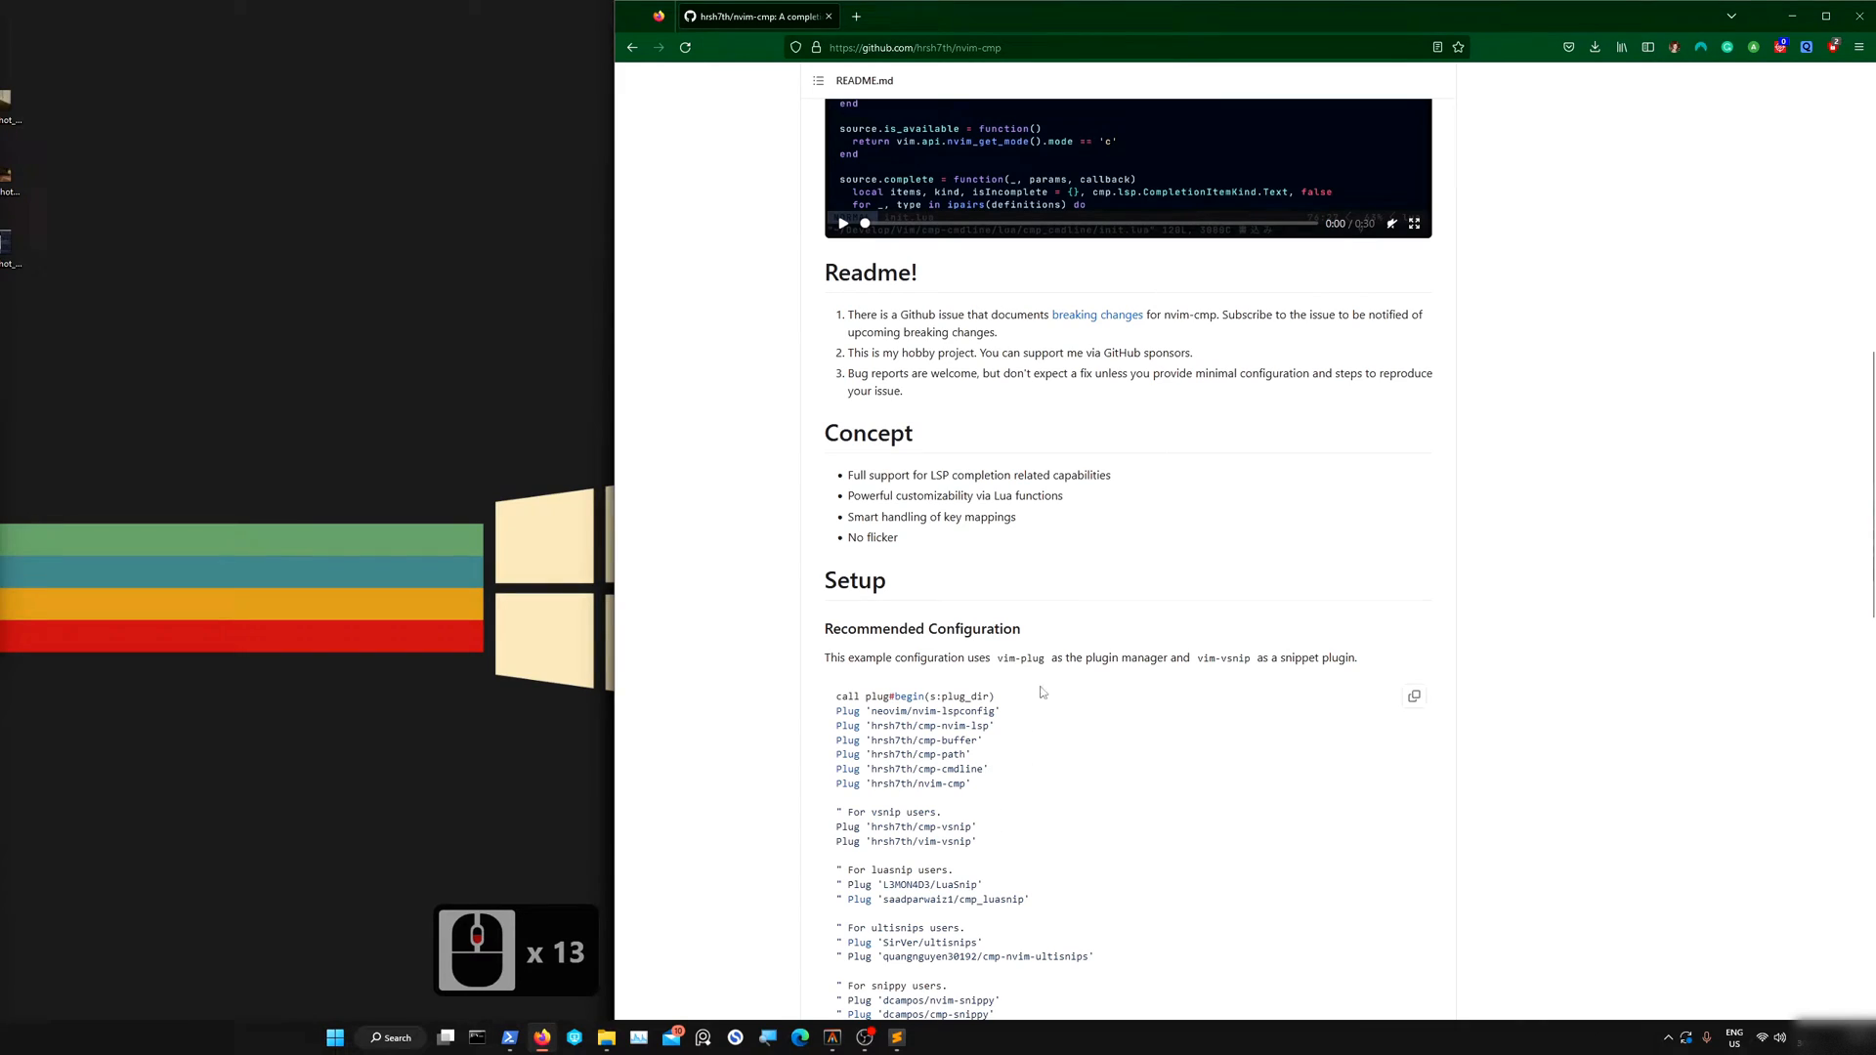
scroll("down", 3)
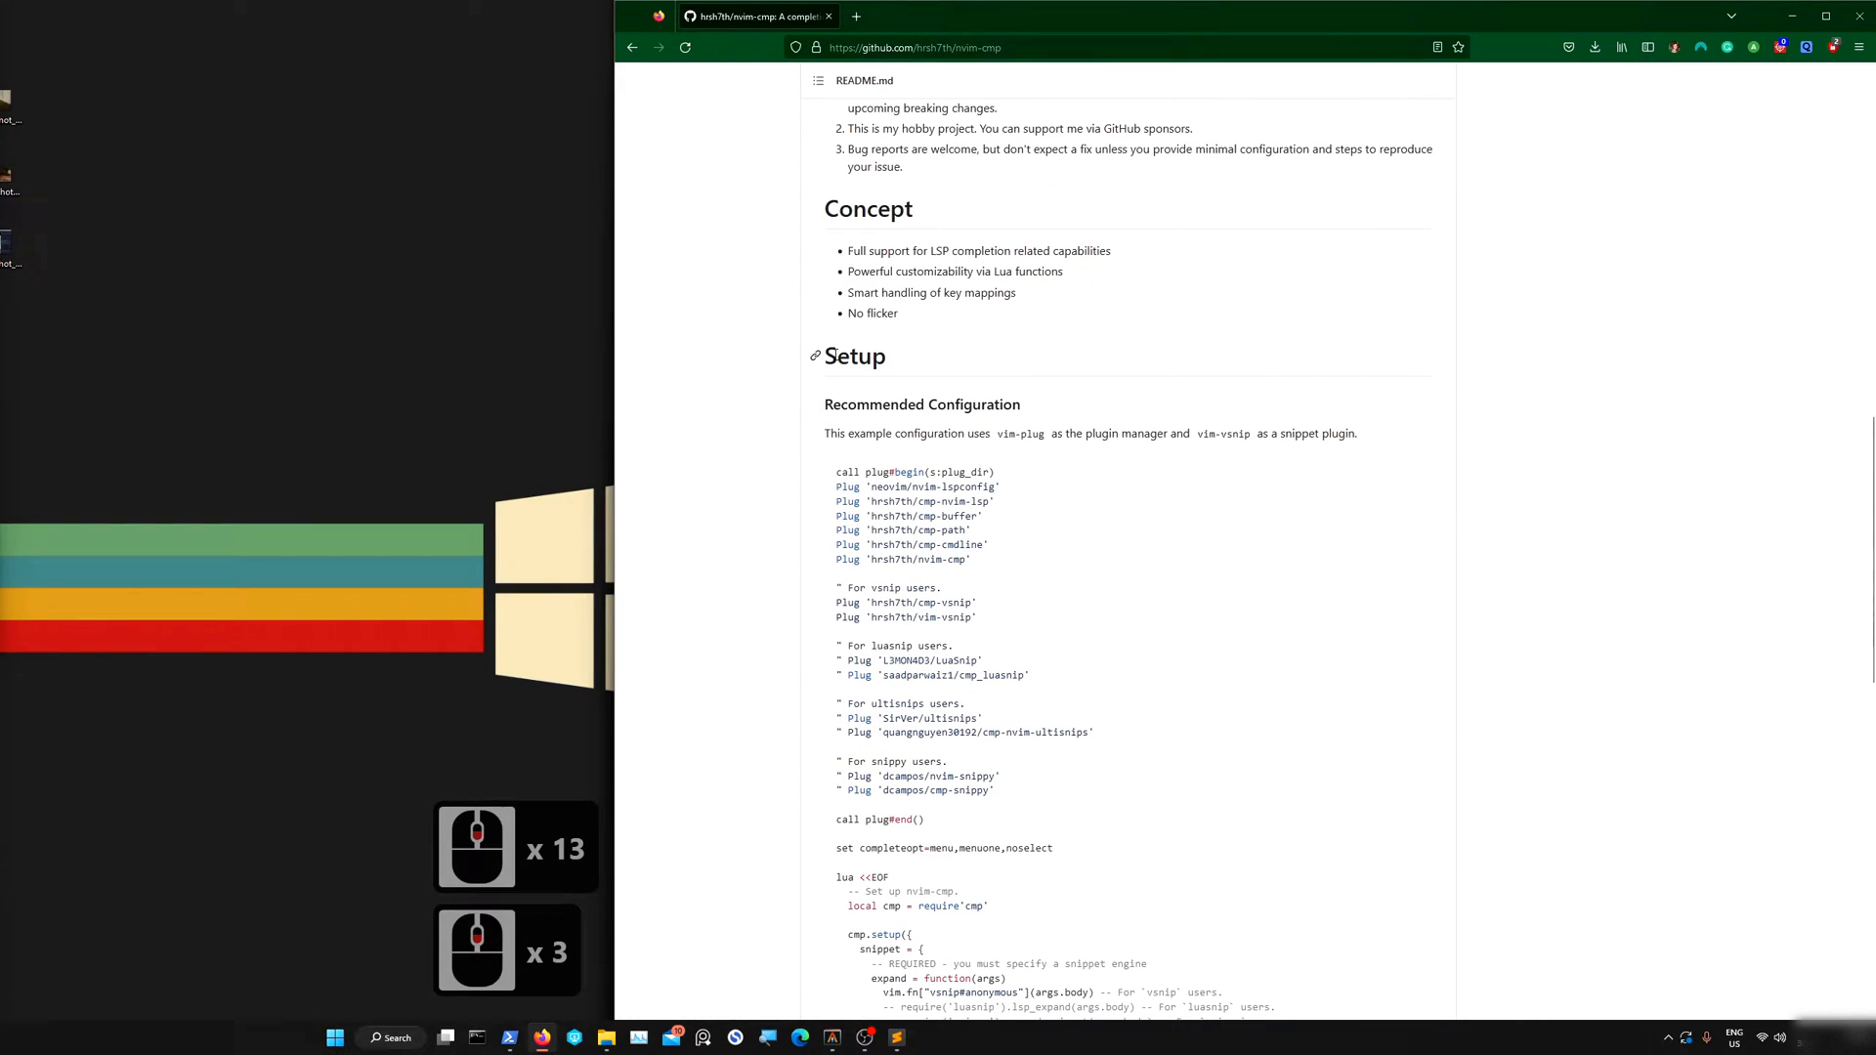
mouse_move(957, 660)
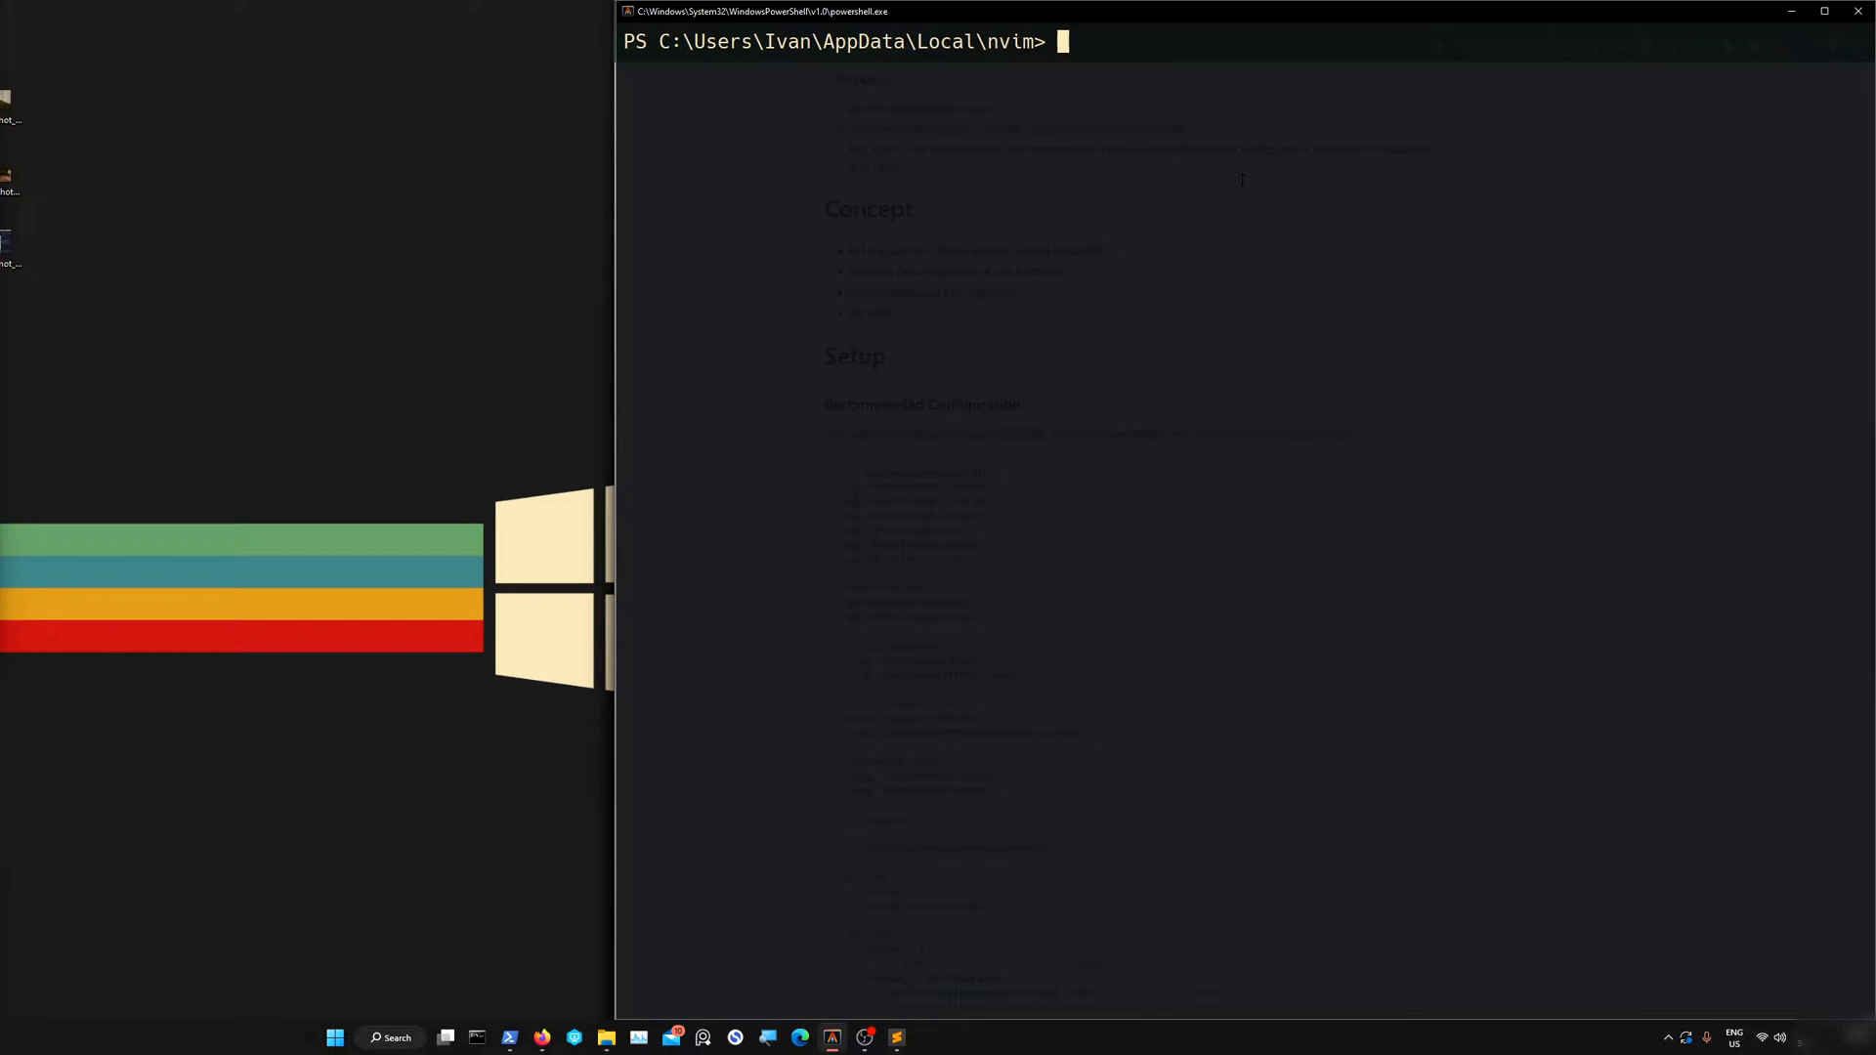
Change PowerShell into the roaming app data folder with cd $env:APPDATA
type("cd")
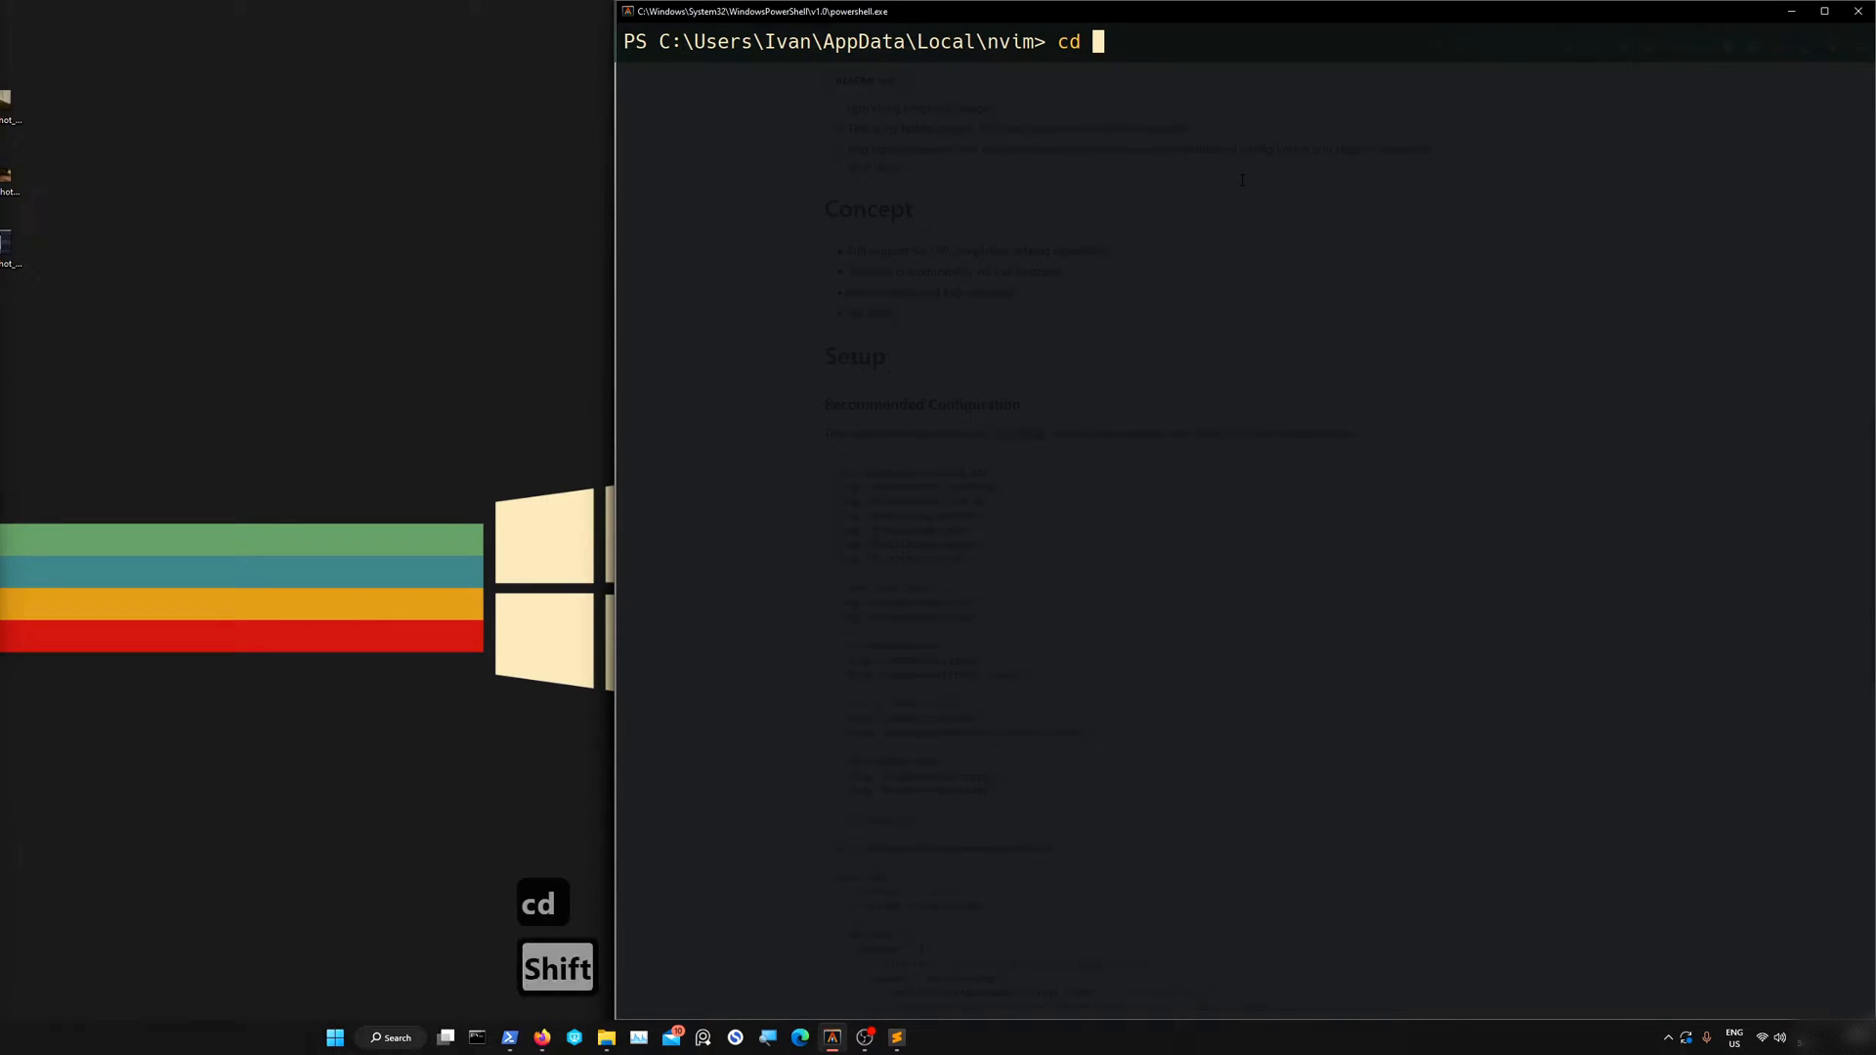
type("$env")
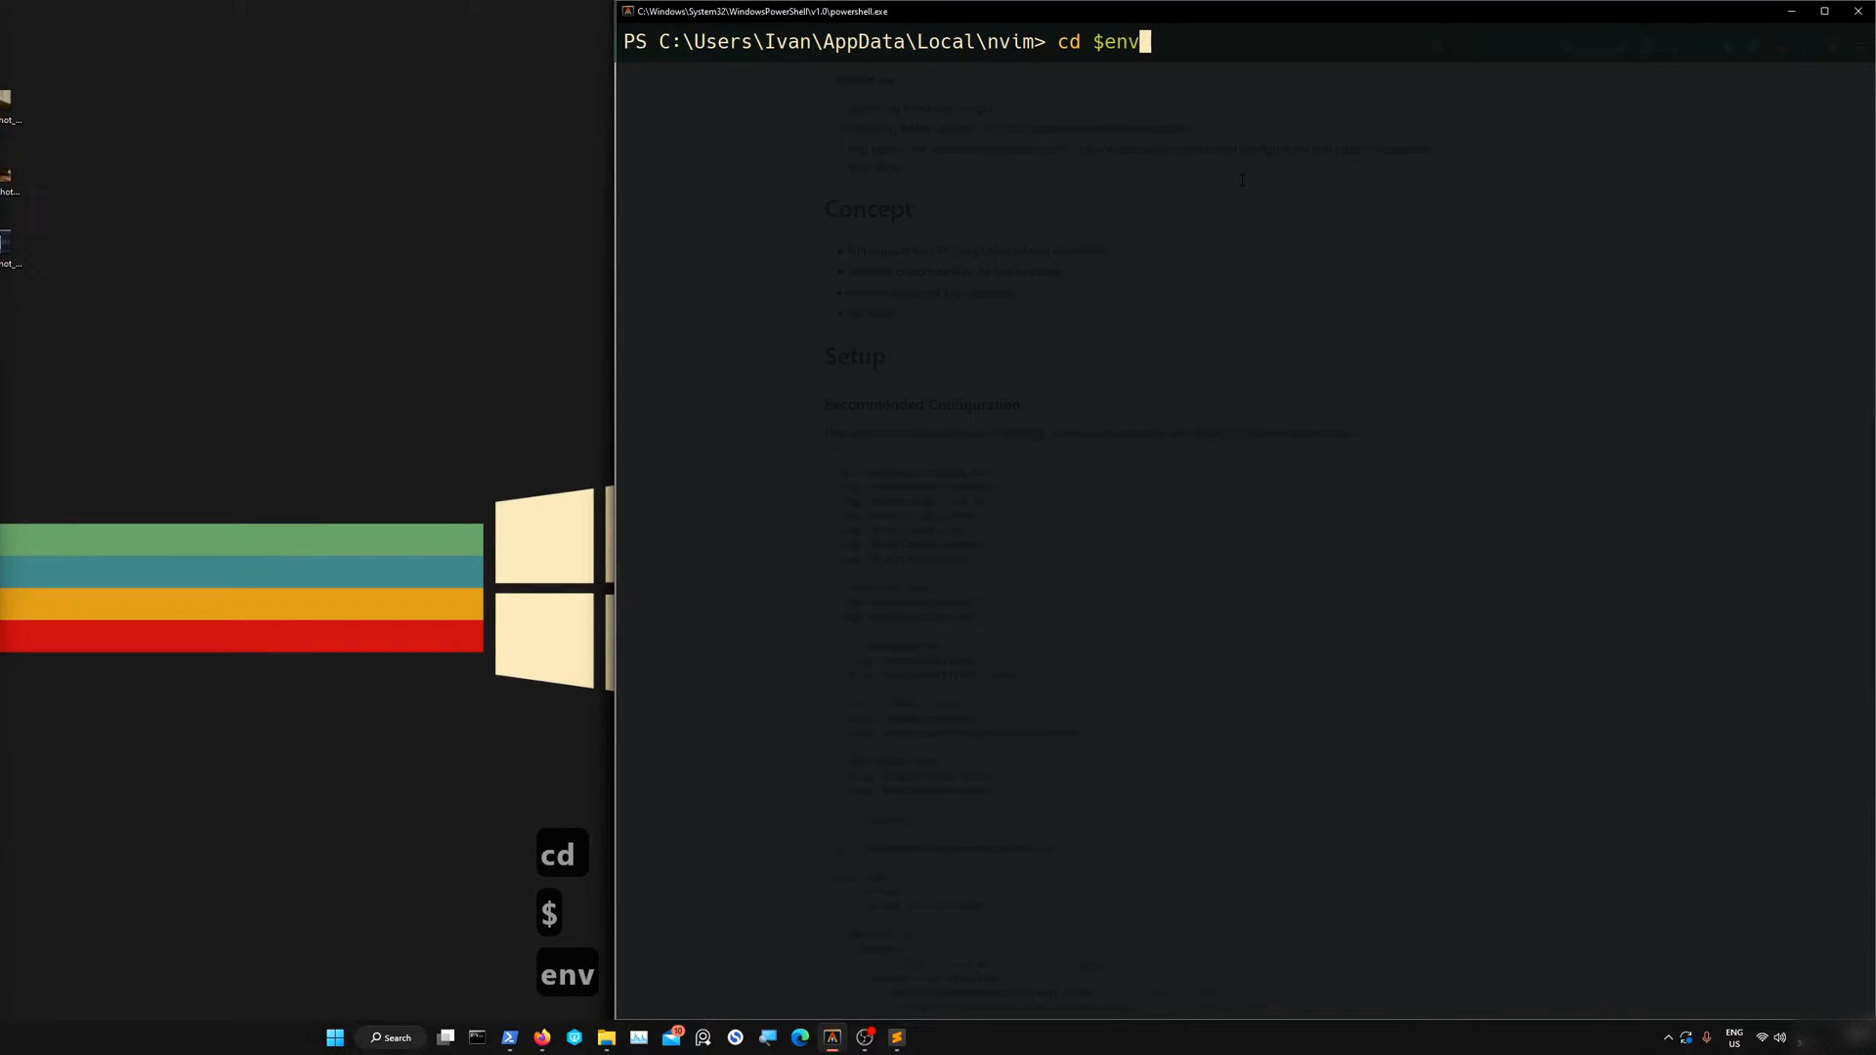
type(":A")
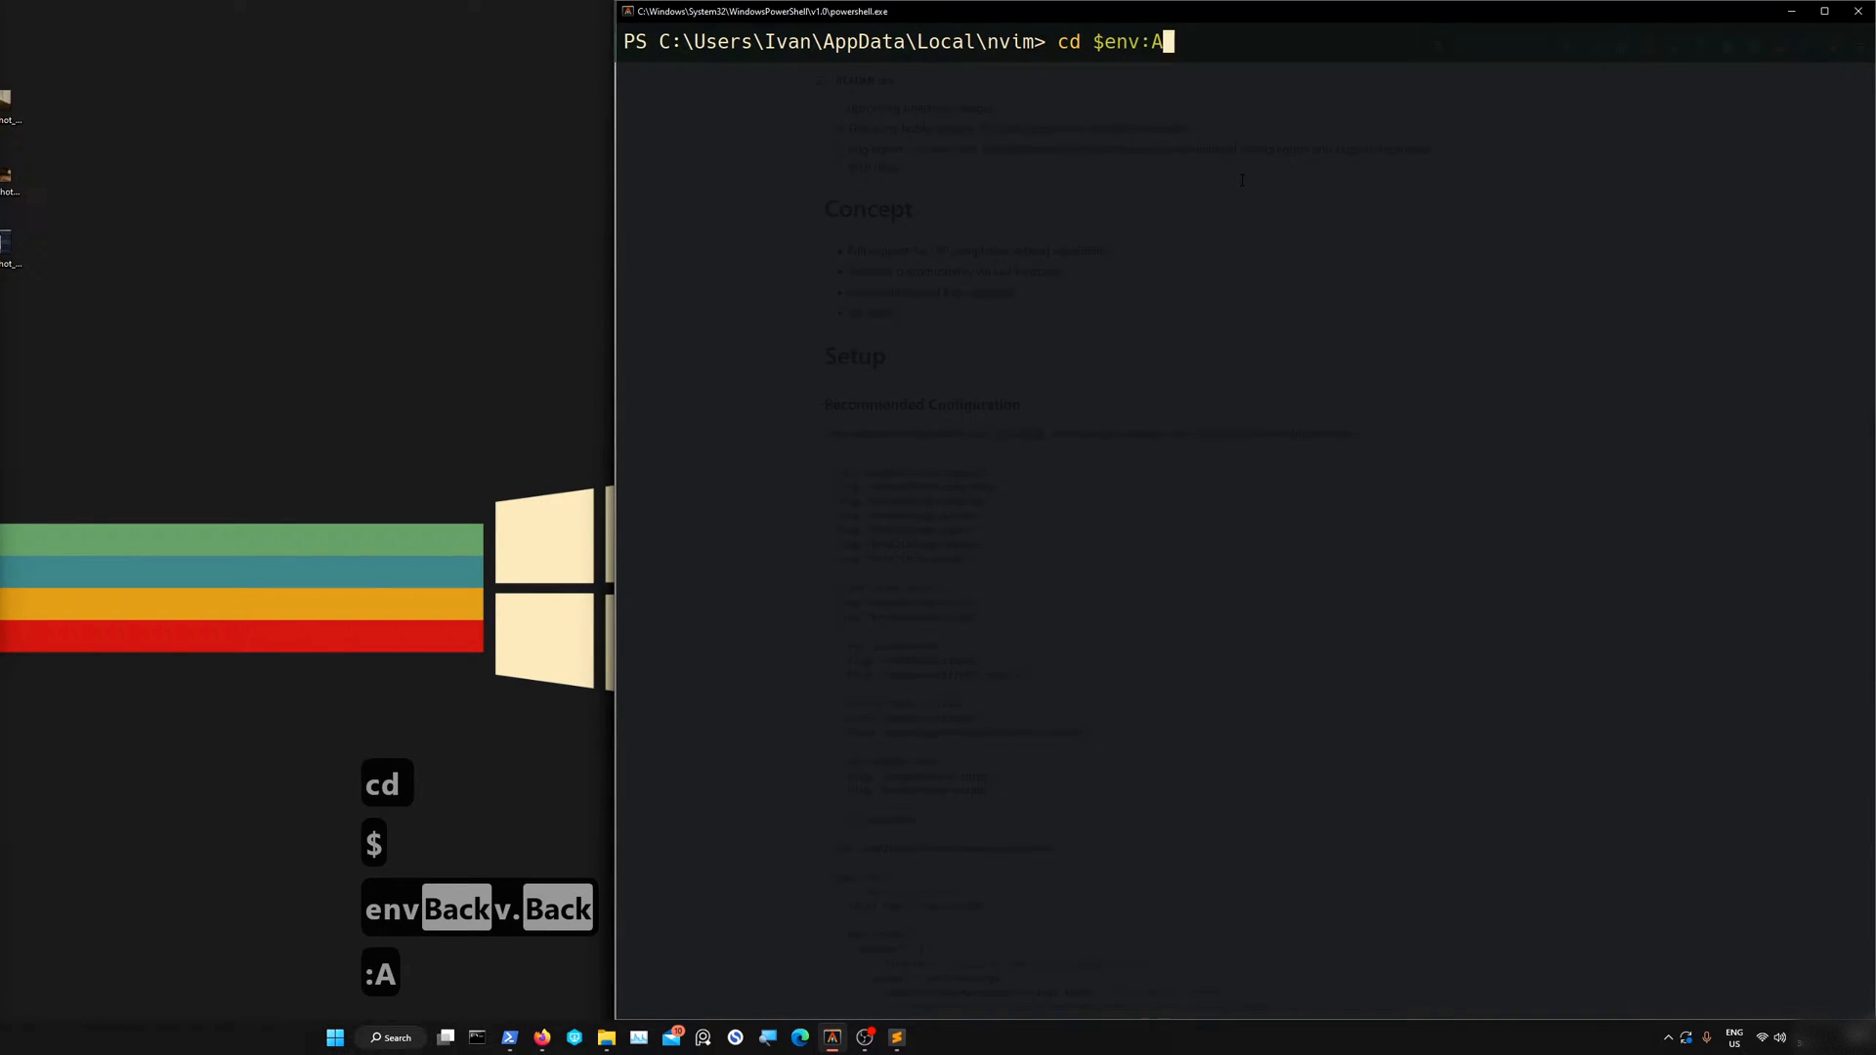
key("Return")
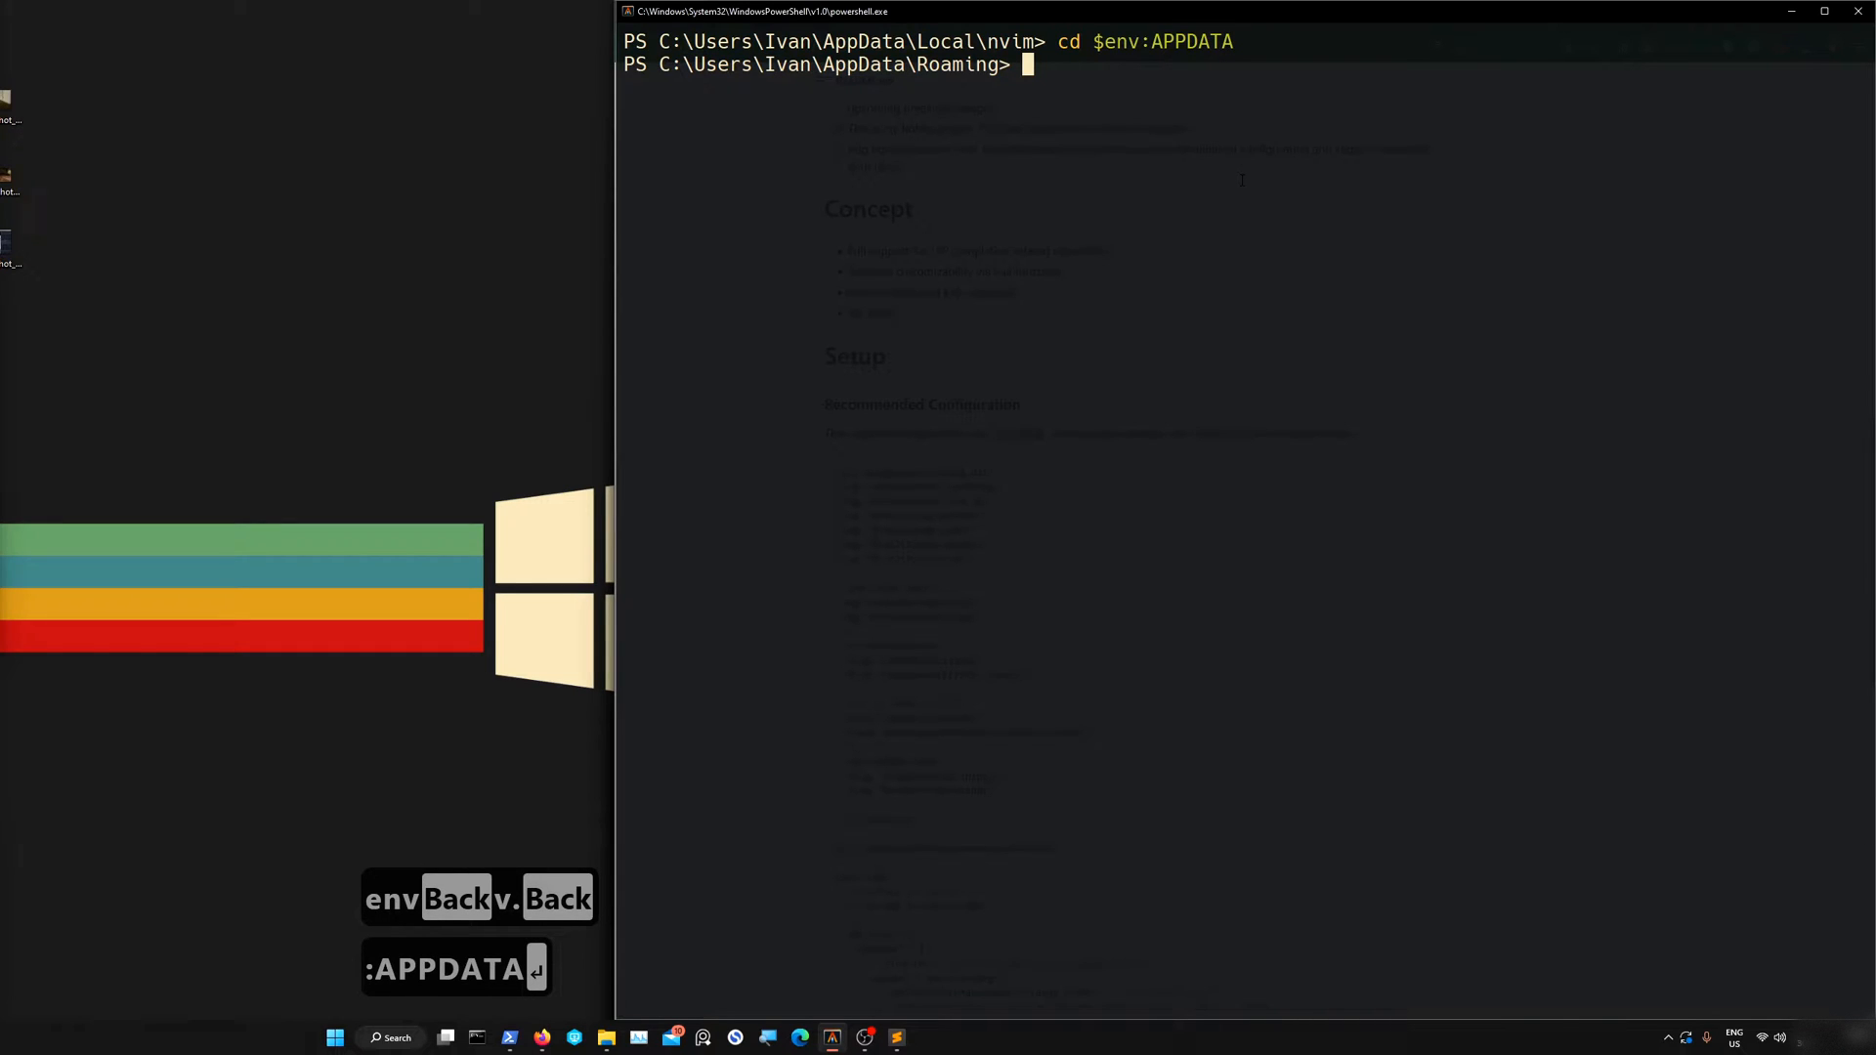
Move into ../Local/nvim and open init.lua in Neovim
type("c")
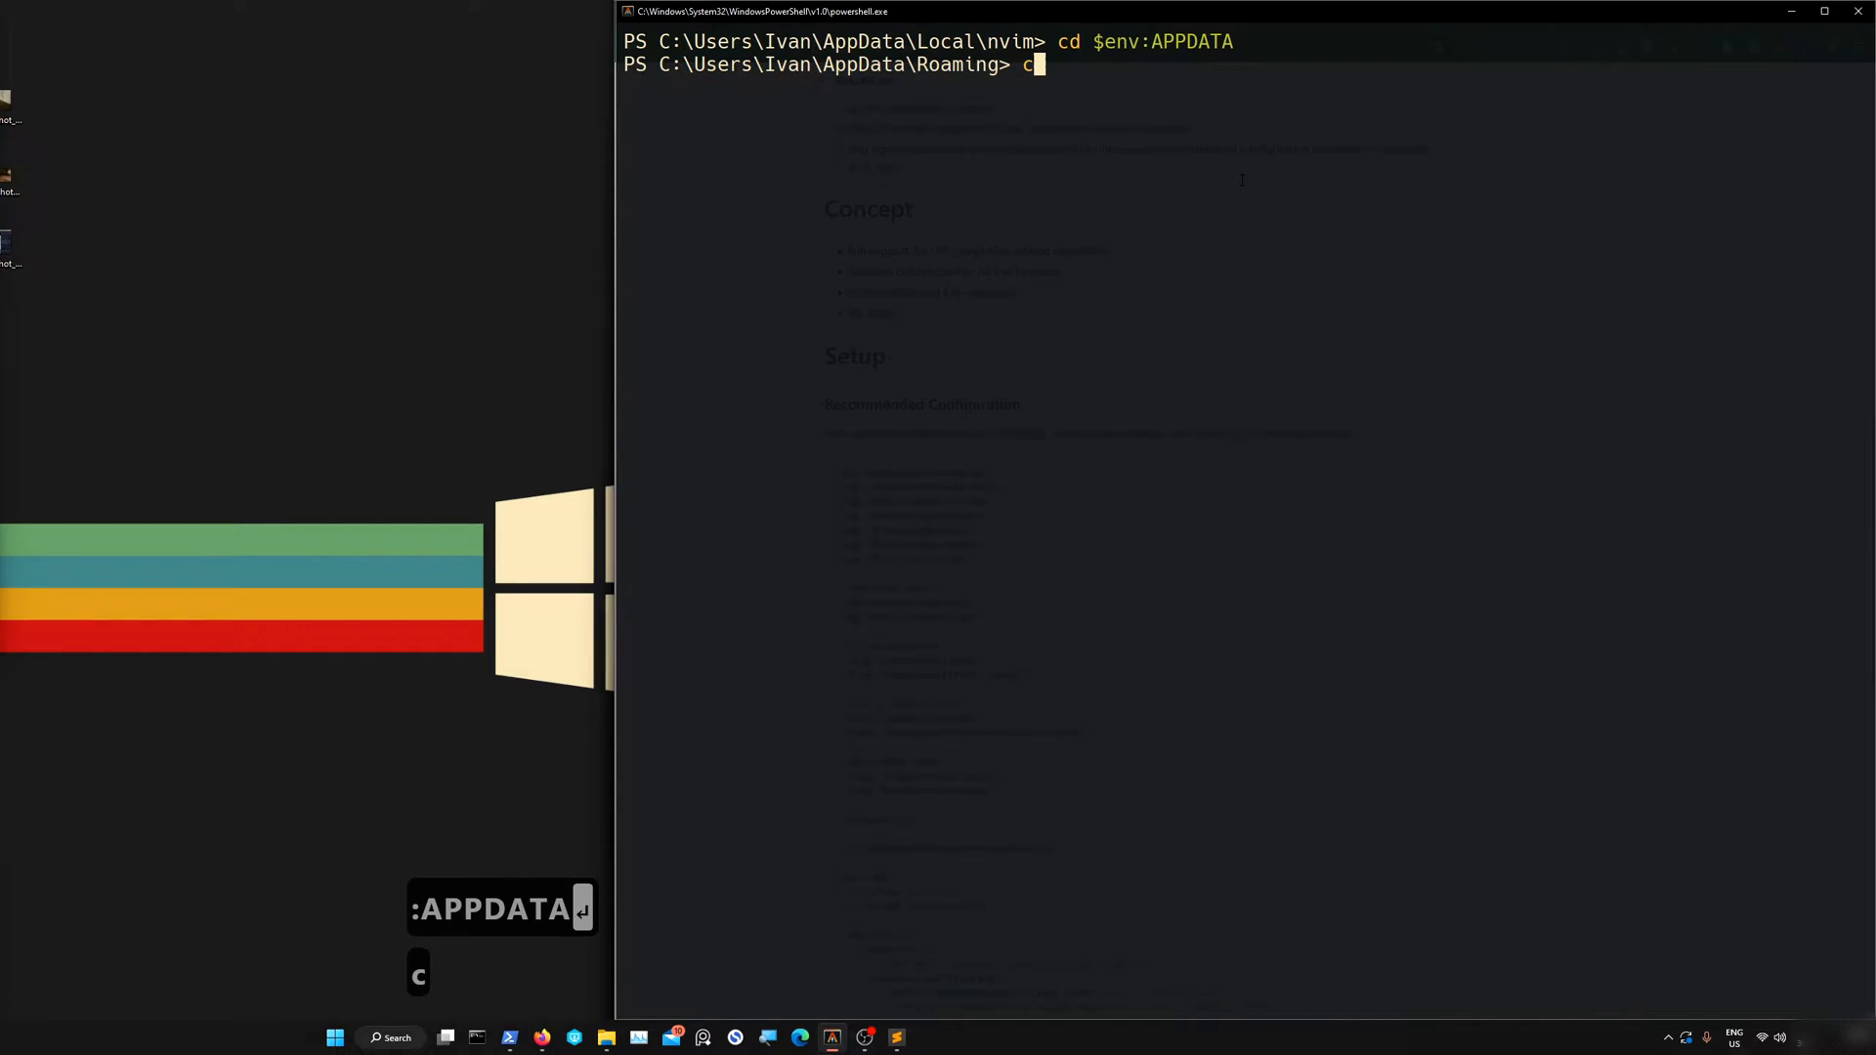
type("d ../Loca")
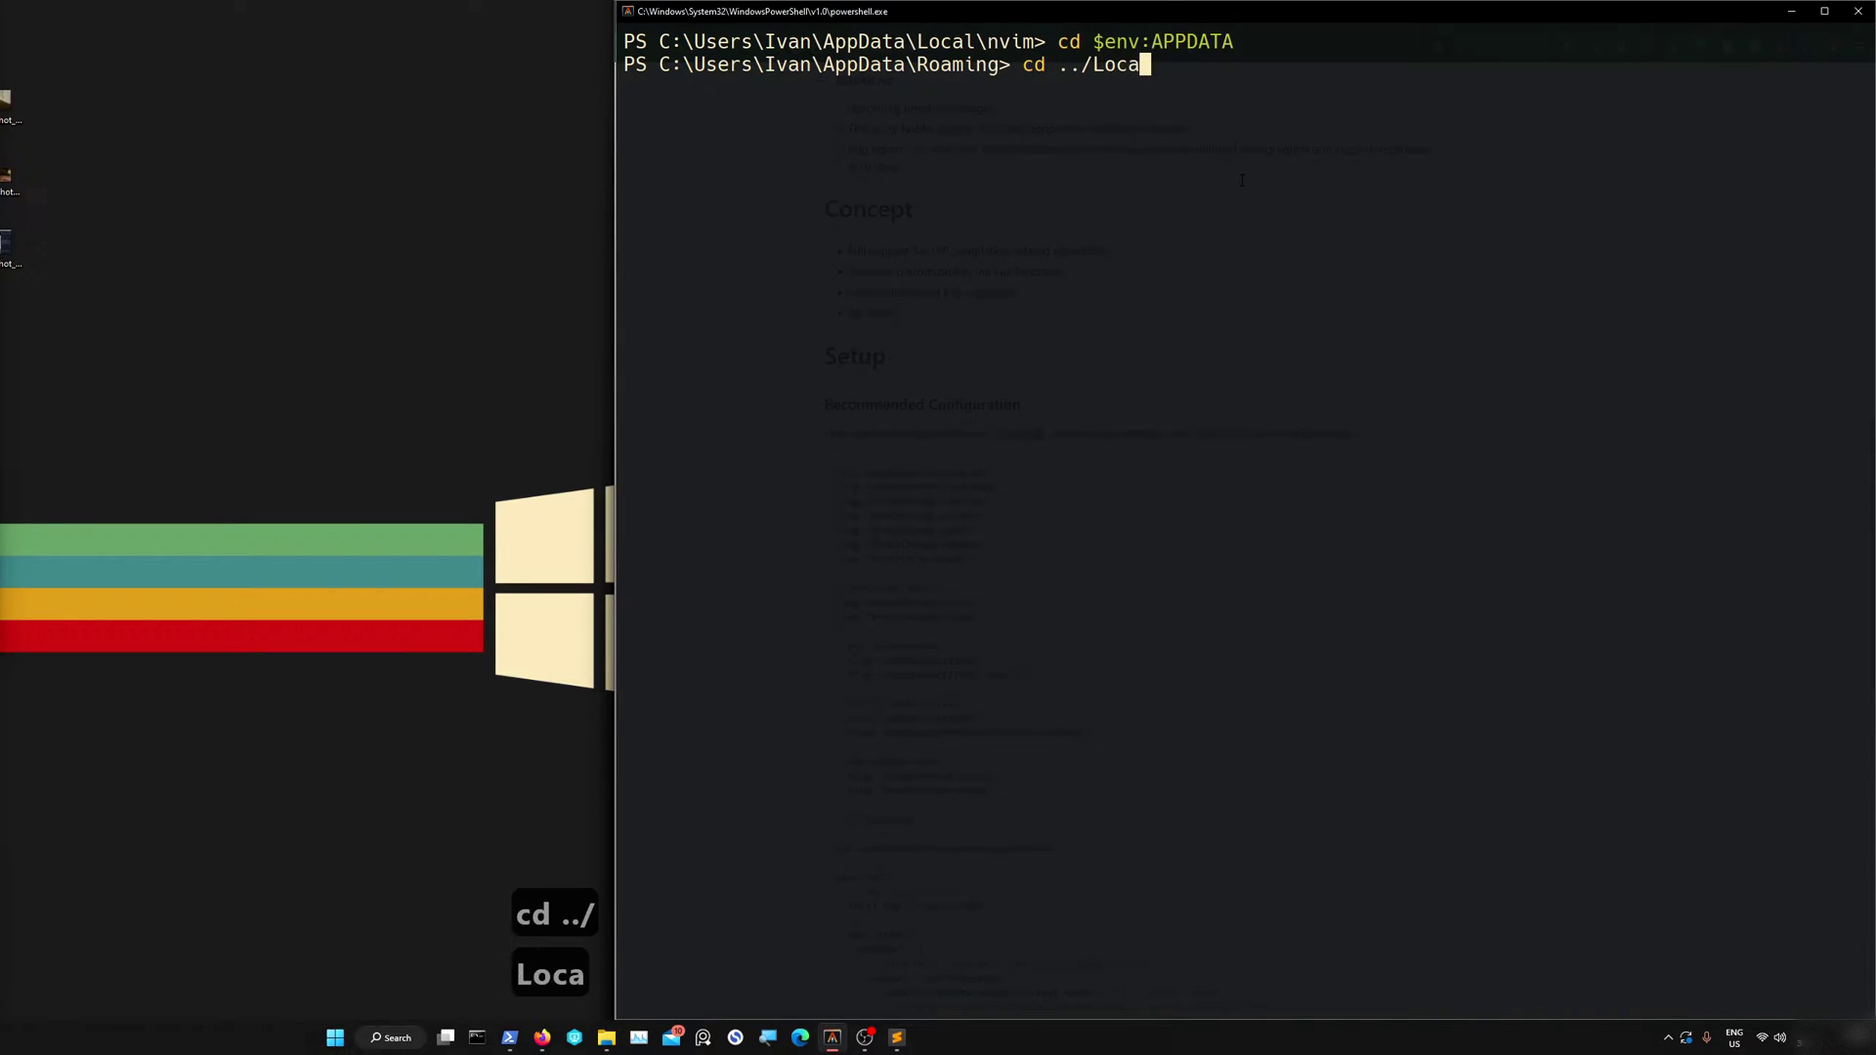
key("Return")
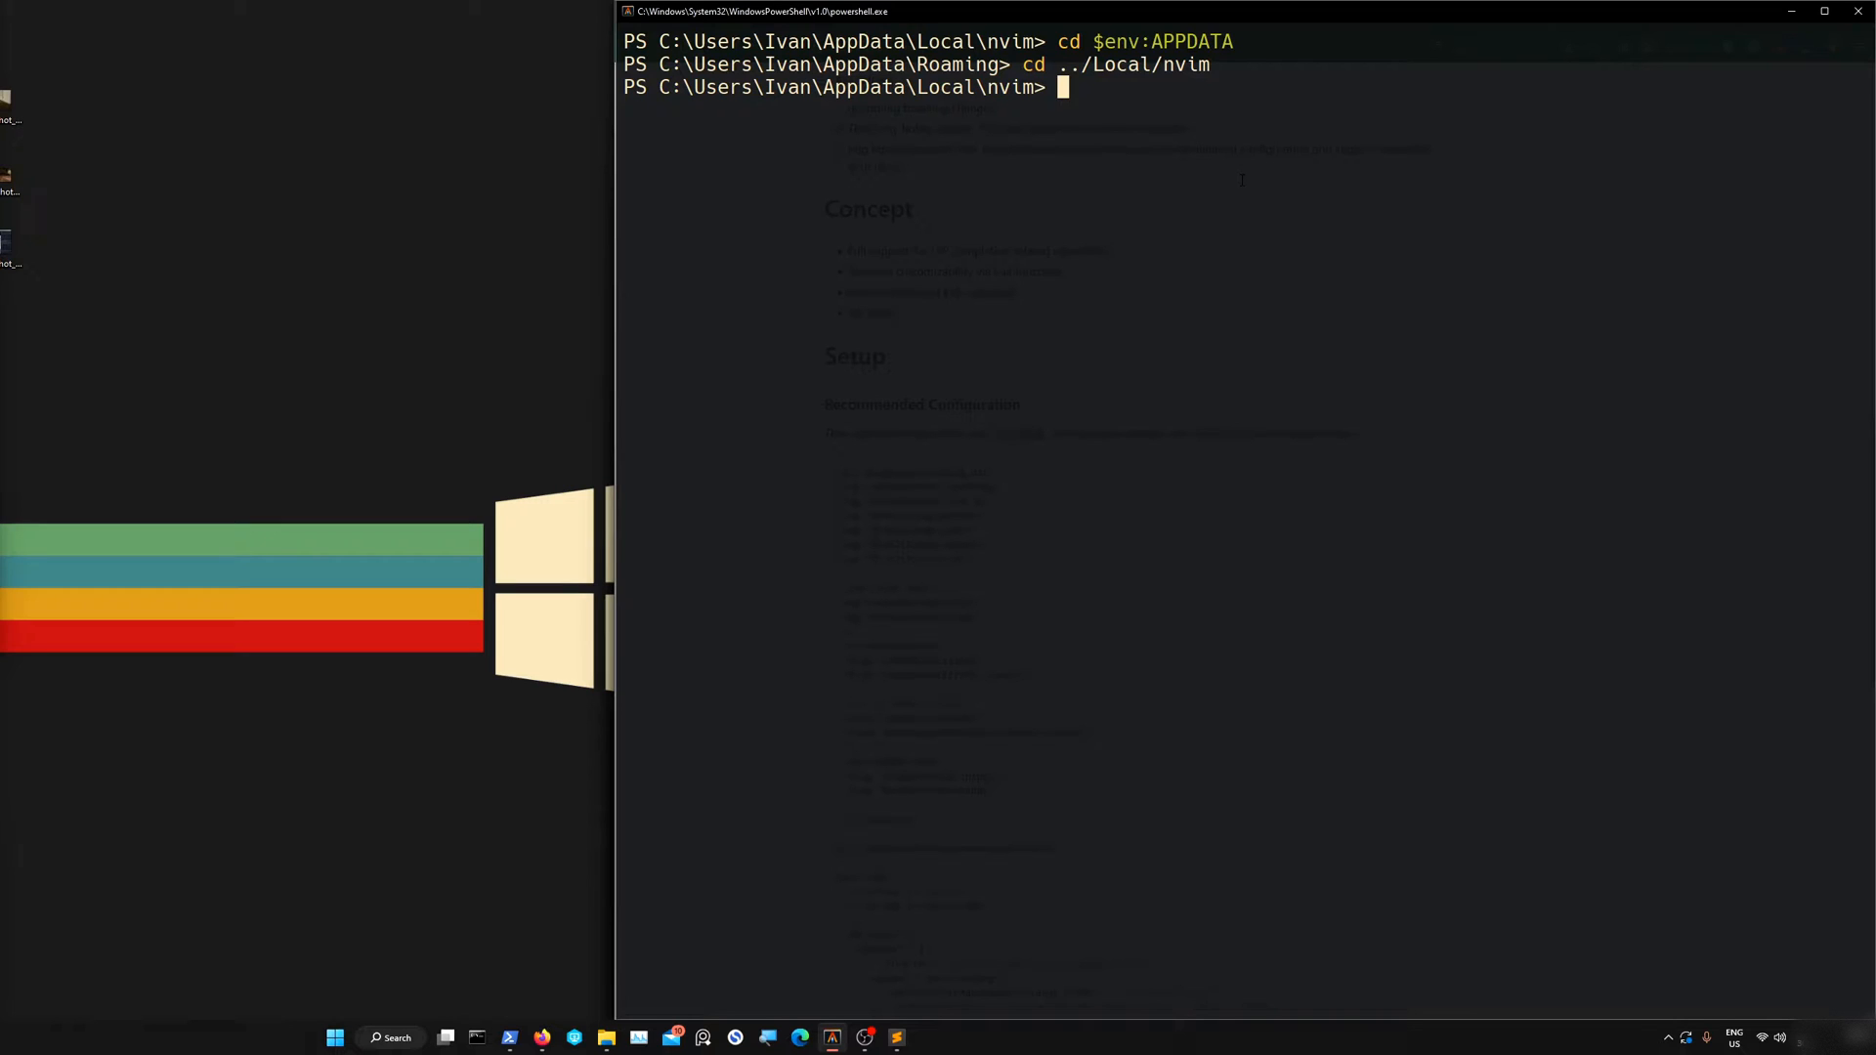
type("nvim")
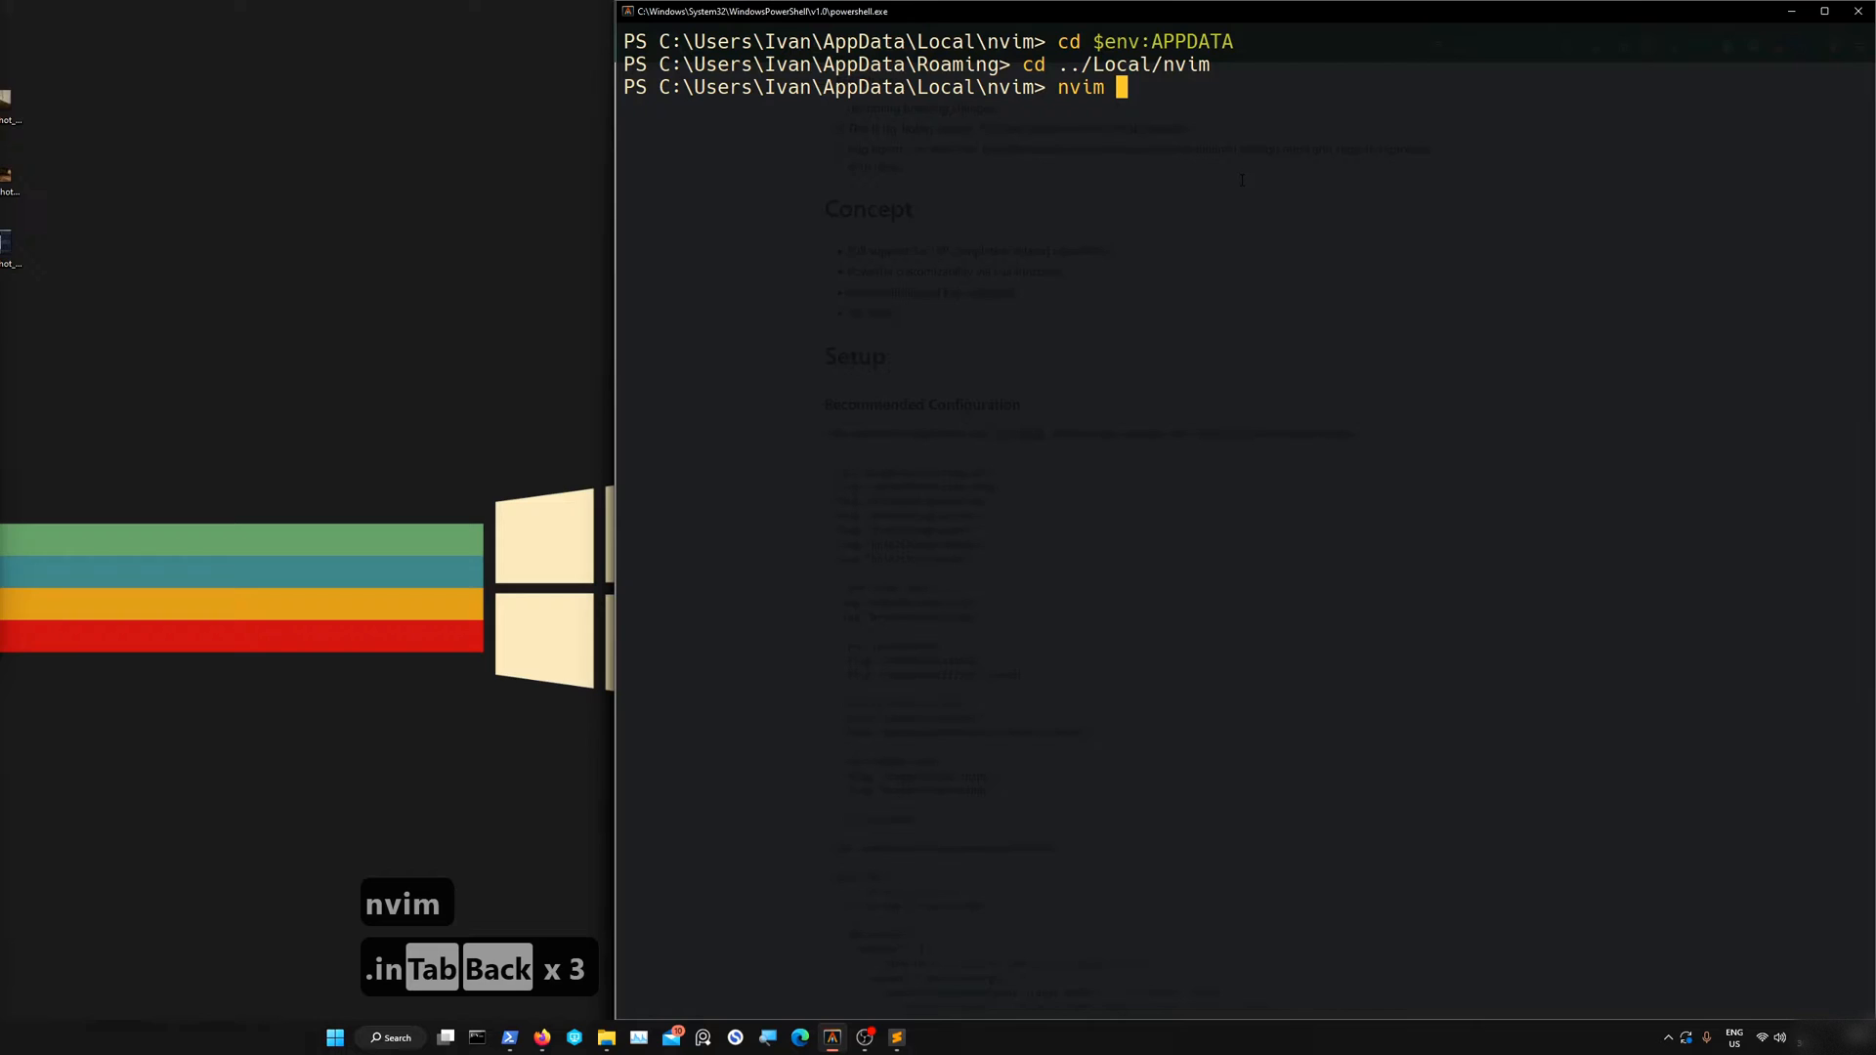
key("Return")
type("--")
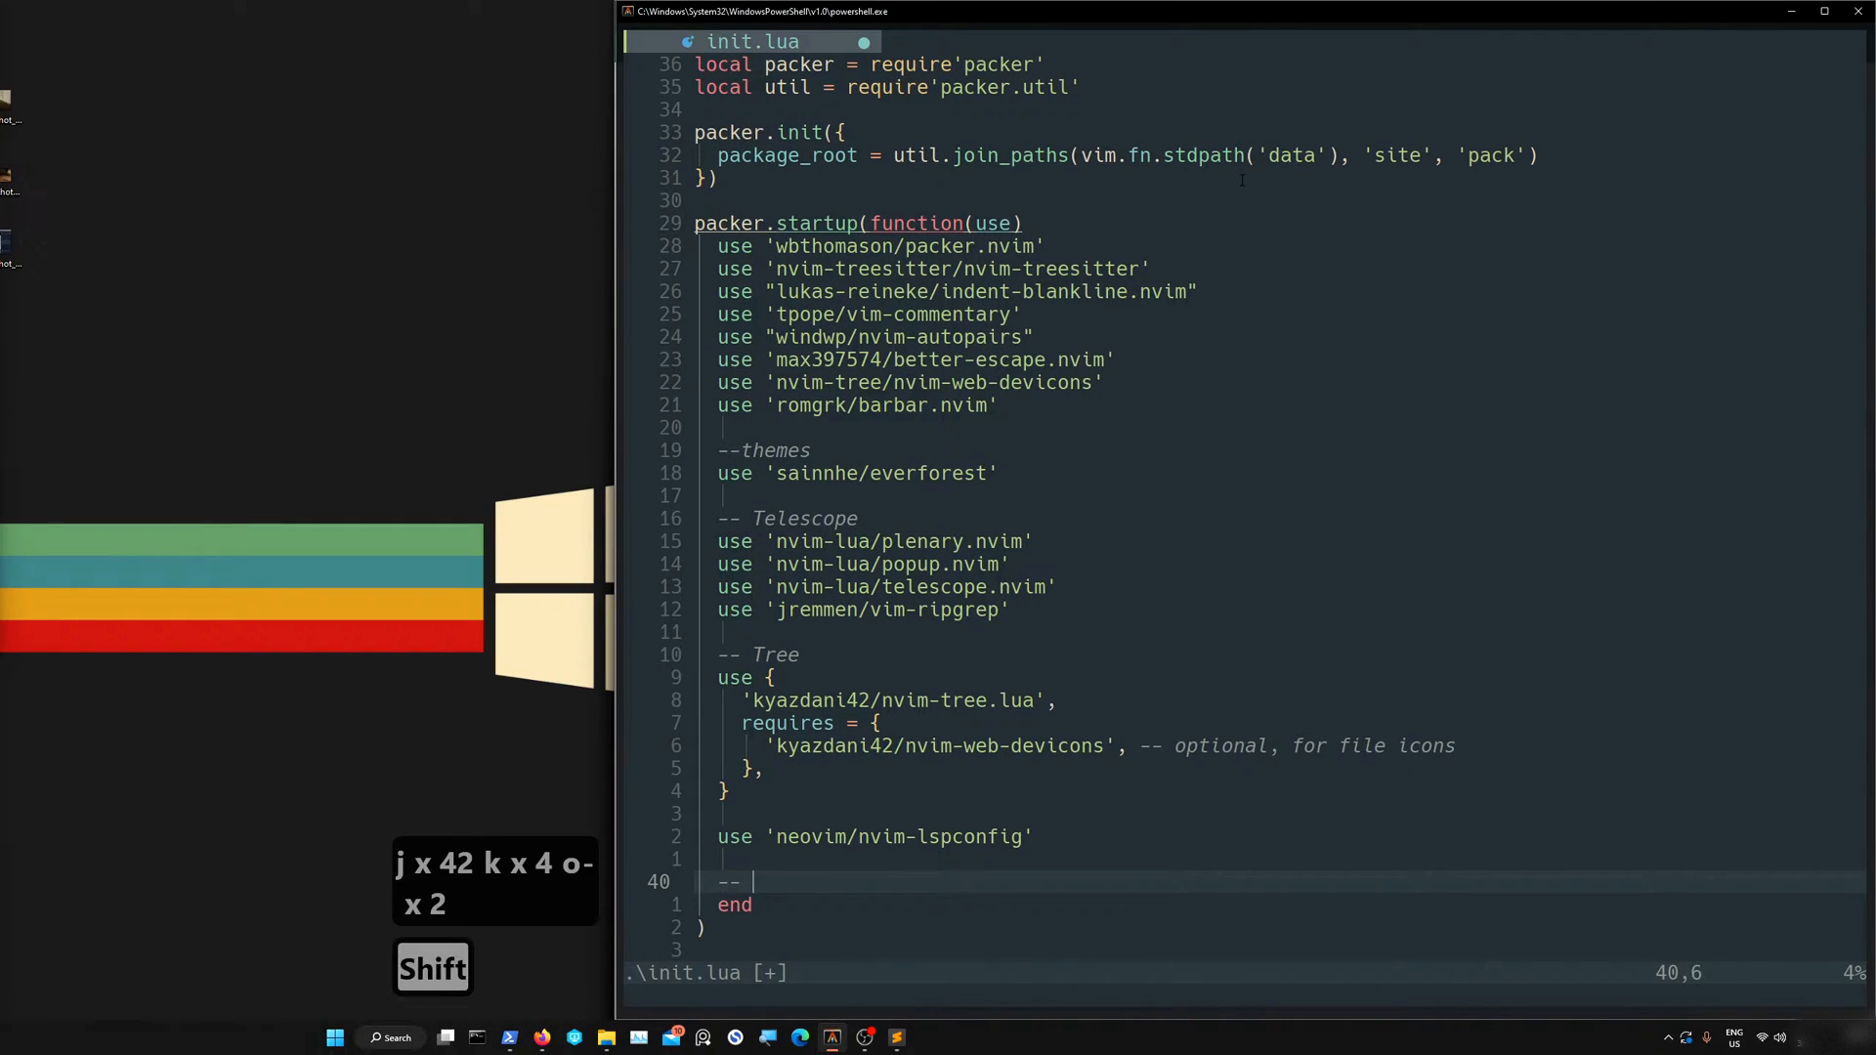
Type the '-- CMP' comment heading below the nvim-lspconfig use line
type("CMP")
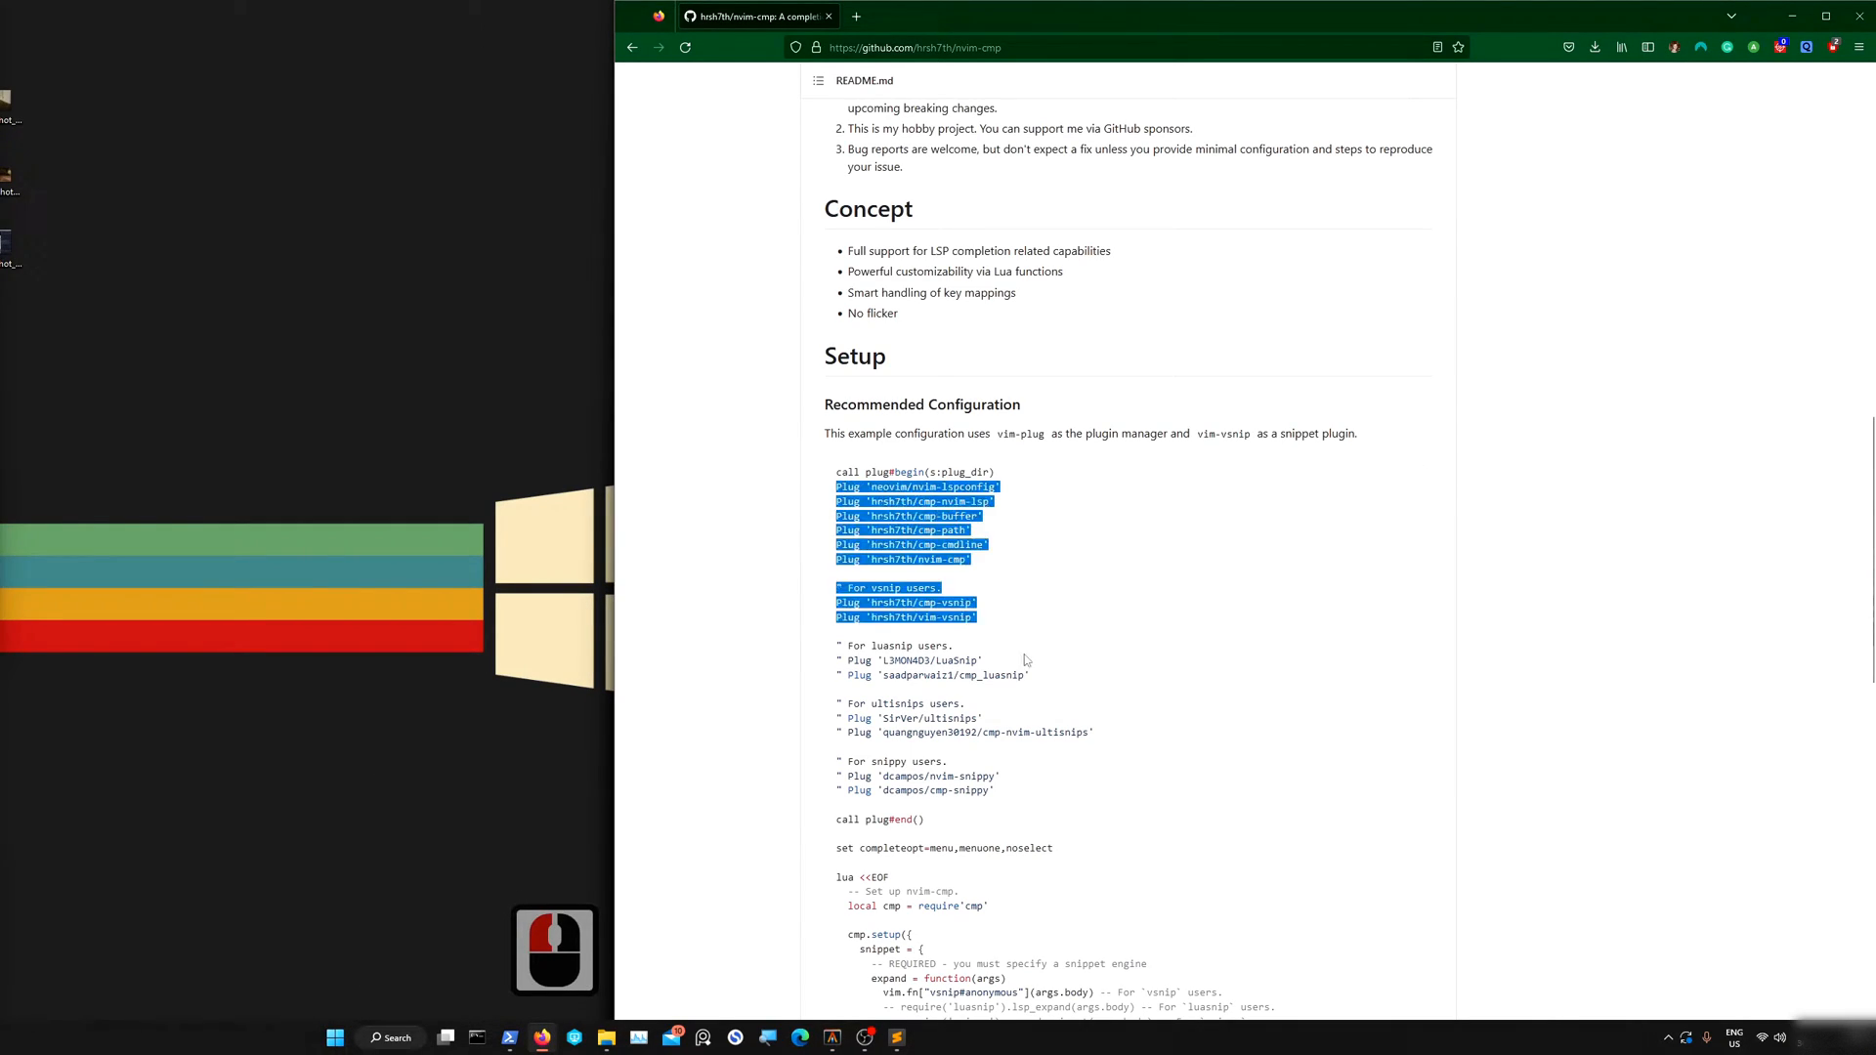
left_click(1002, 569)
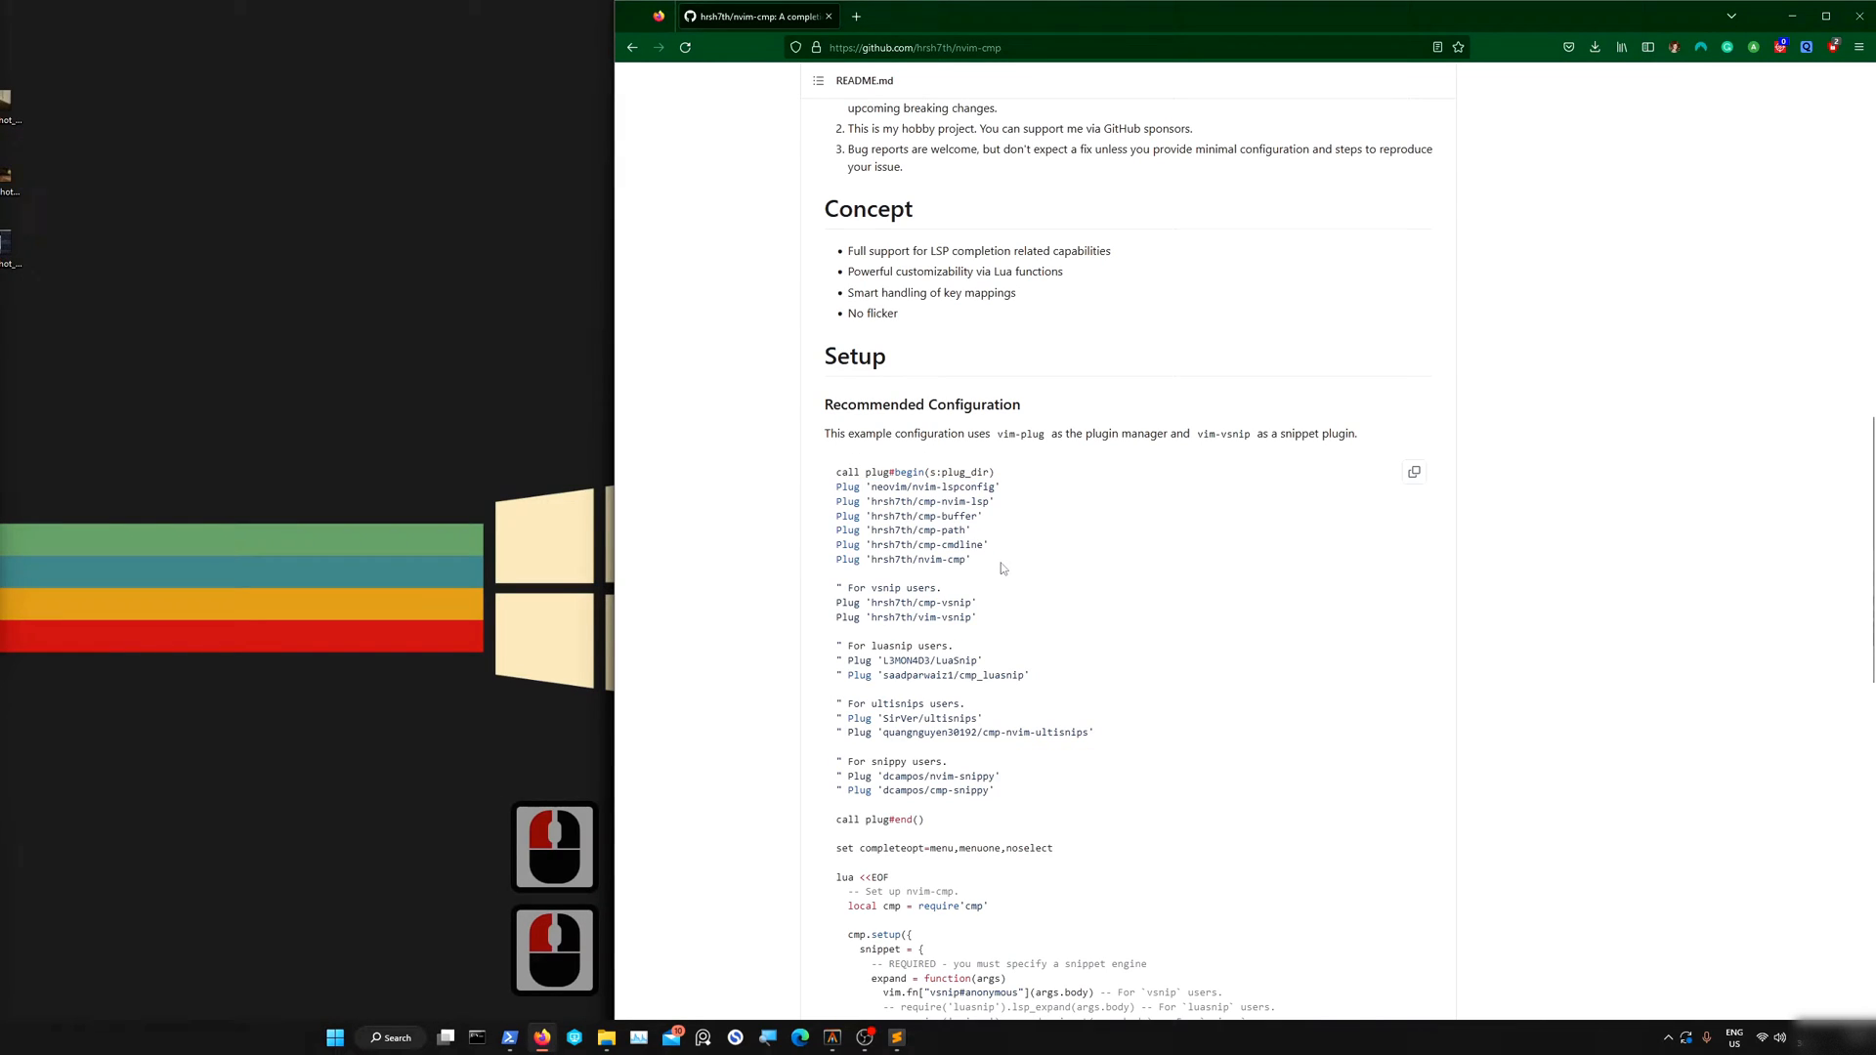
mouse_move(973, 612)
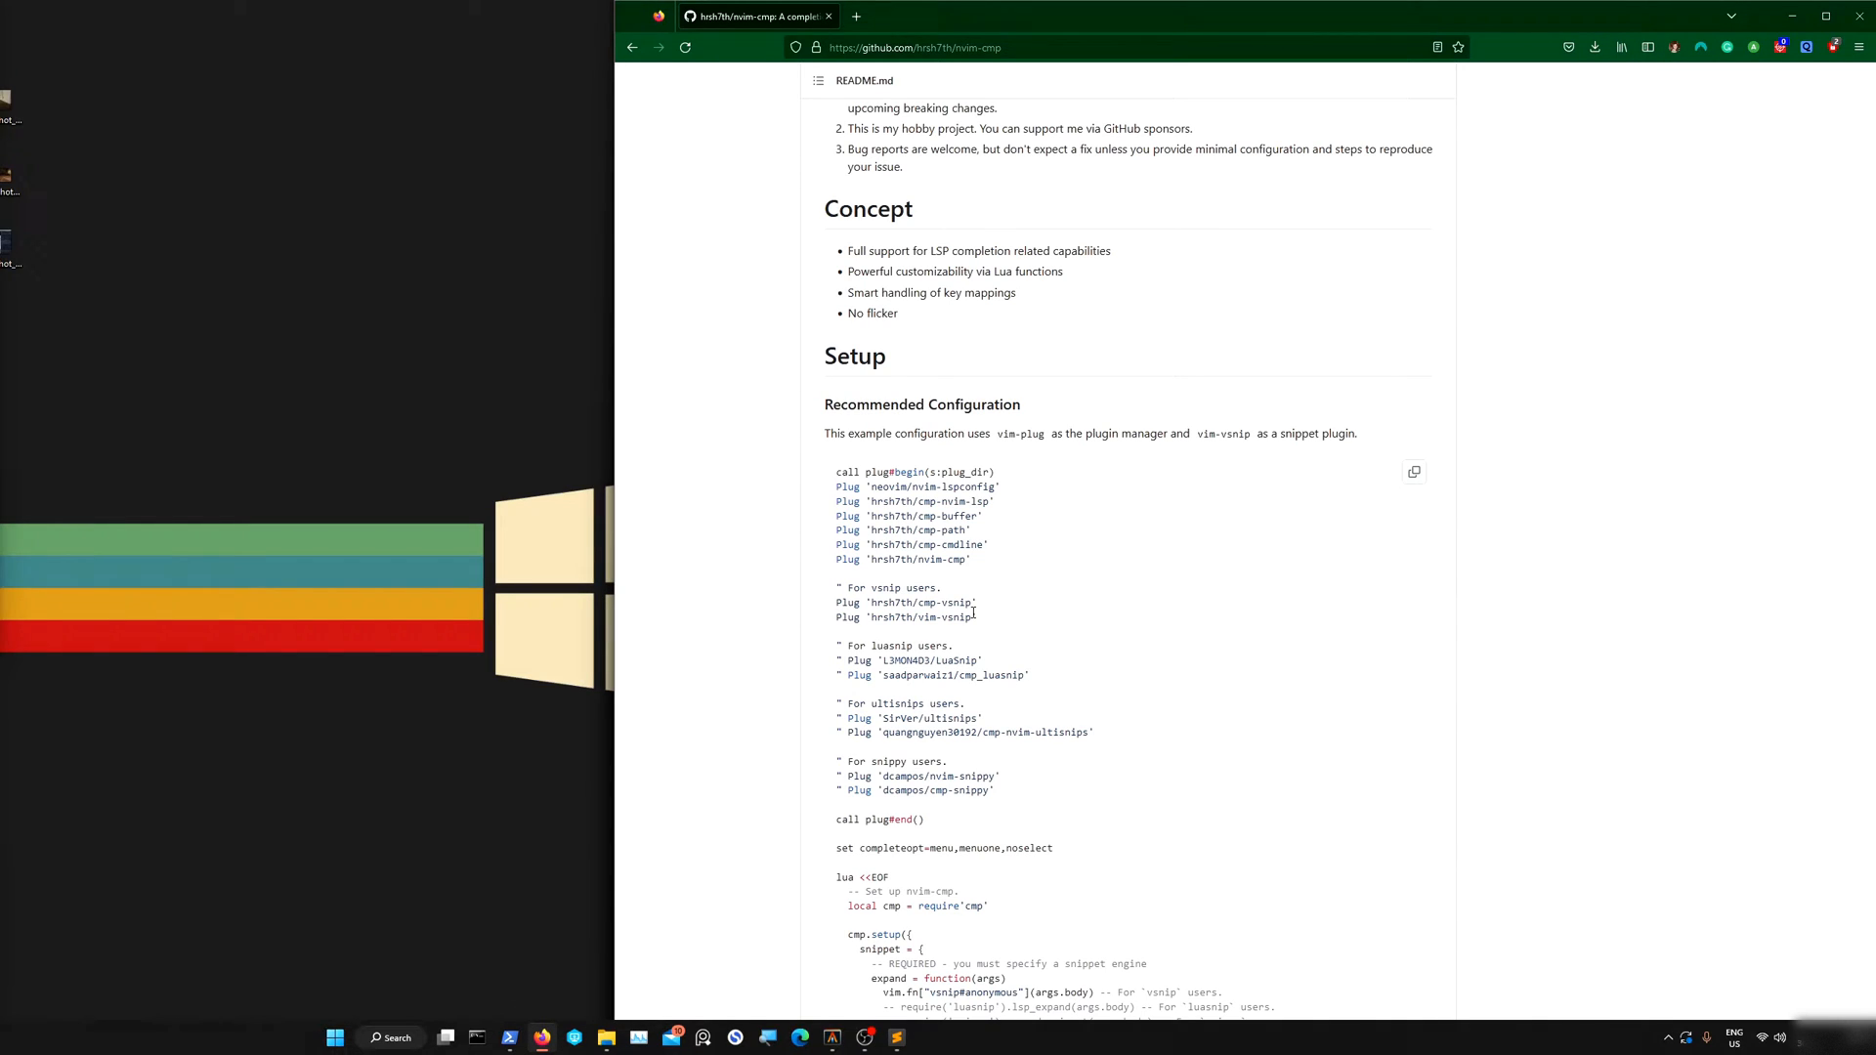
mouse_move(981, 571)
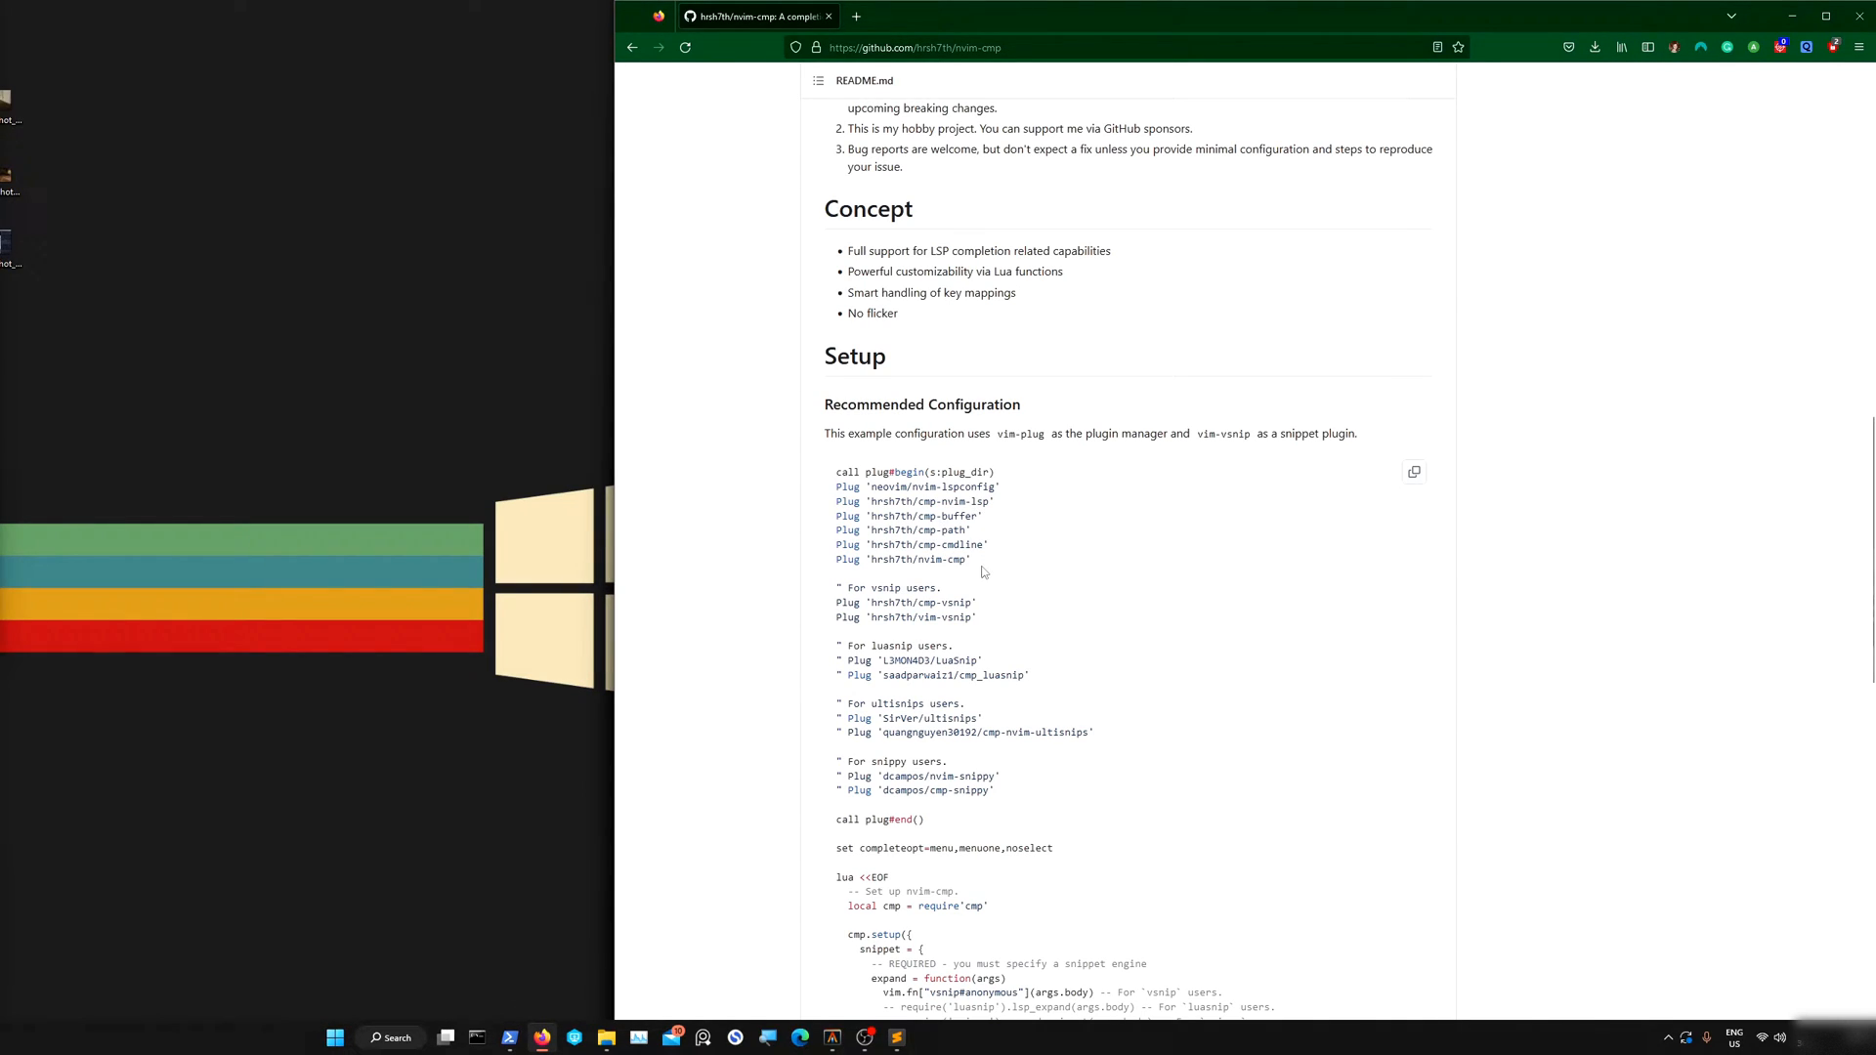
double_click(916, 559)
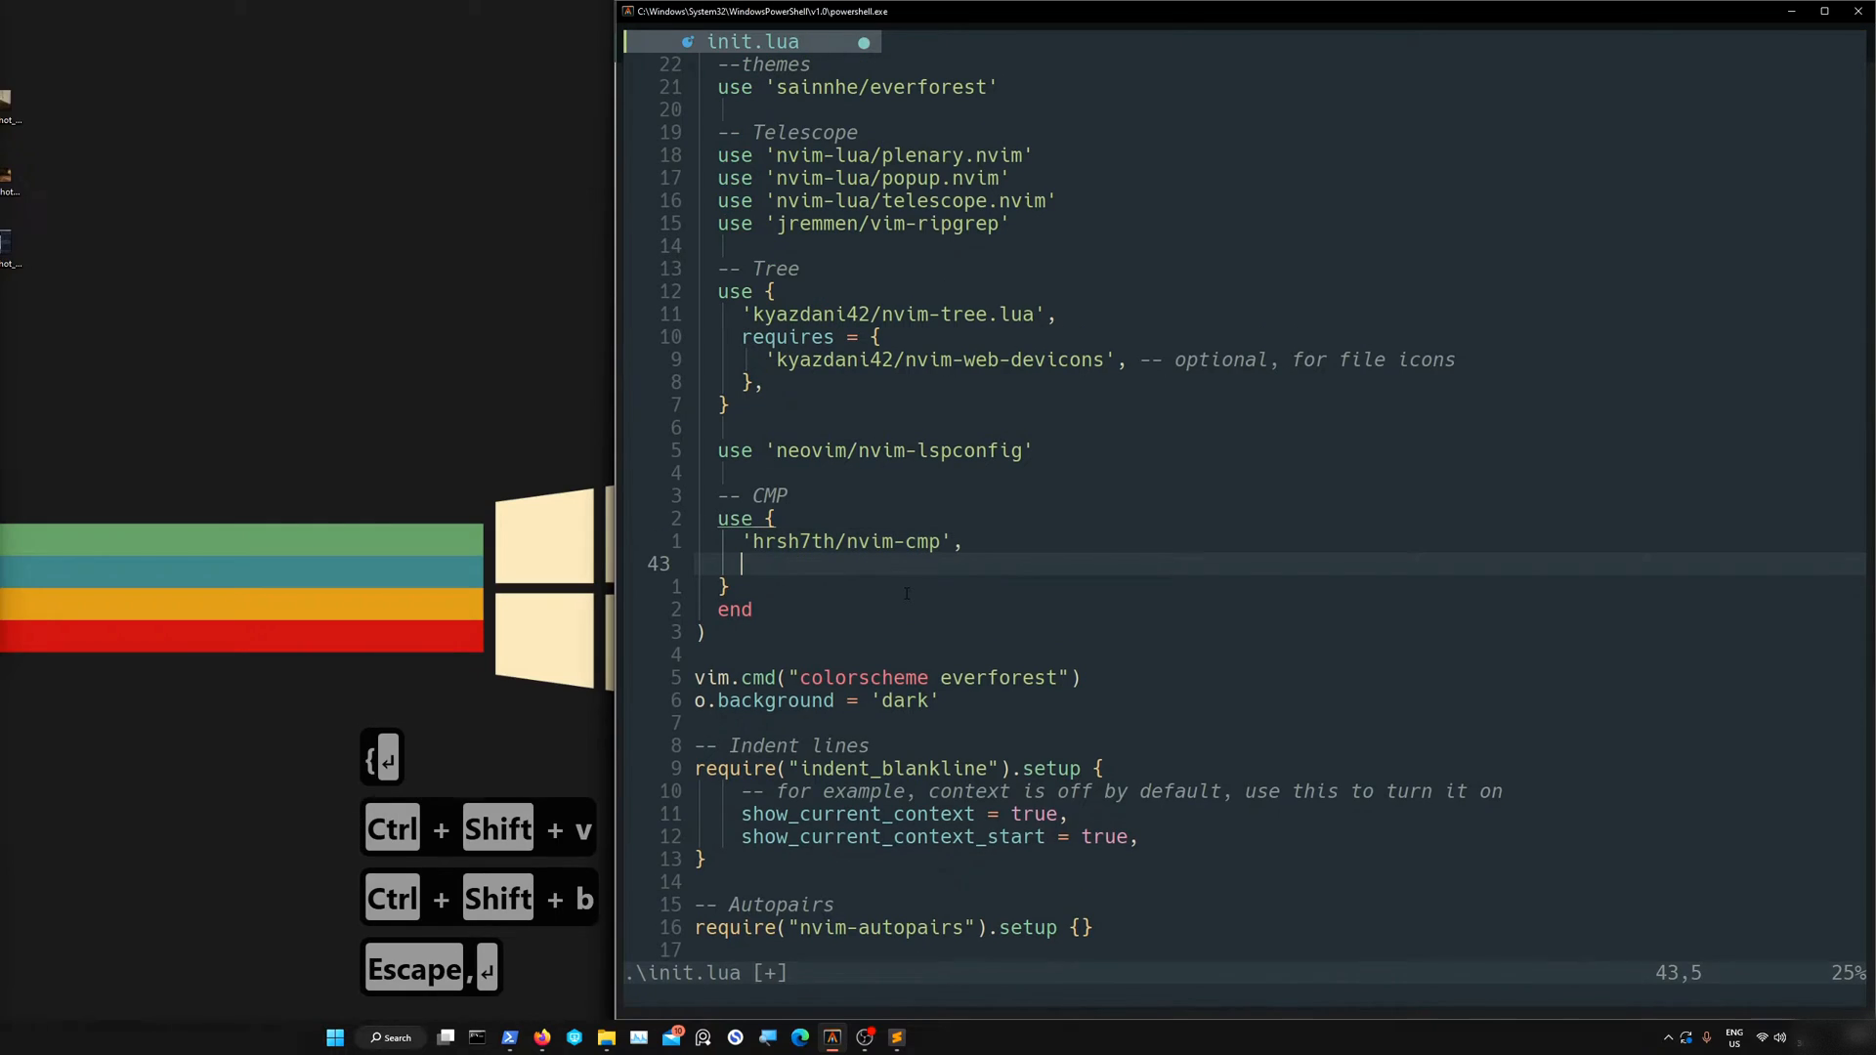
Add a requires = { } table inside the hrsh7th/nvim-cmp use block
type("requires = {")
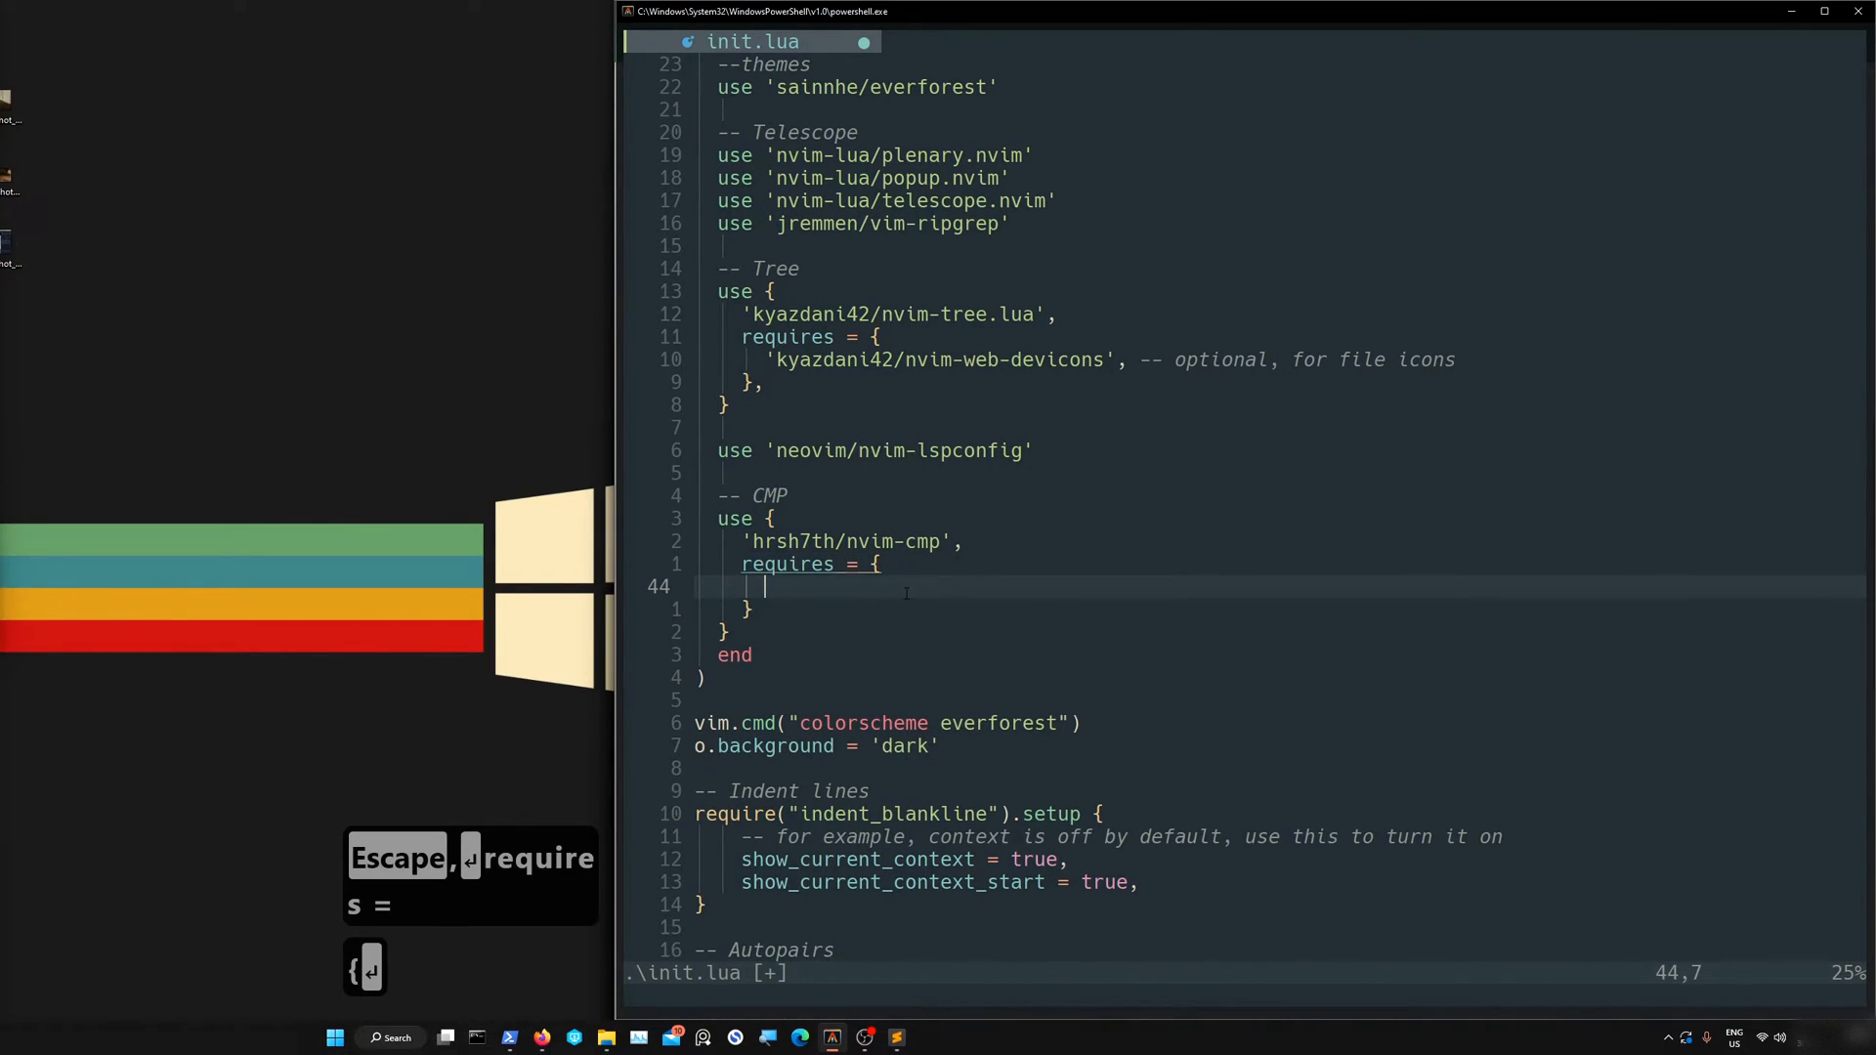
mouse_move(564, 993)
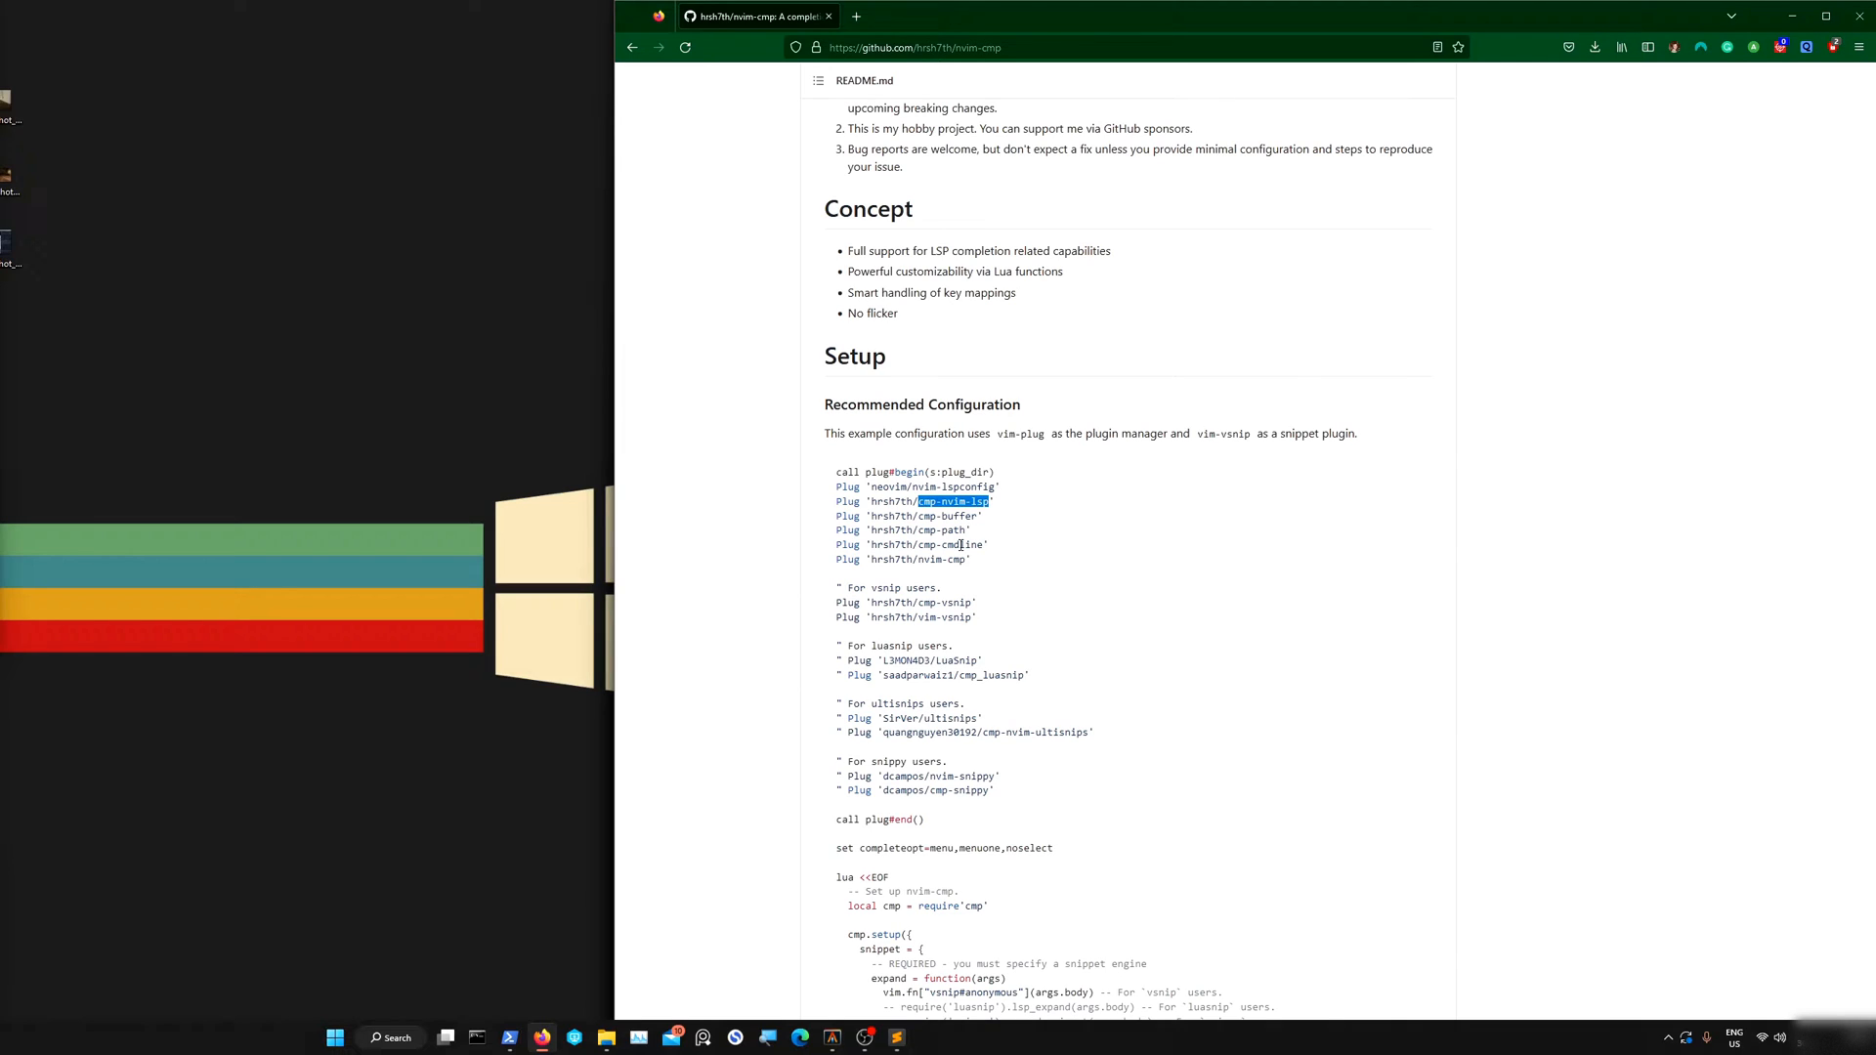
mouse_move(1008, 512)
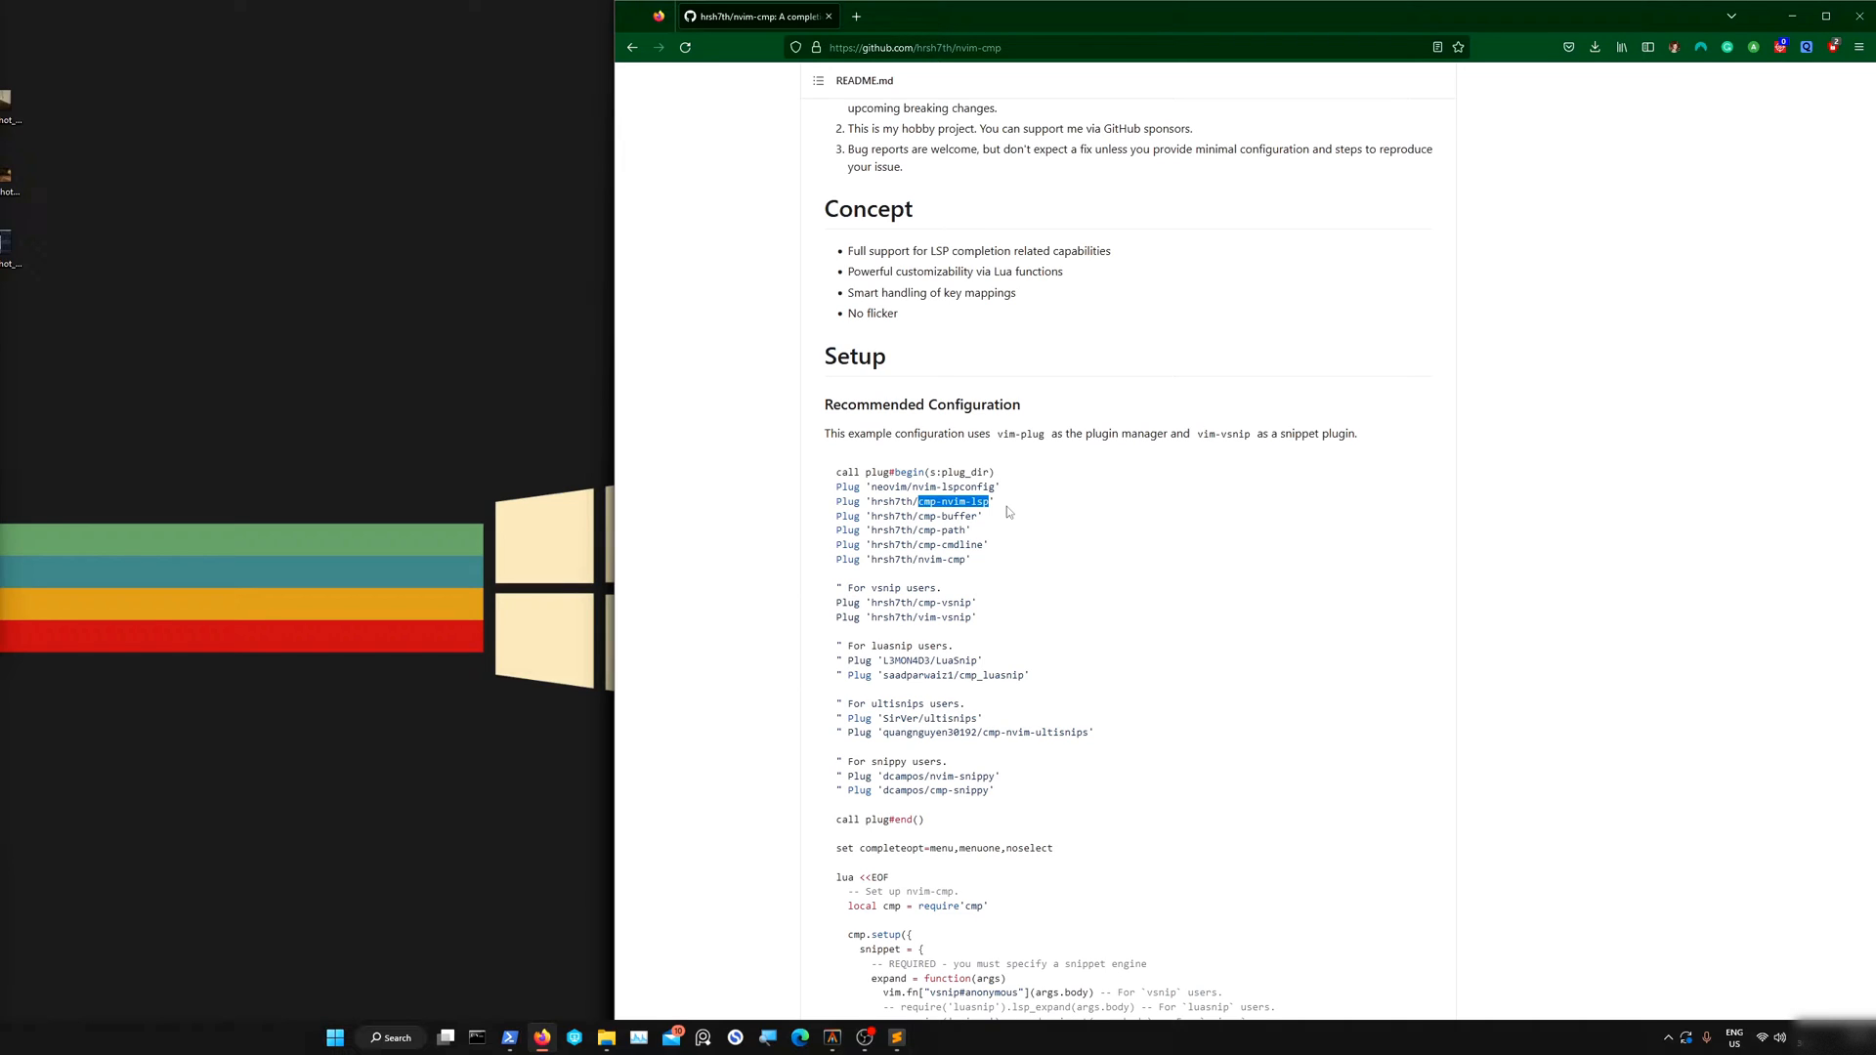
mouse_move(894, 666)
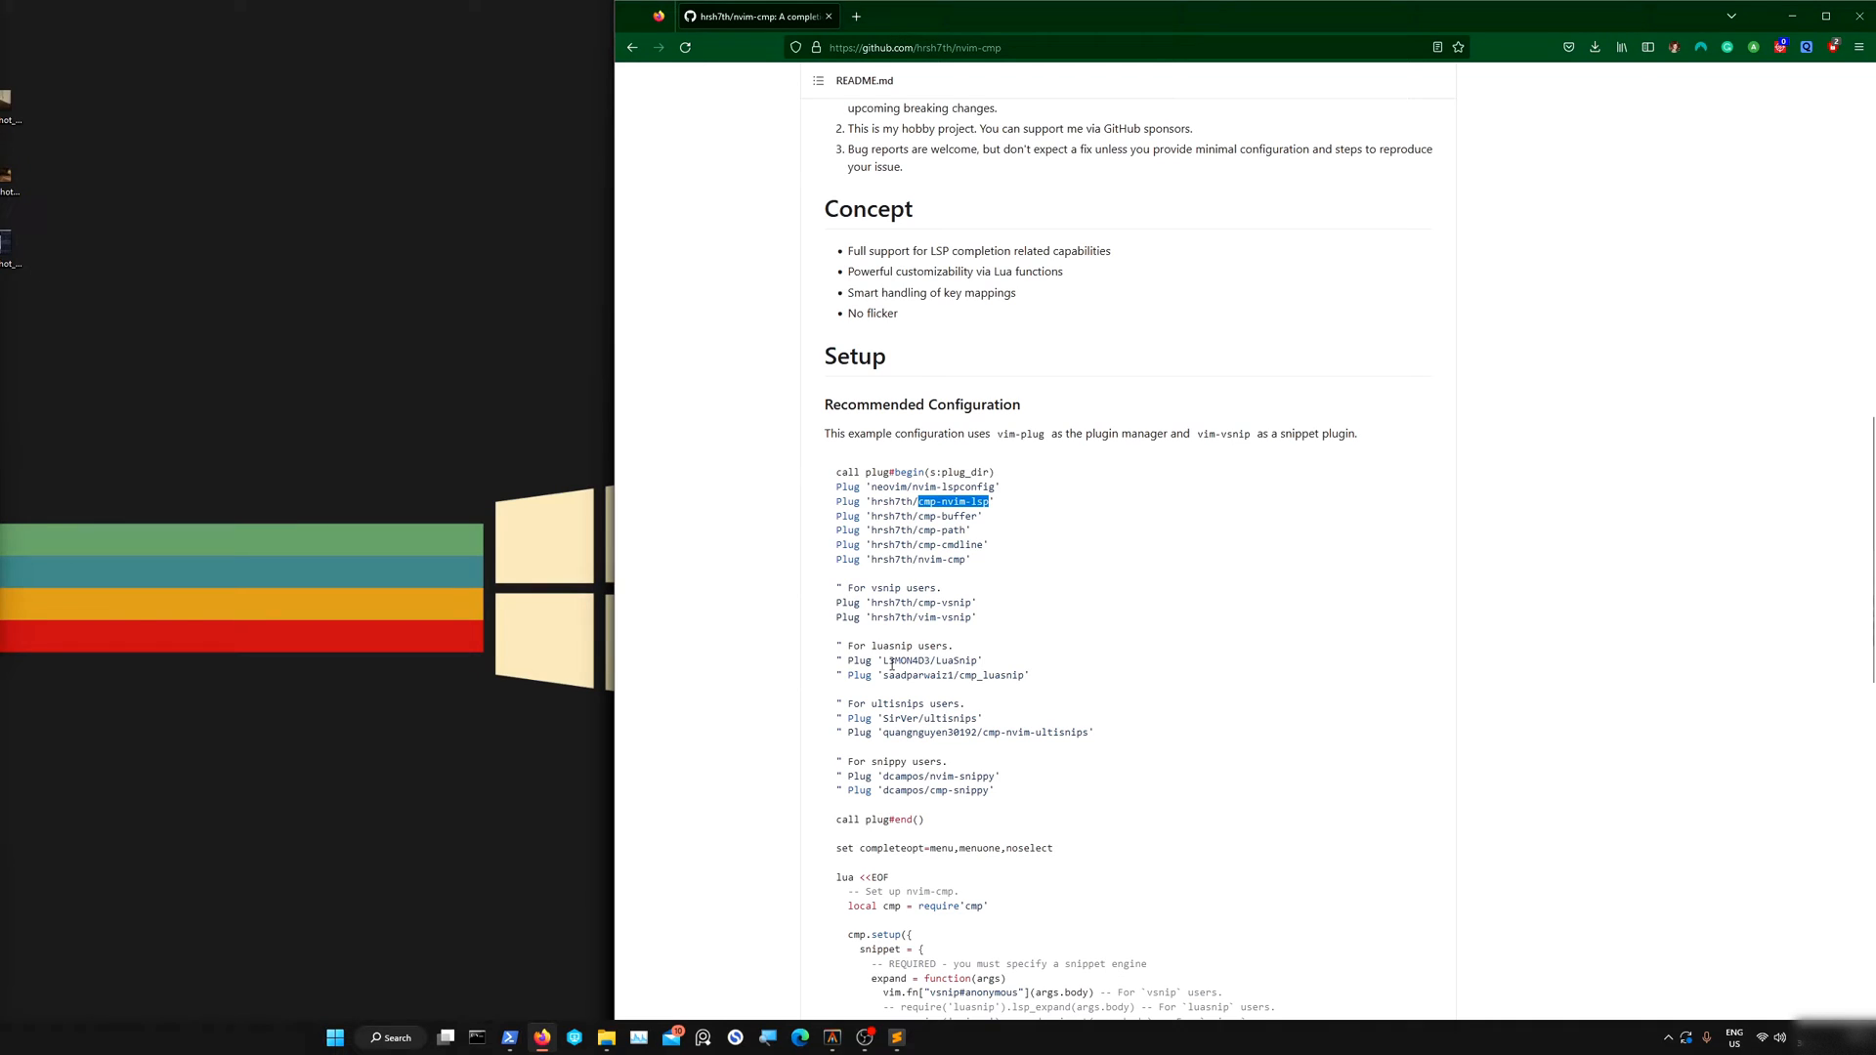
mouse_move(981, 689)
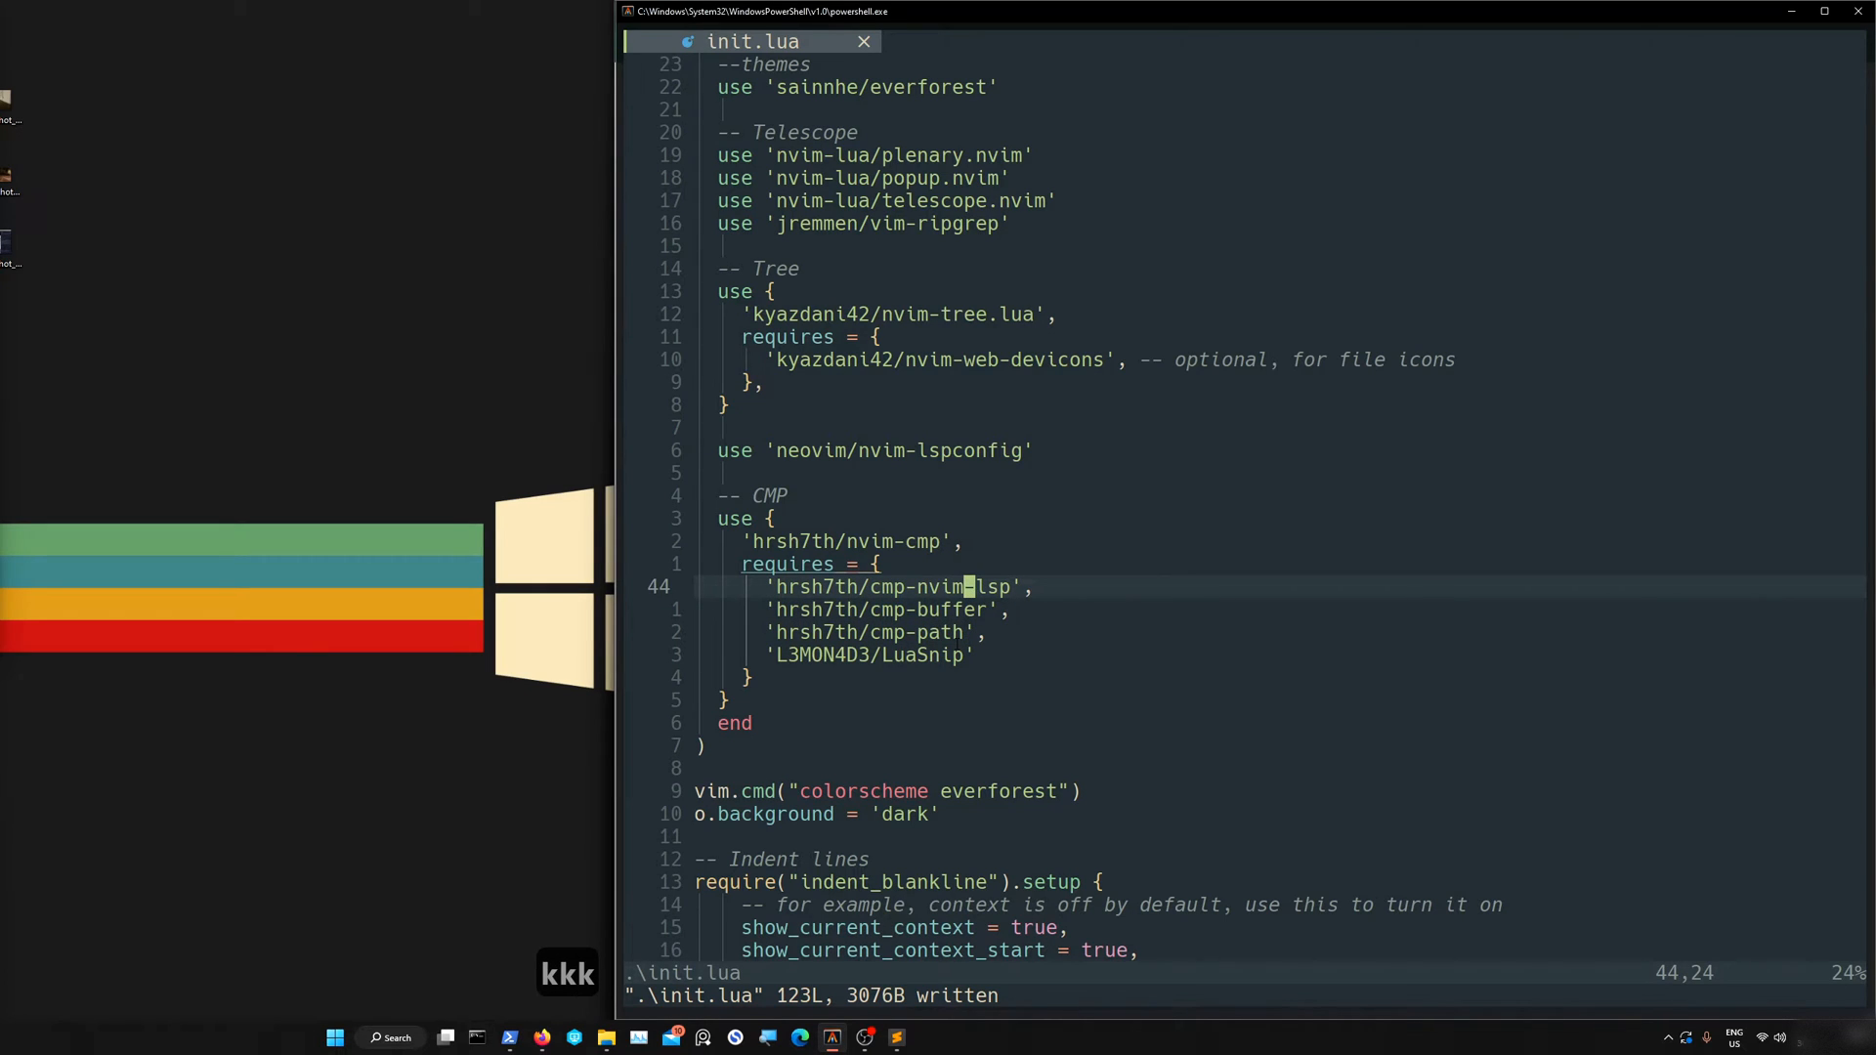
Run :PackerInstall for nvim-cmp, cmp-nvim-lsp, cmp-path, cmp-buffer and LuaSnip, then close results
key("j")
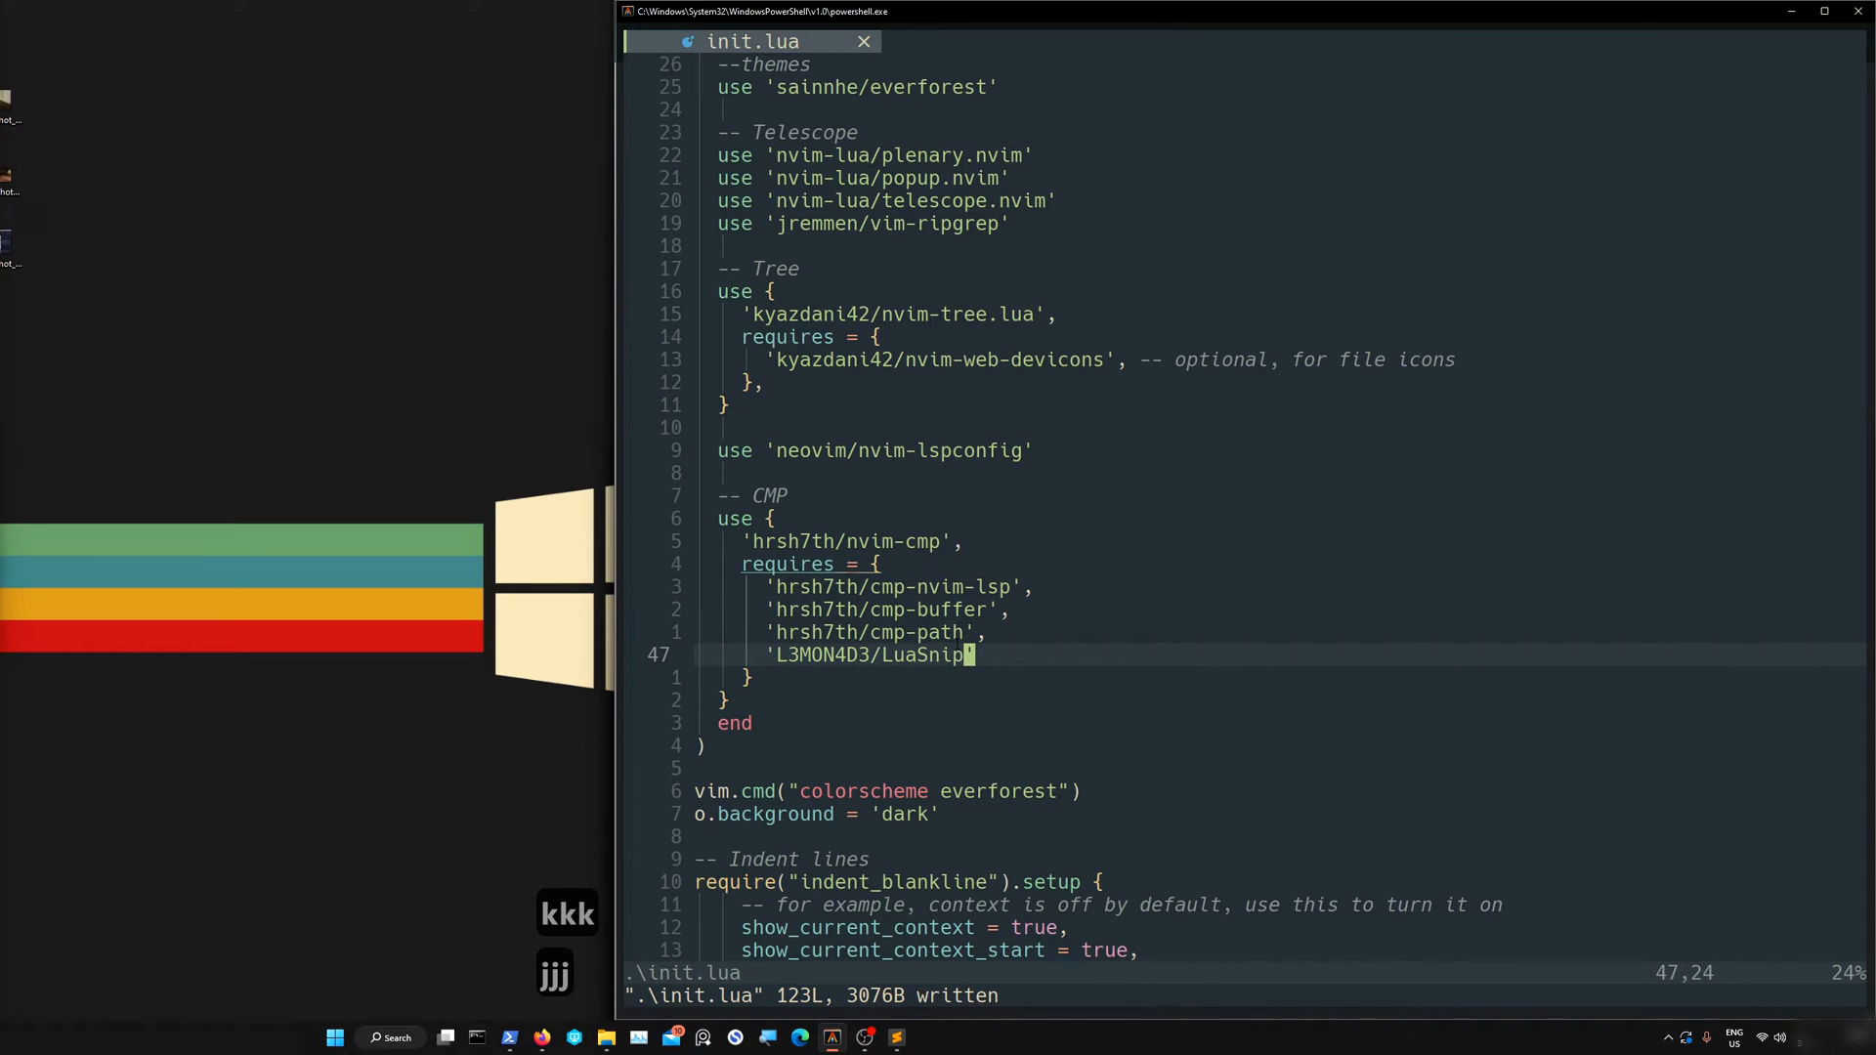
key(":")
type(":Packer")
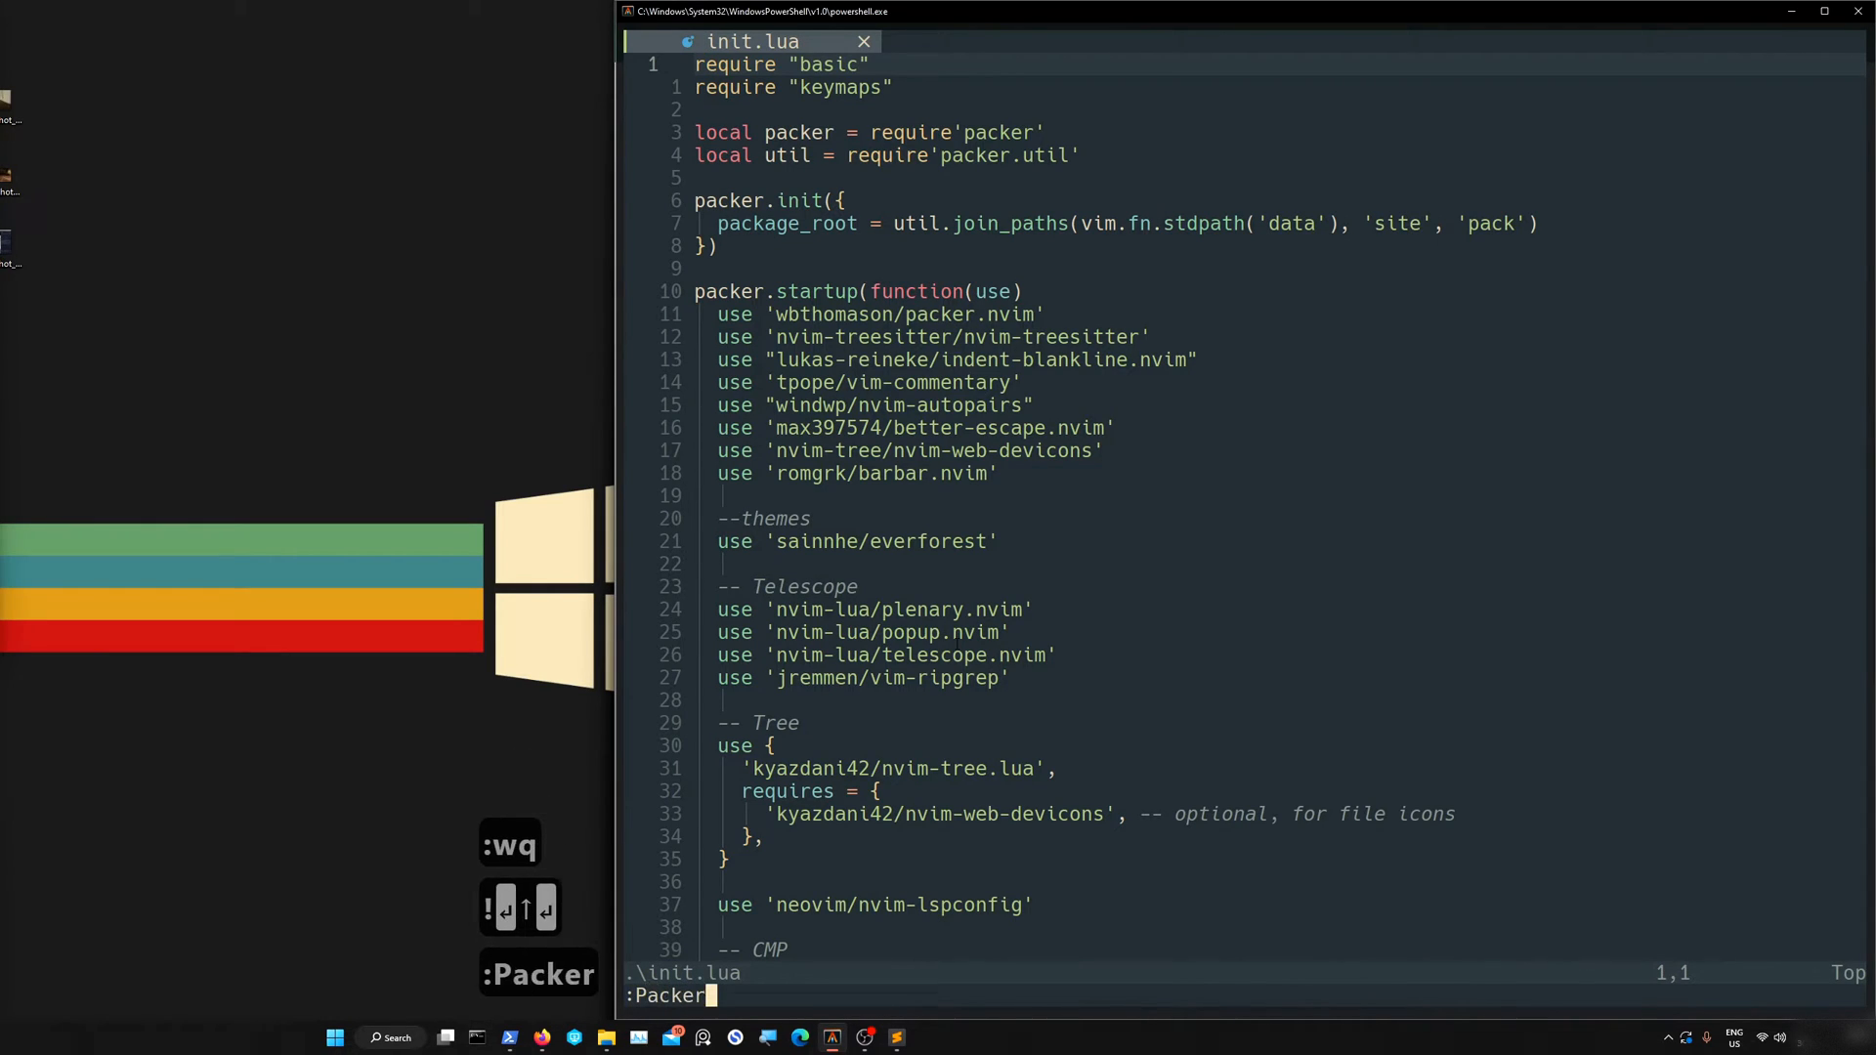
type("Install")
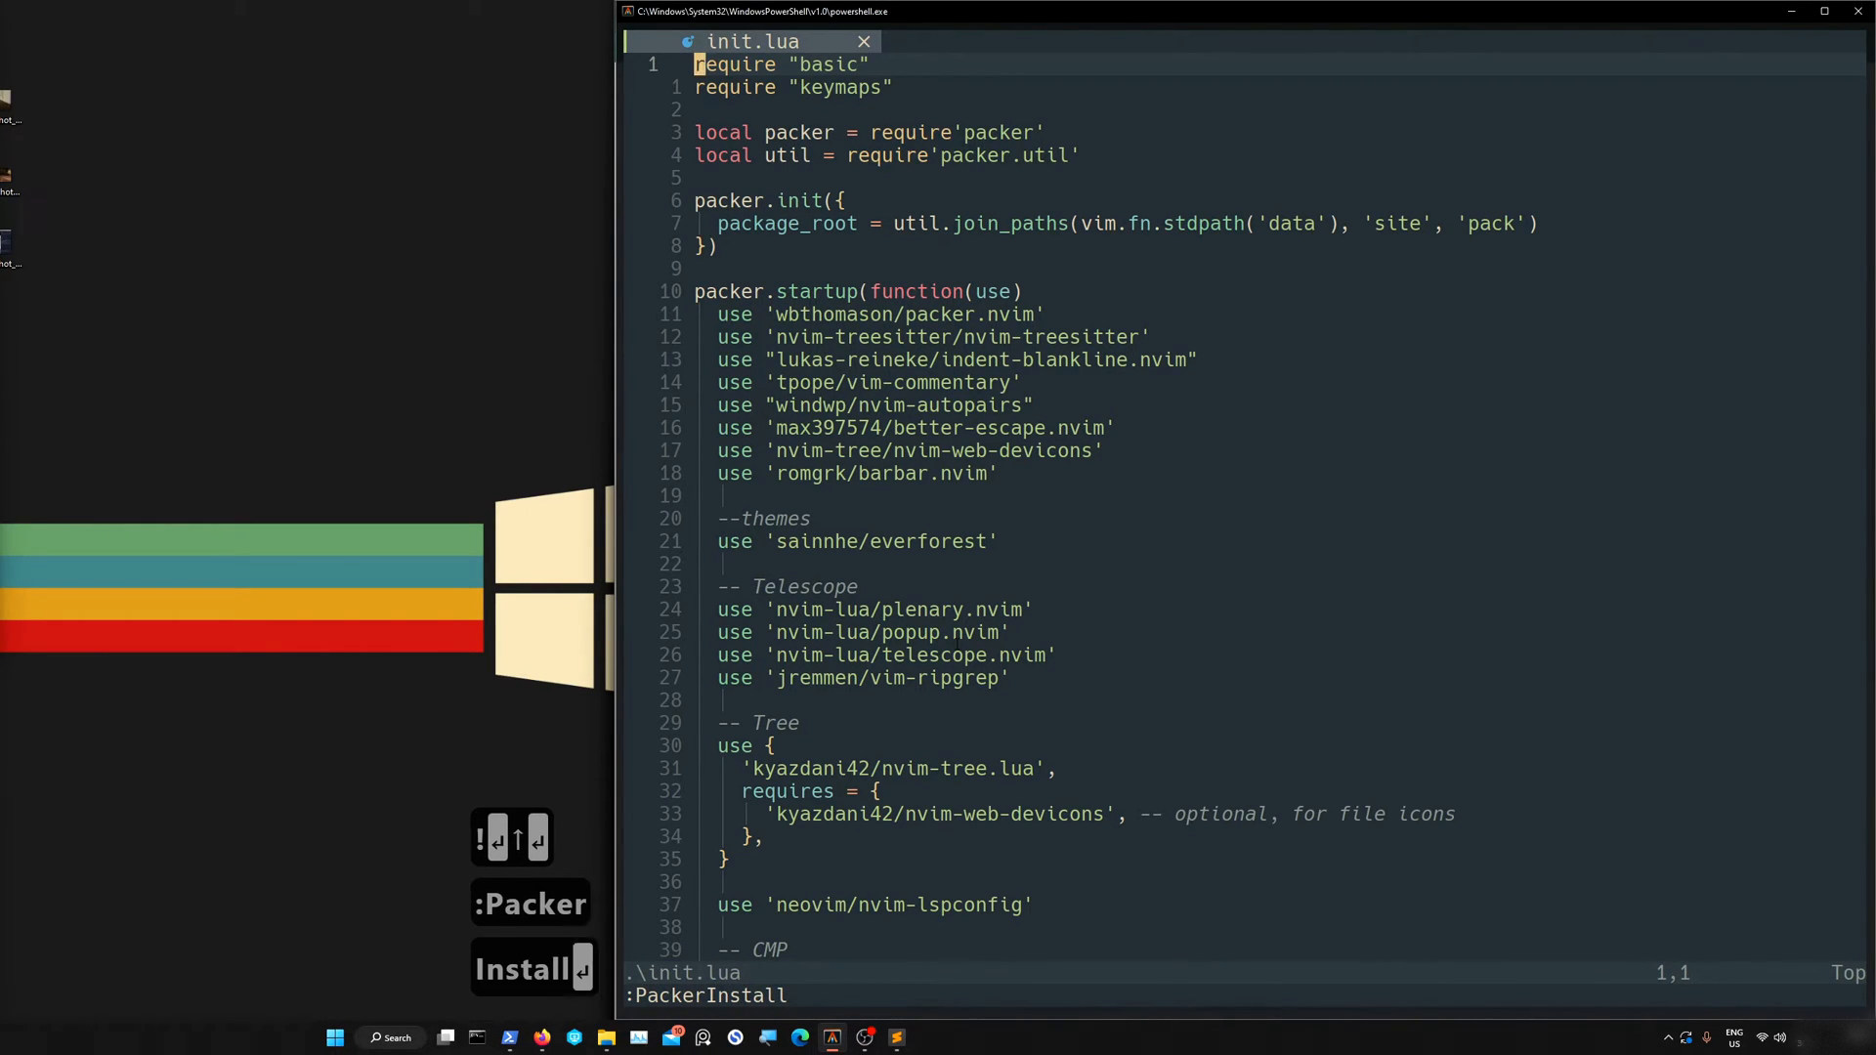
key("Return")
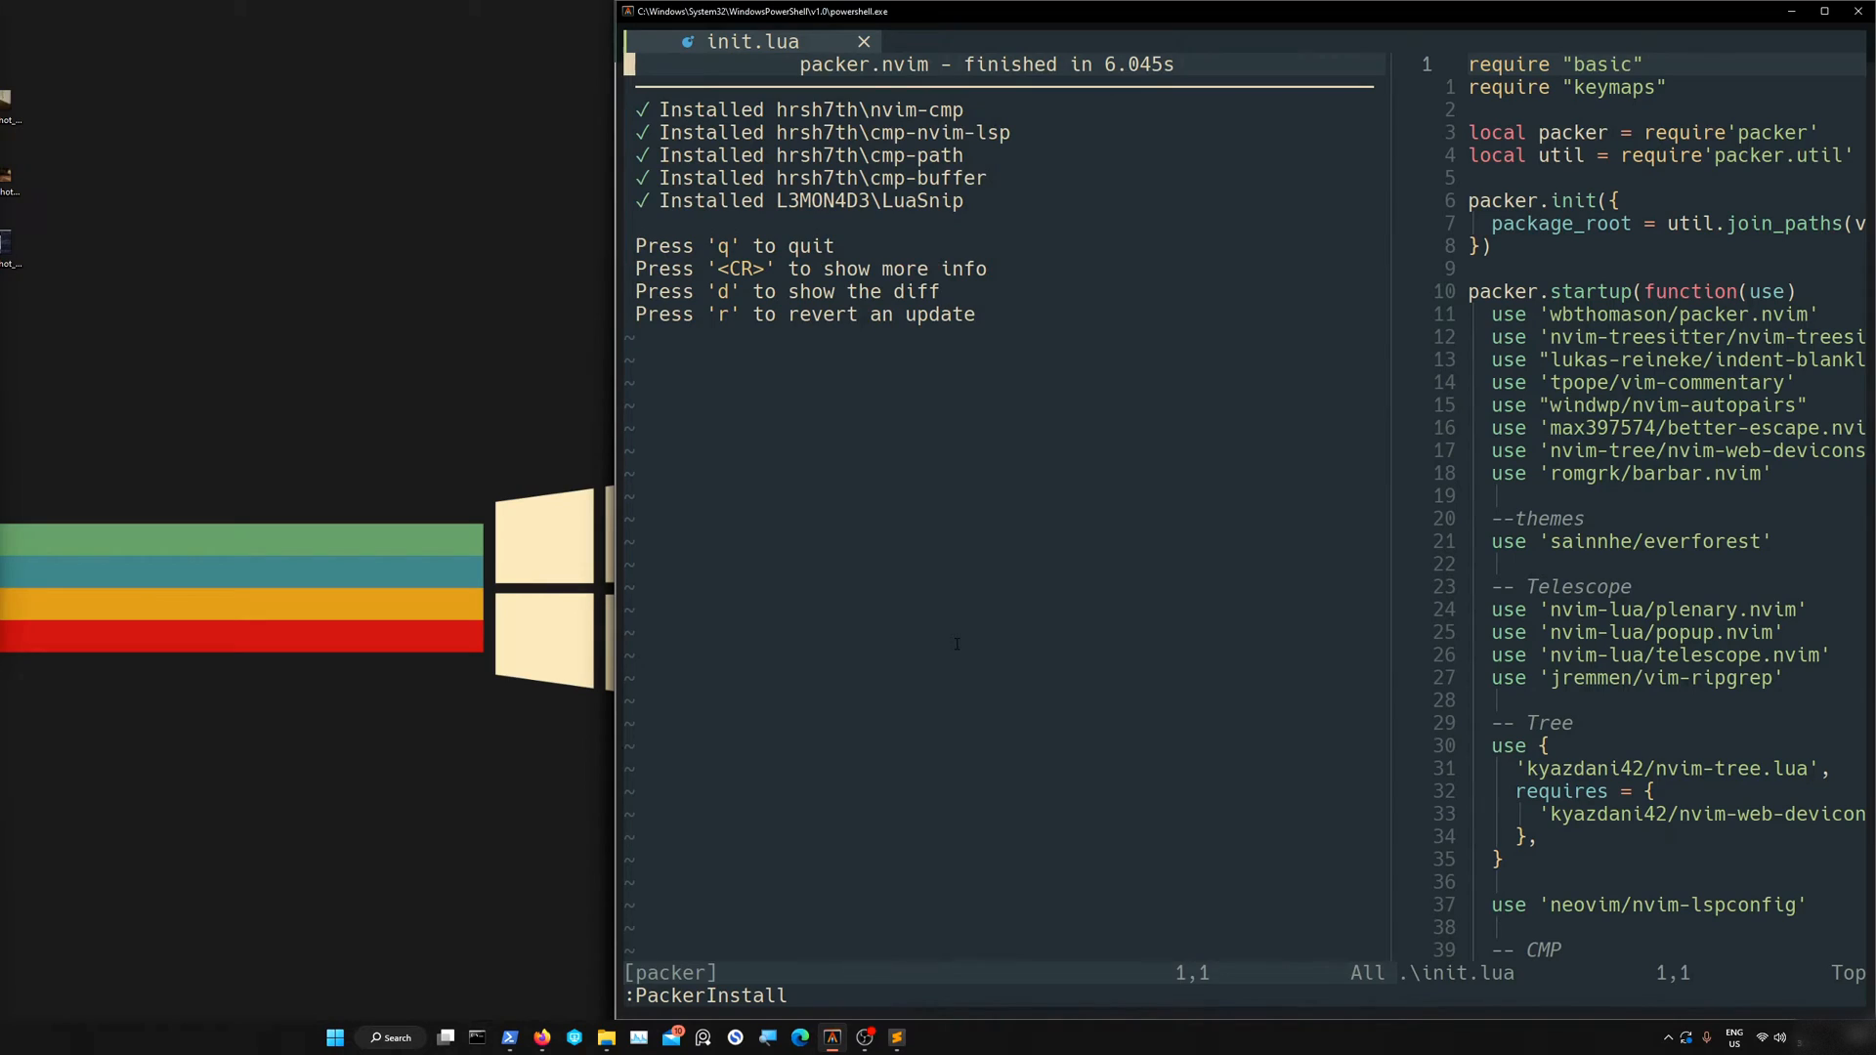
key("q")
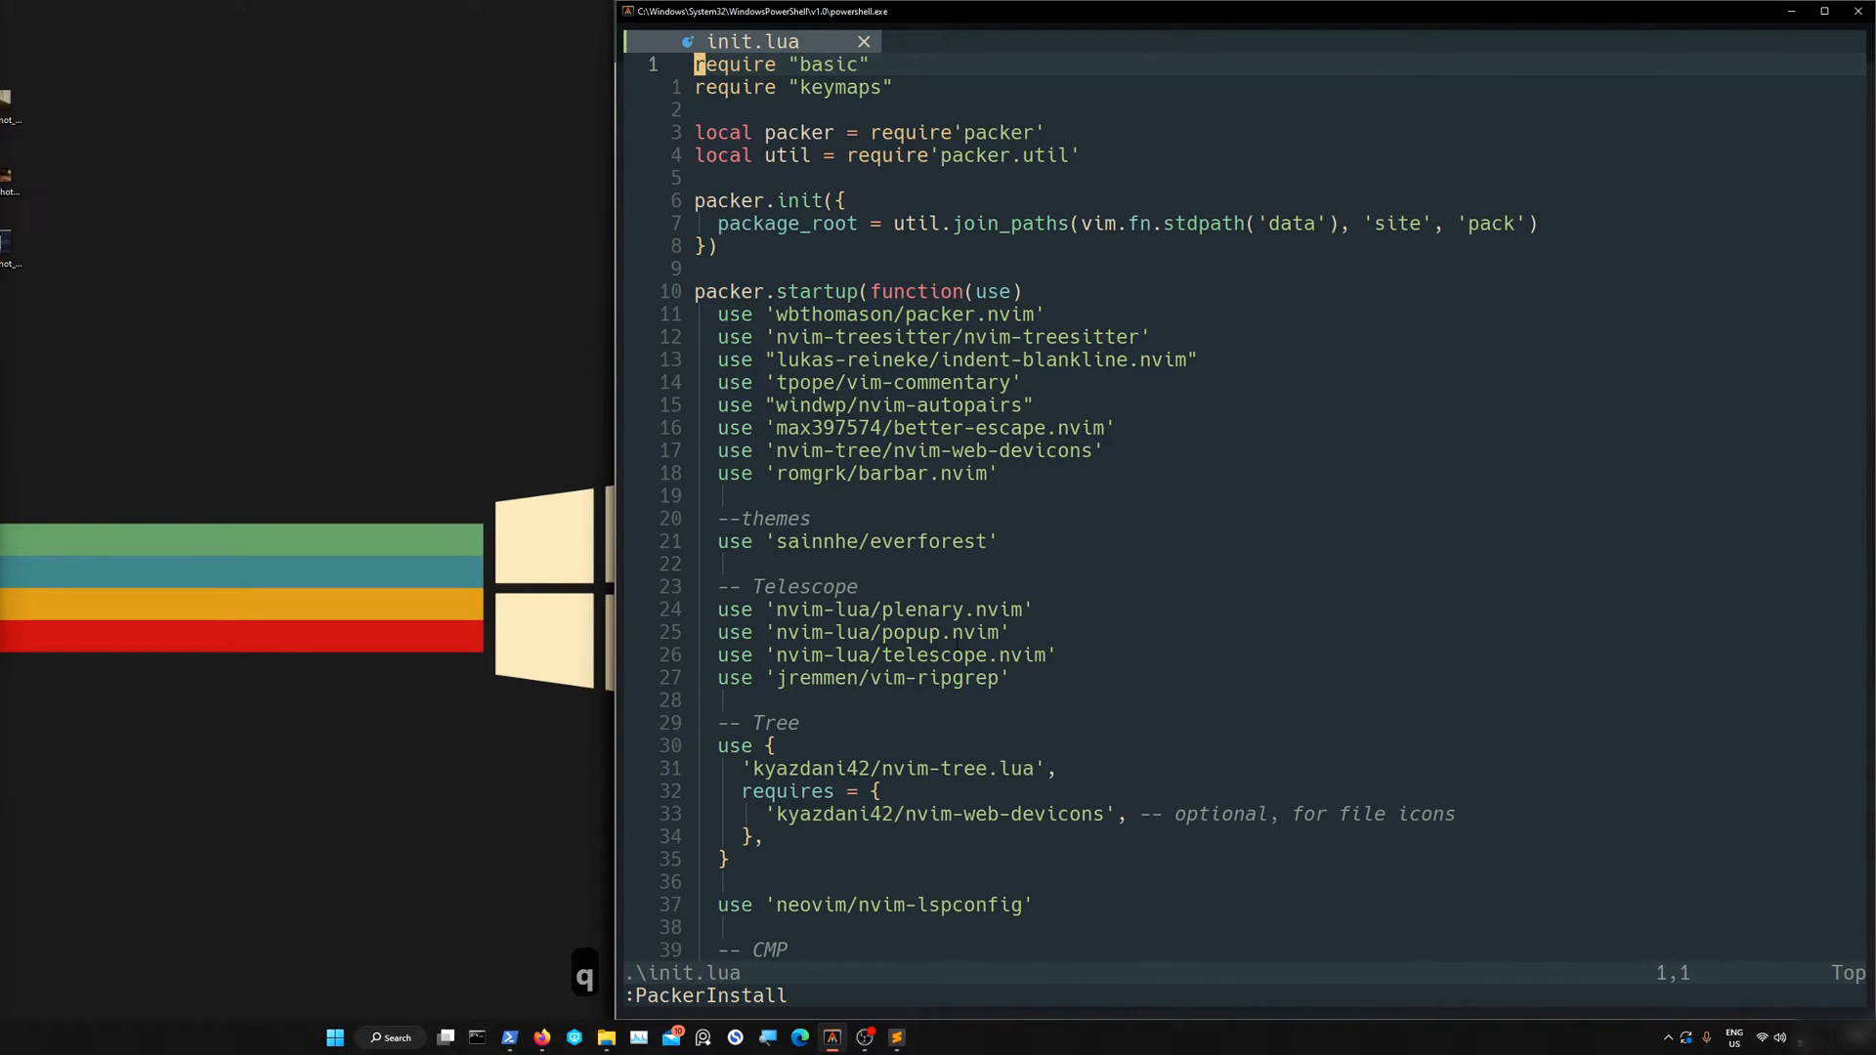
key("G")
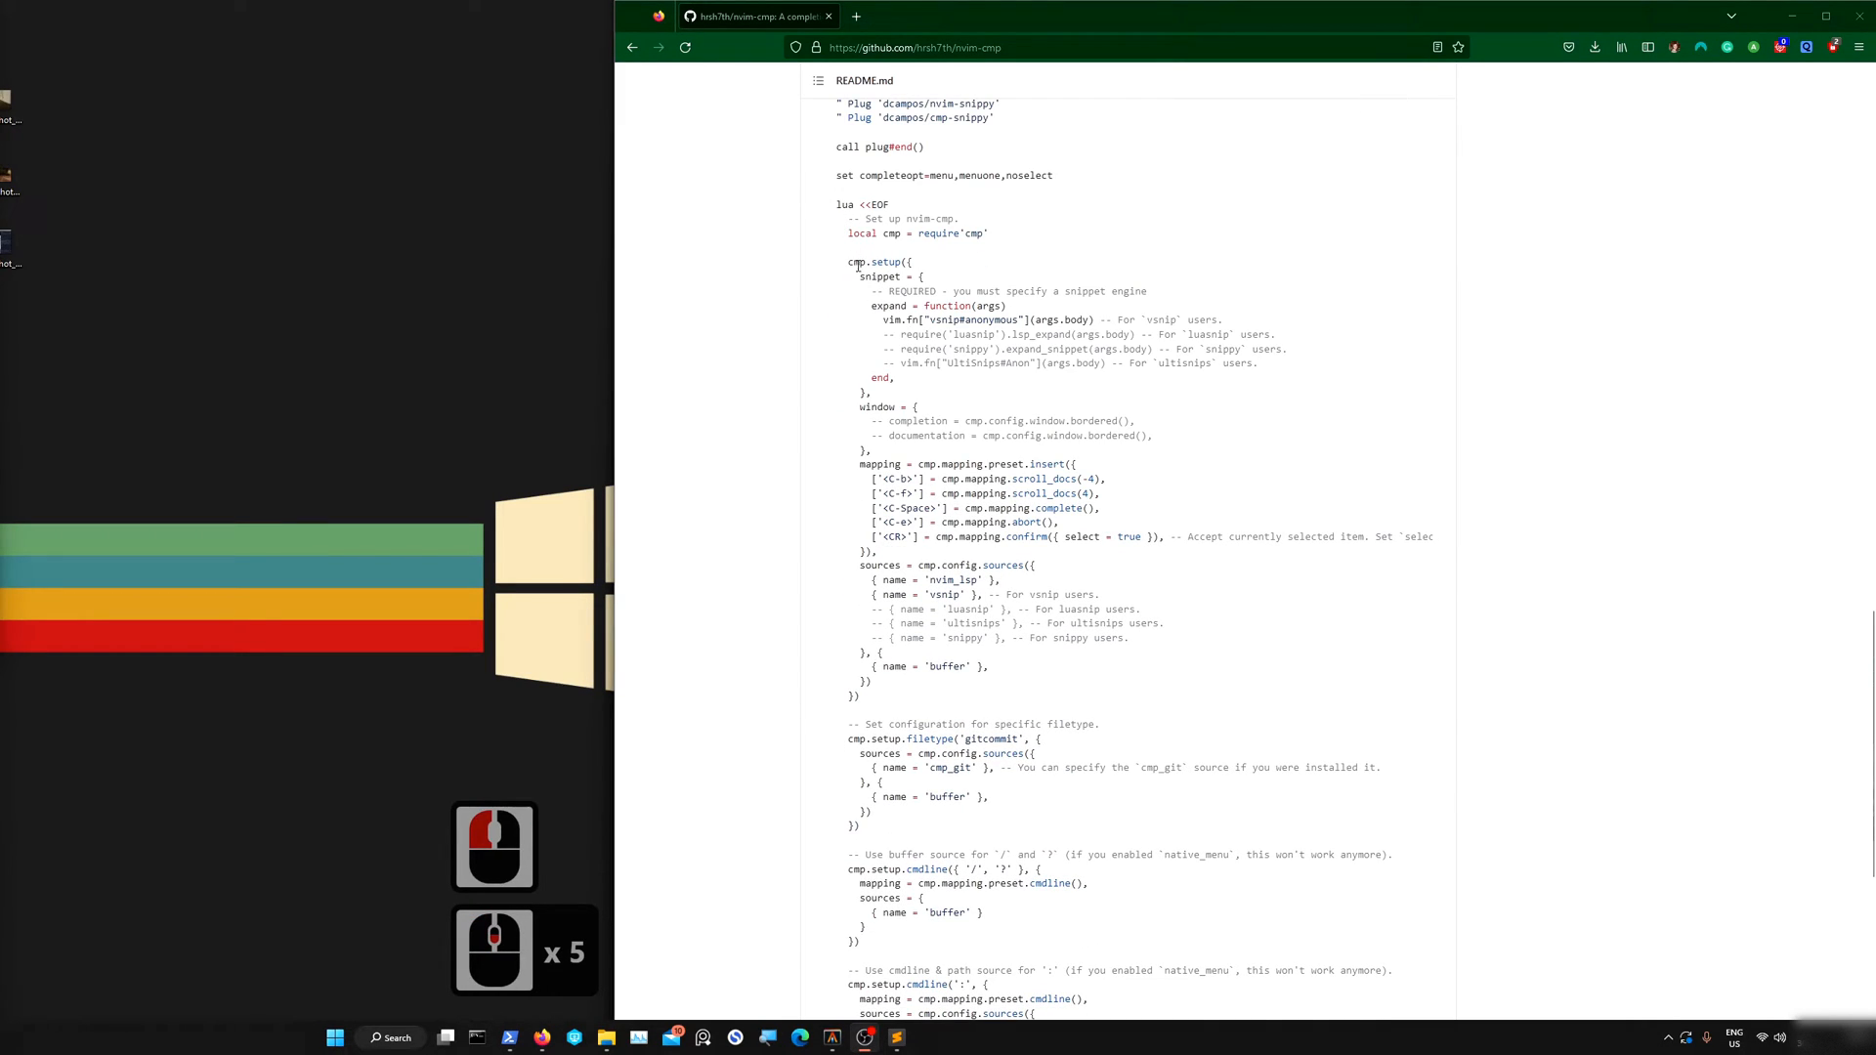
Scroll the README down to the example cmp.setup configuration
scroll("down", 3)
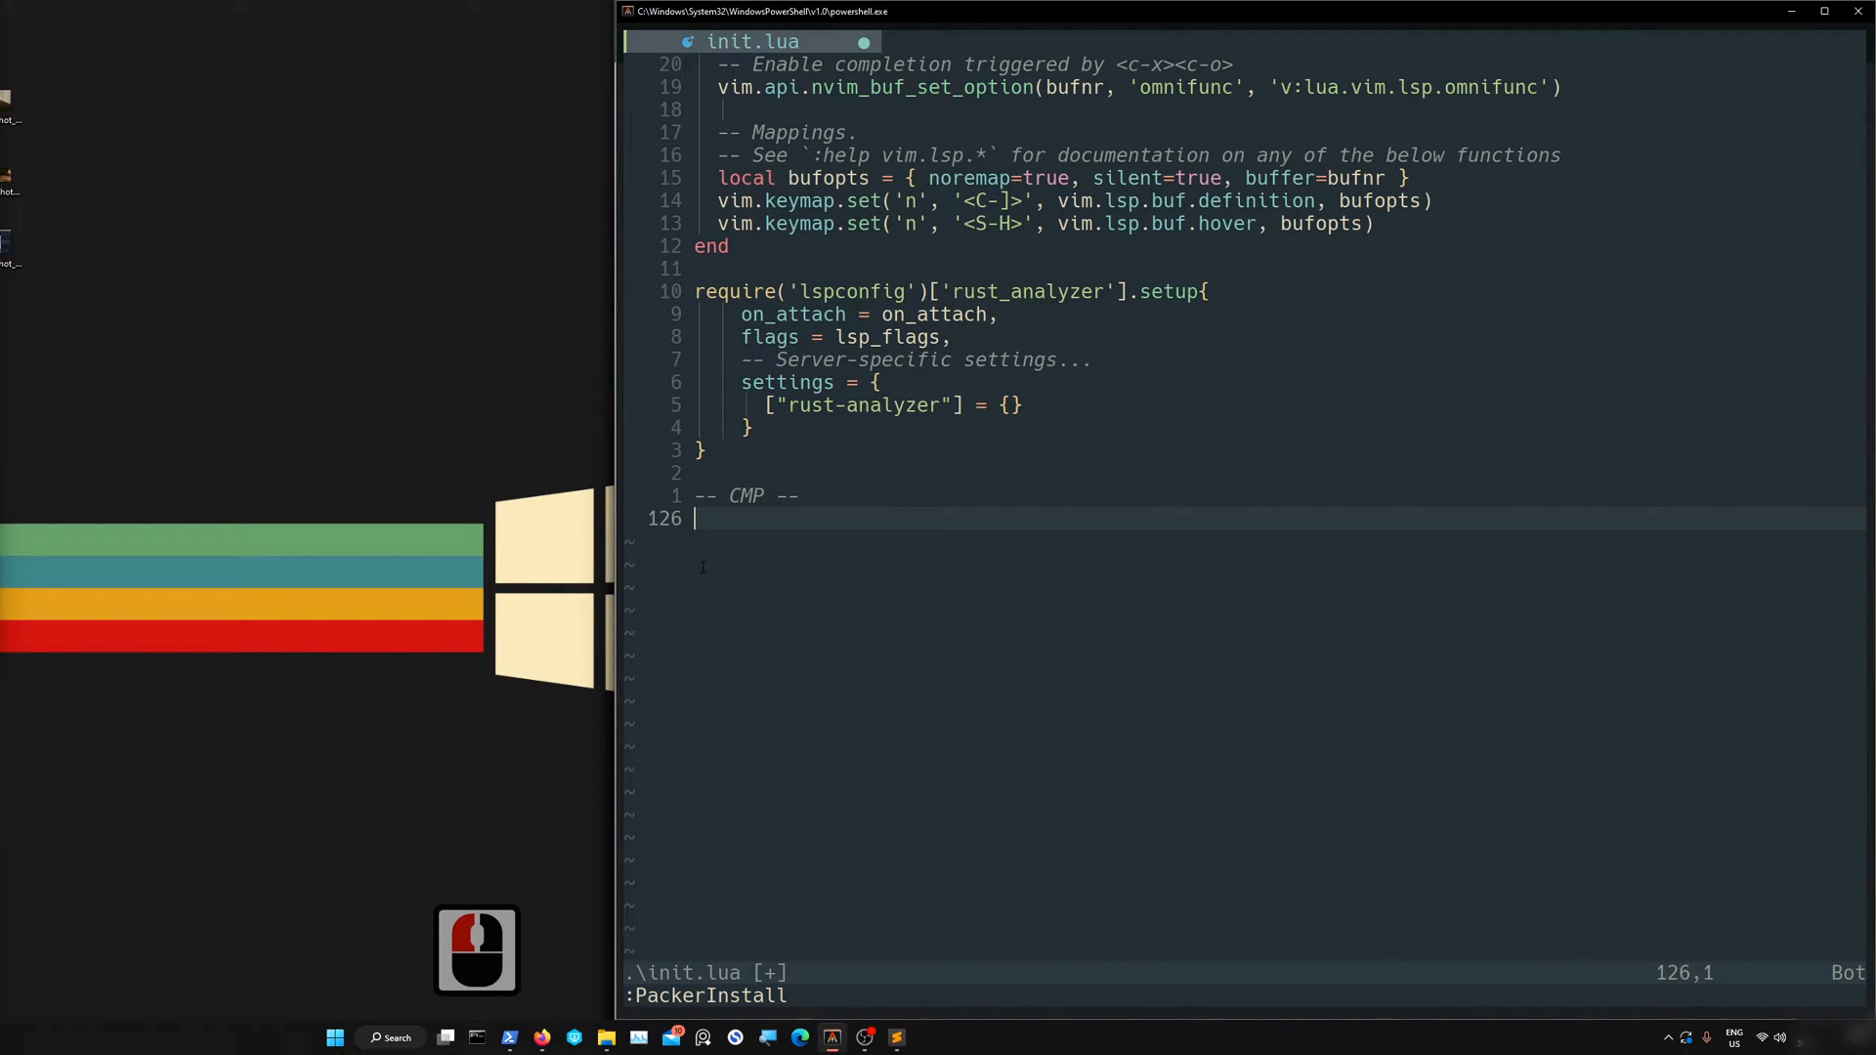
Require cmp and luasnip, define select_opts, and open cmp.setup with a snippet field
type("loc")
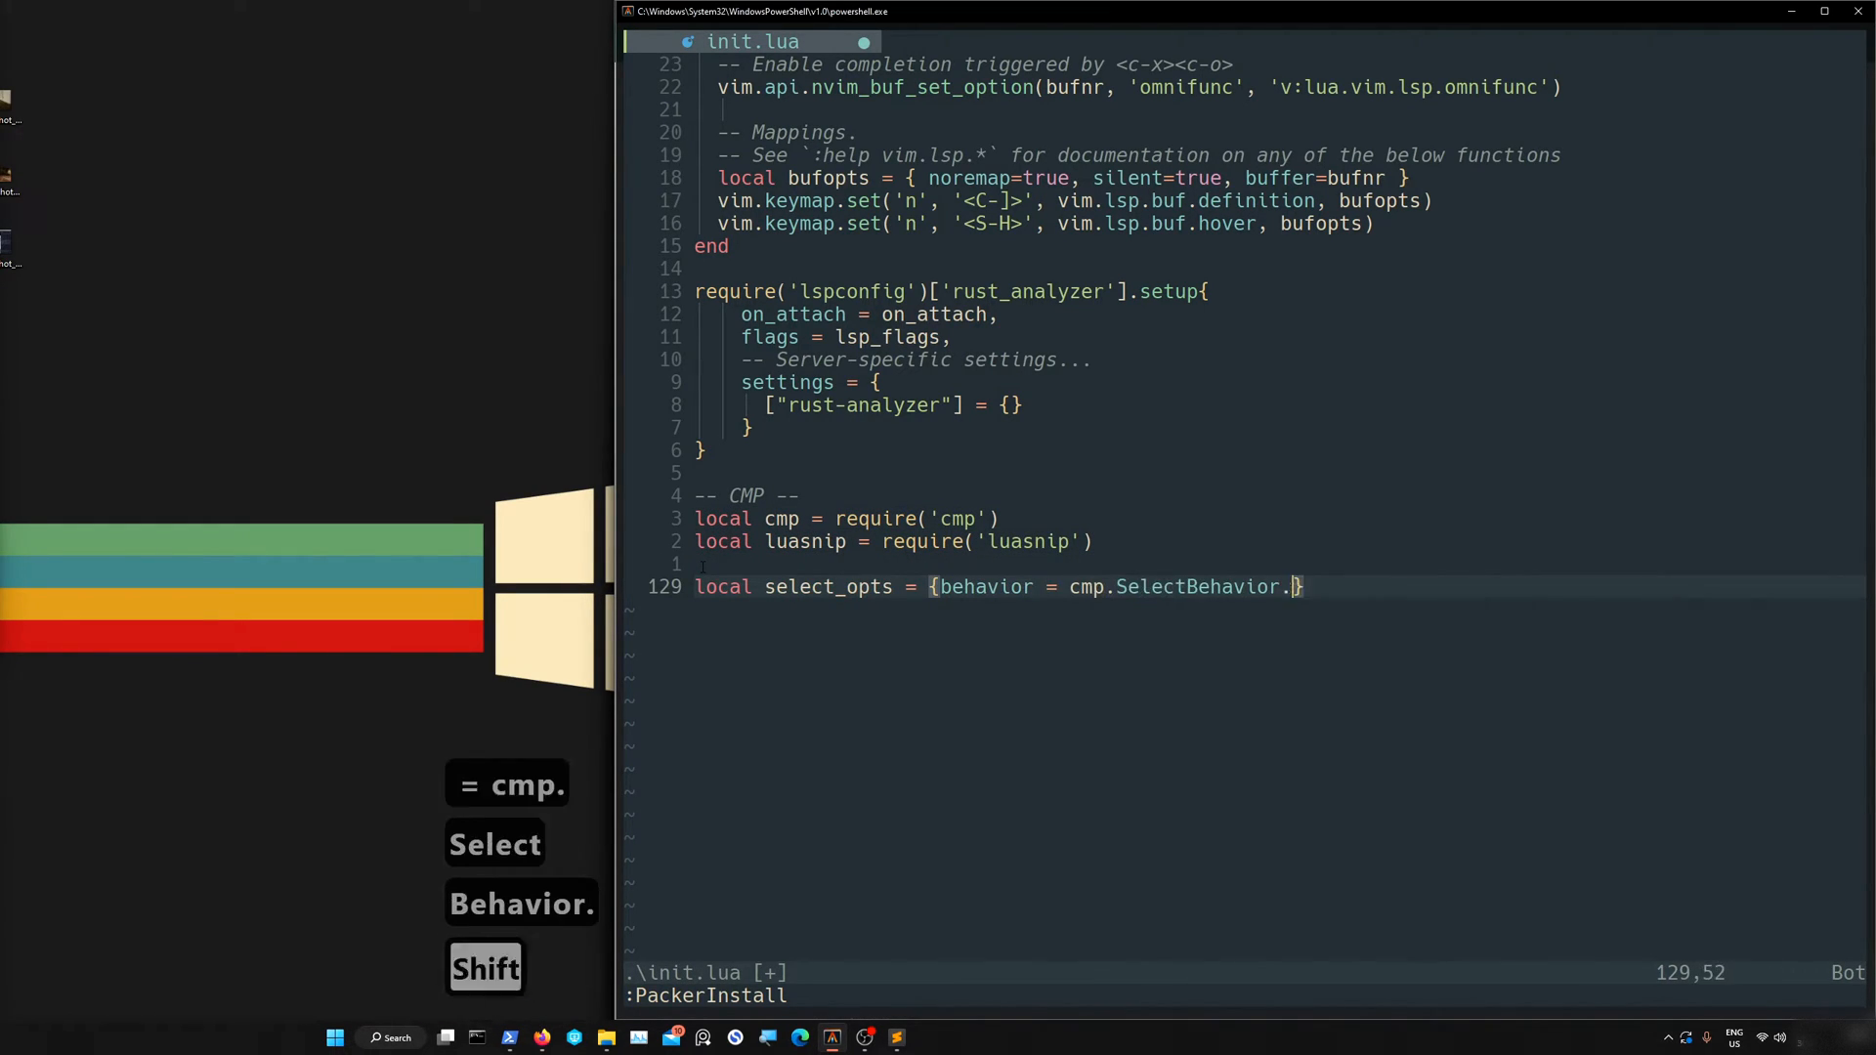
type("Select")
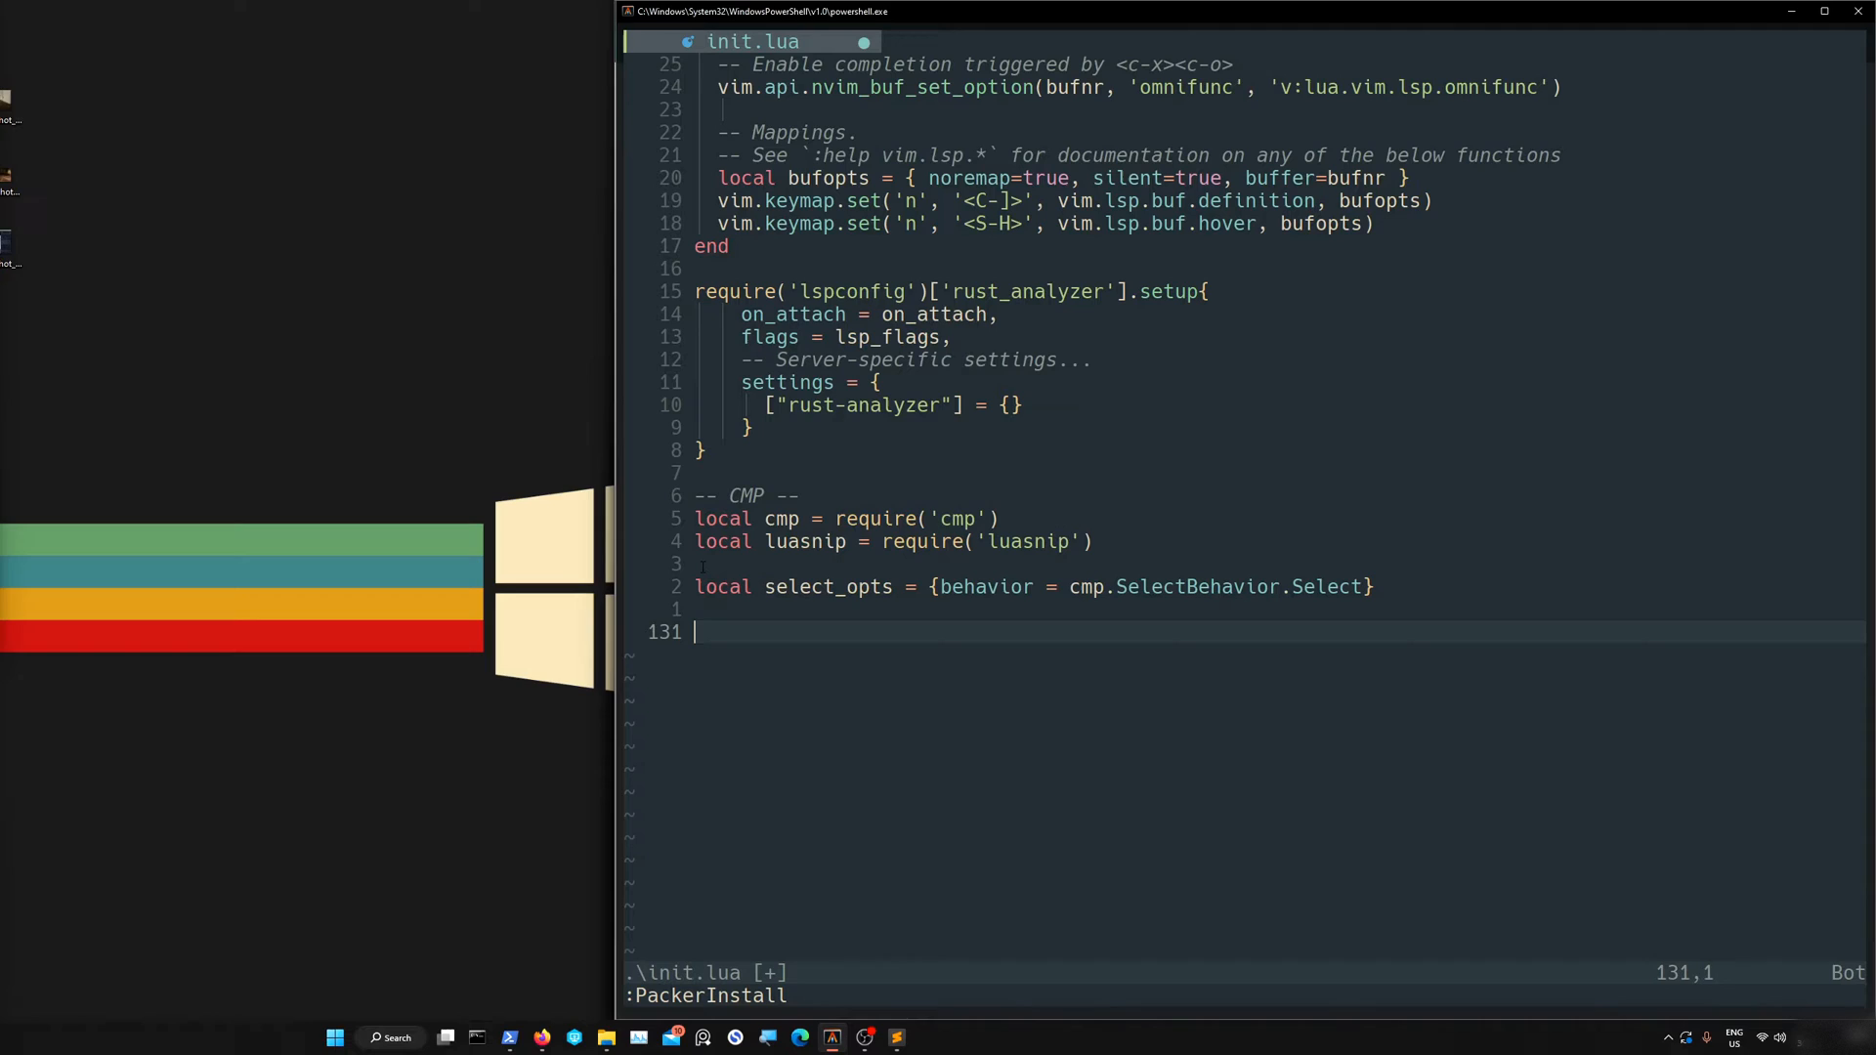
type("cmp.set")
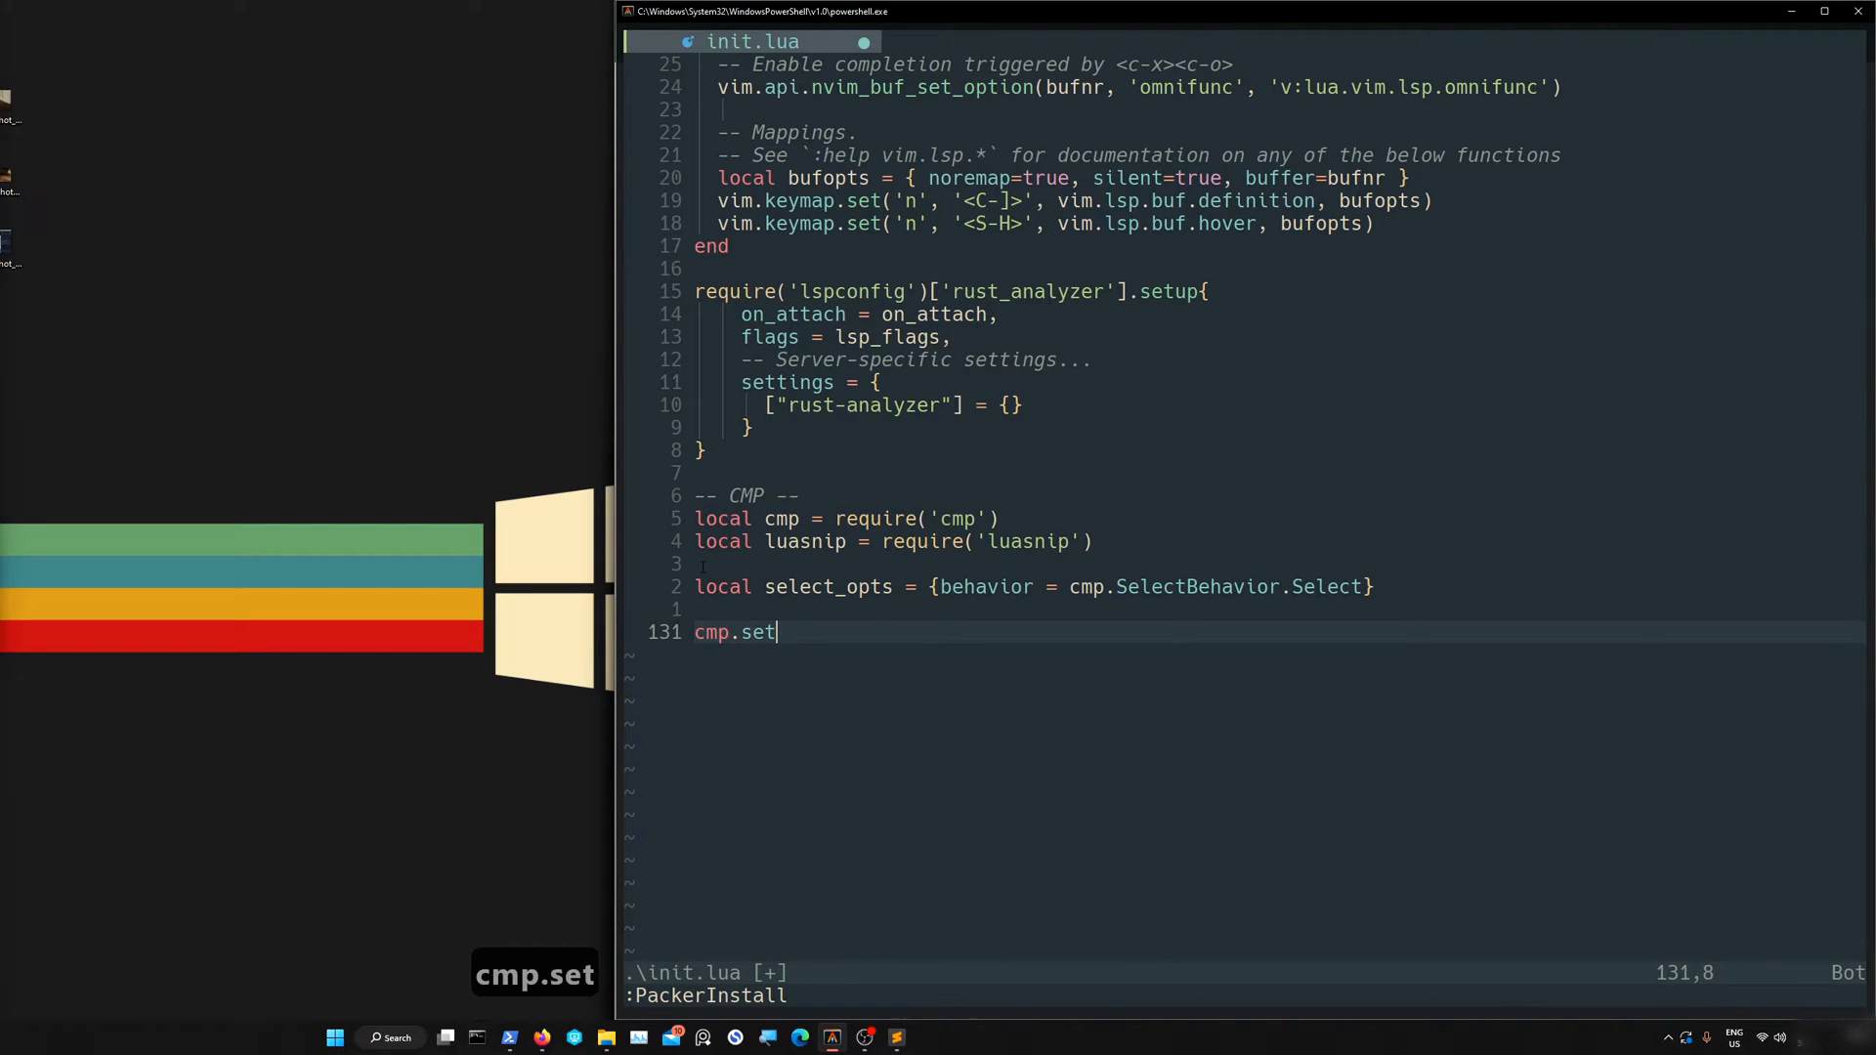
type("up()")
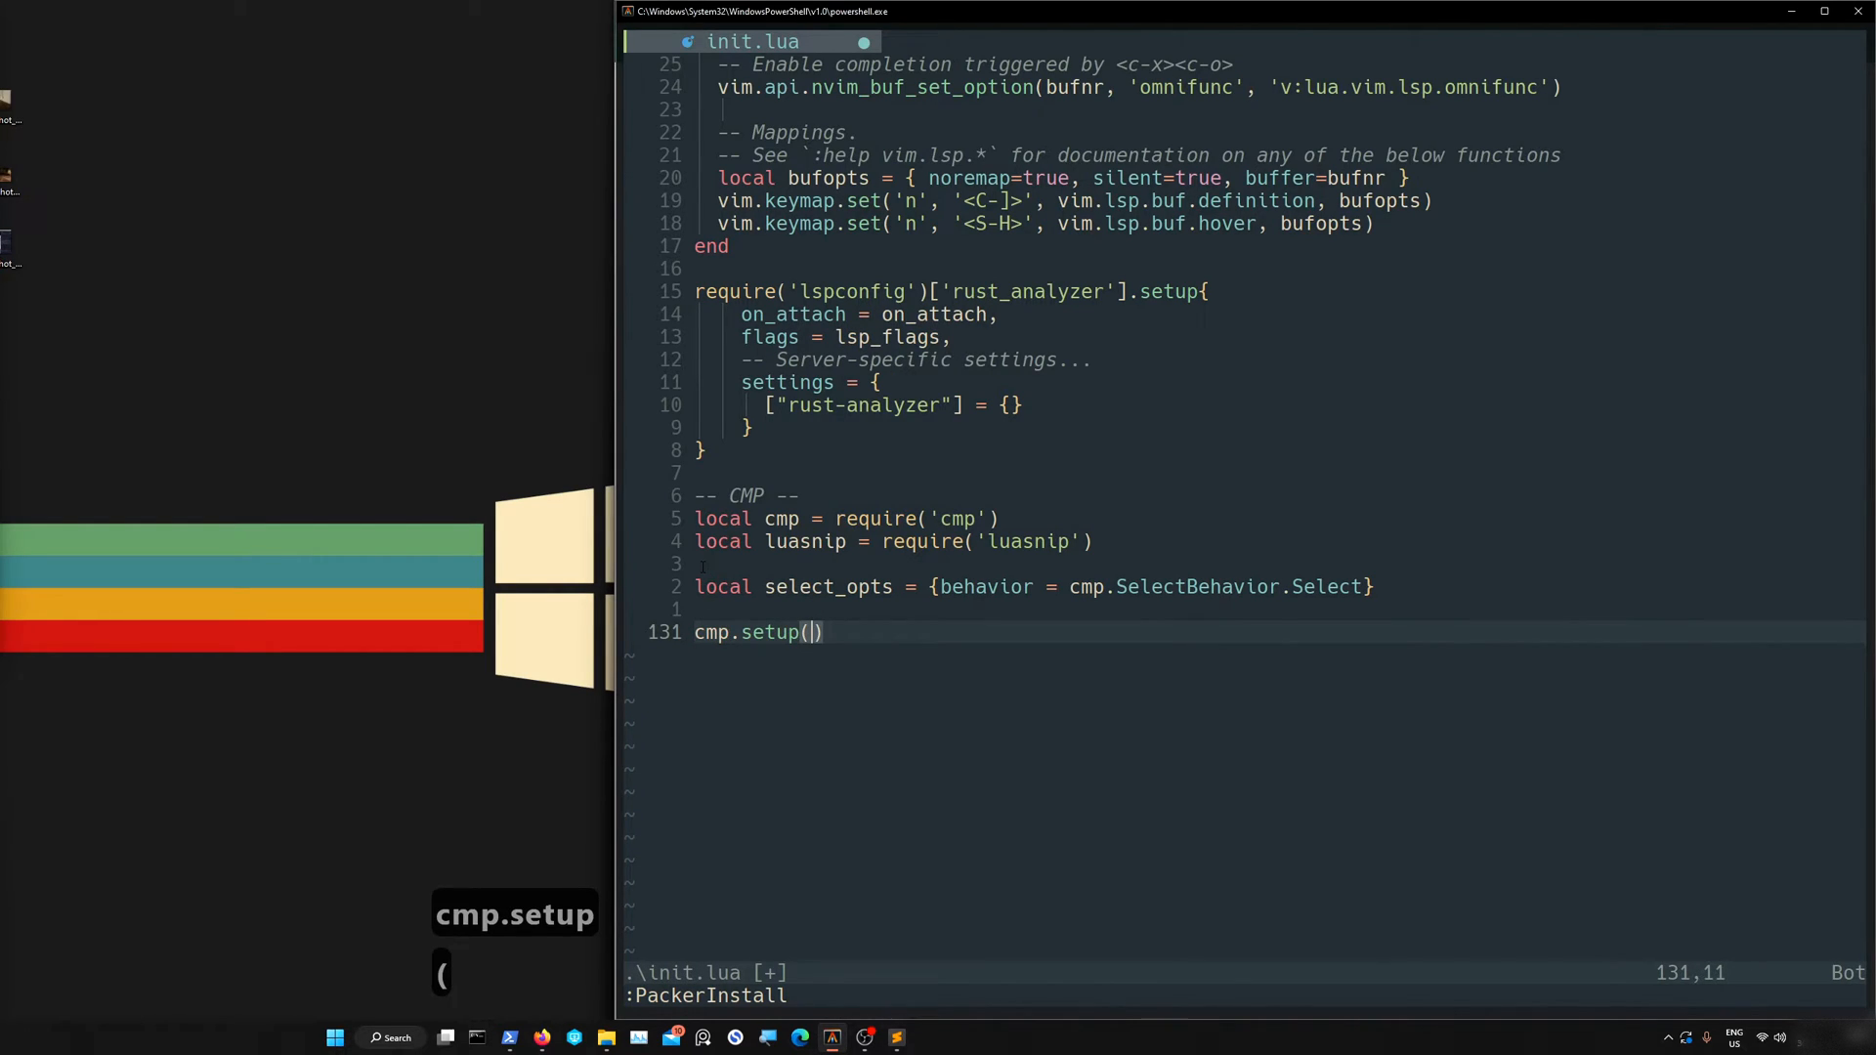
type("{")
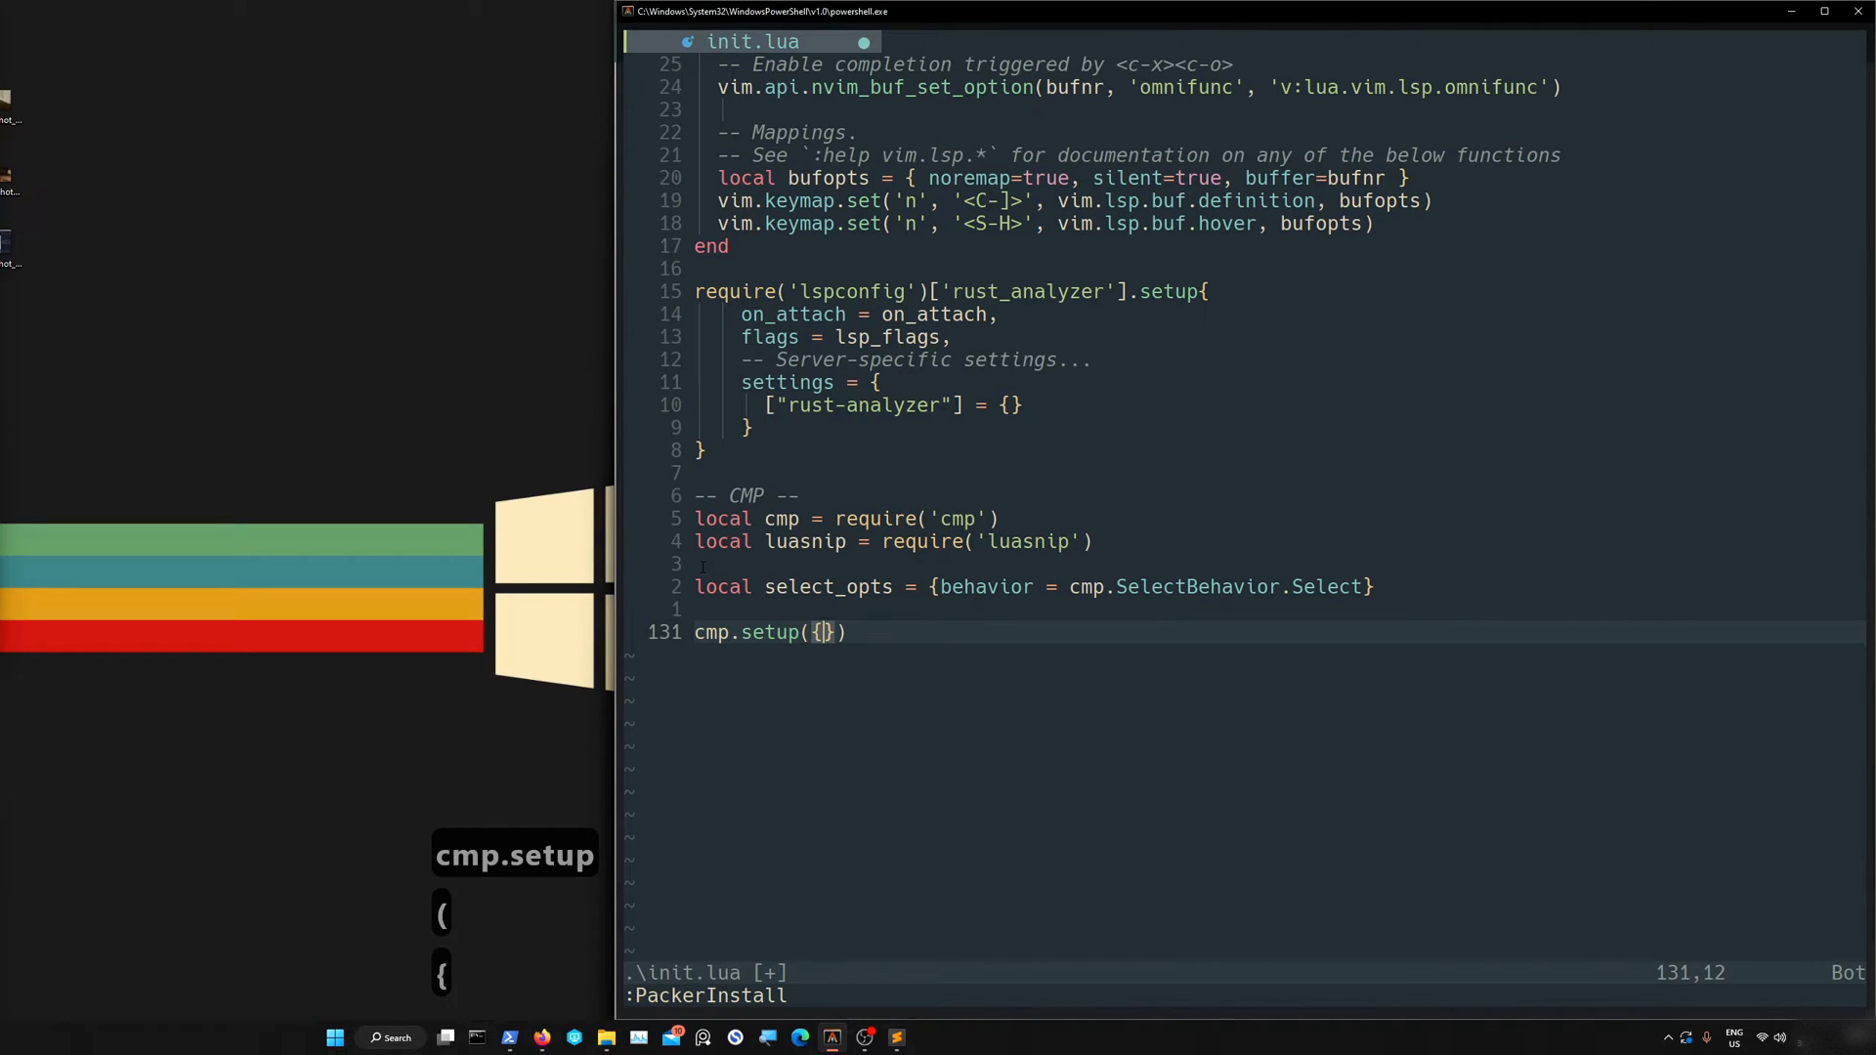
type("snippet = {")
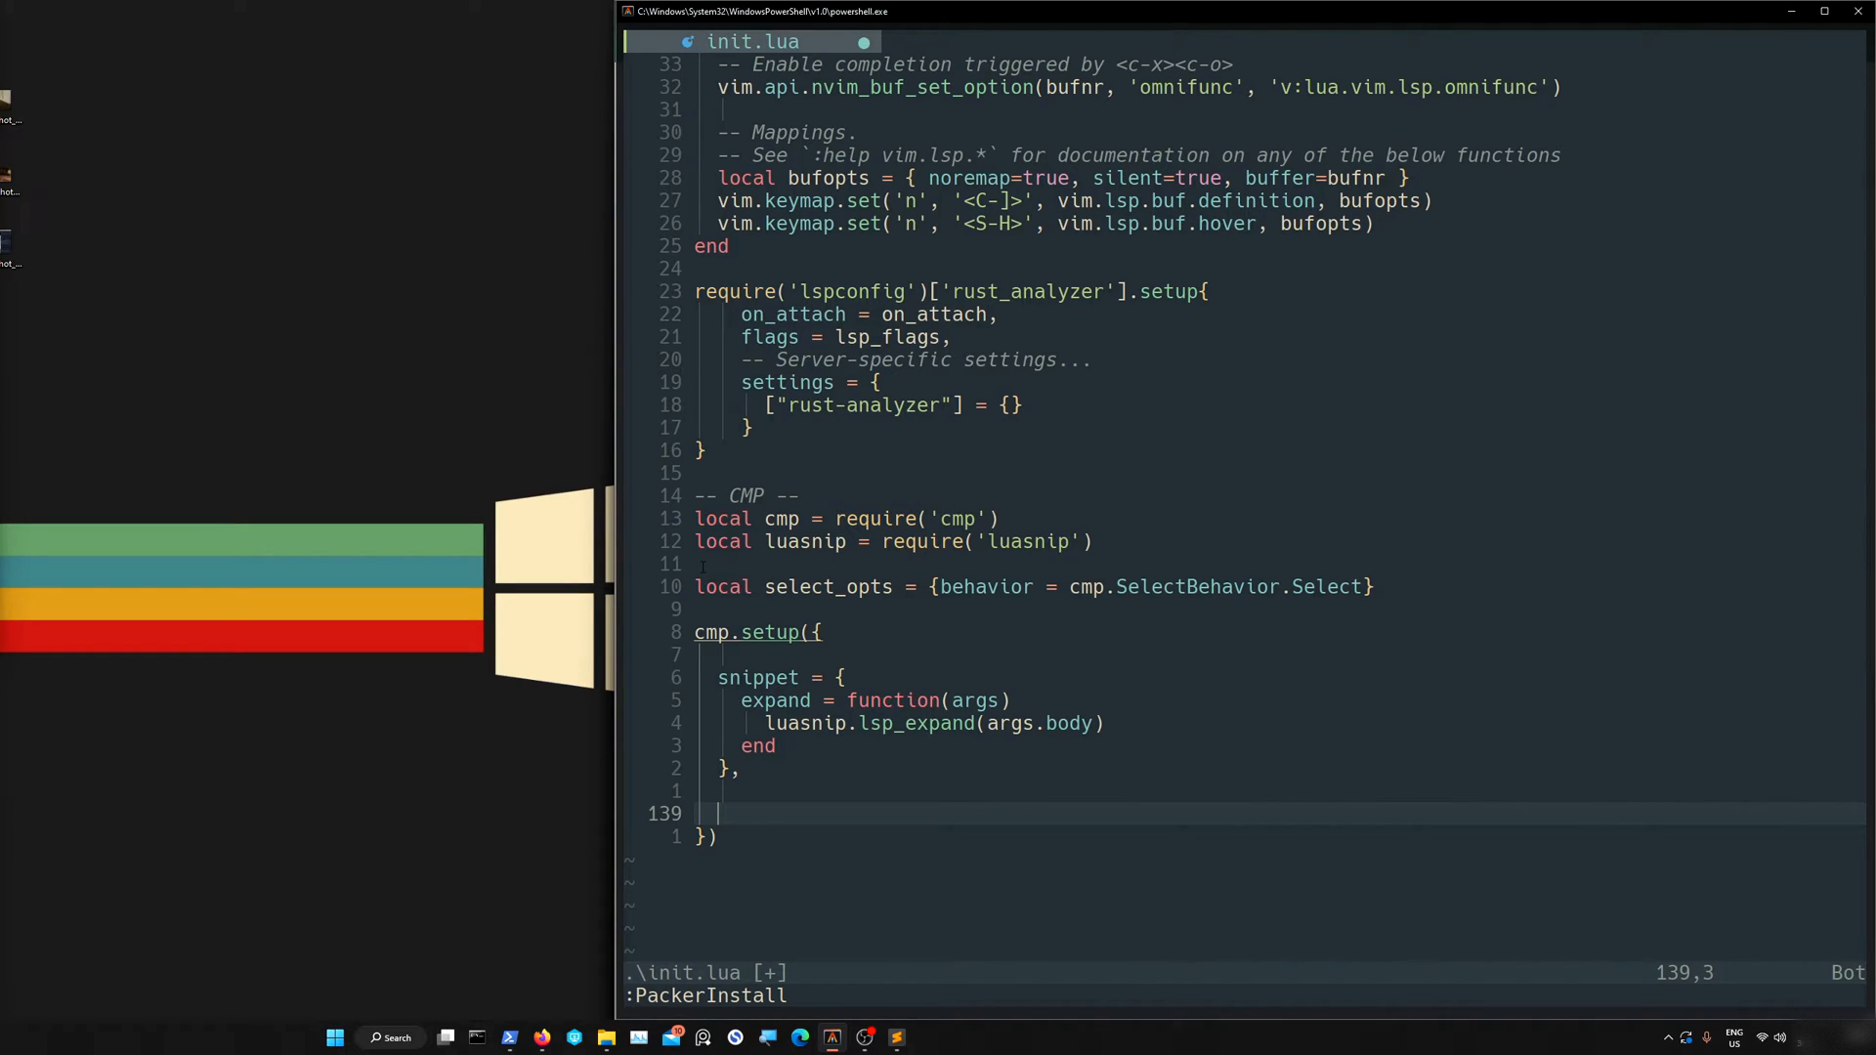
Add a sources table with path, nvim_lsp, buffer and luasnip and their keyword lengths
type("sources =")
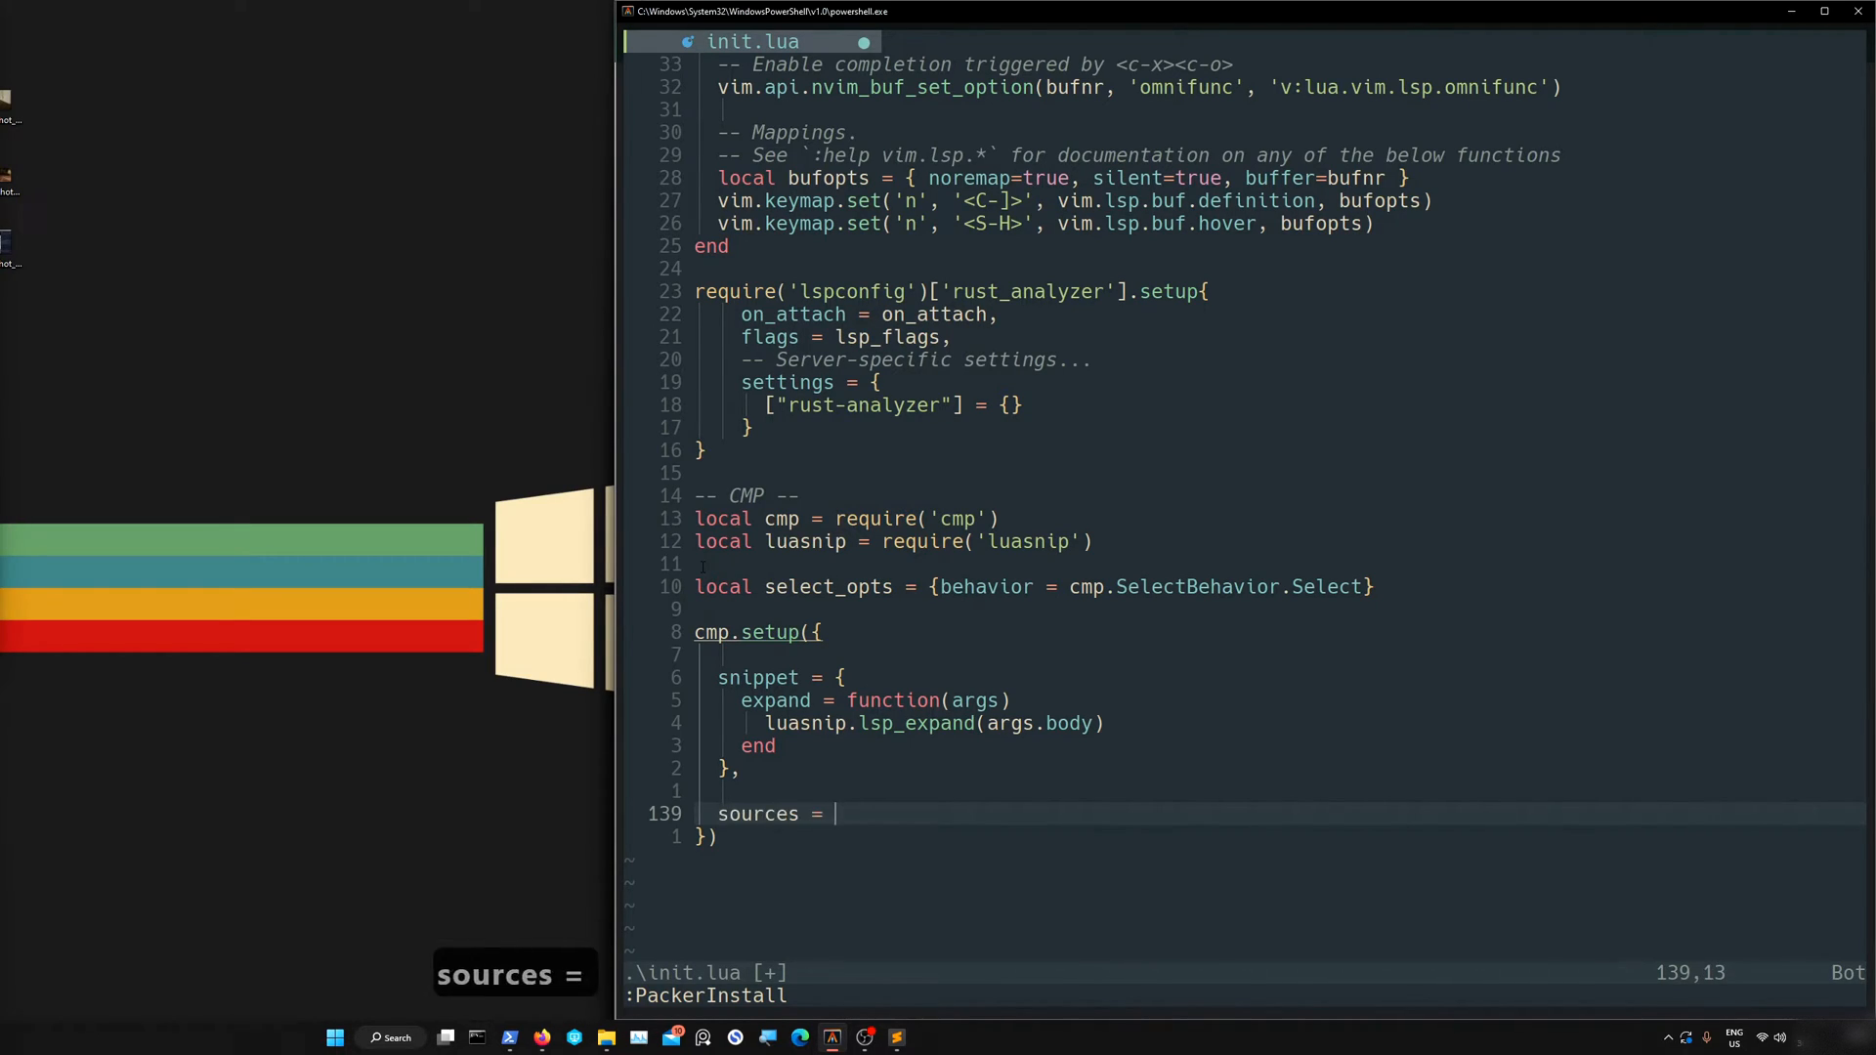
type("{")
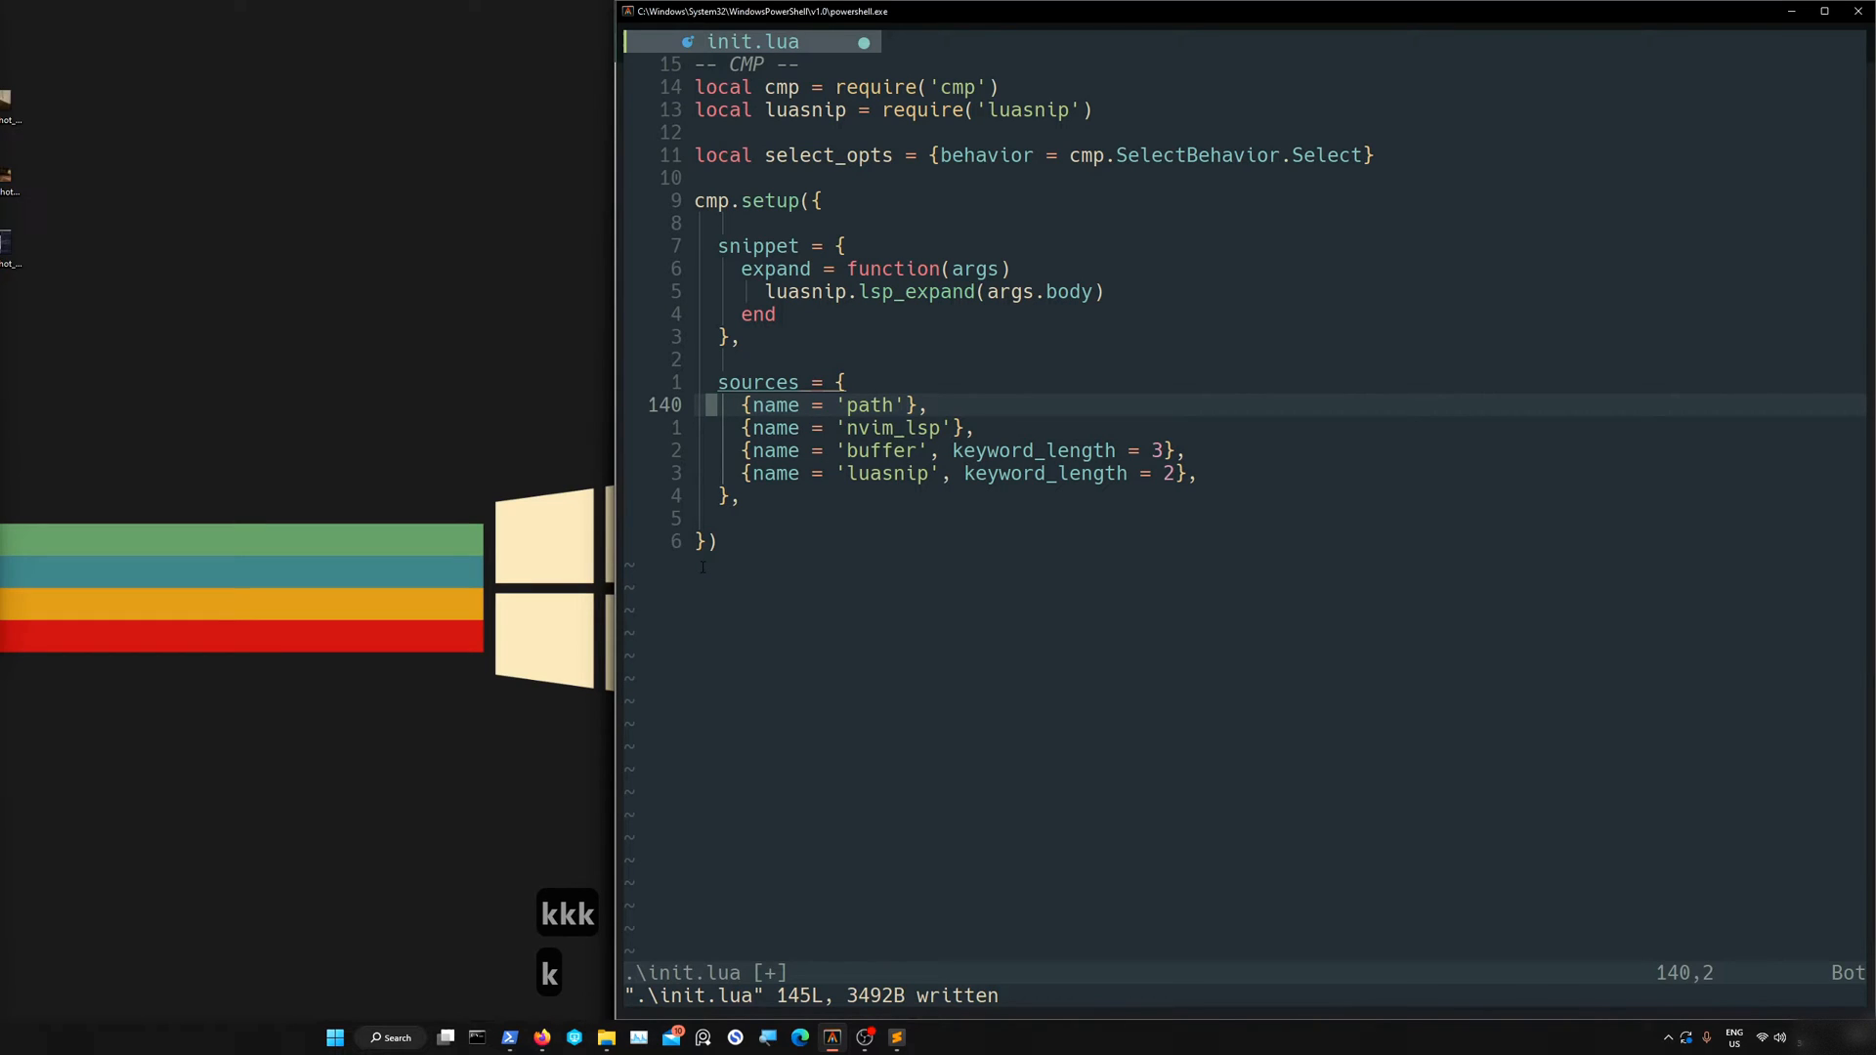
key("j")
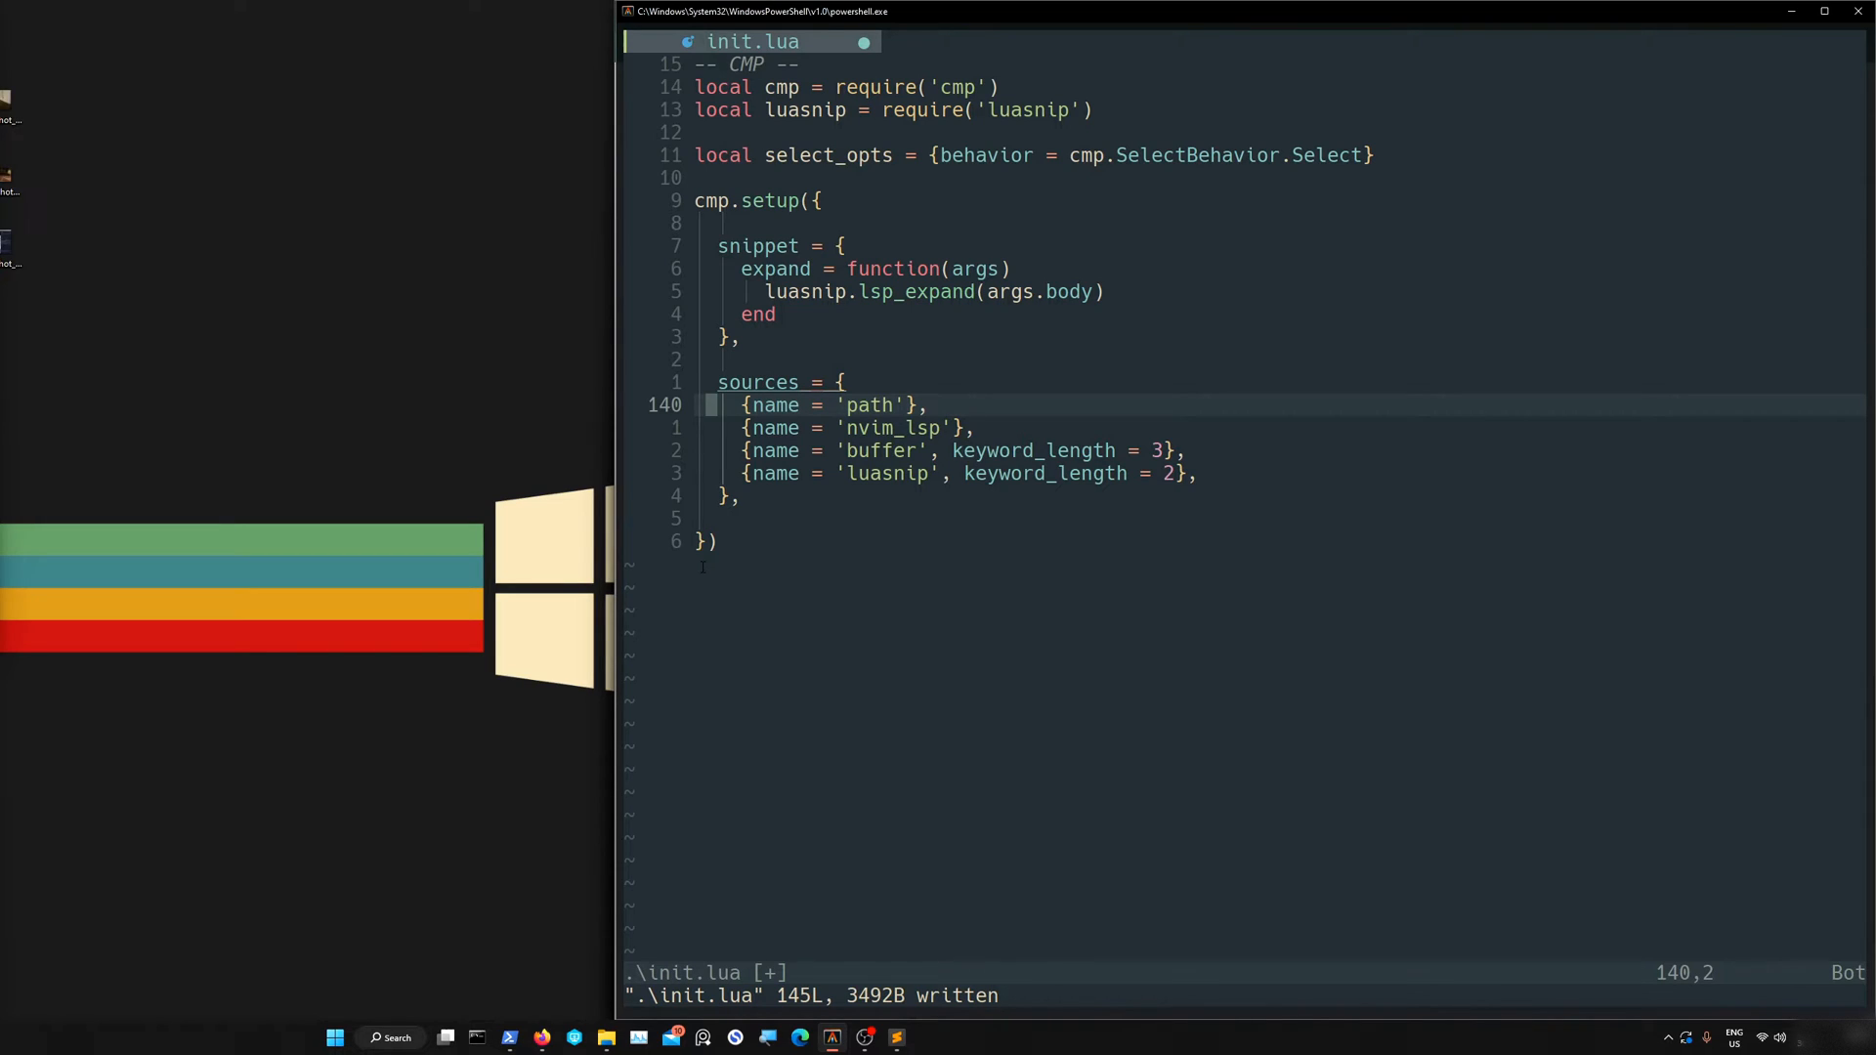
key("j")
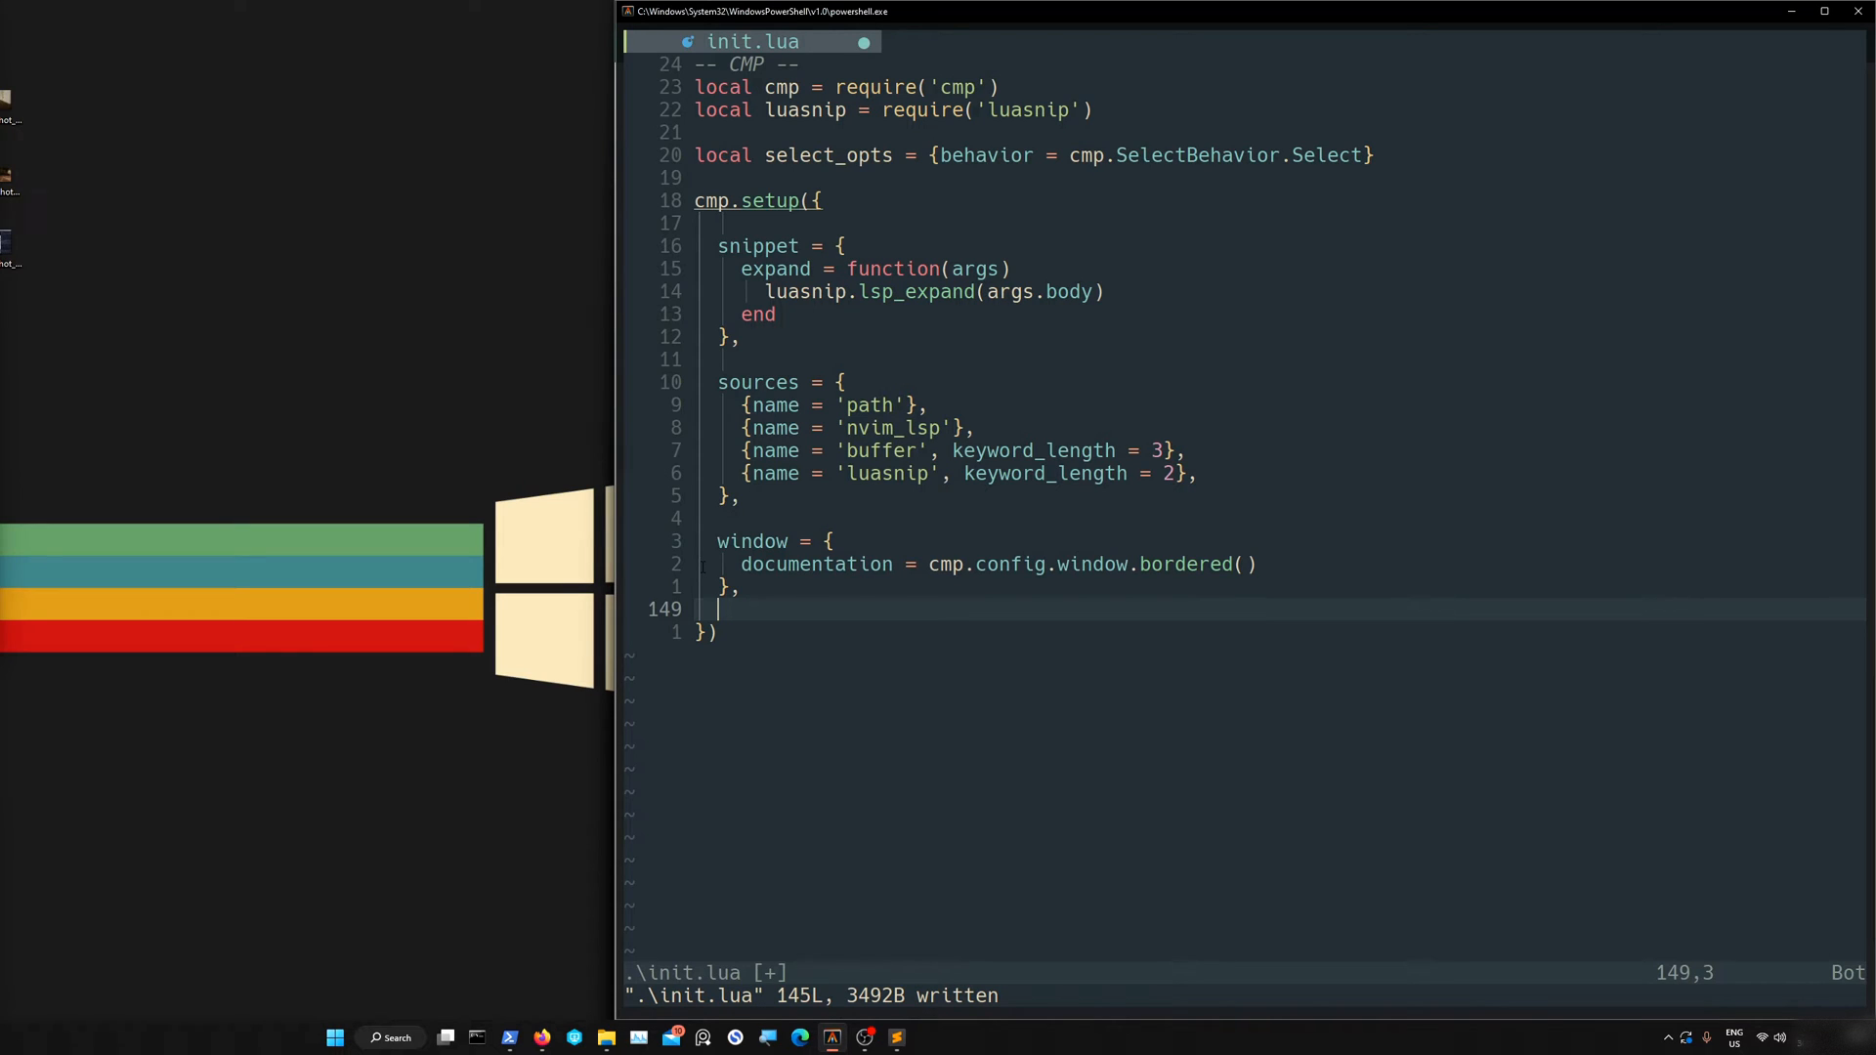
Paste the window table with documentation = cmp.config.window.bordered() into cmp.setup
key("ctrl+shift+v")
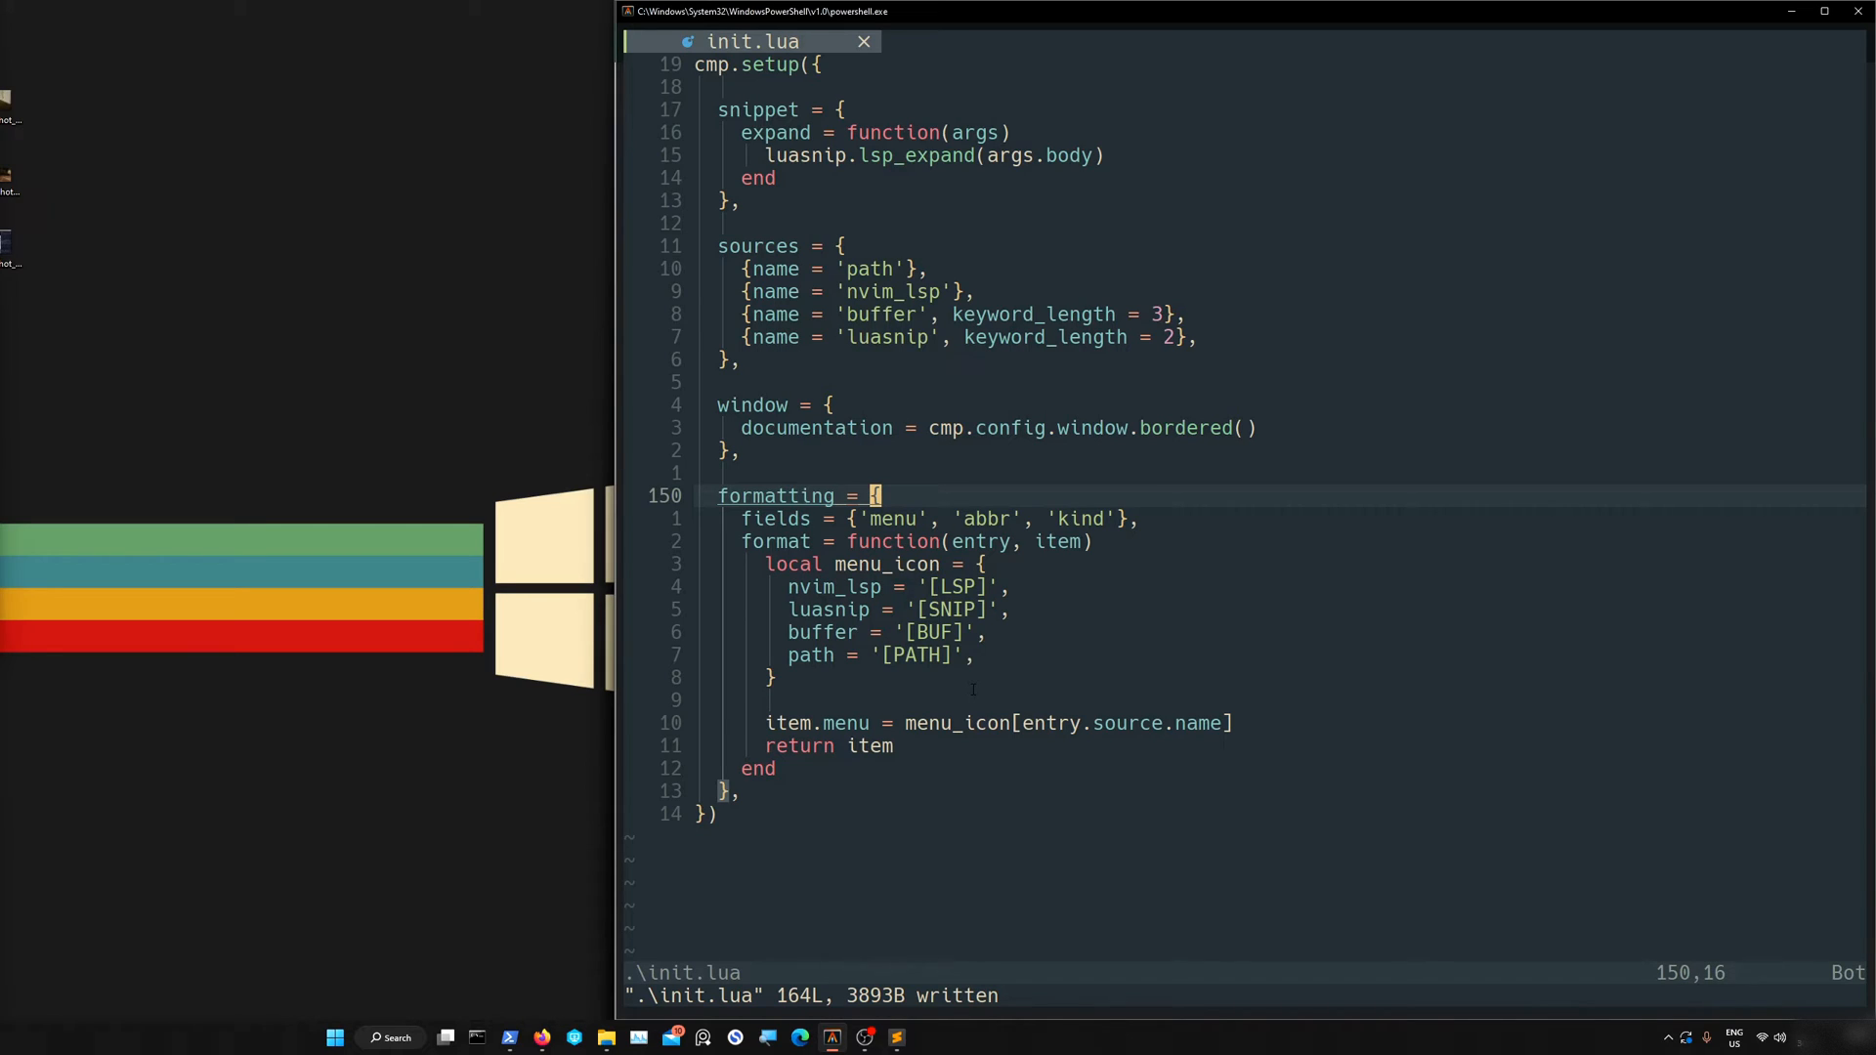
Review the formatting fields and the nvim_lsp, luasnip, buffer and path menu labels
key("j")
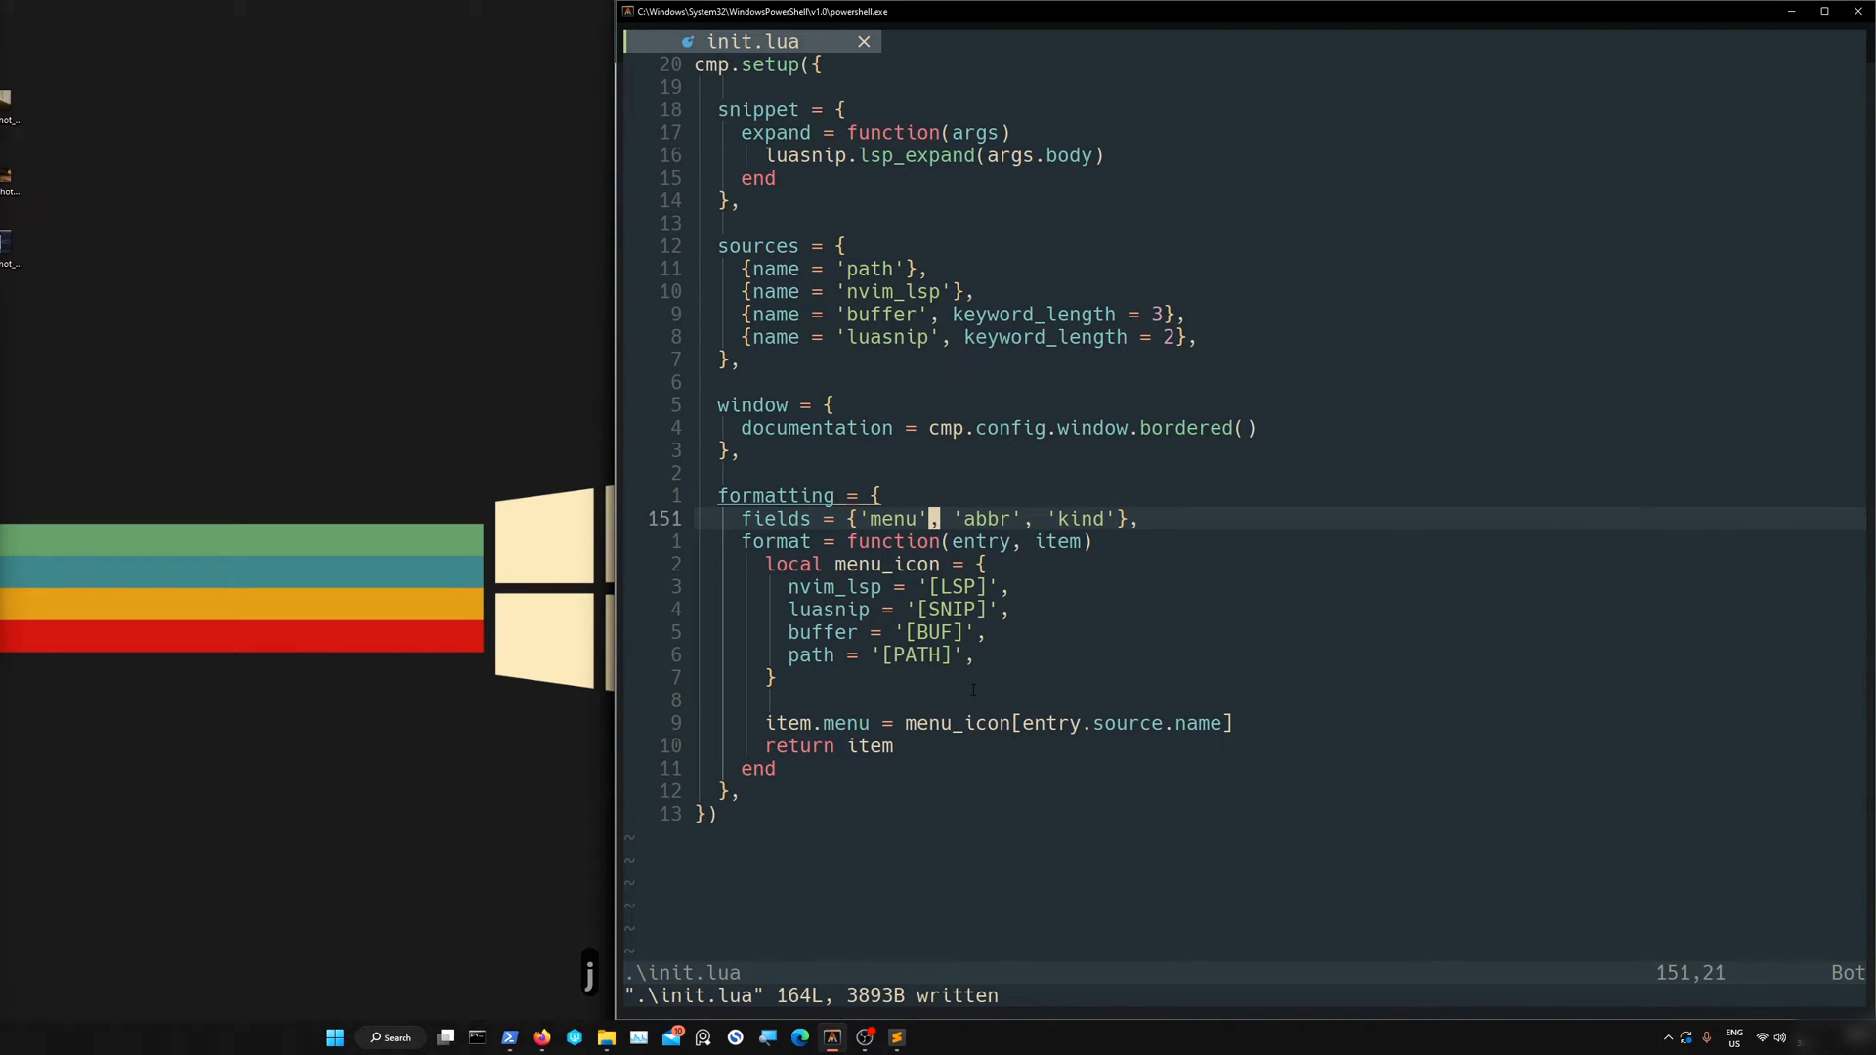
key("h")
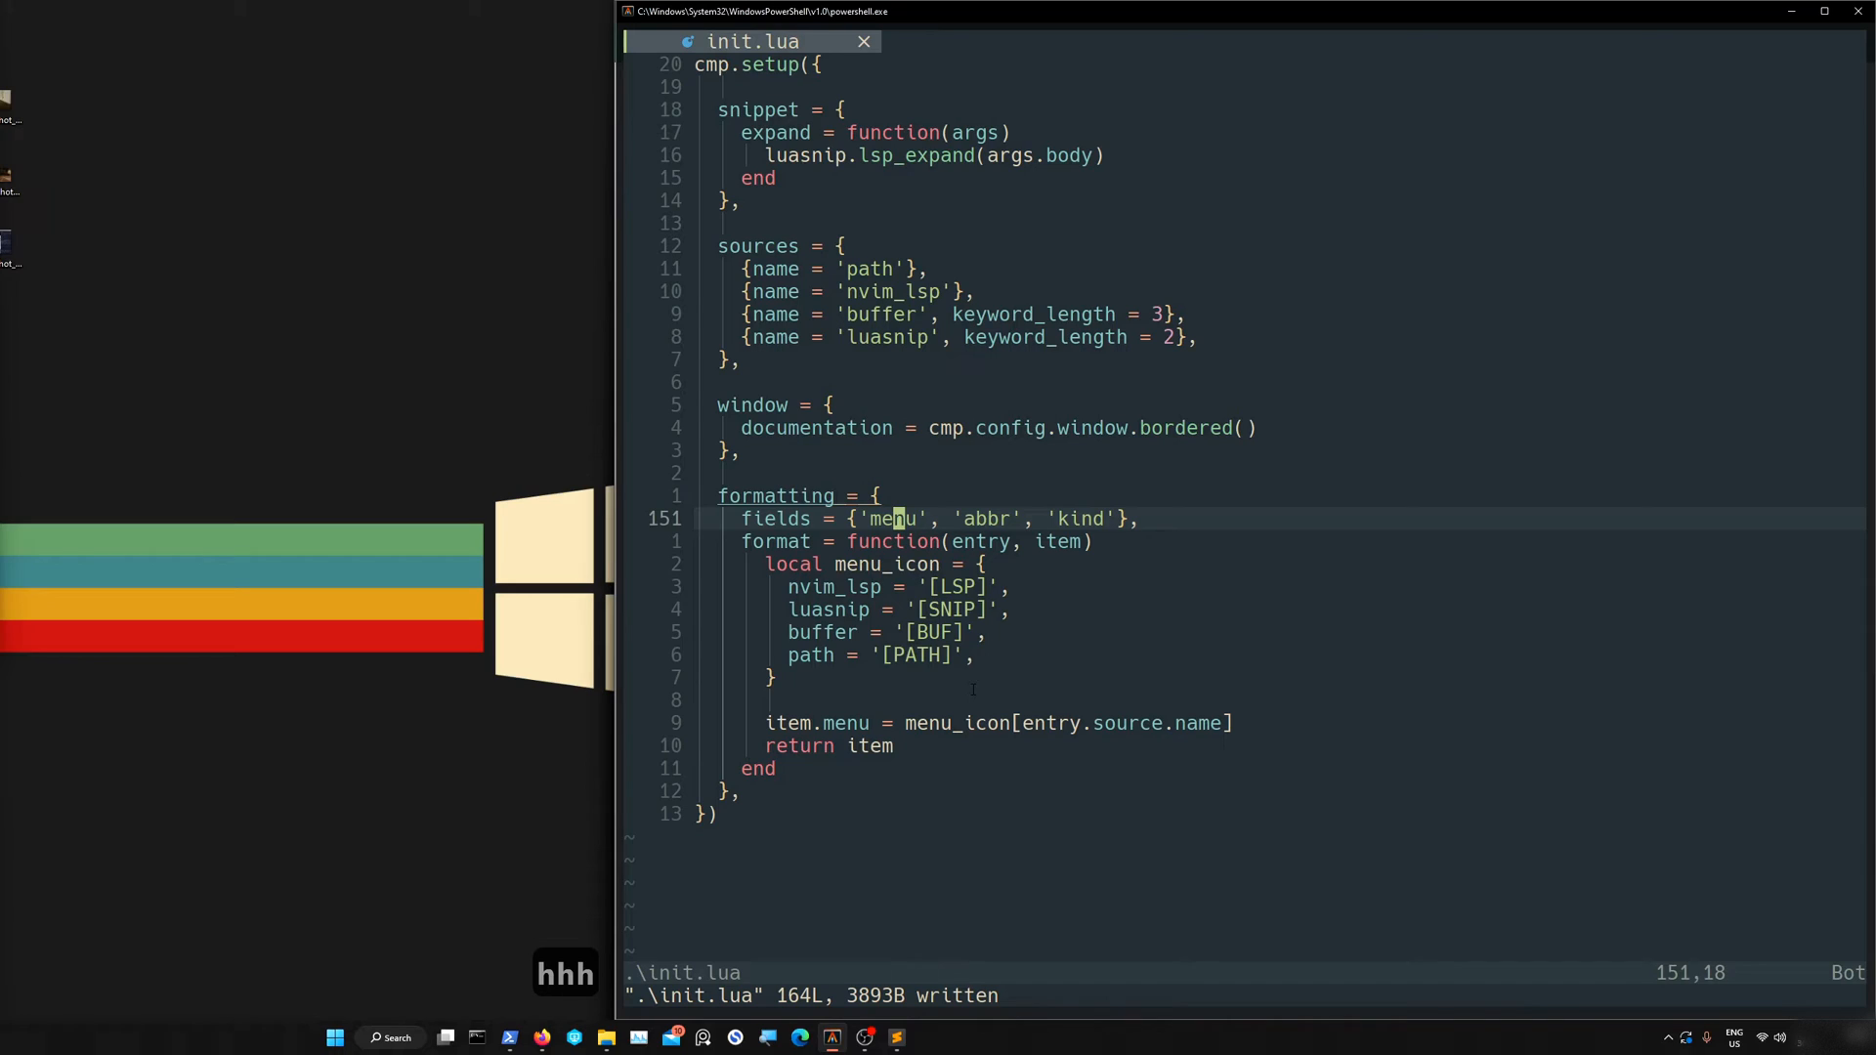
key("j")
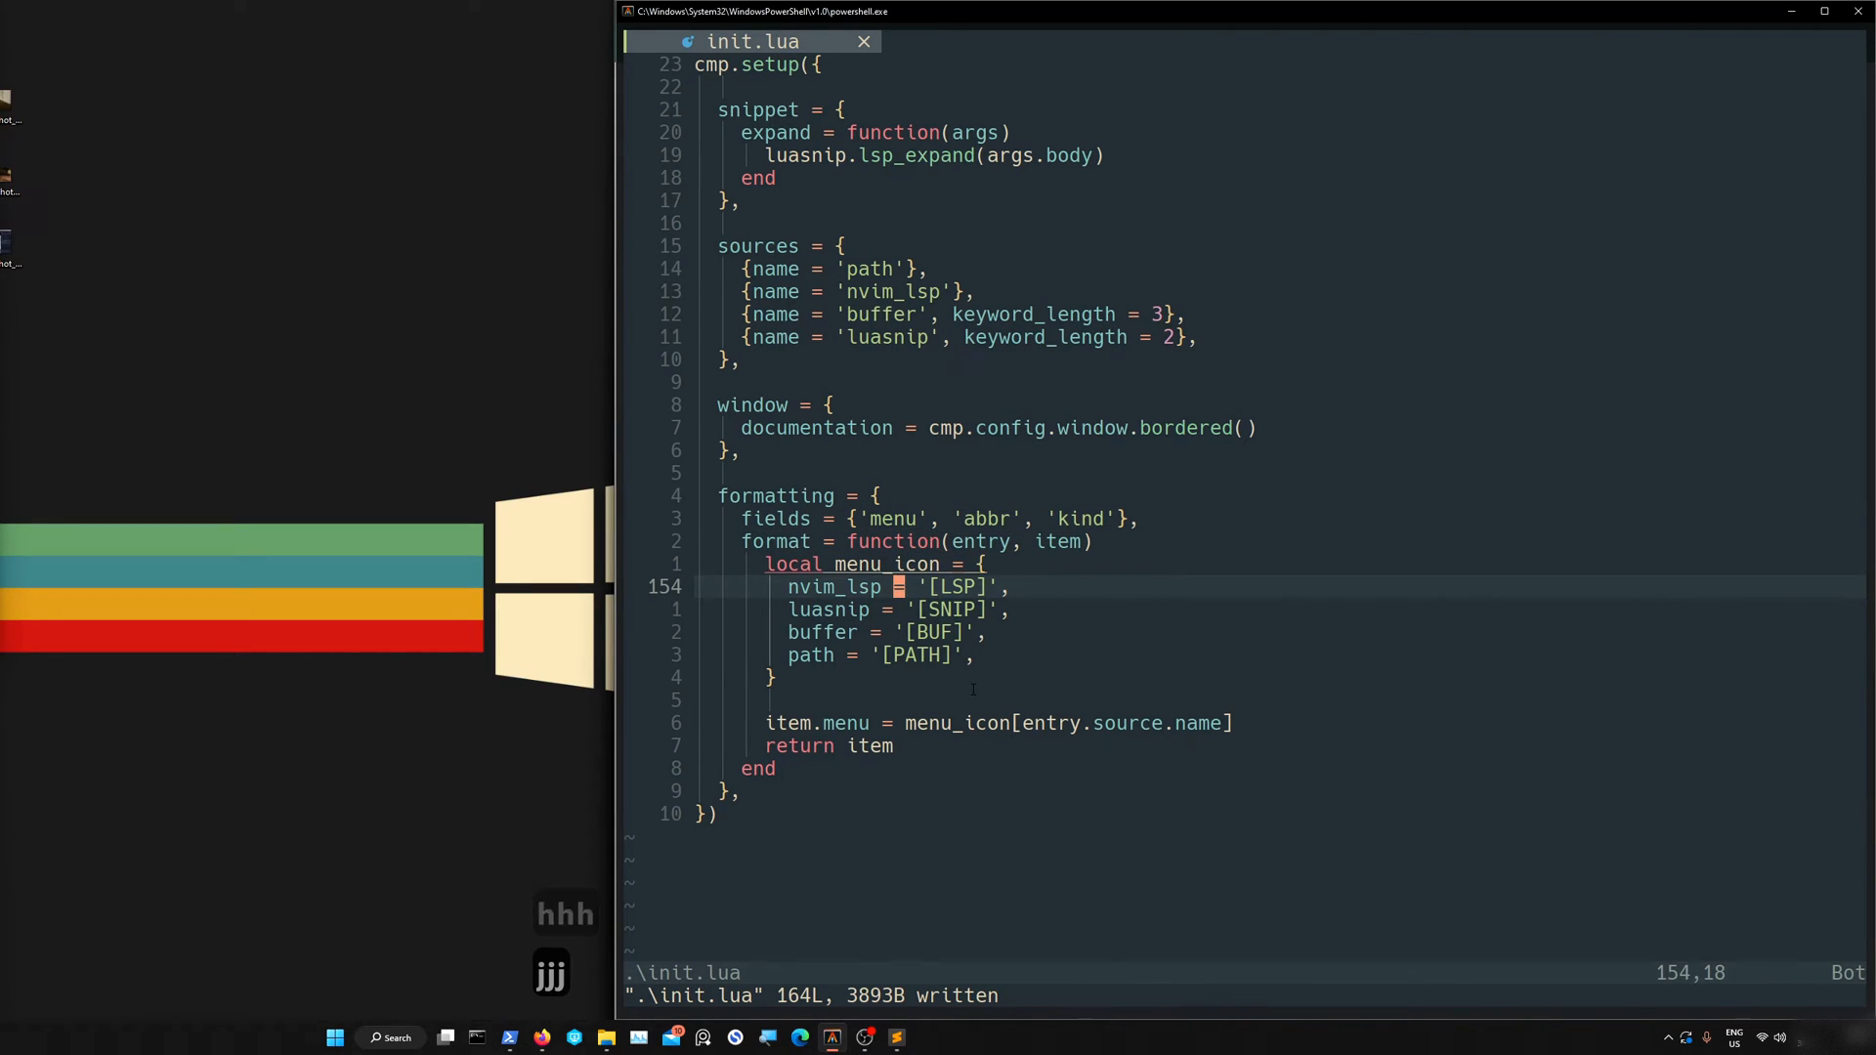
key("j")
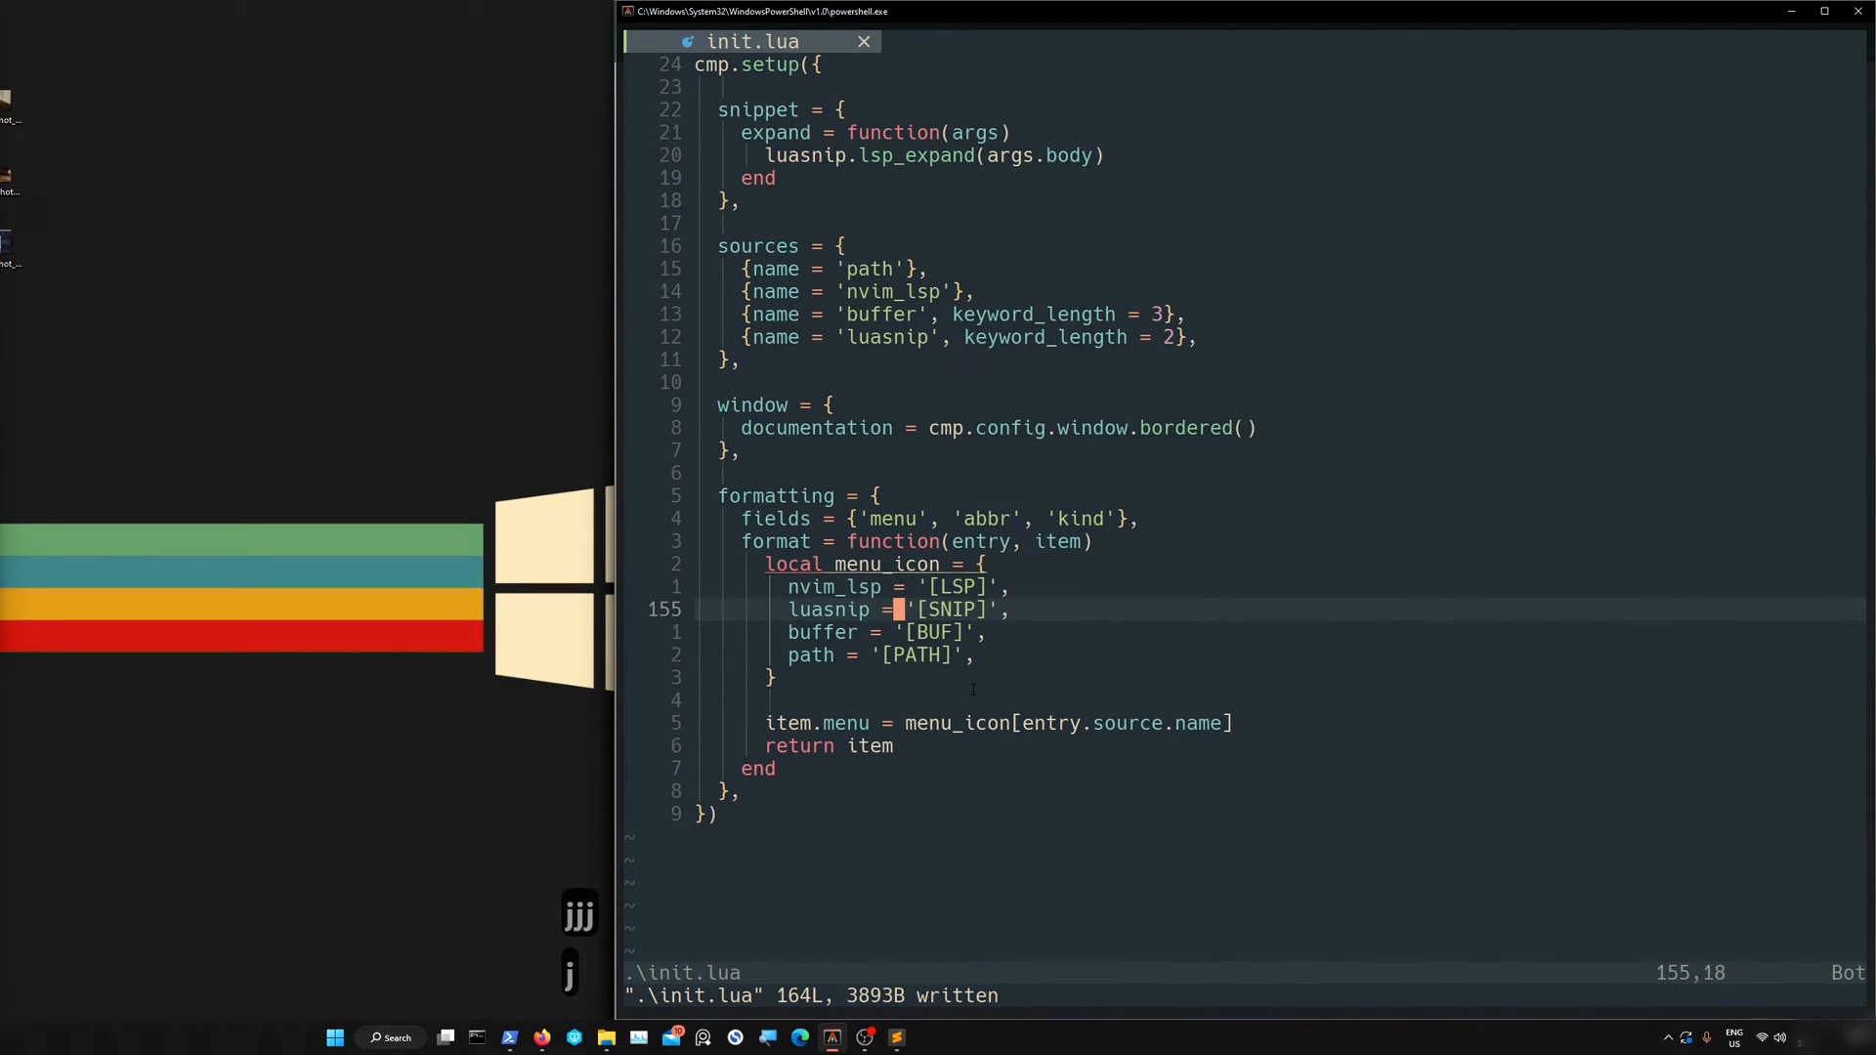
key("j")
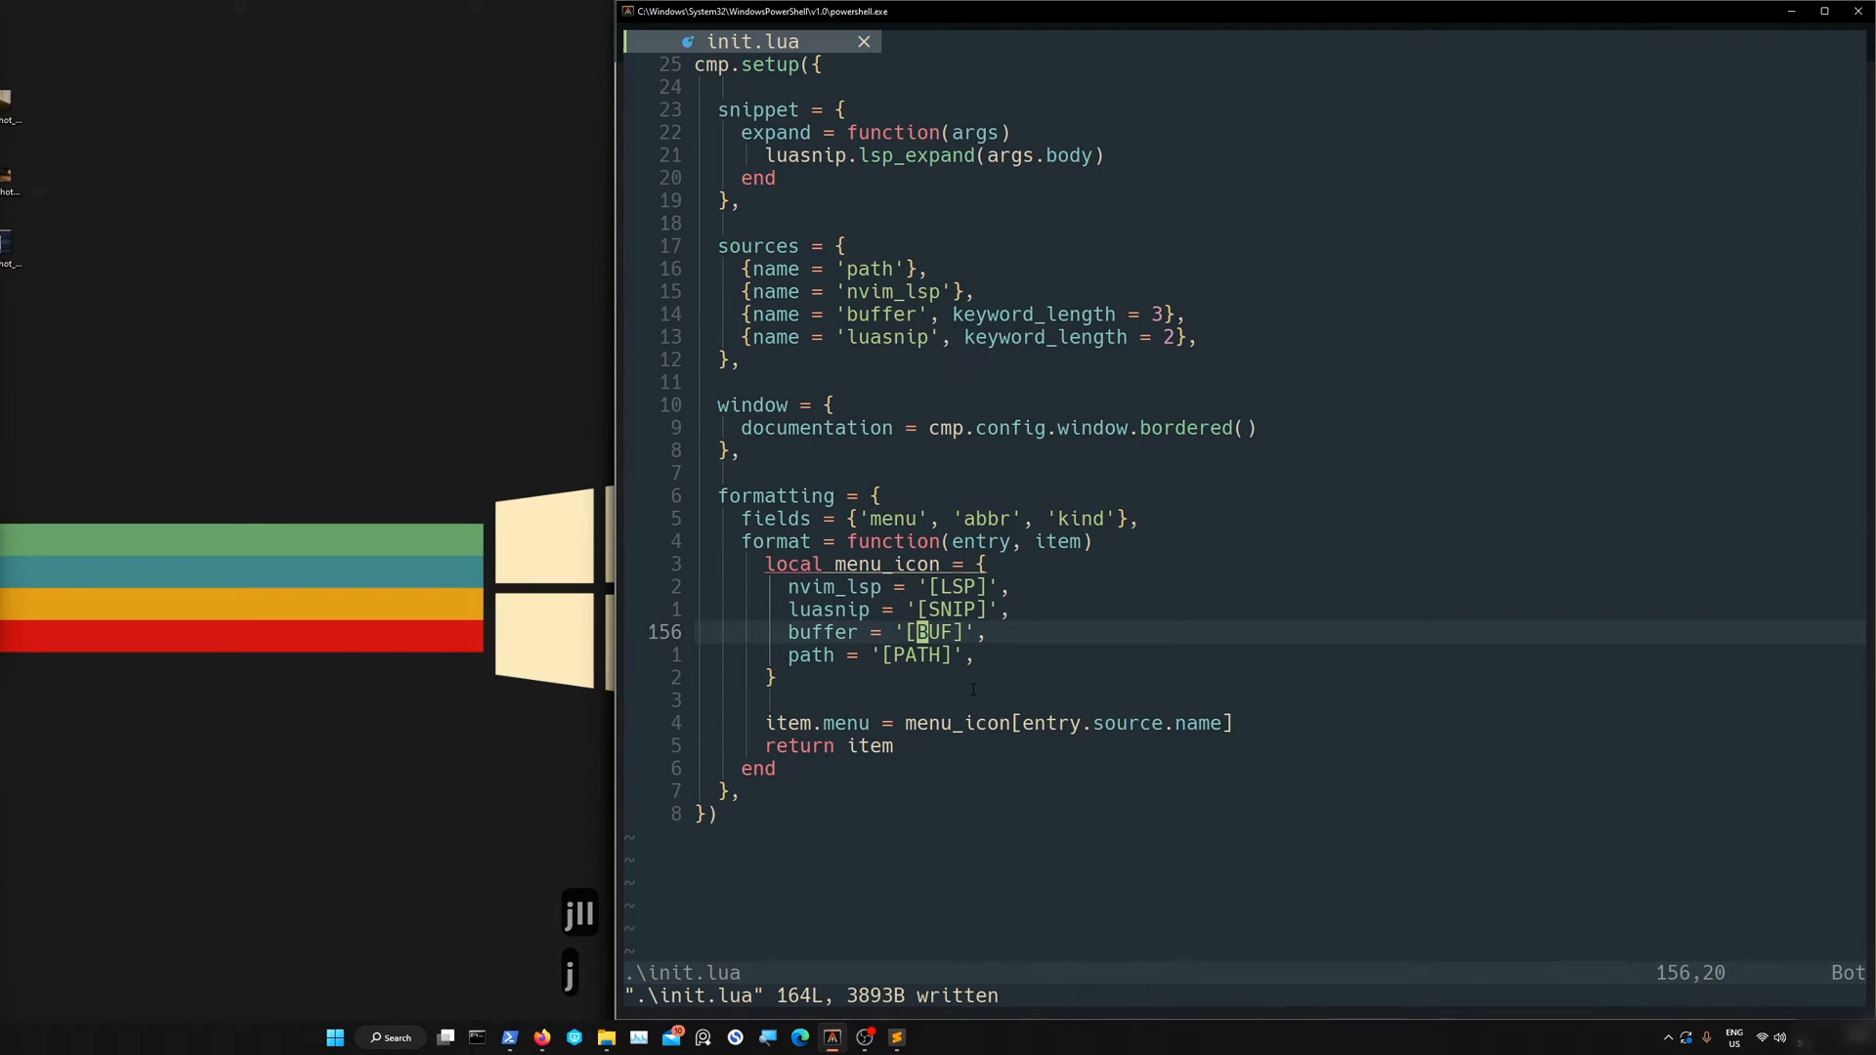
key("j")
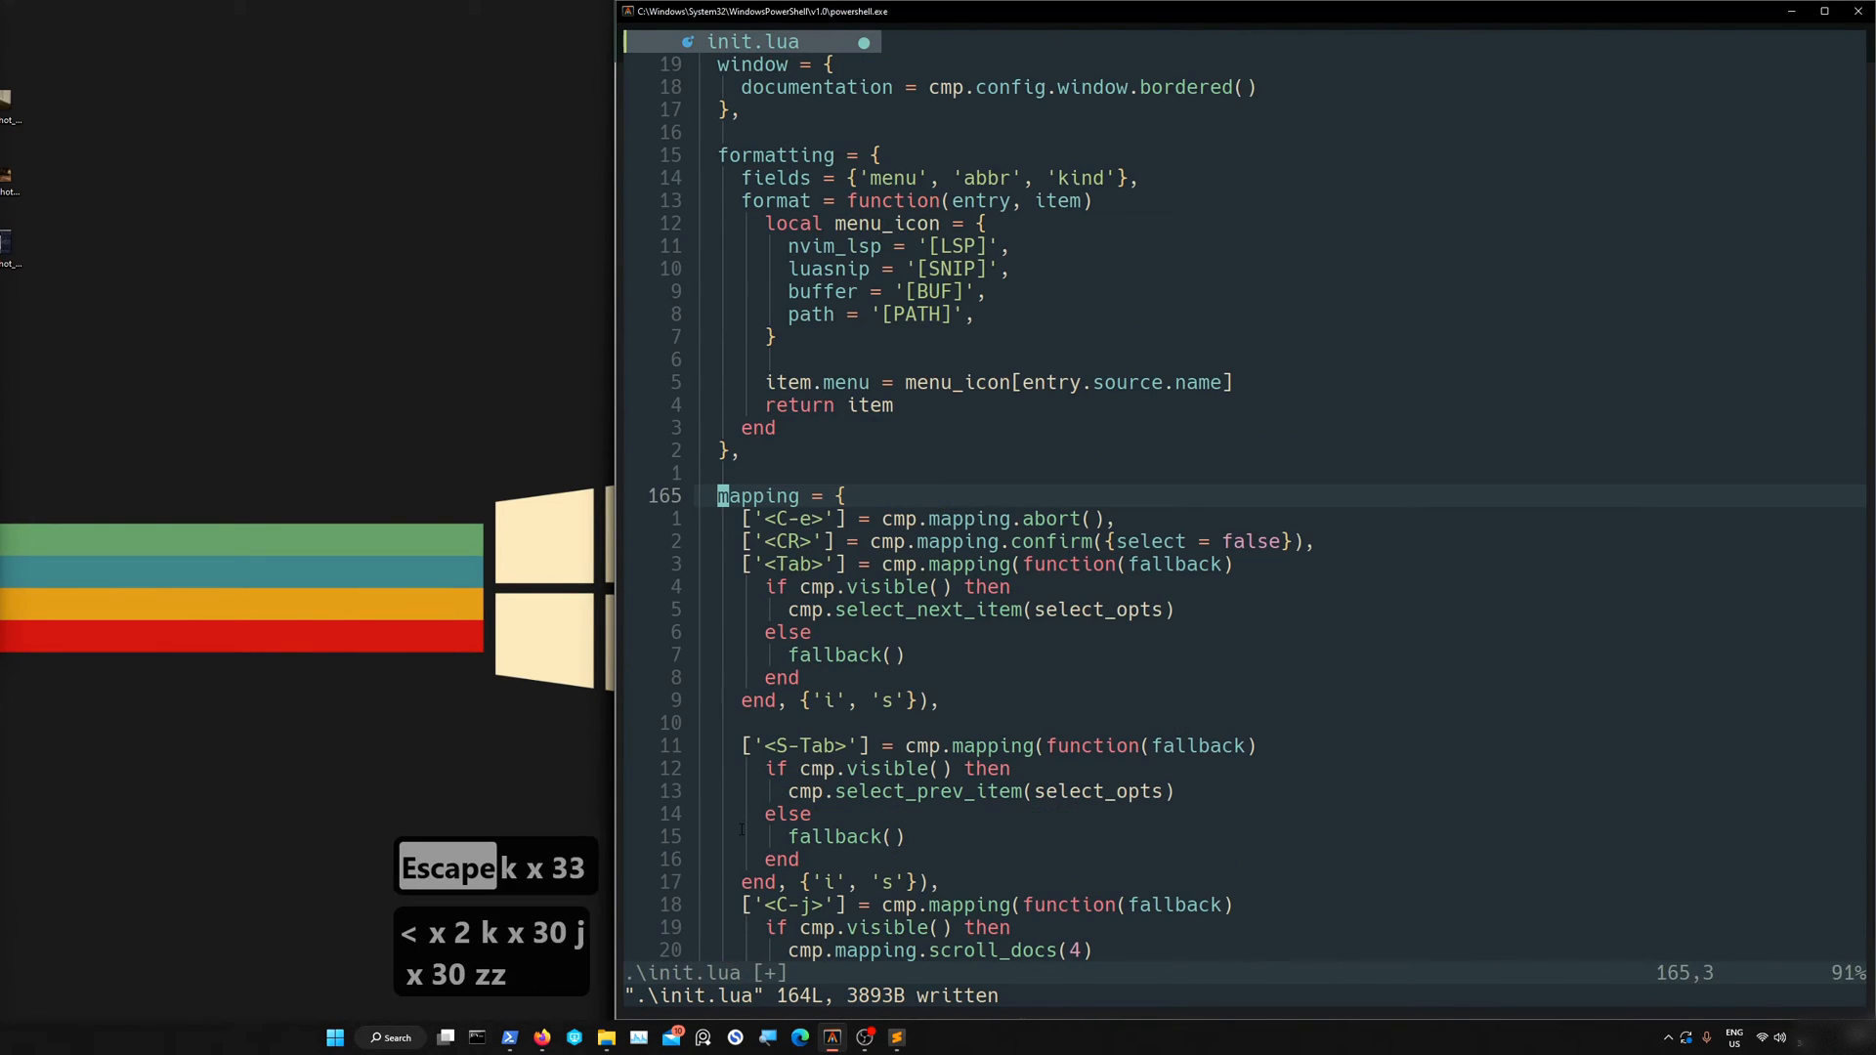
key("Escape")
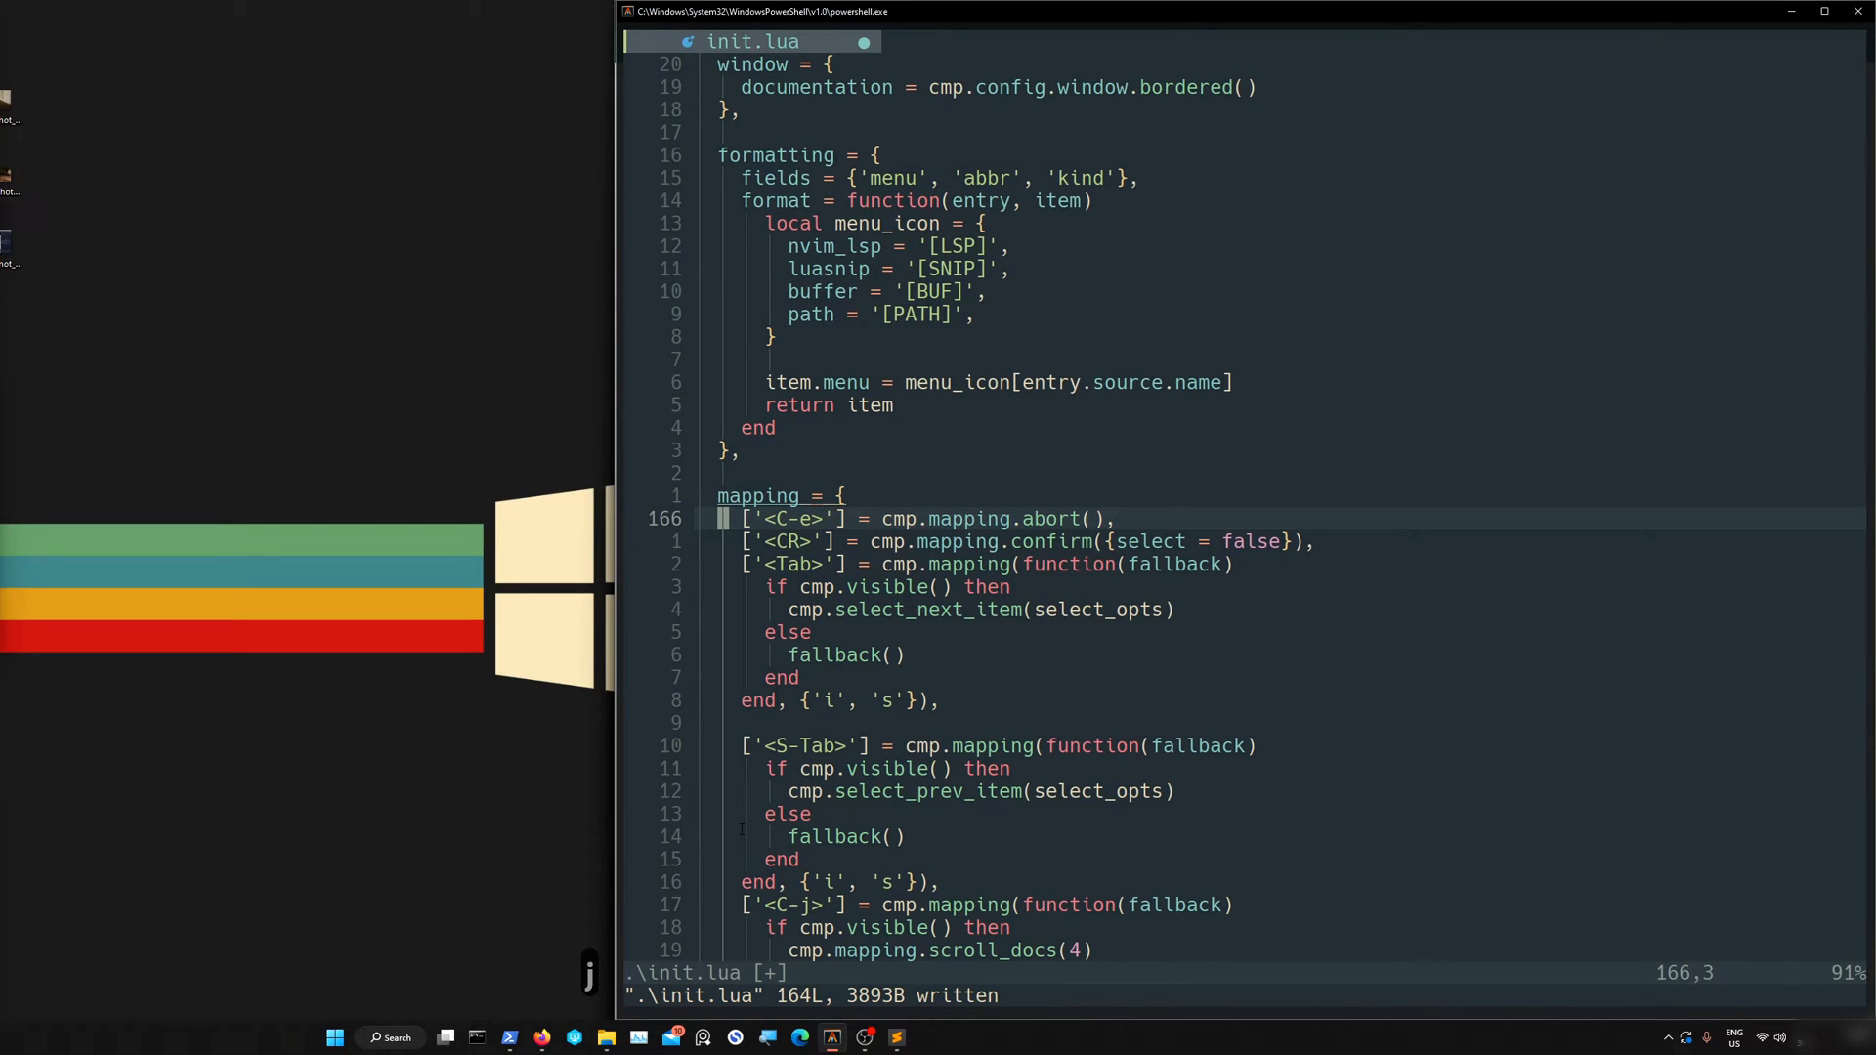
key("l")
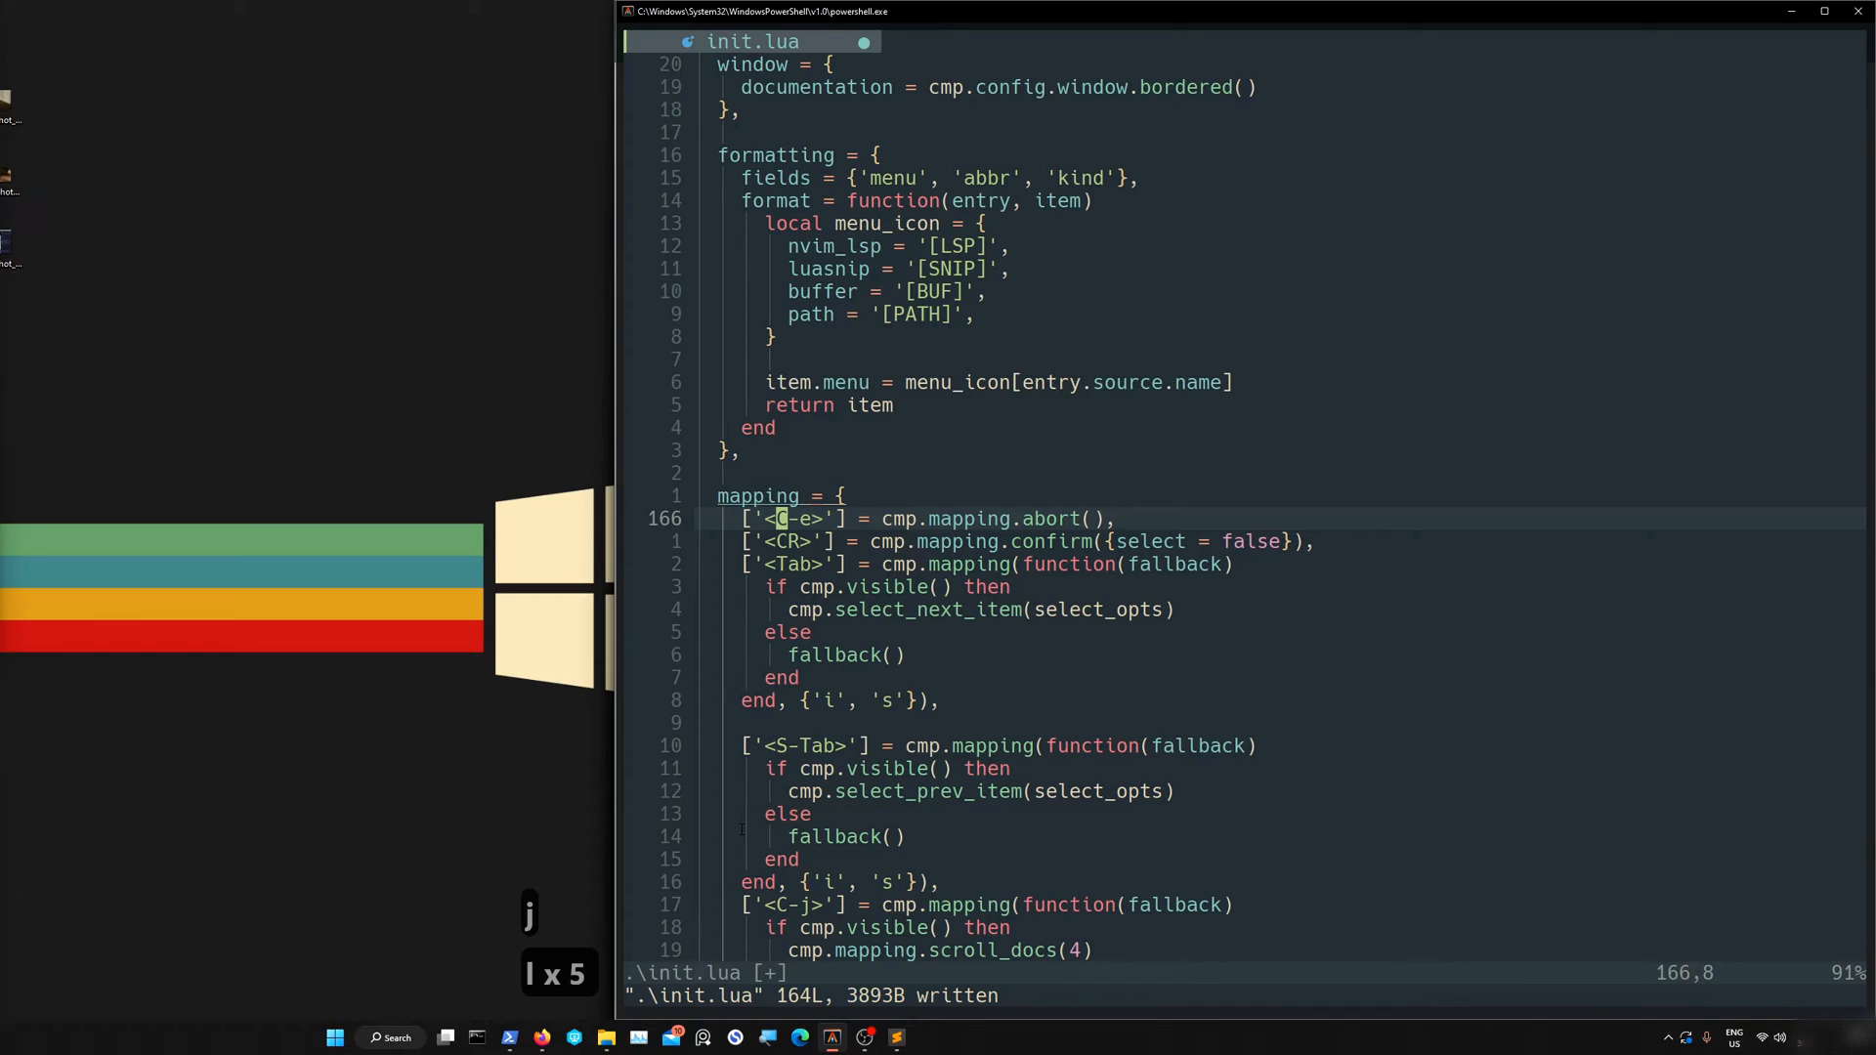
key("l")
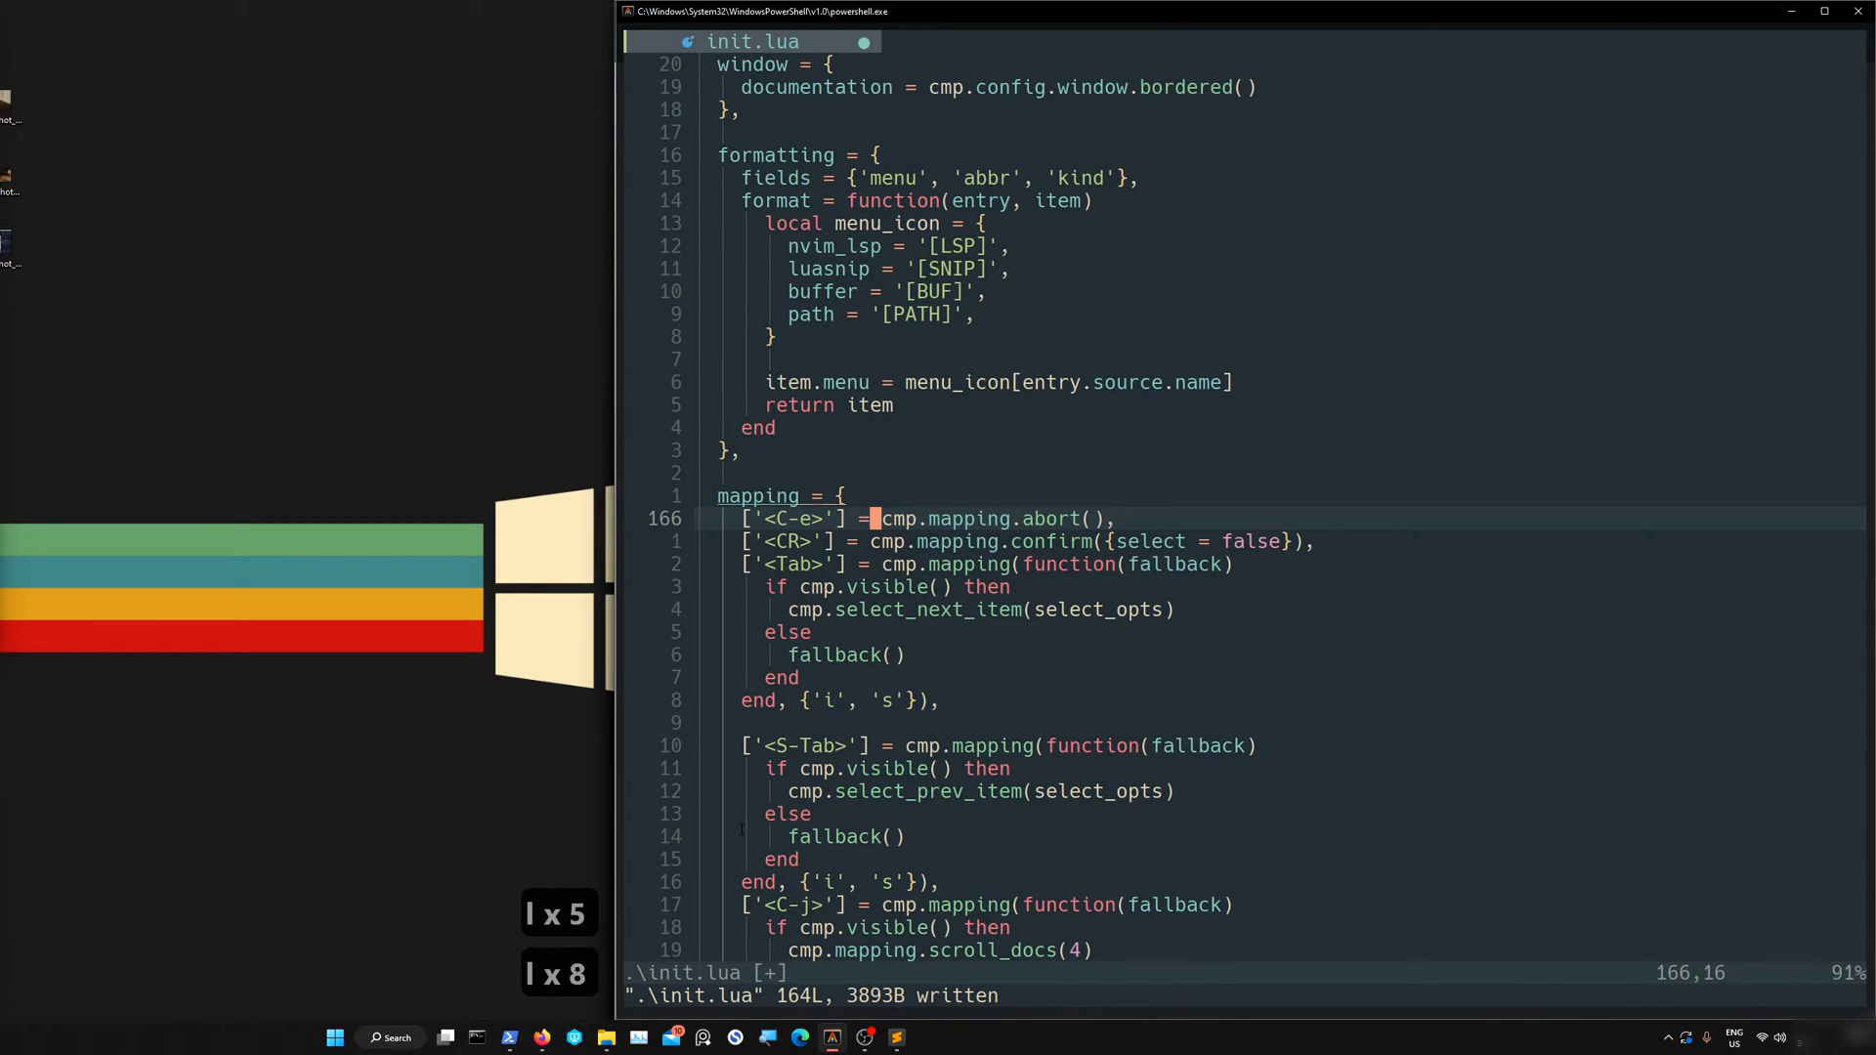
key("j")
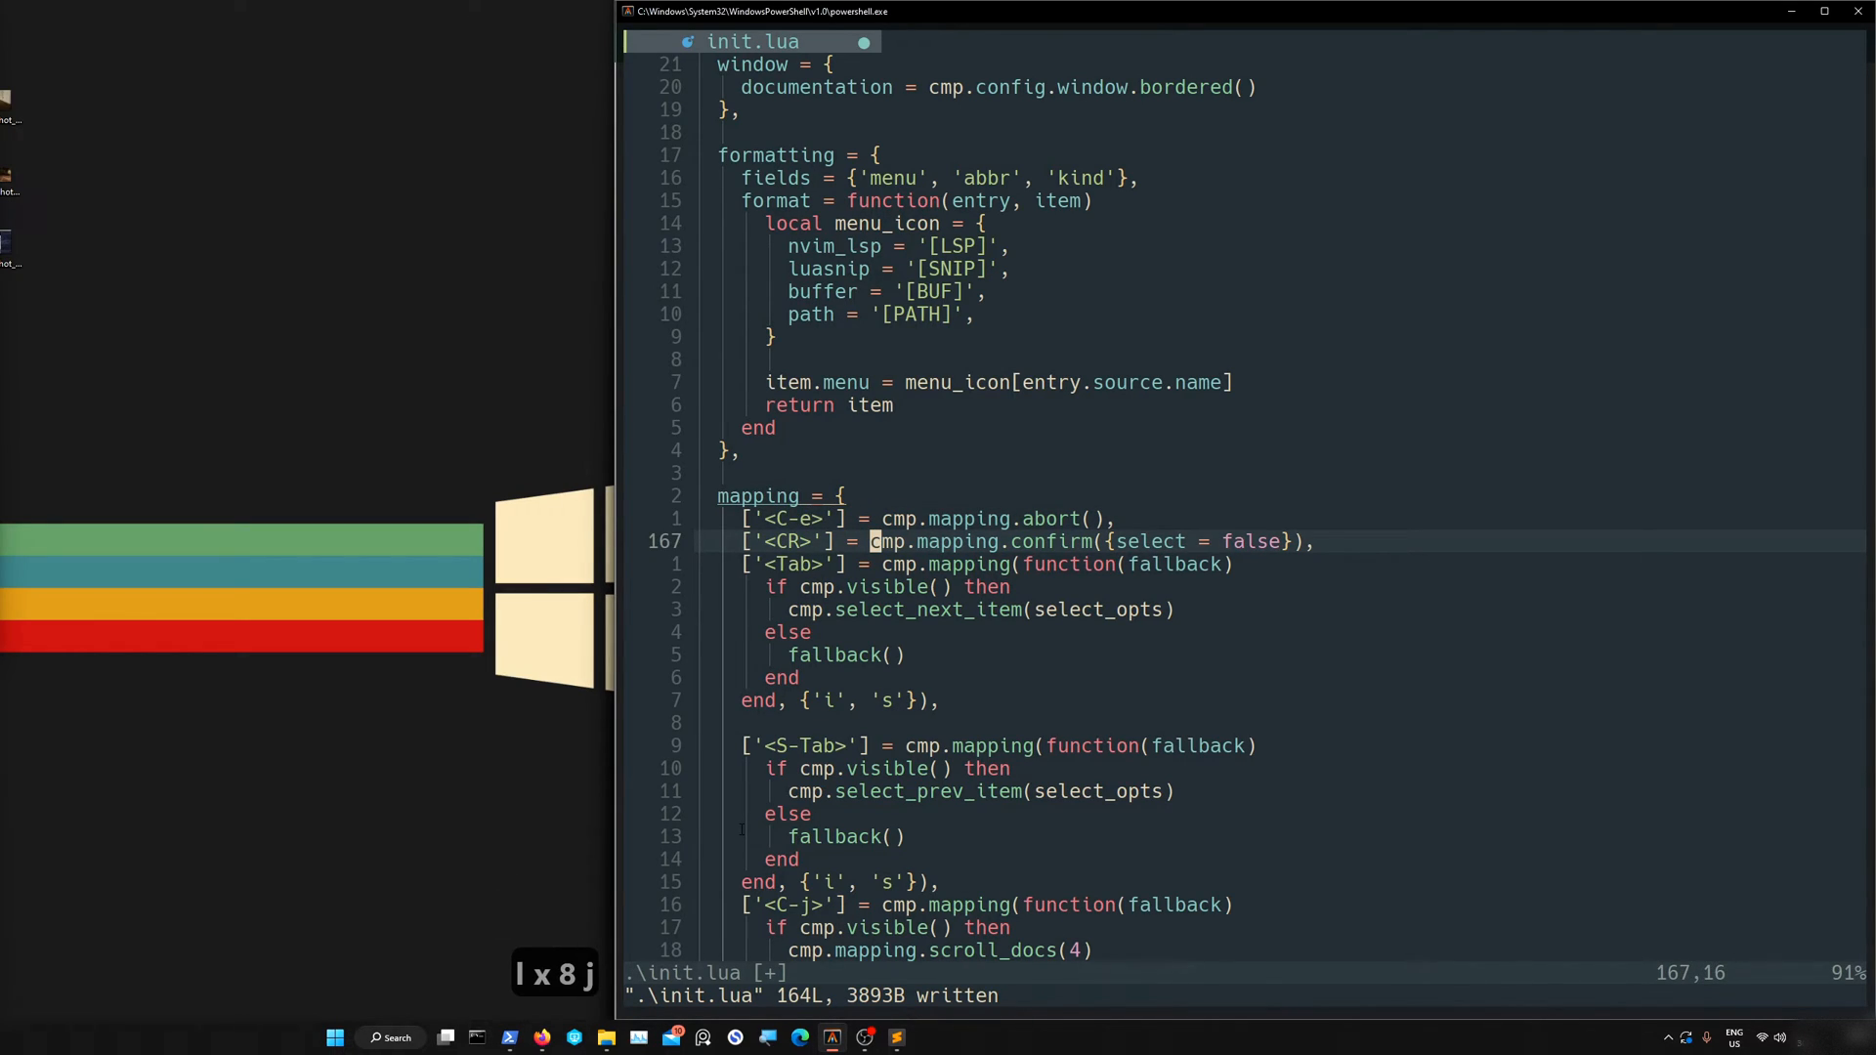
key("l")
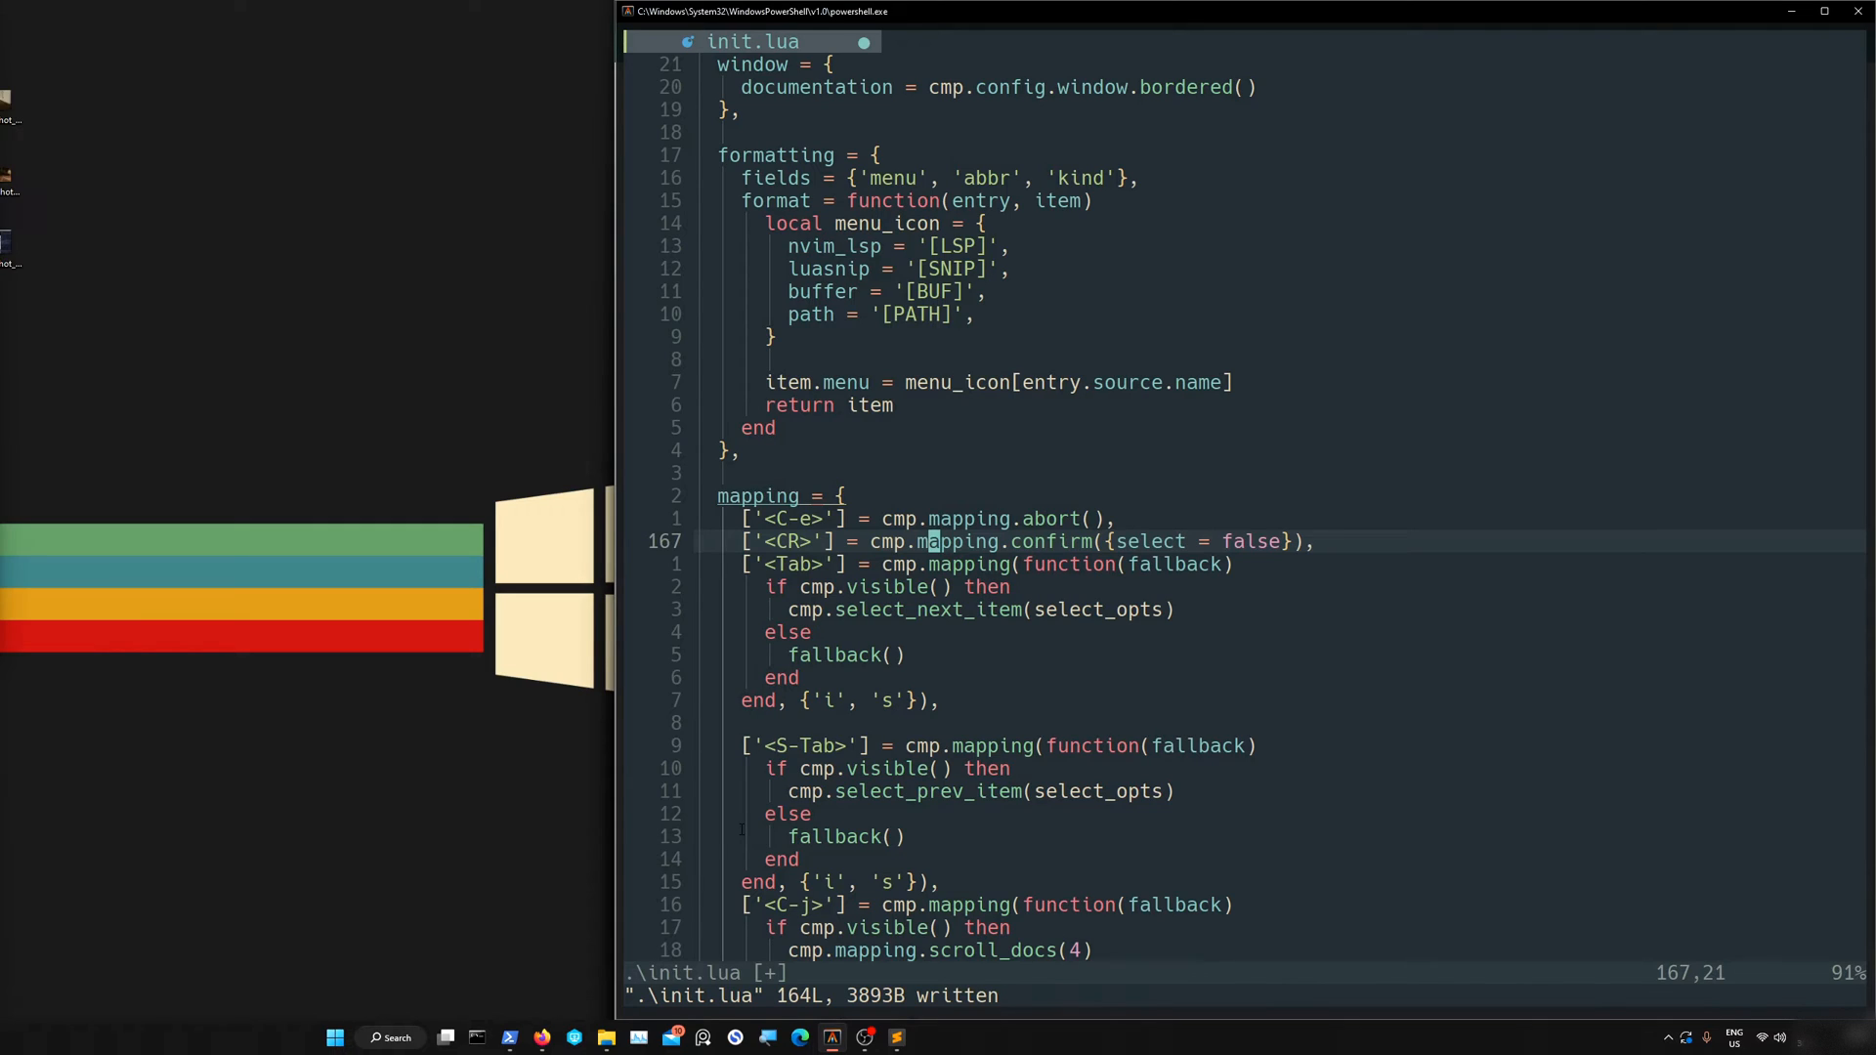
key("j")
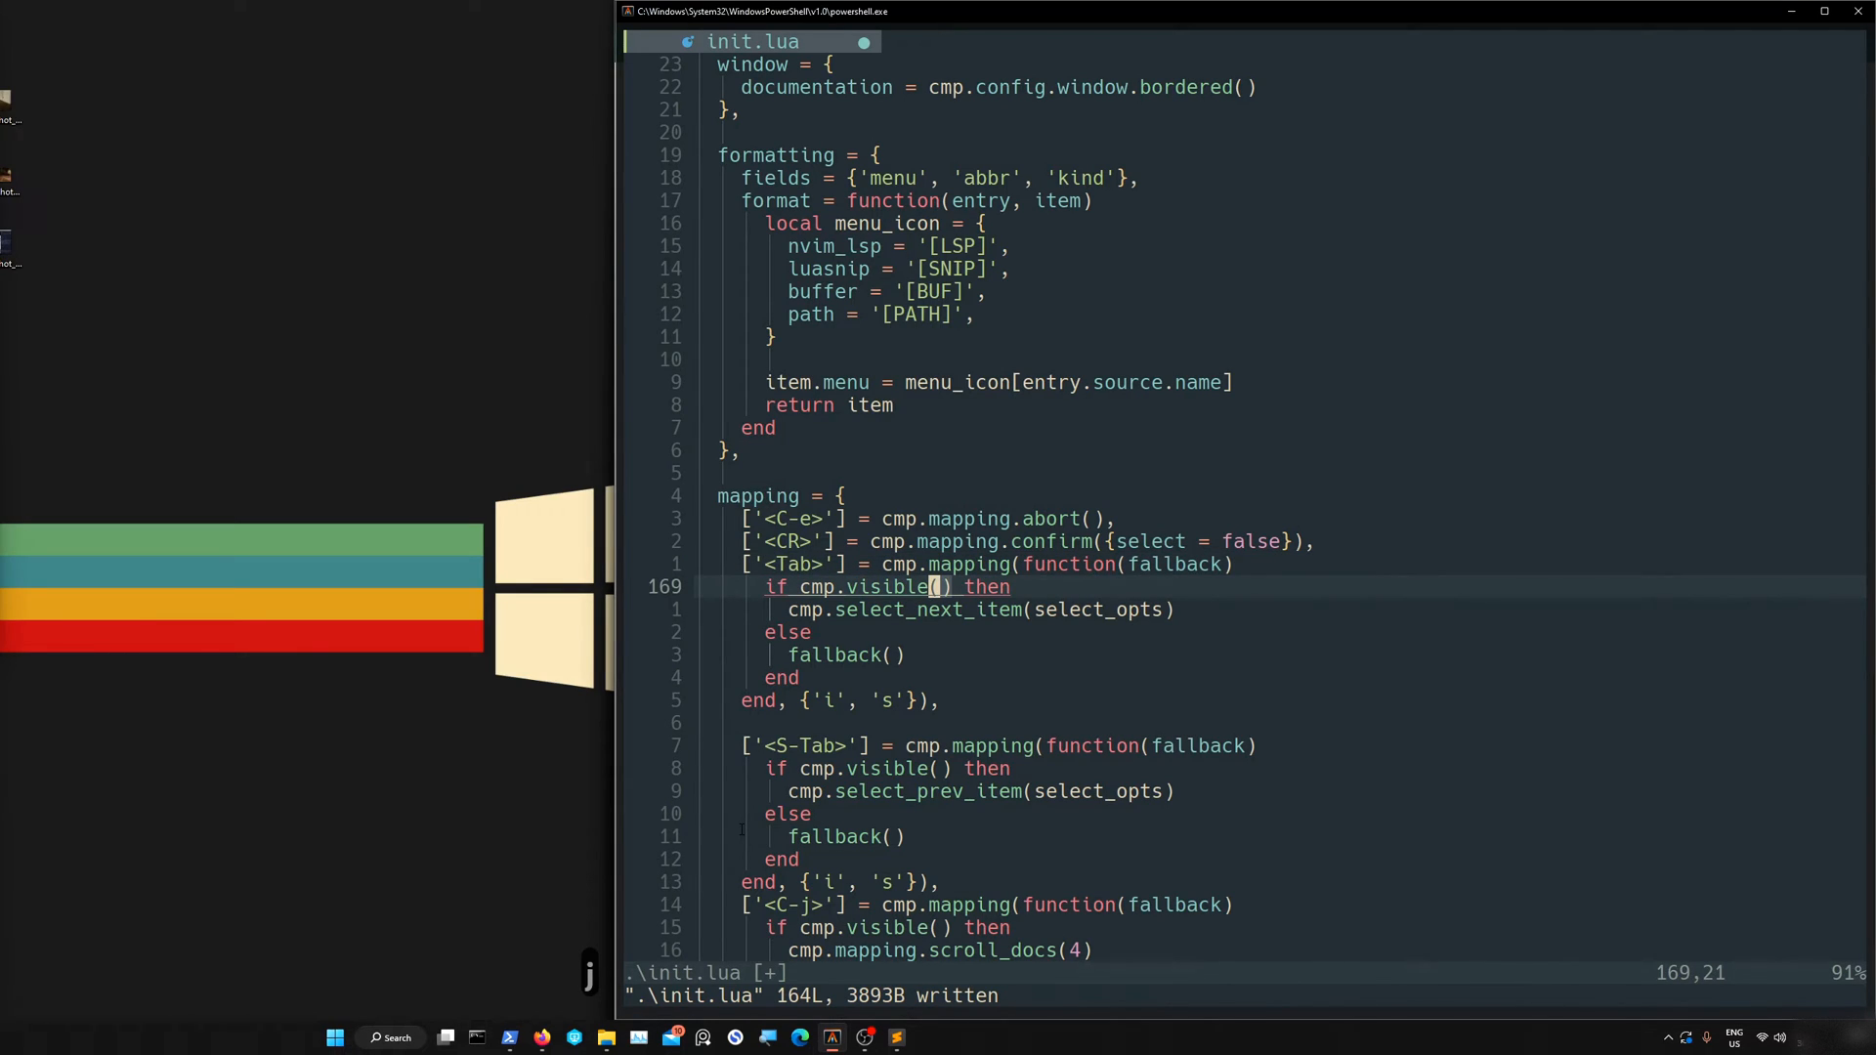
key("j")
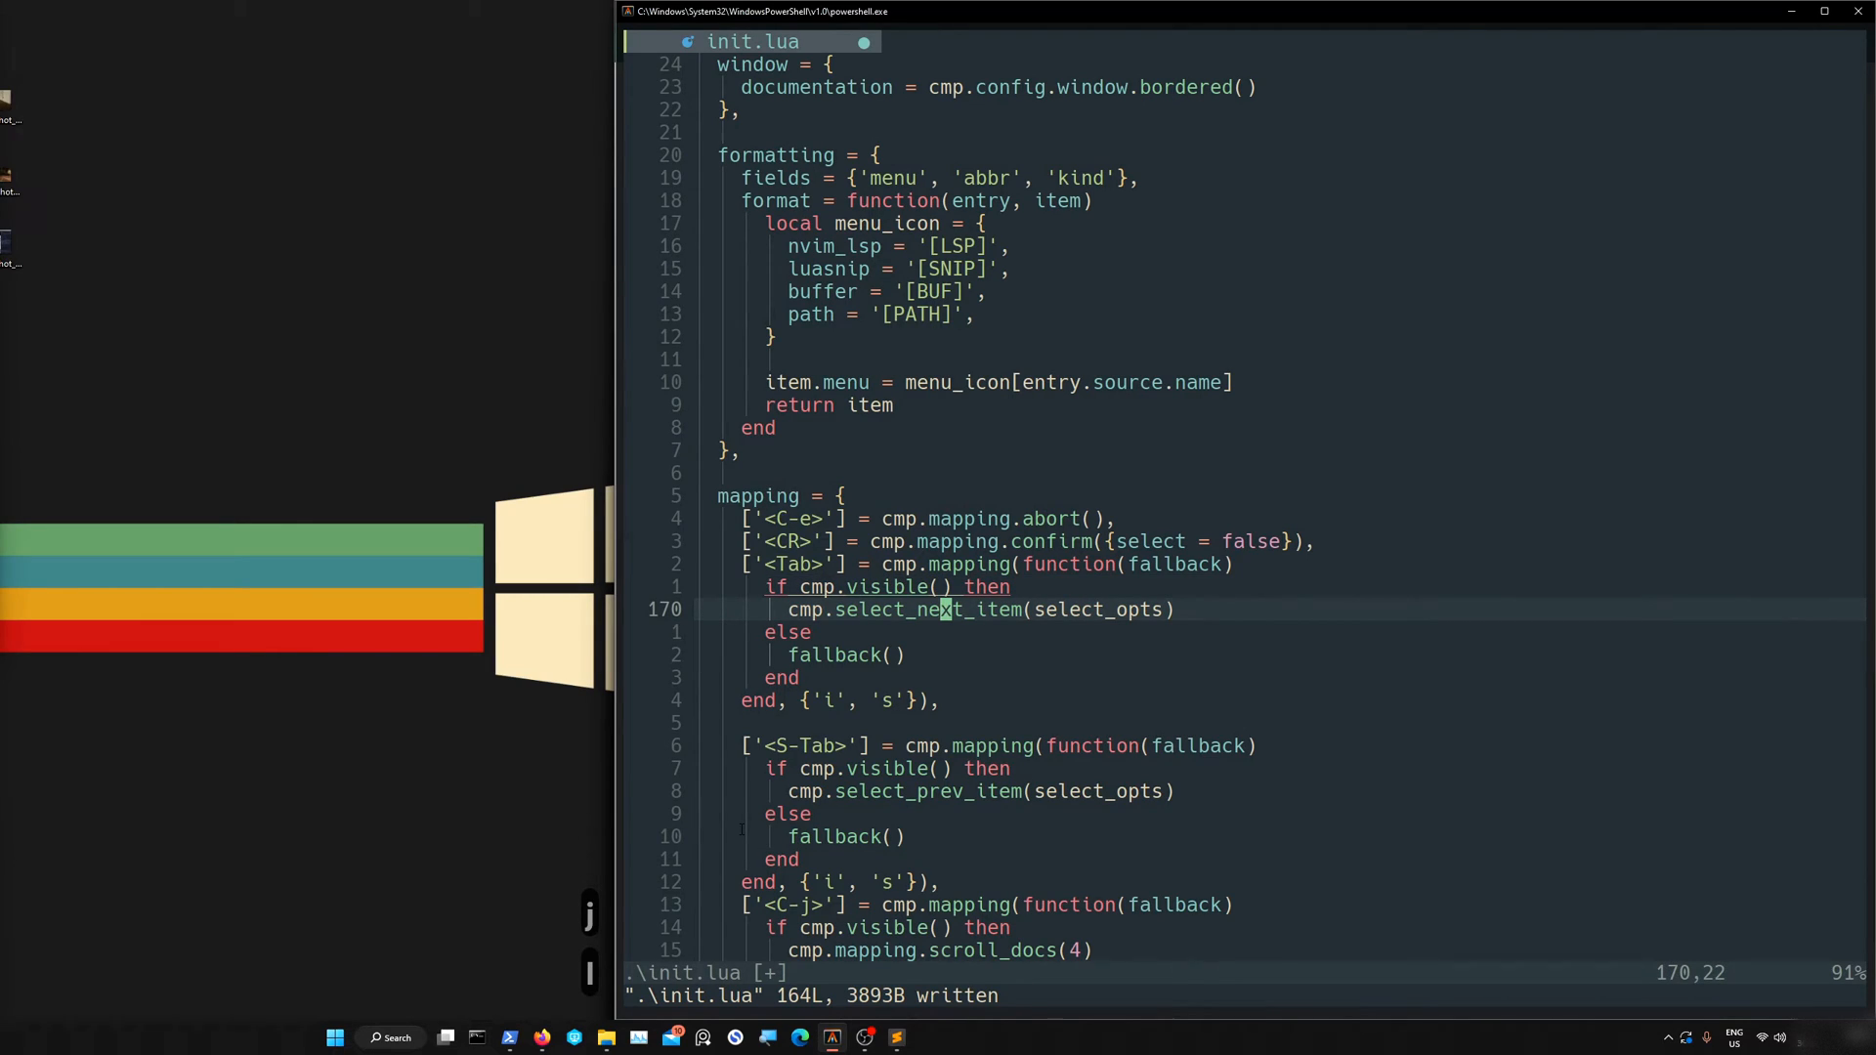
key("l")
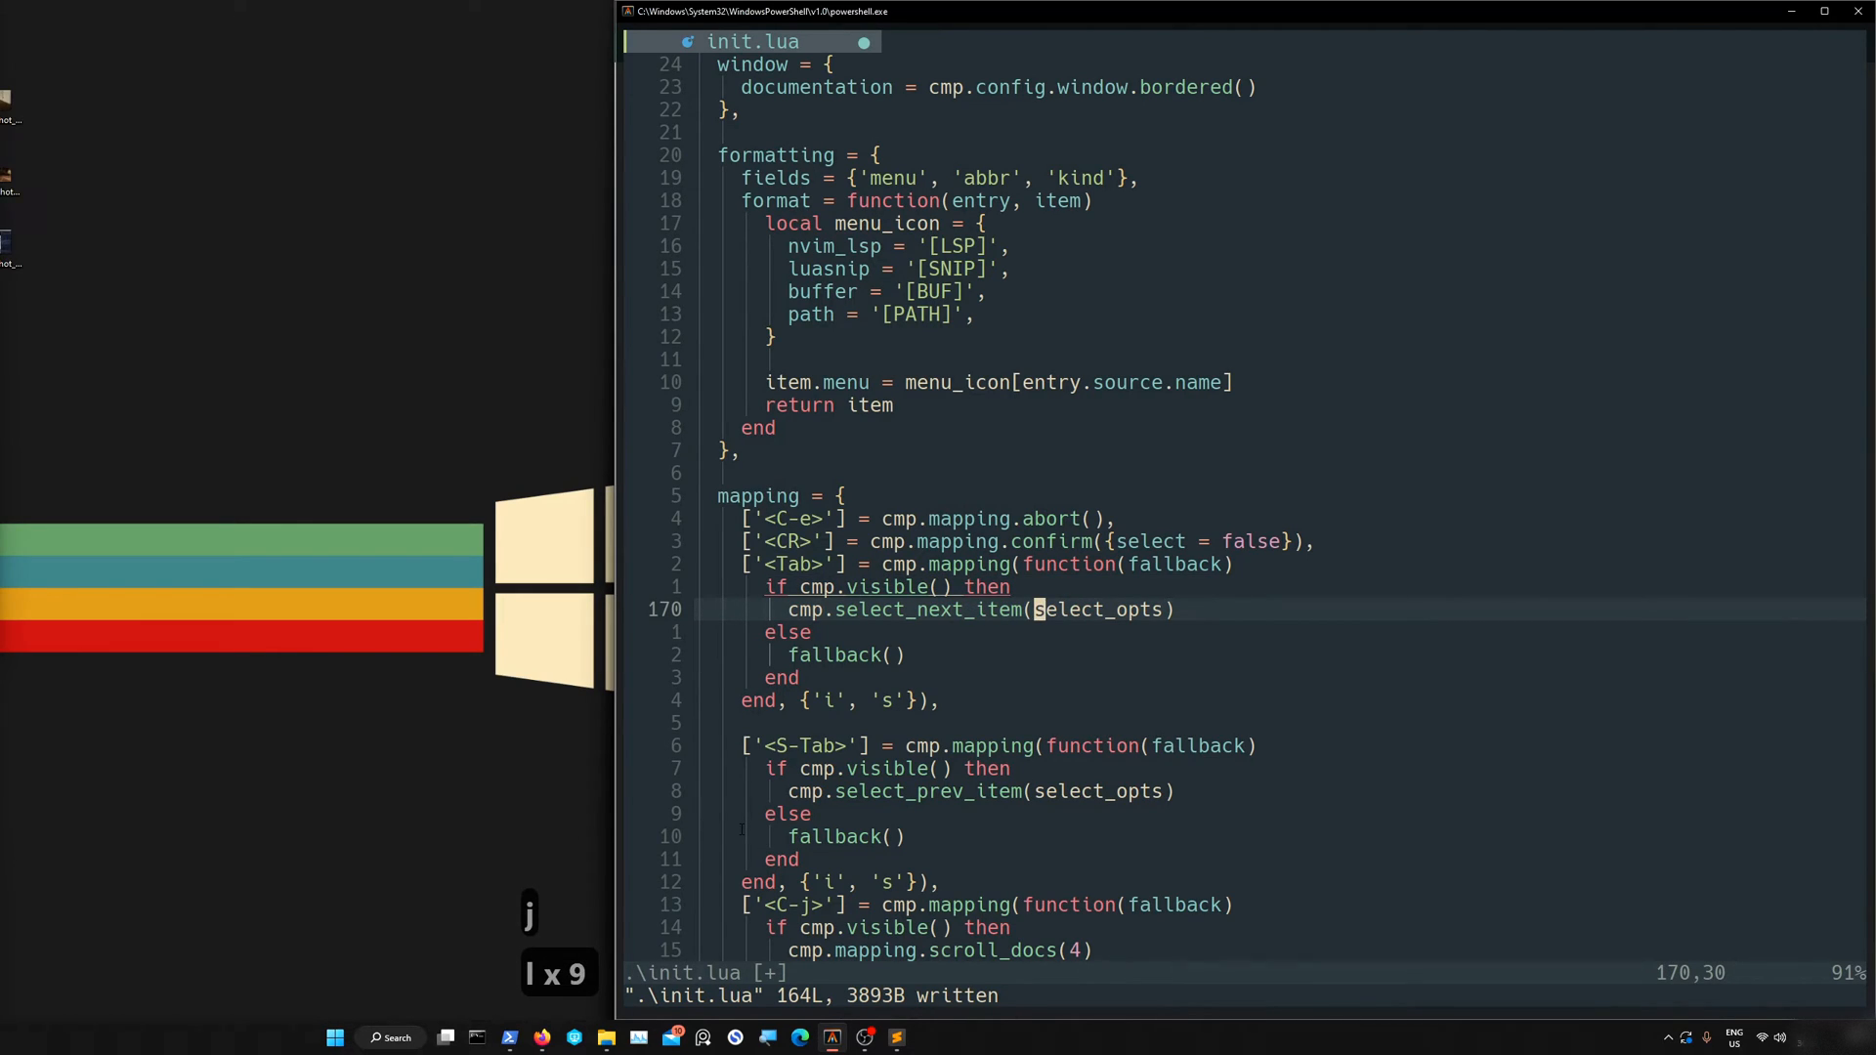
key("j")
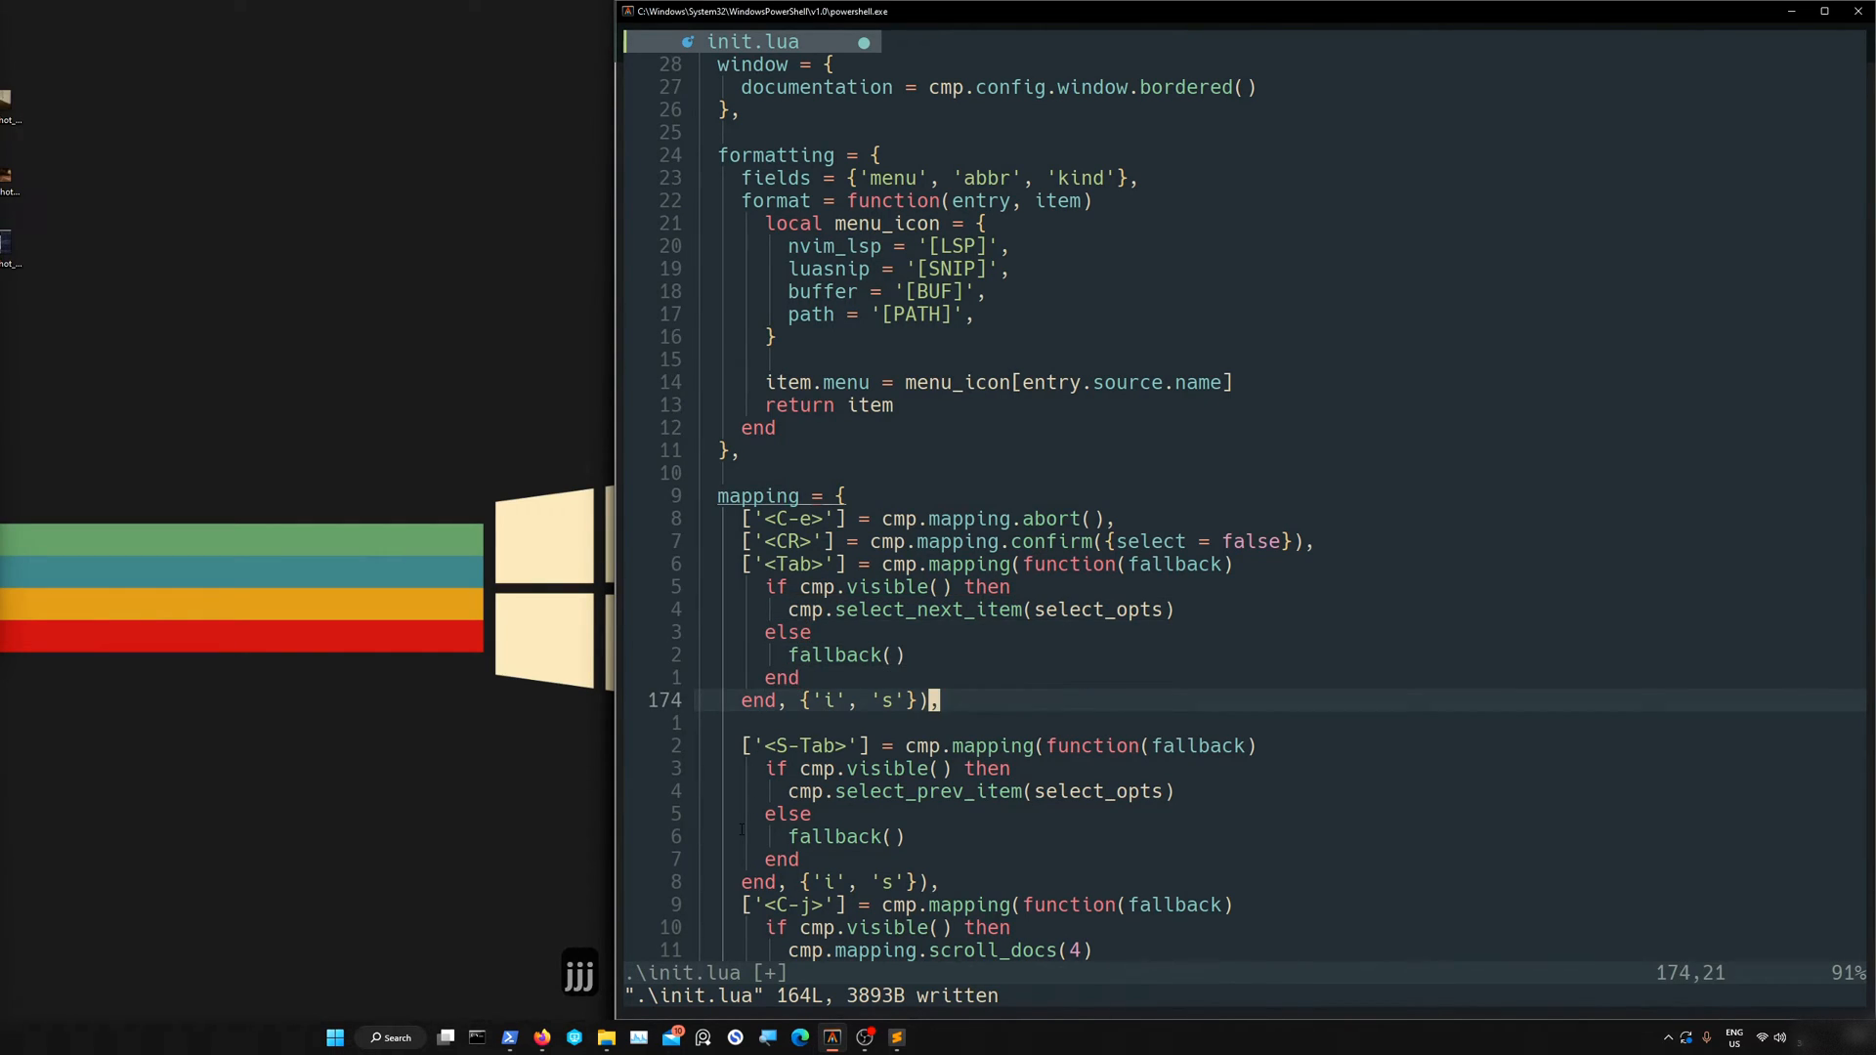
key("h")
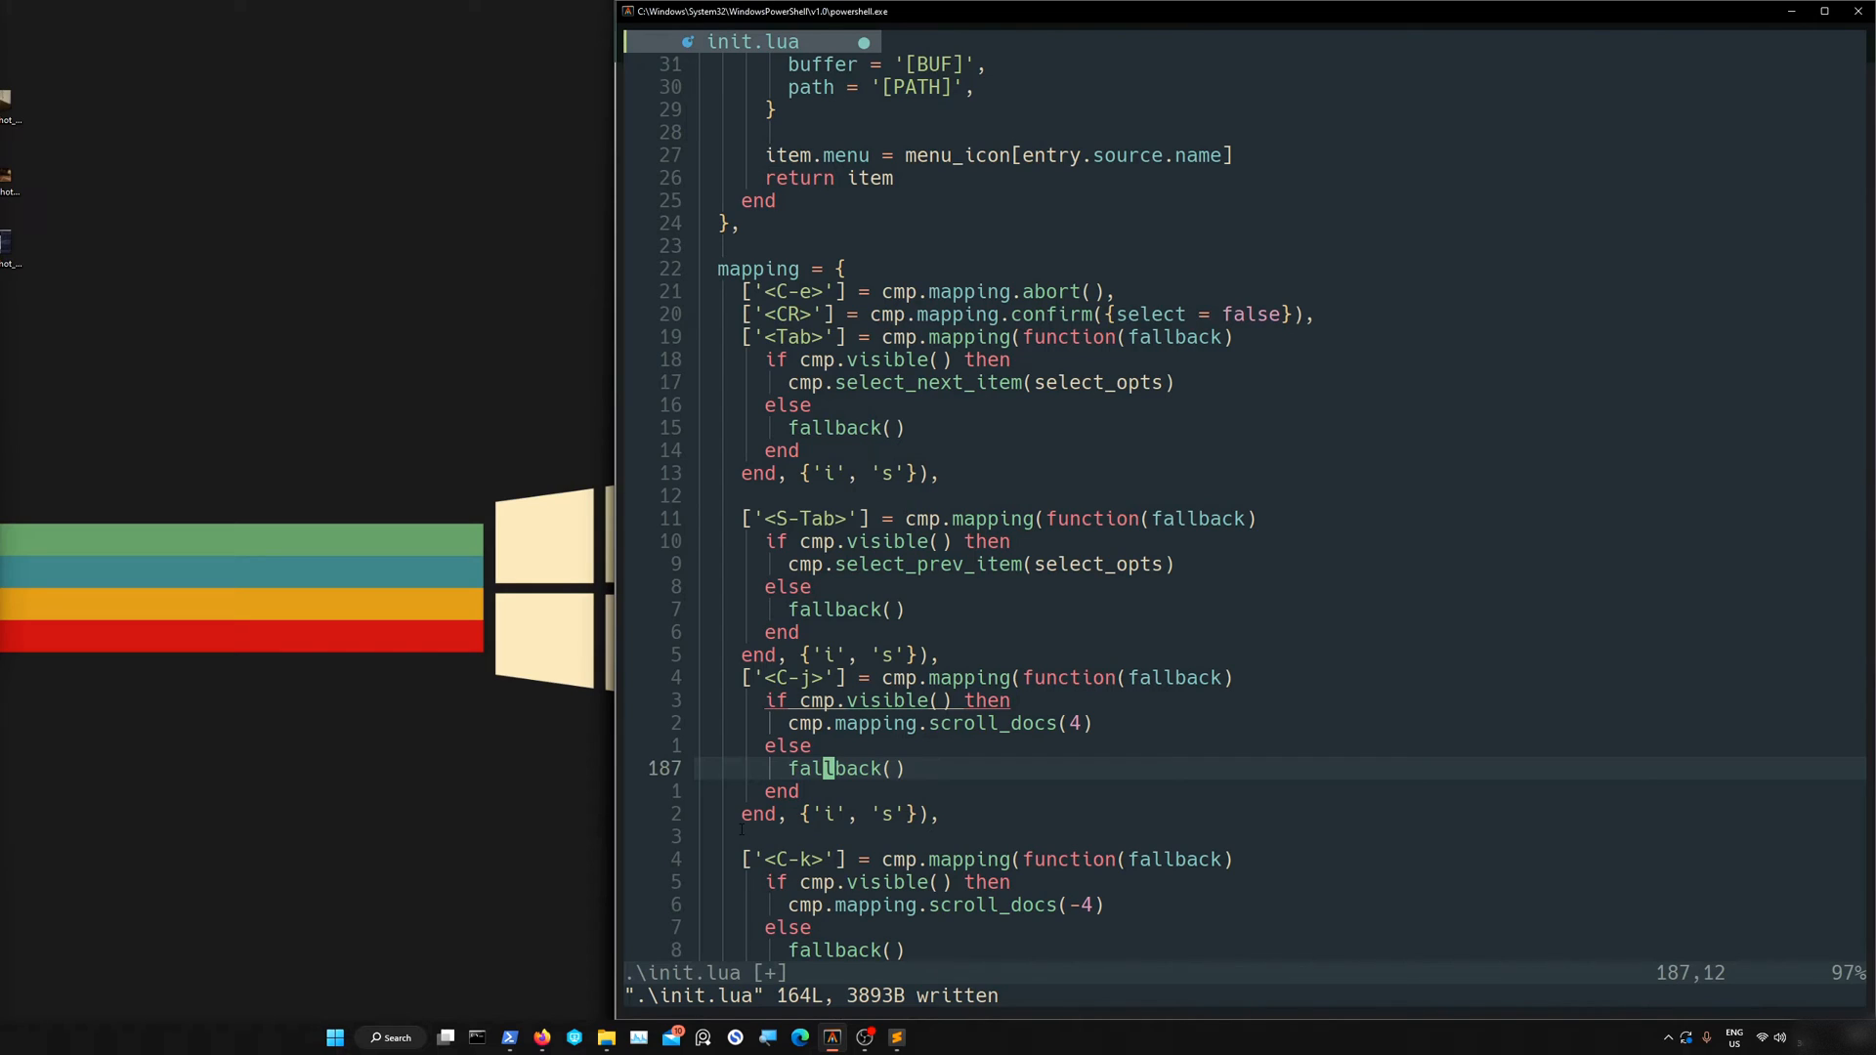
key("k")
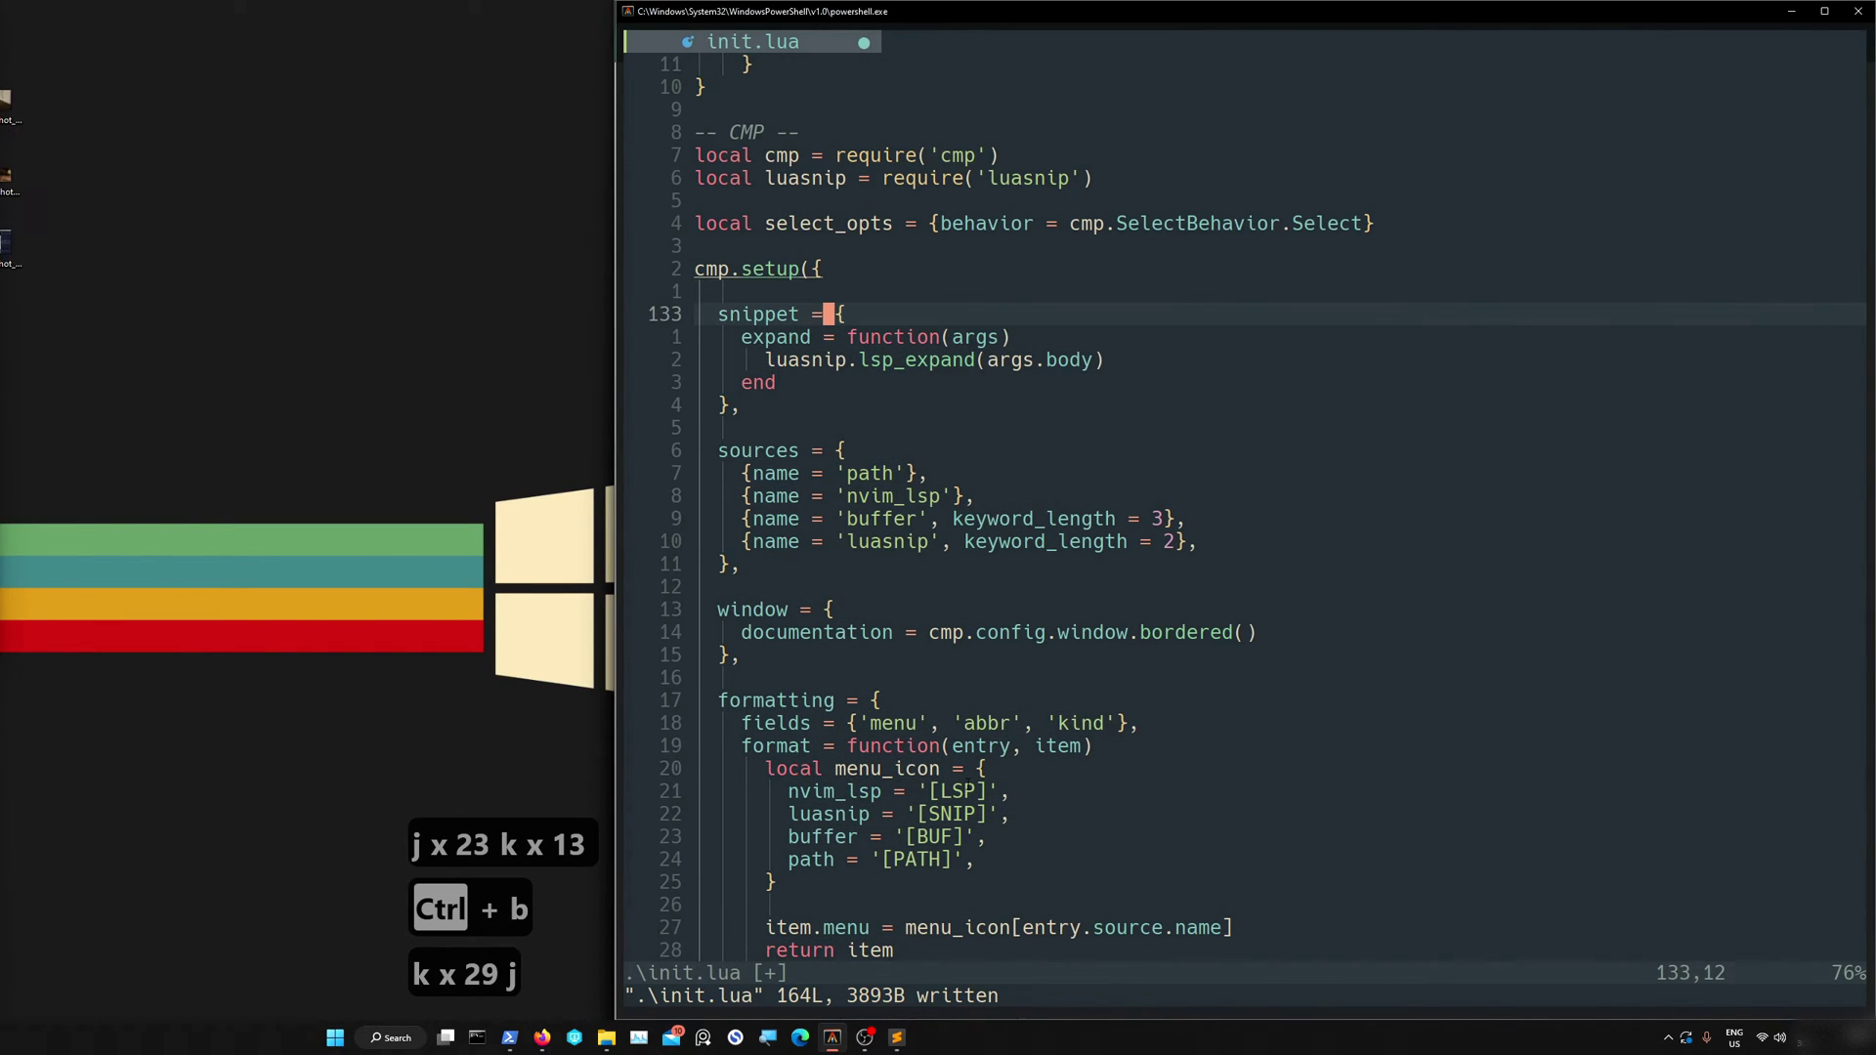
key("j")
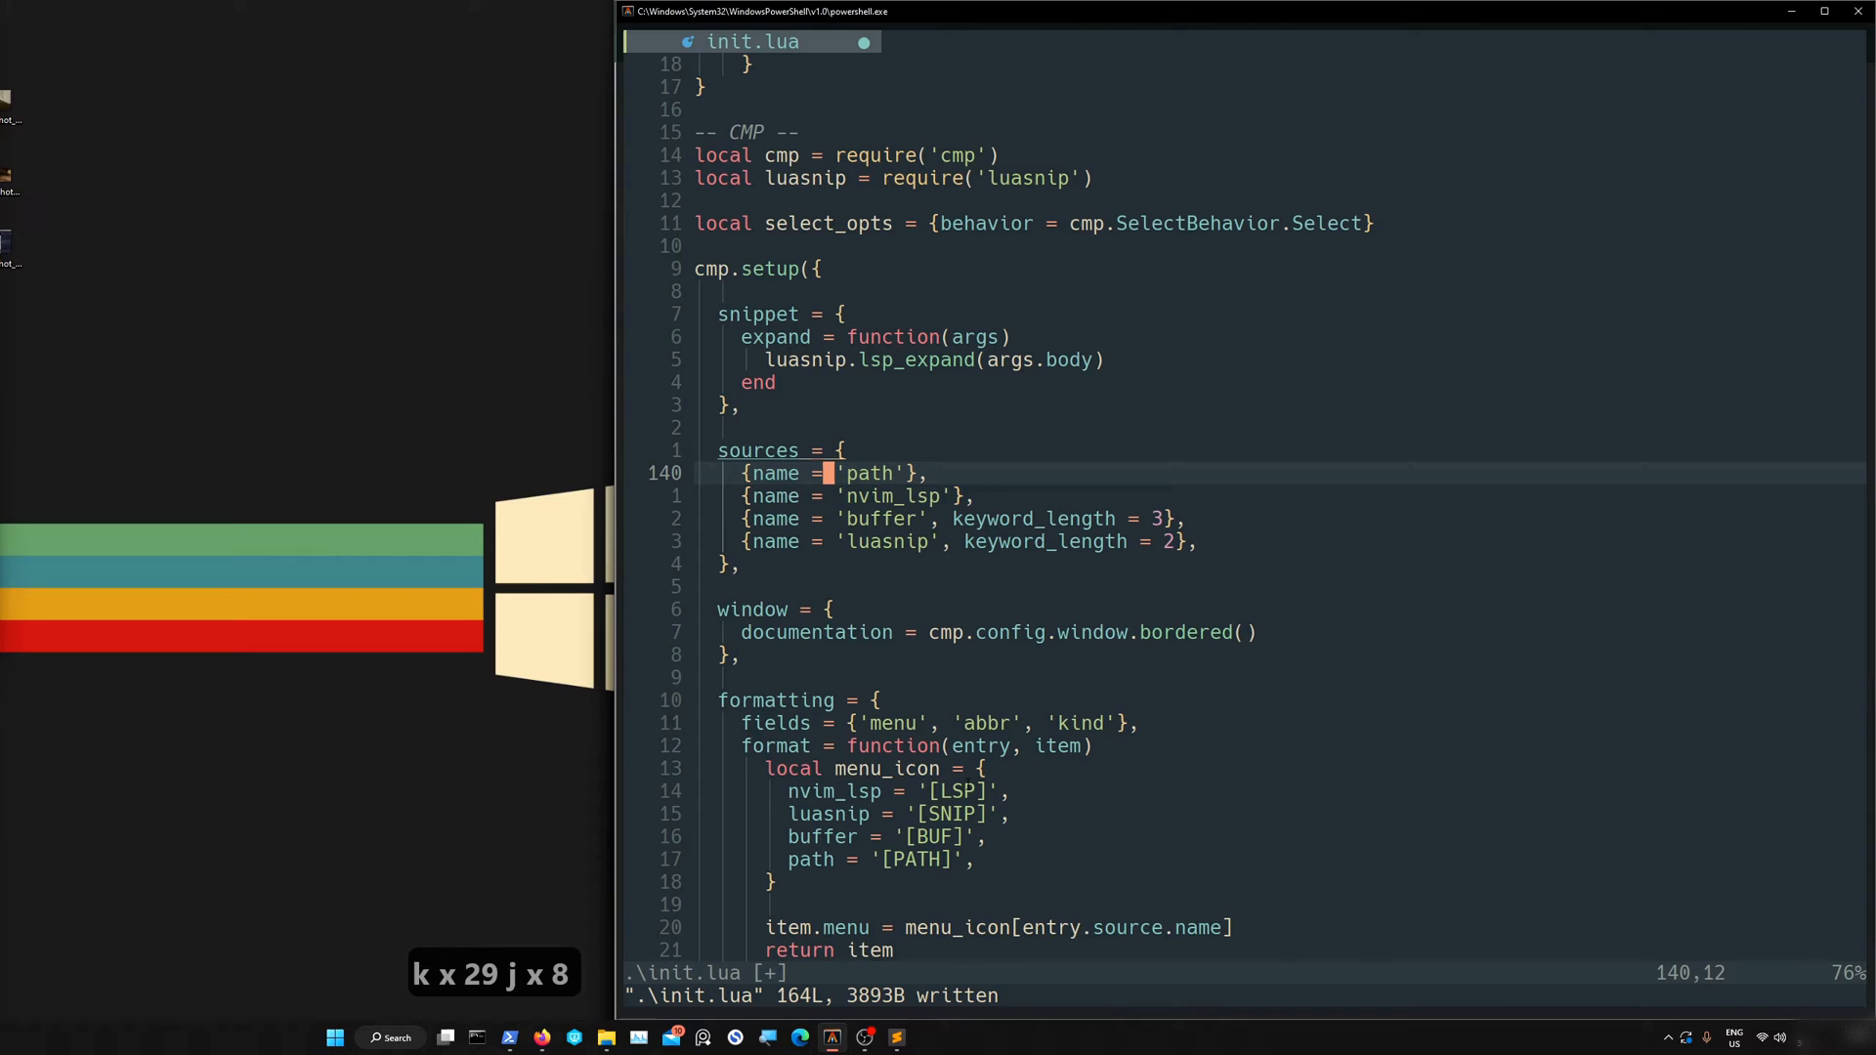
key("j")
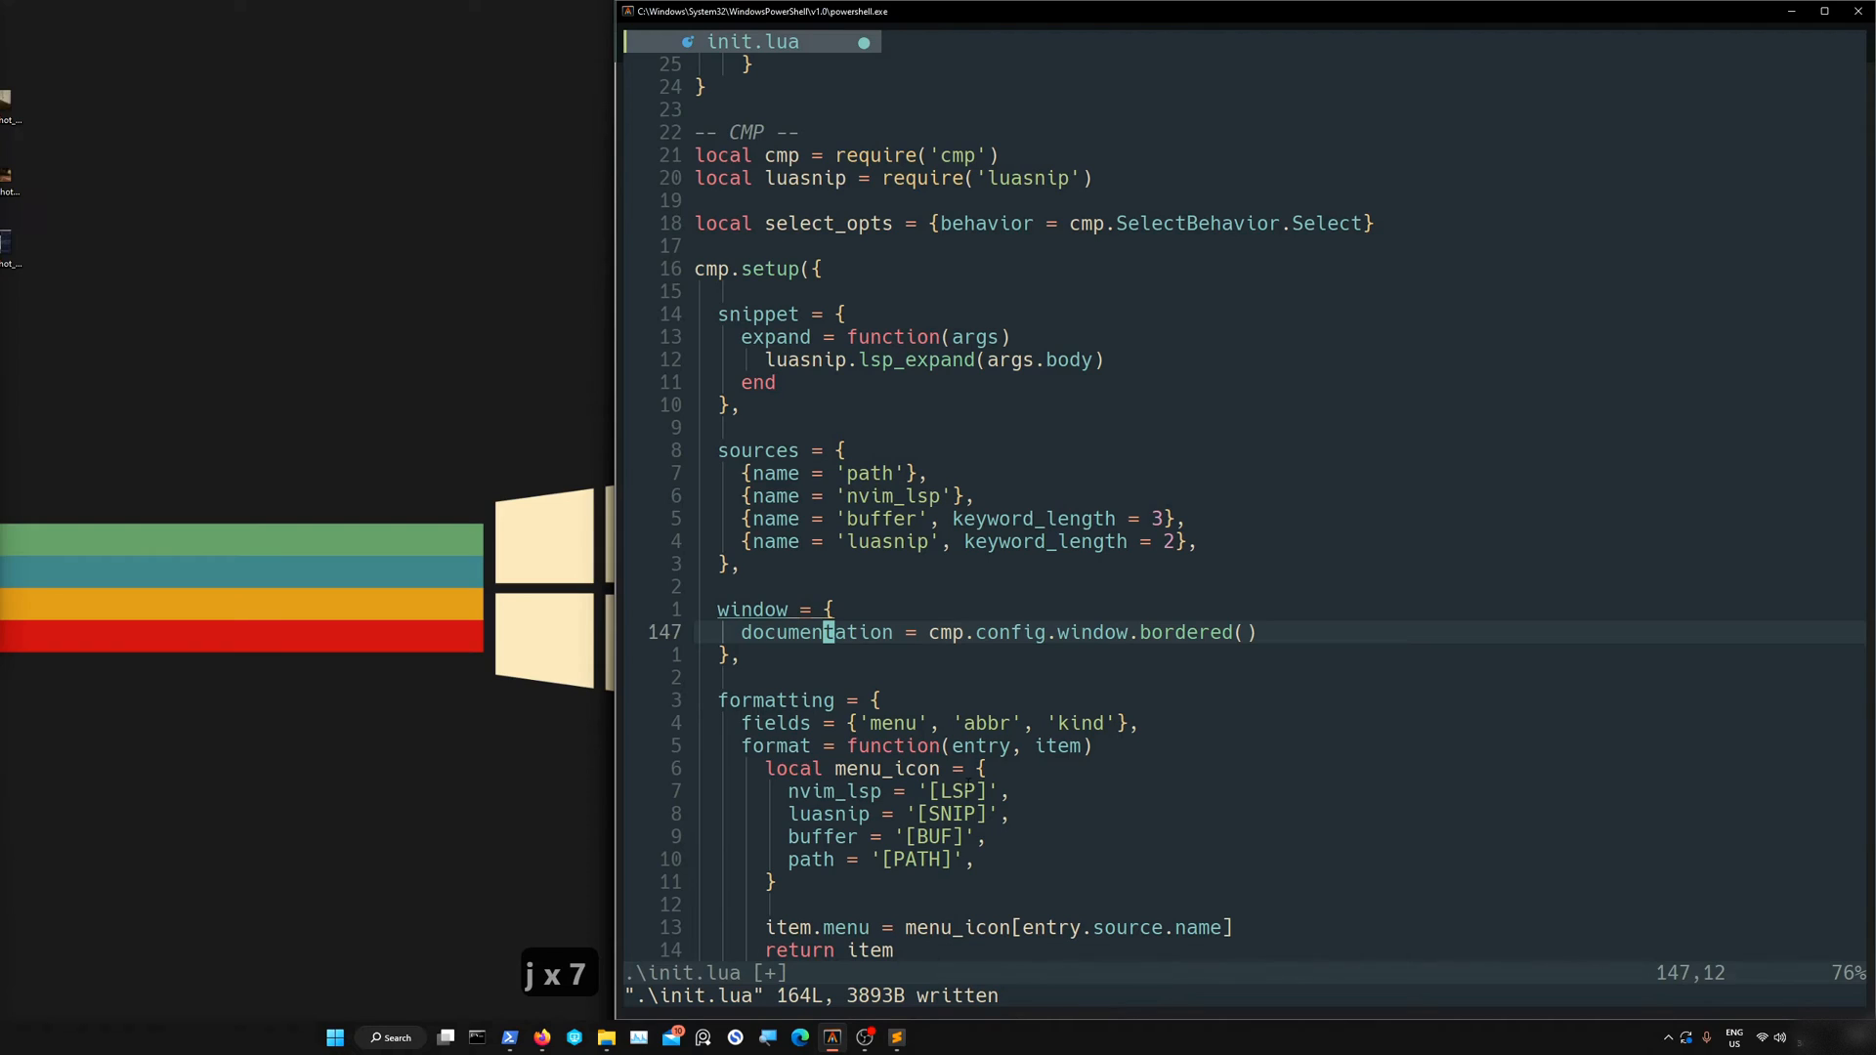
key("k")
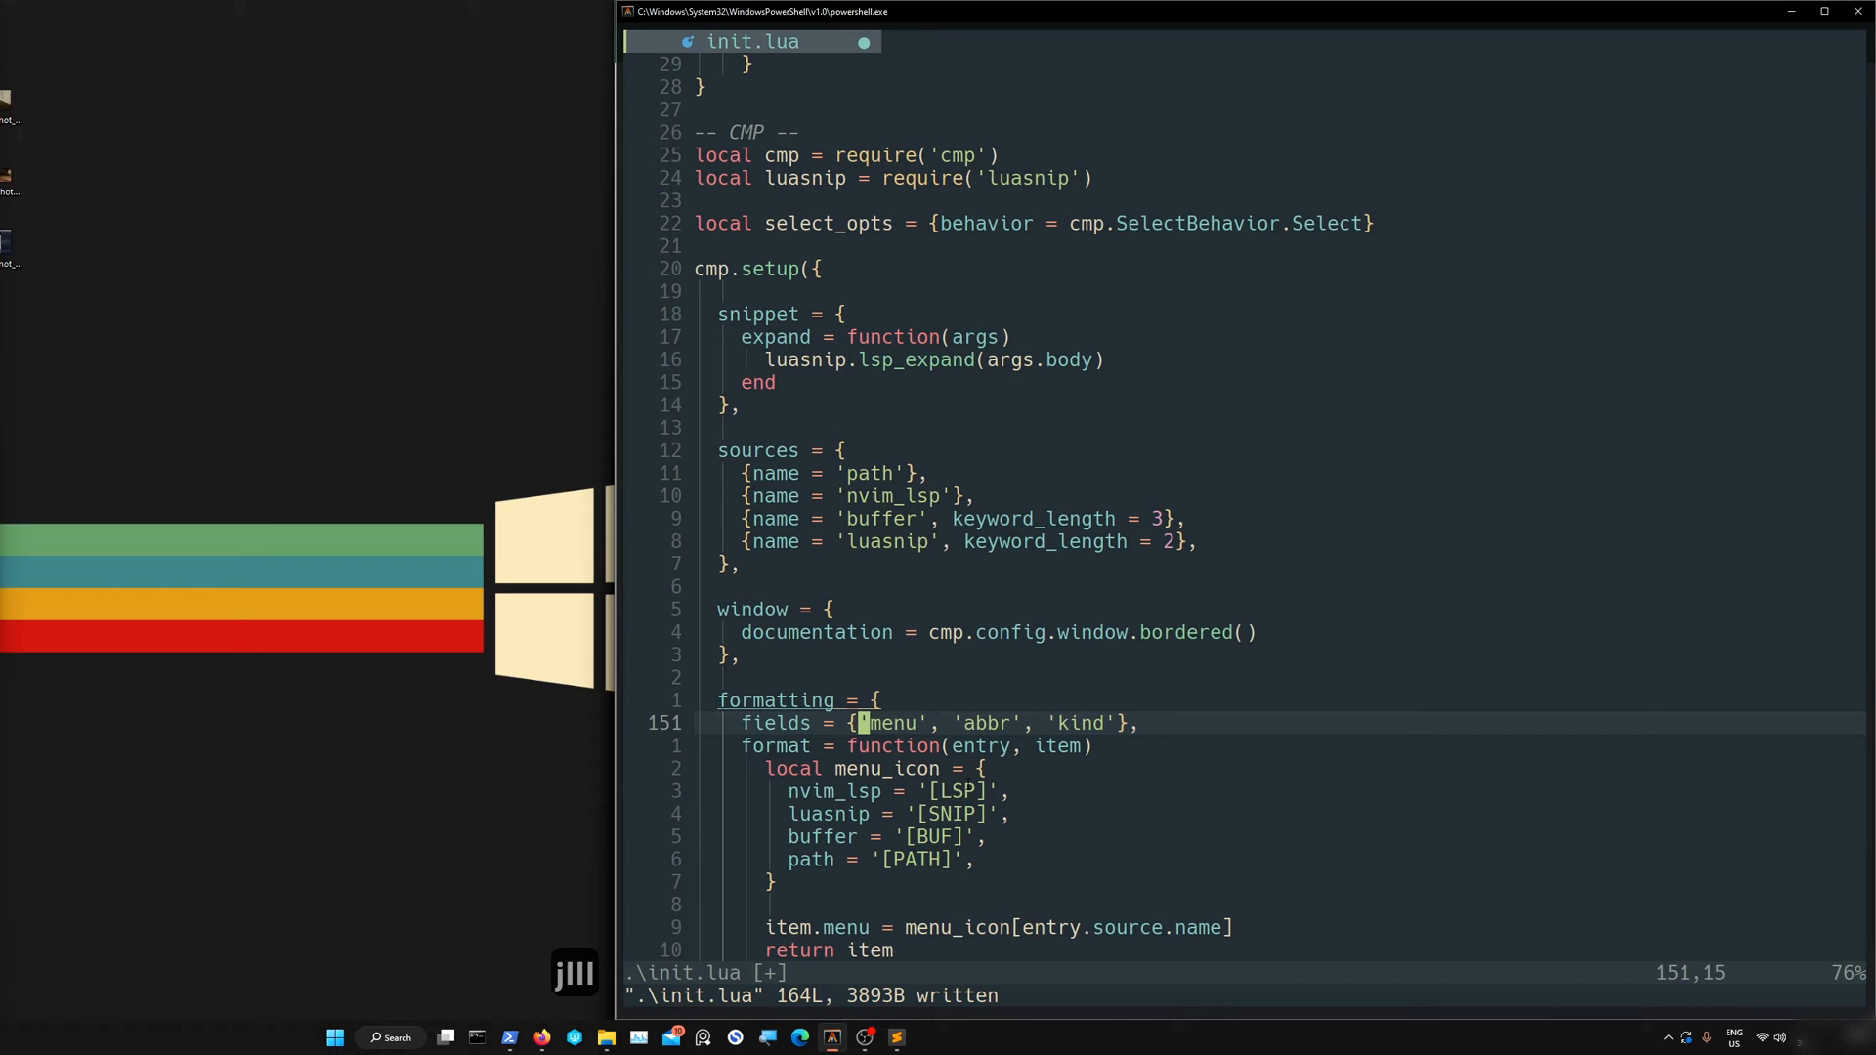
scroll("down", 3)
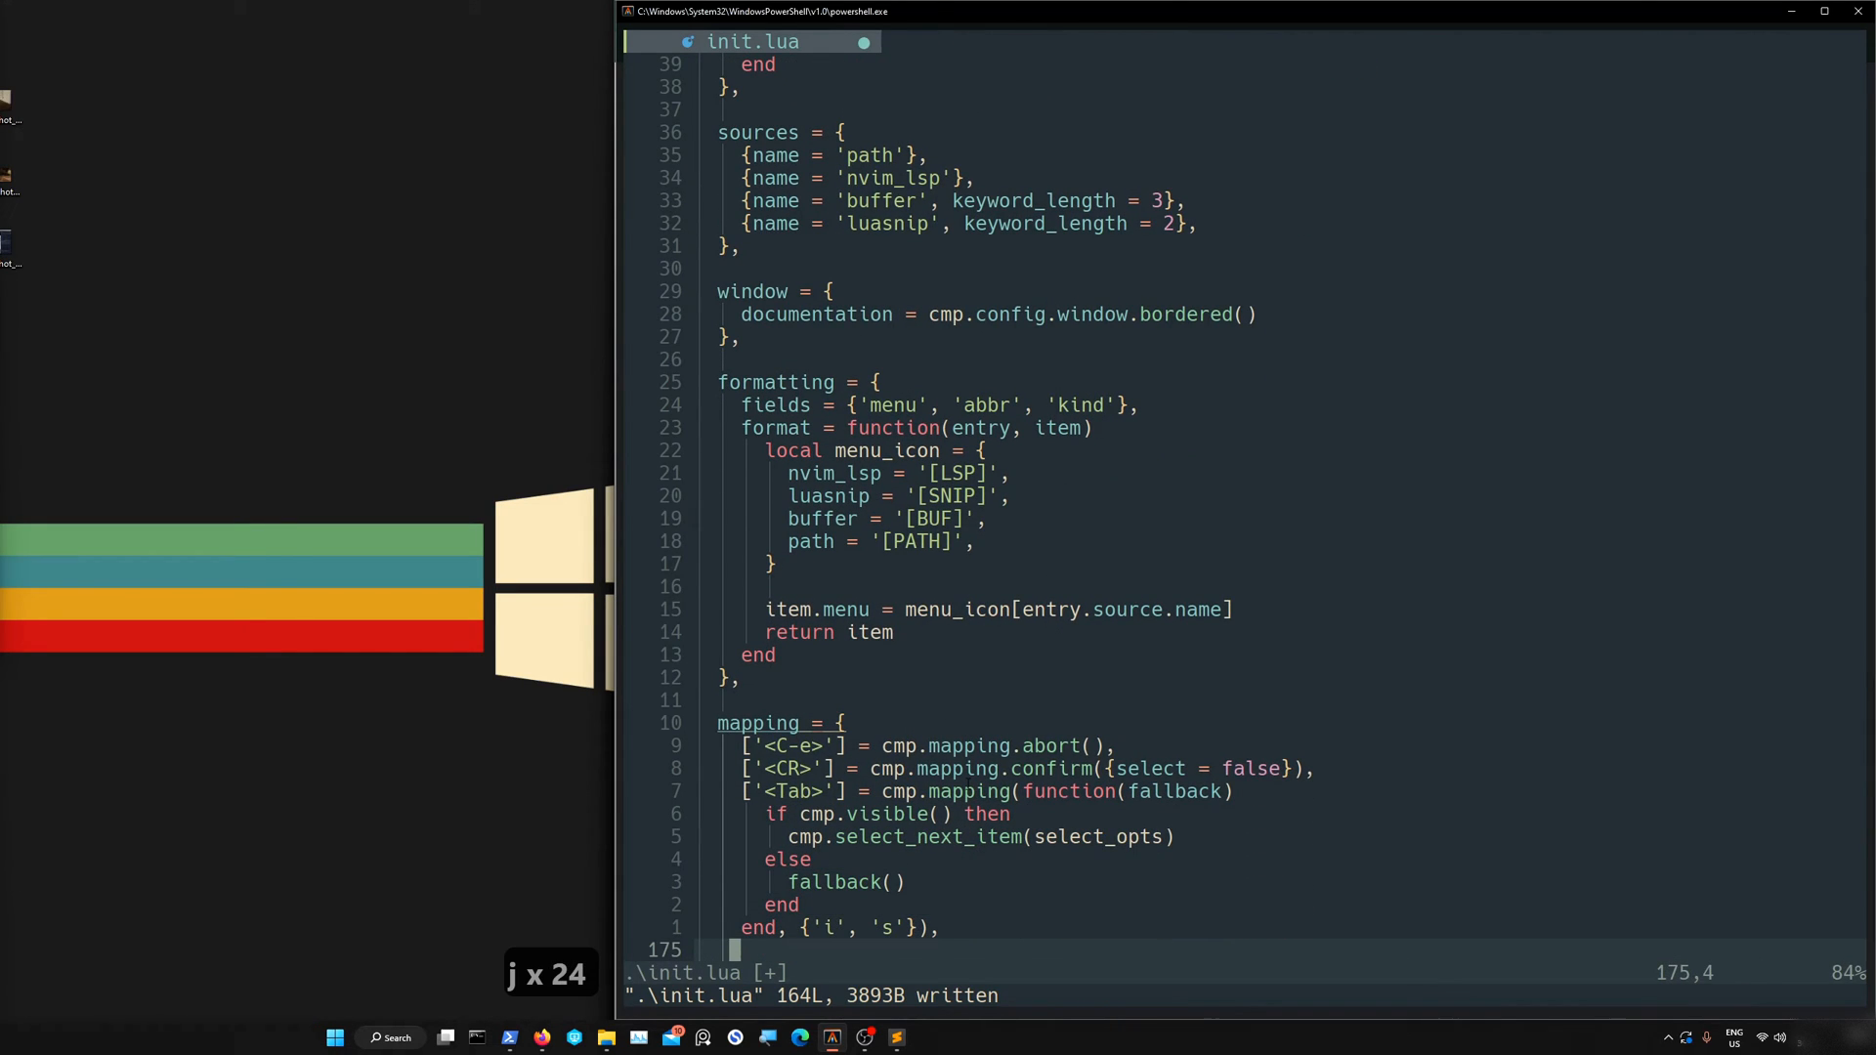
key("k")
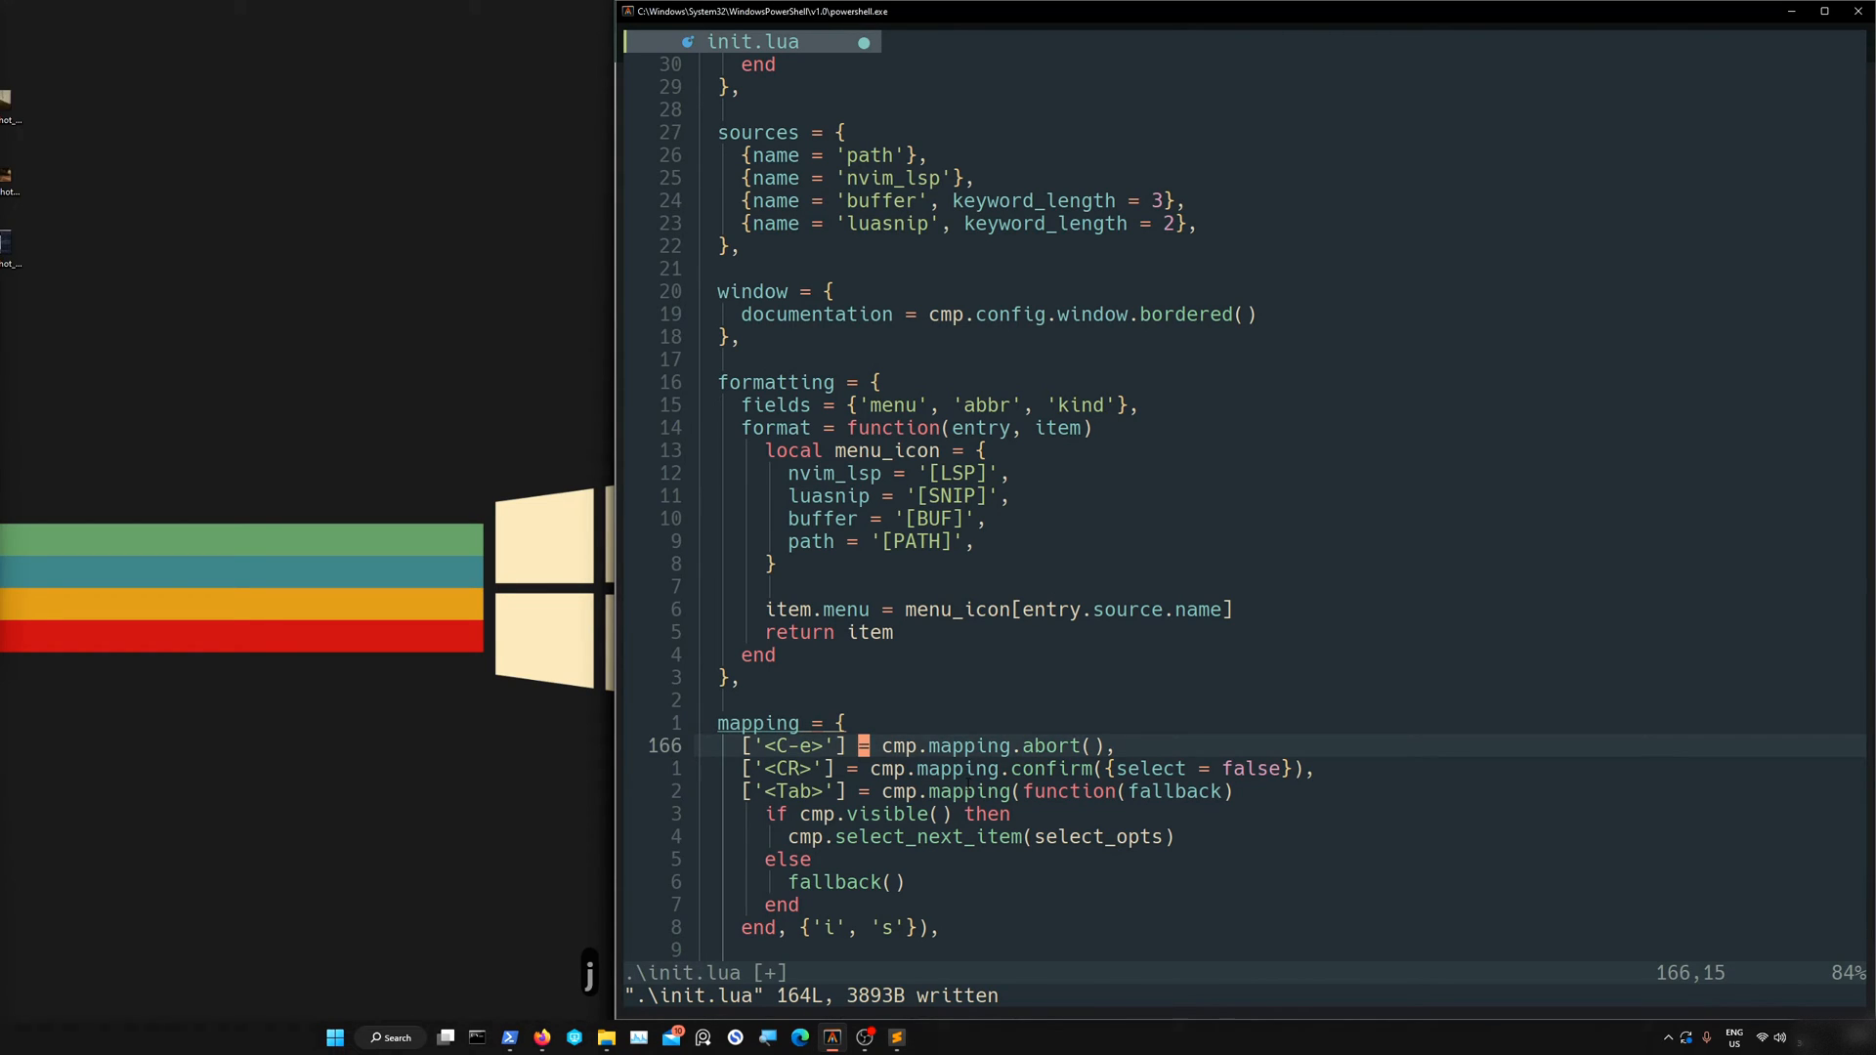
key("j")
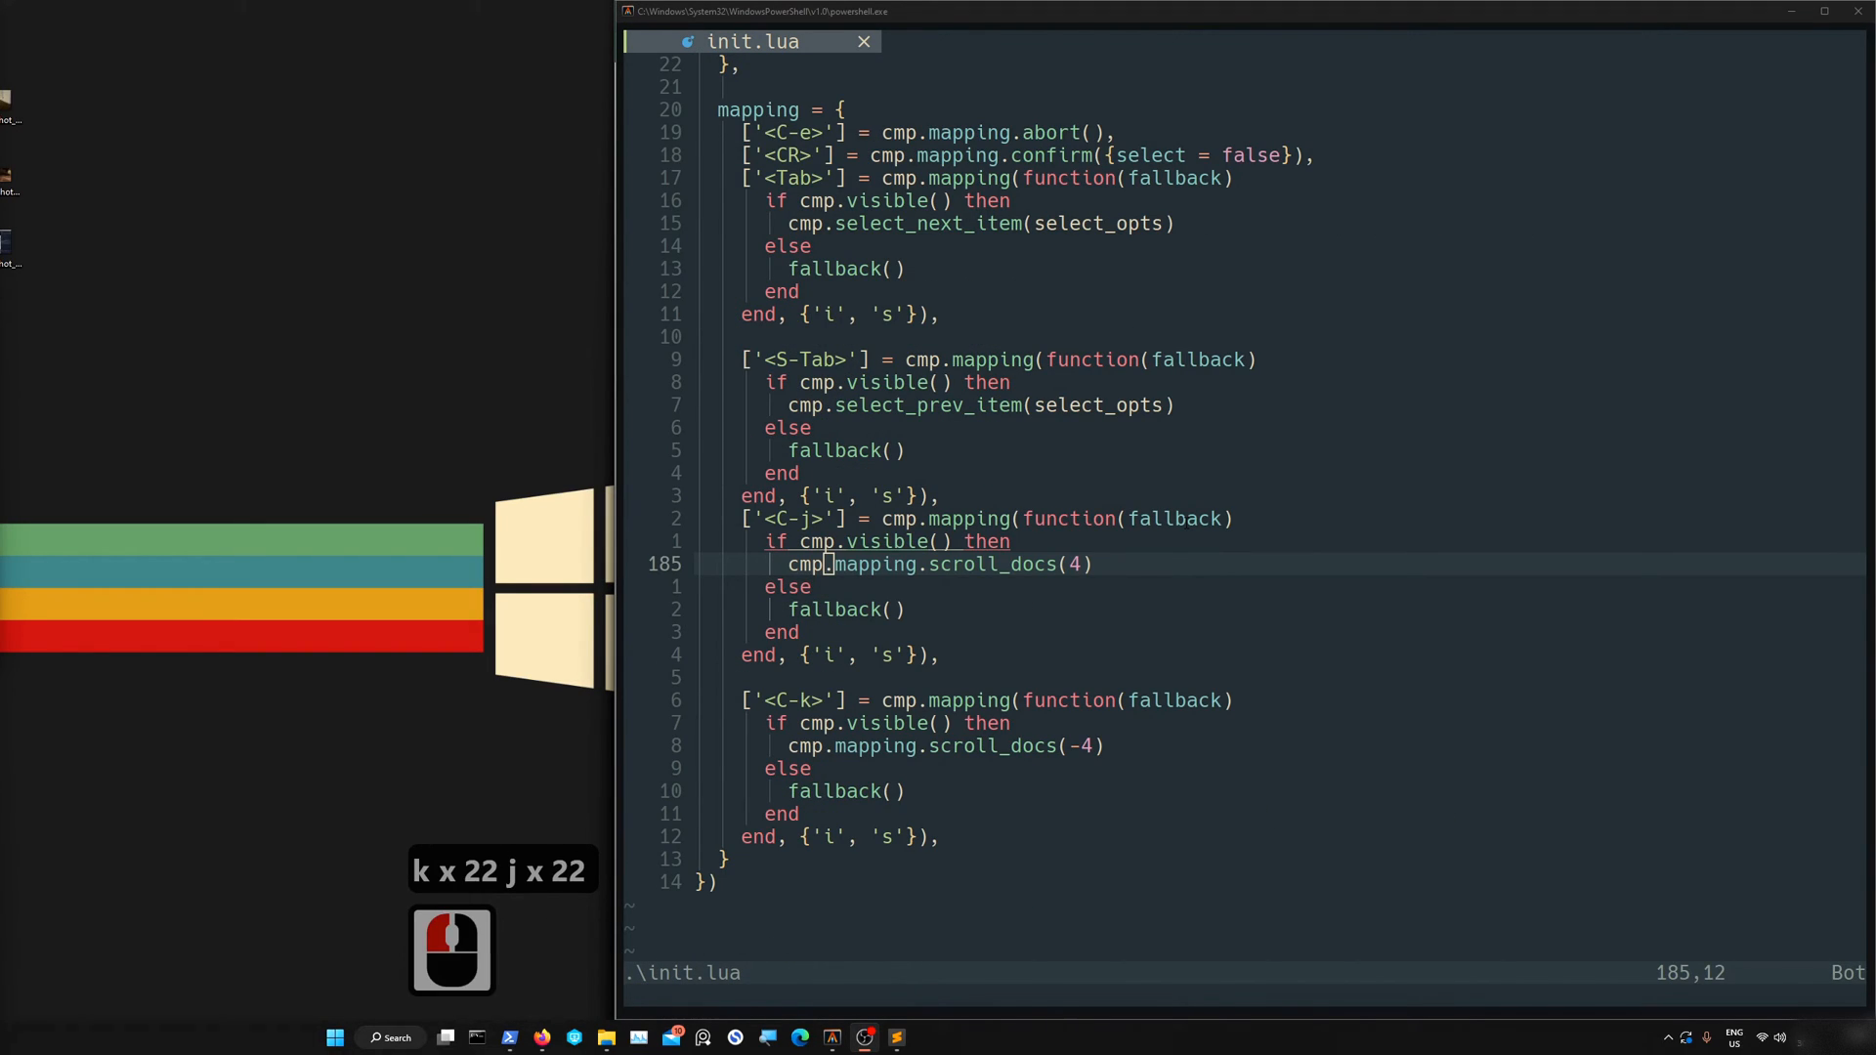
Save the completed nvim-cmp configuration in init.lua with :w and quit Neovim
key("k")
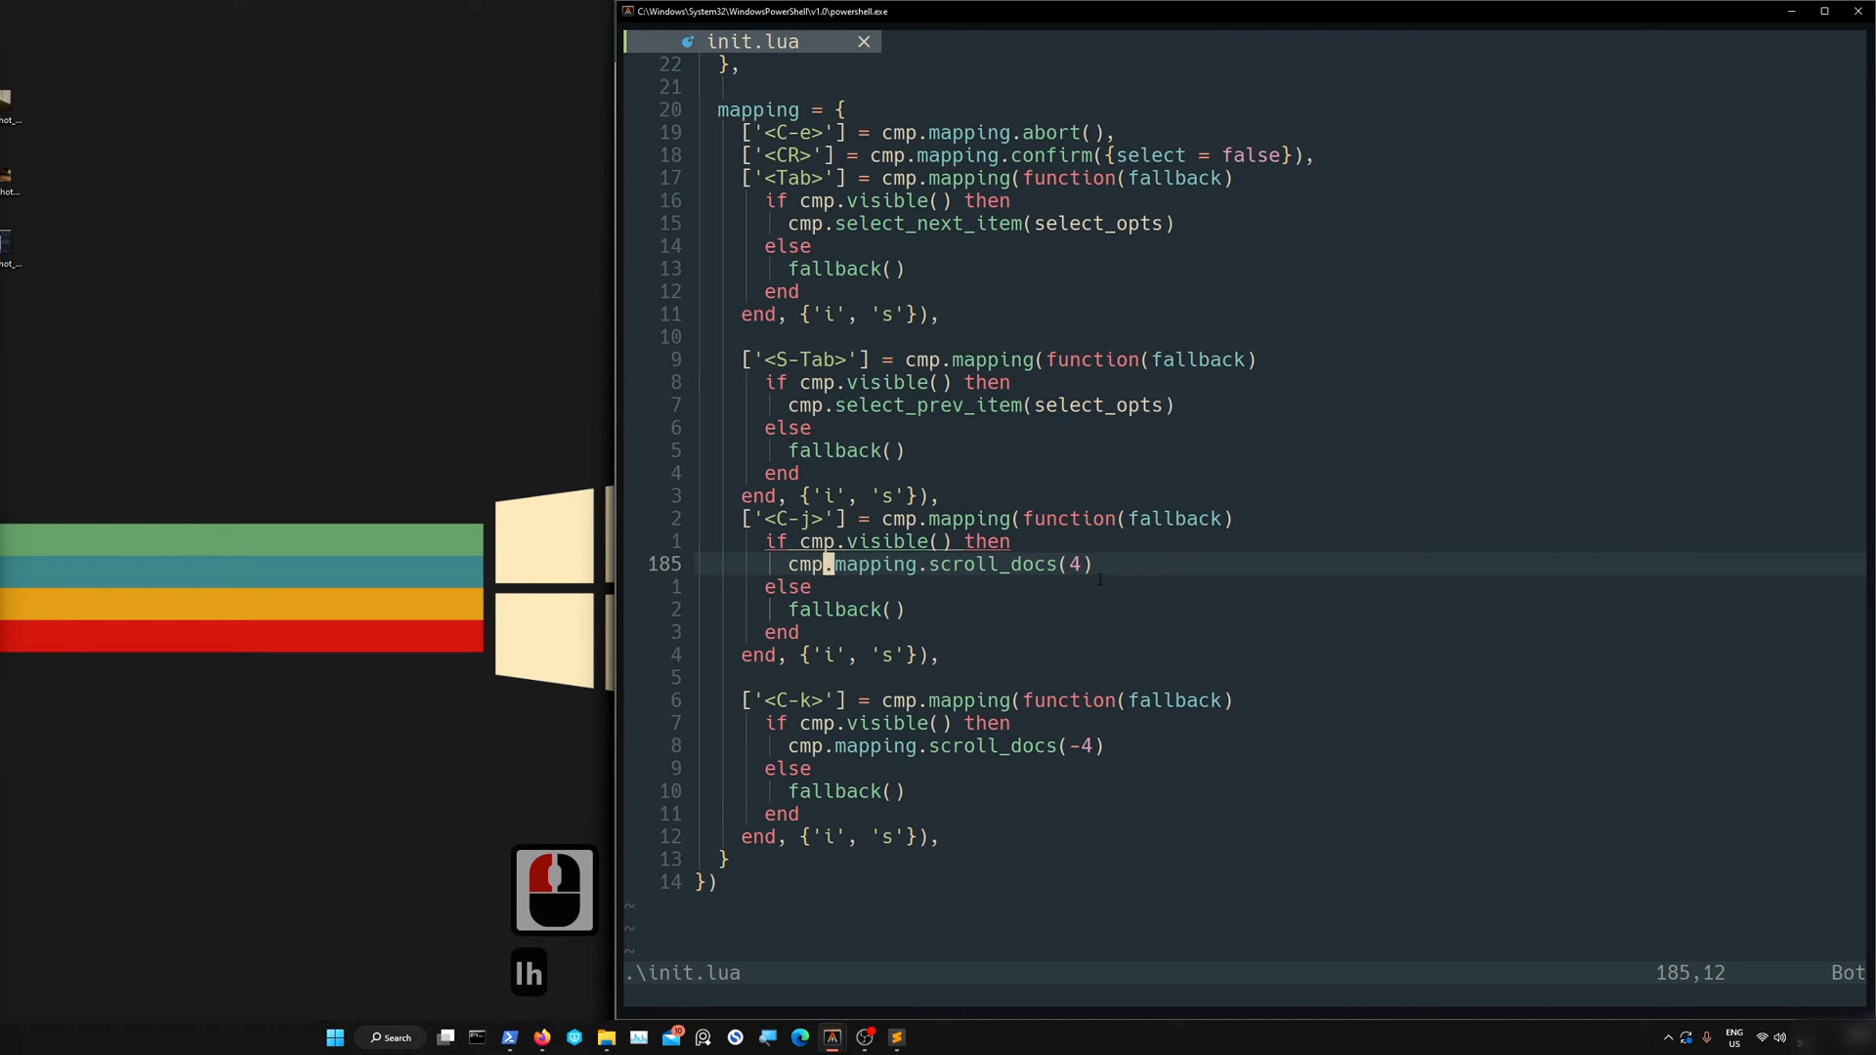
type("dt")
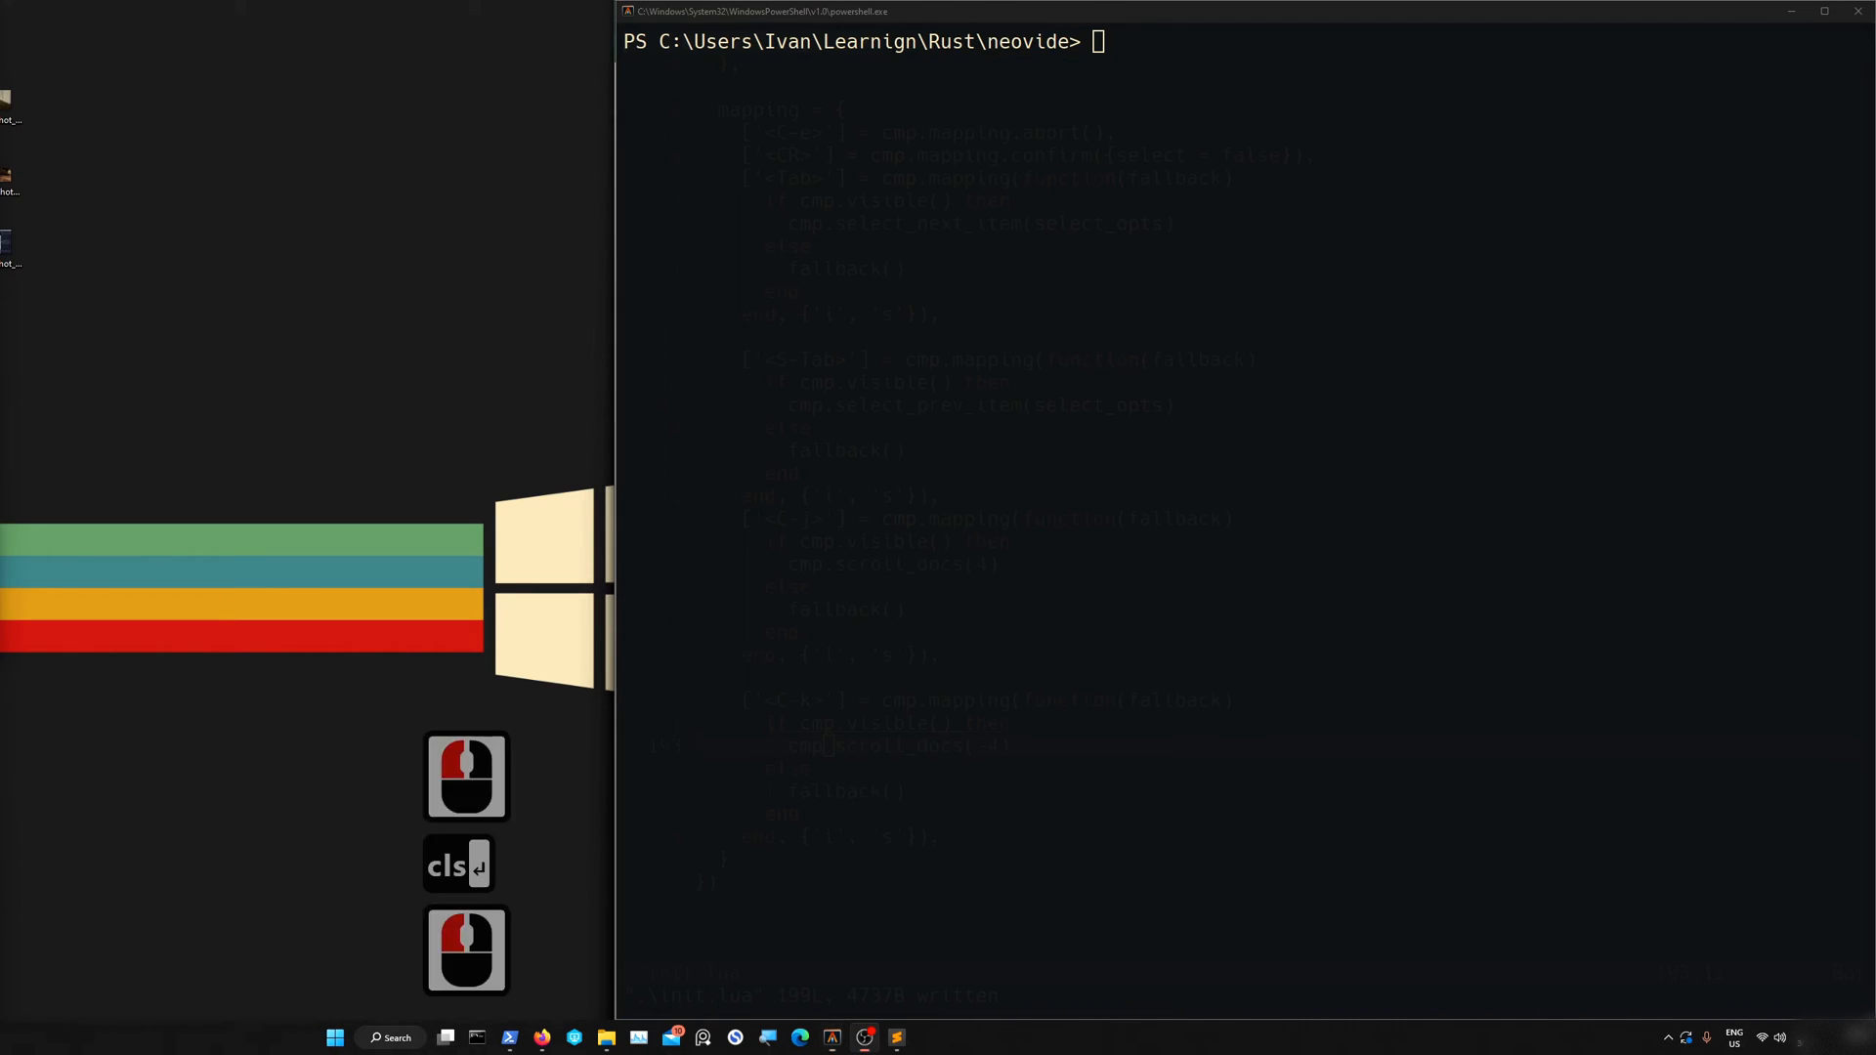
Fix the mistyped command and run nvim Cargo.toml from PowerShell
key("Backspace")
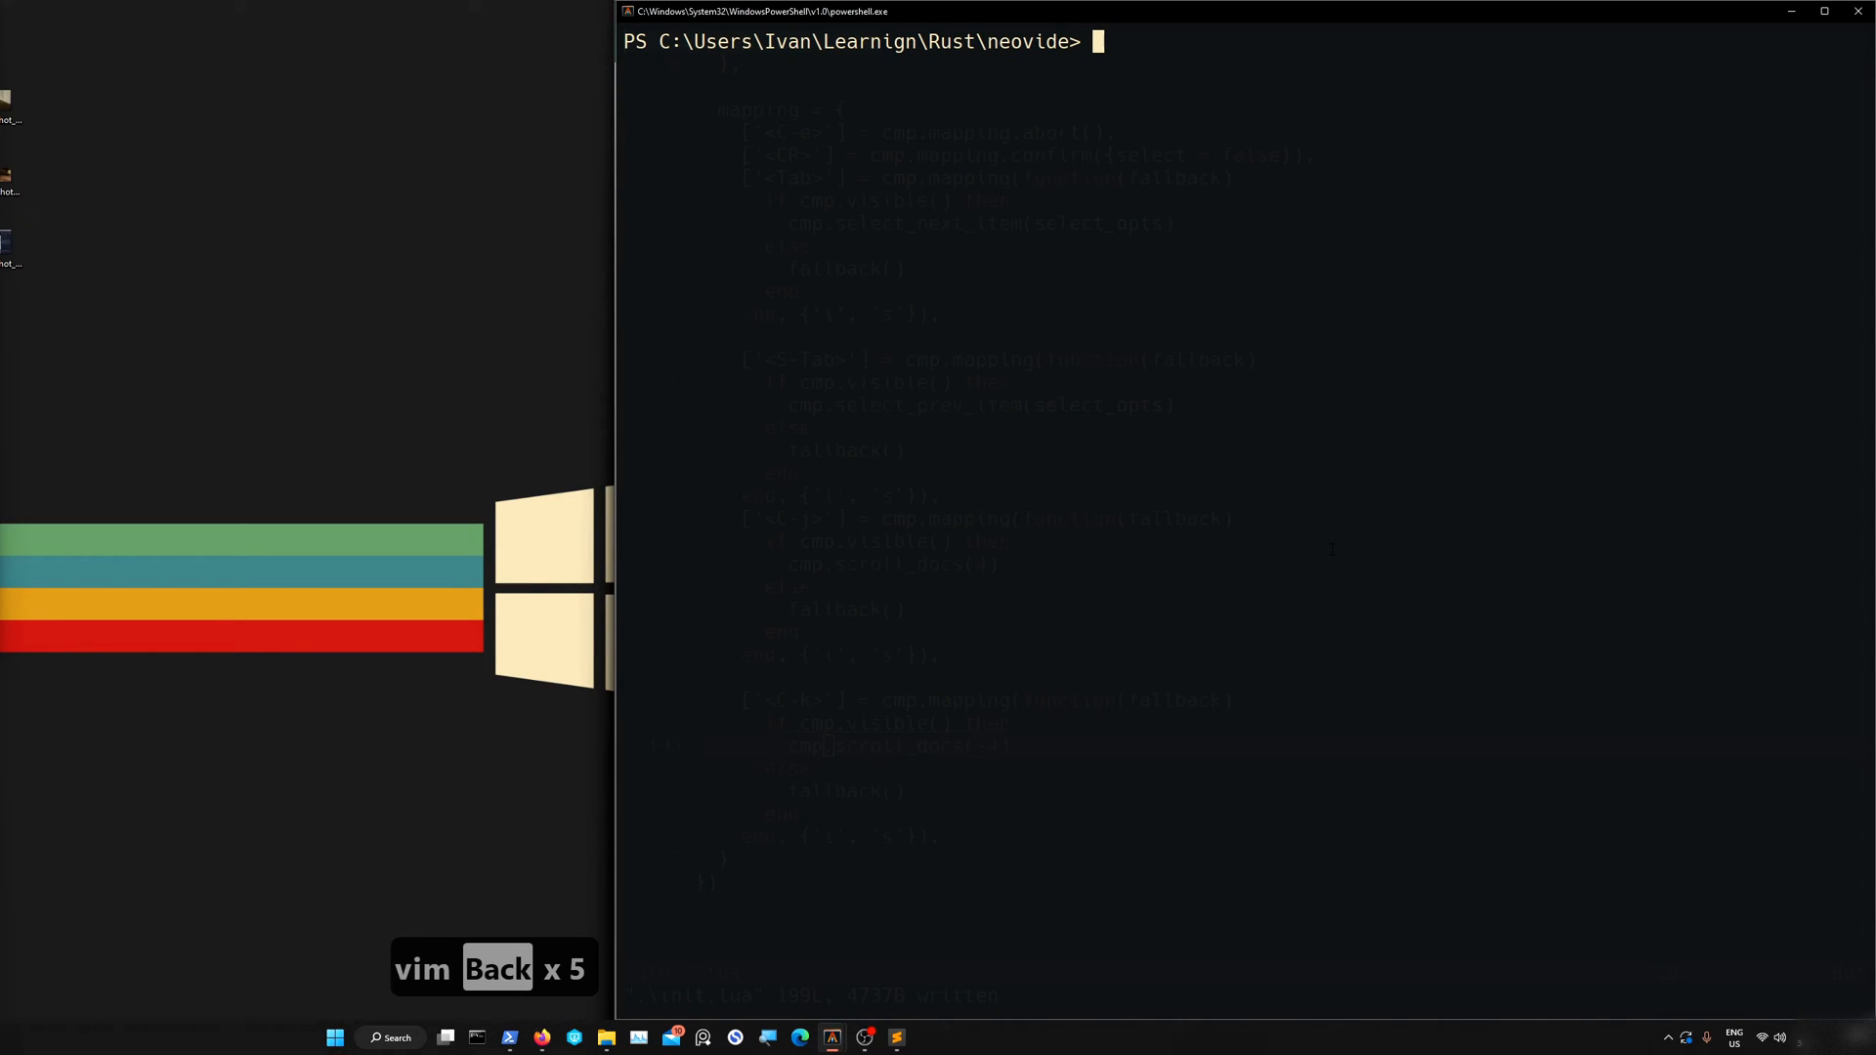
type("nvim Carg")
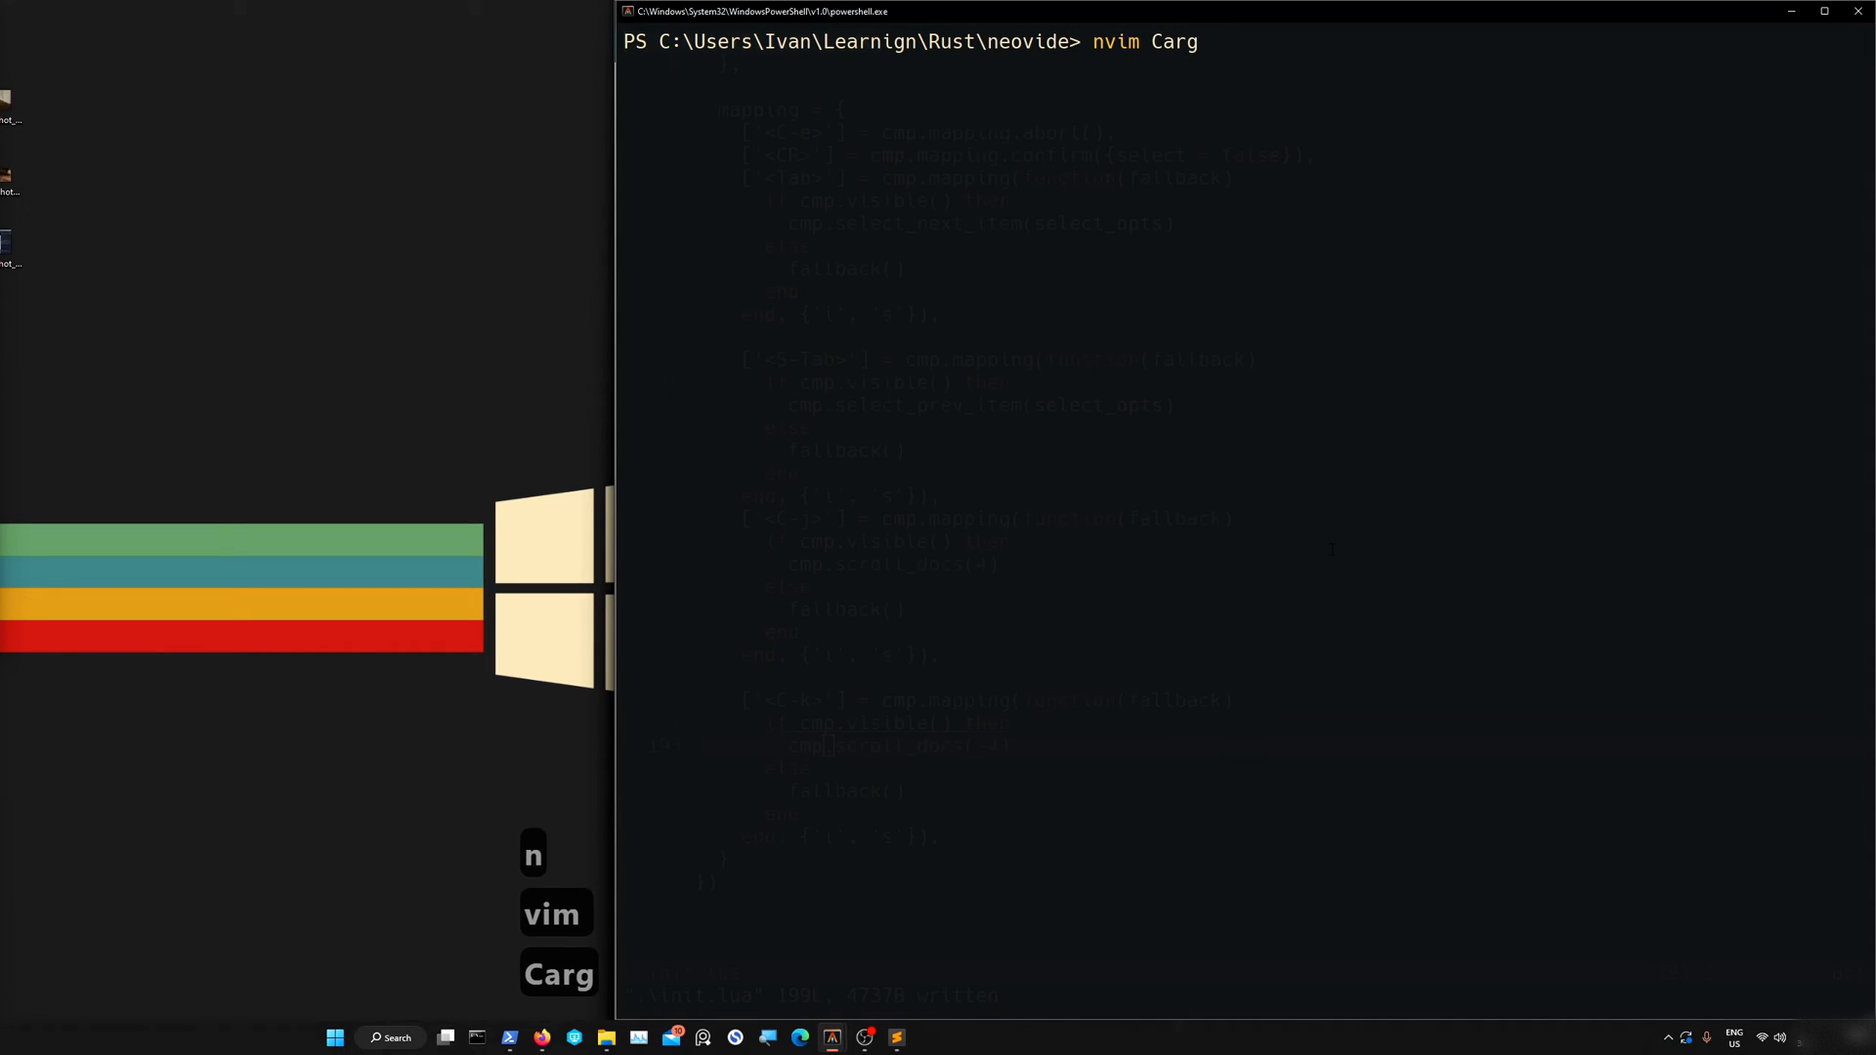
type("o.toml")
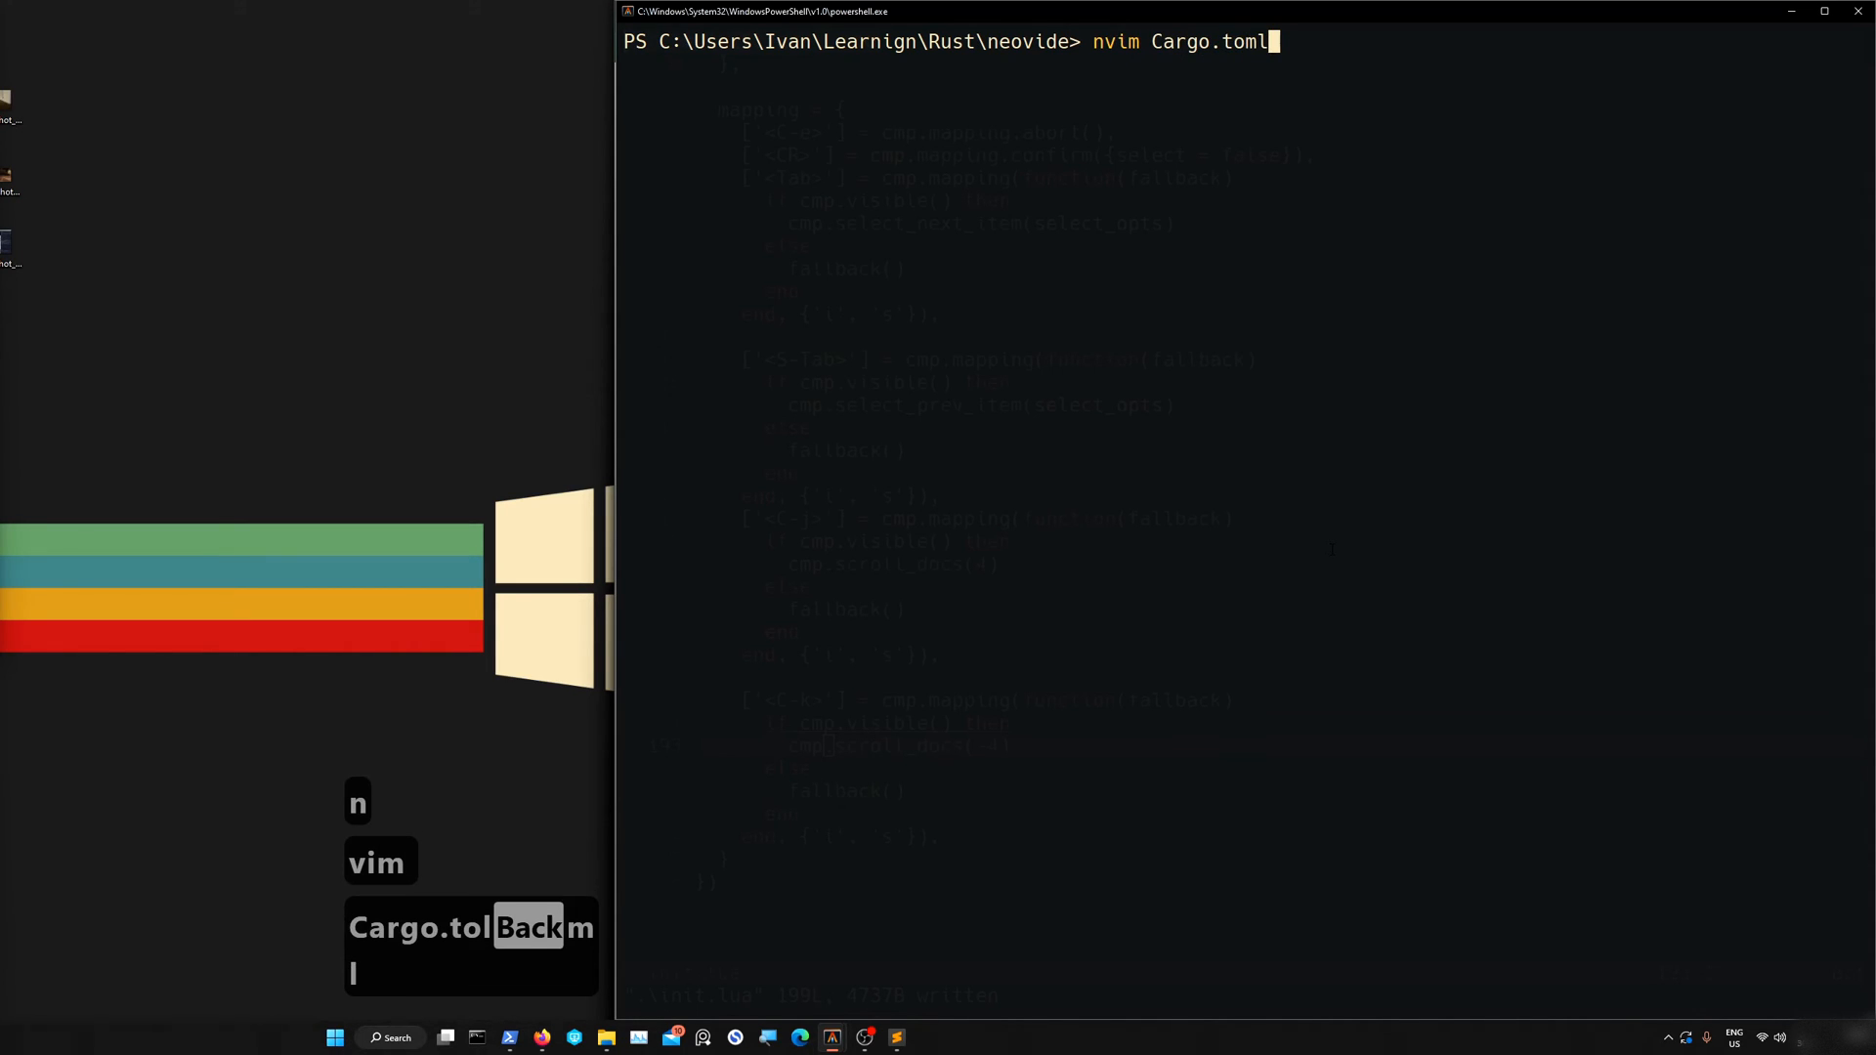
key("Return")
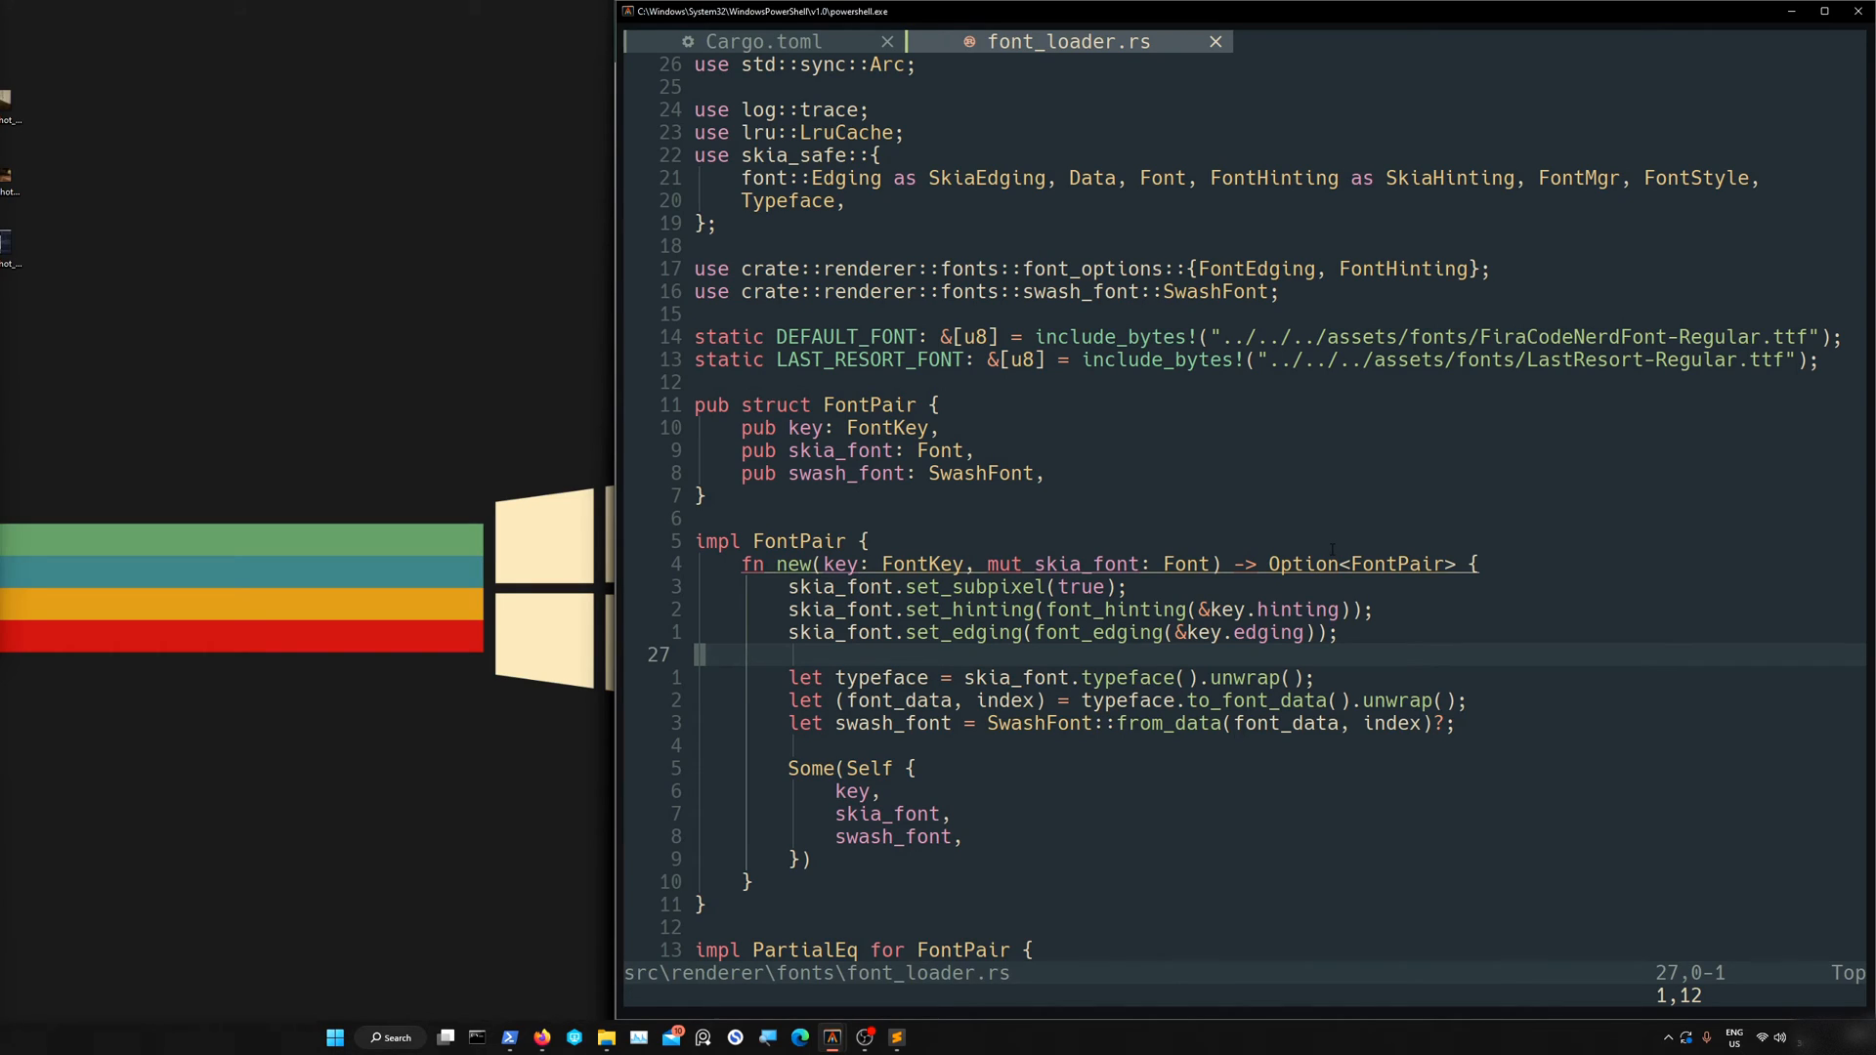
Type key. on a new line in FontPair::new to bring up LSP-tagged completions
type("ke")
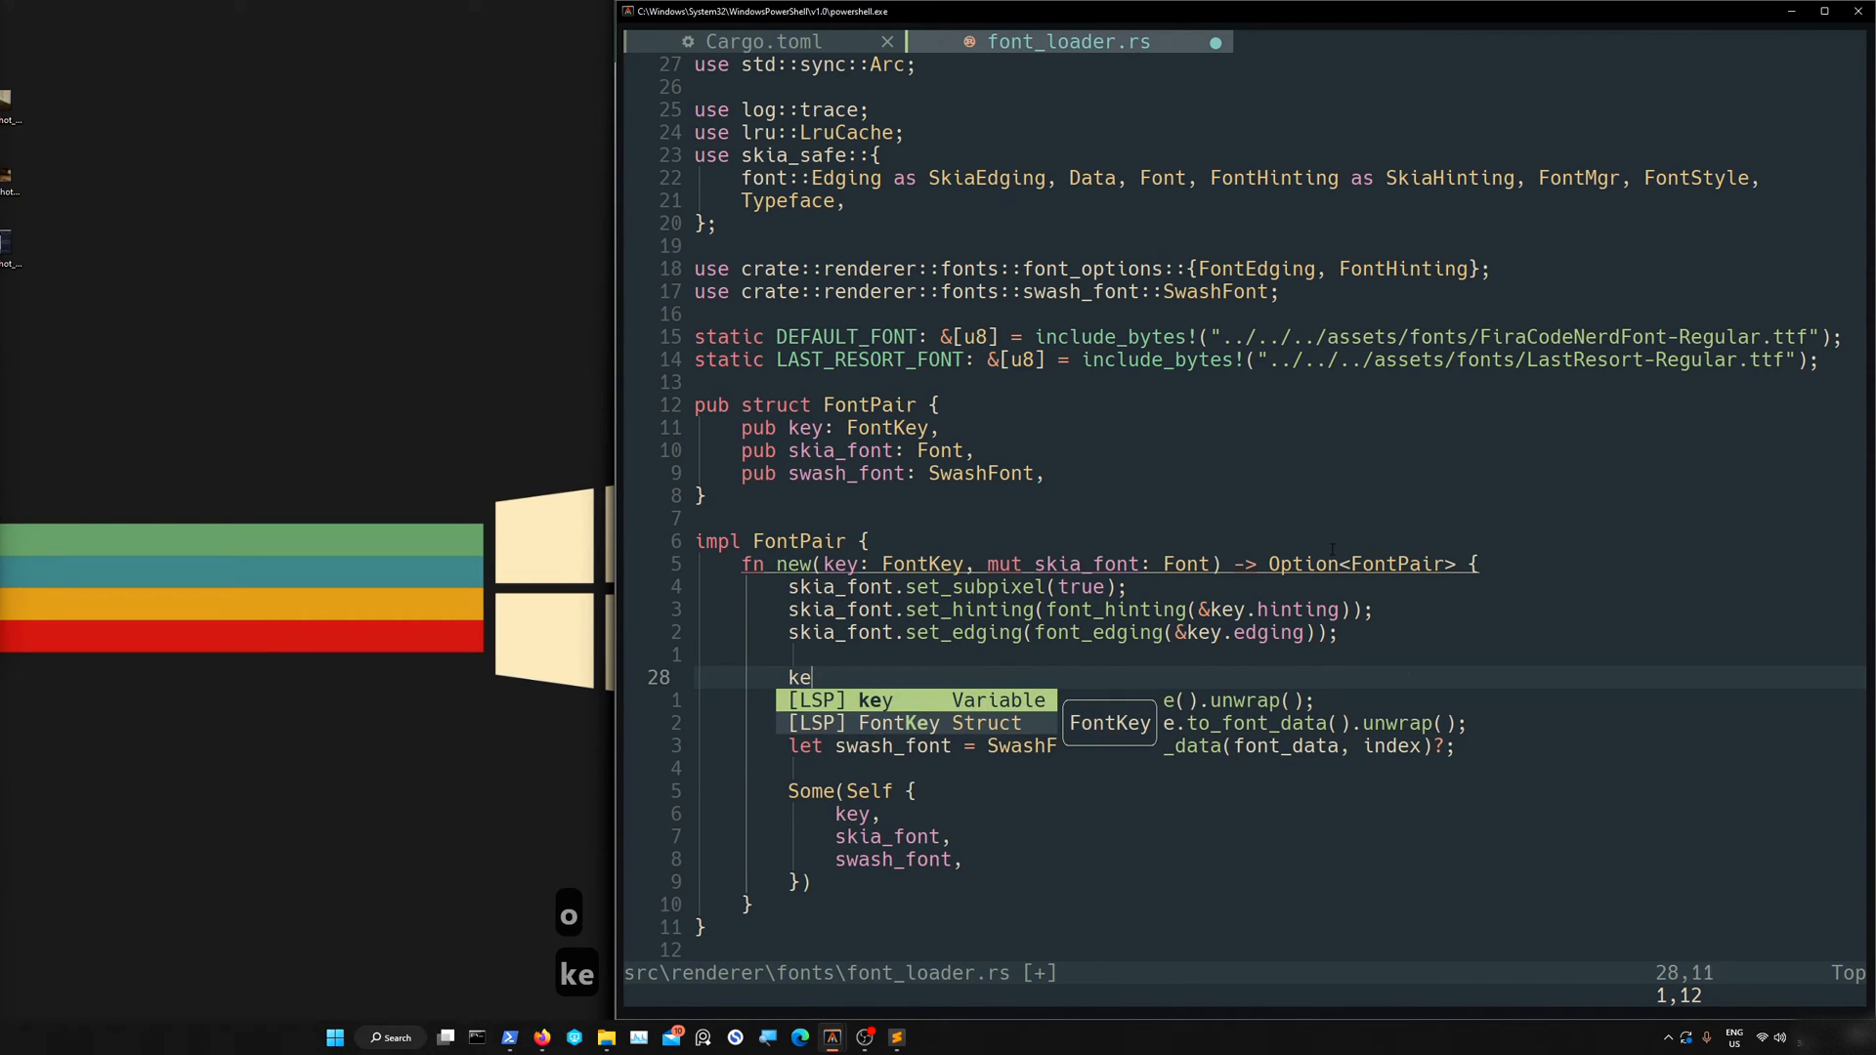
type("y")
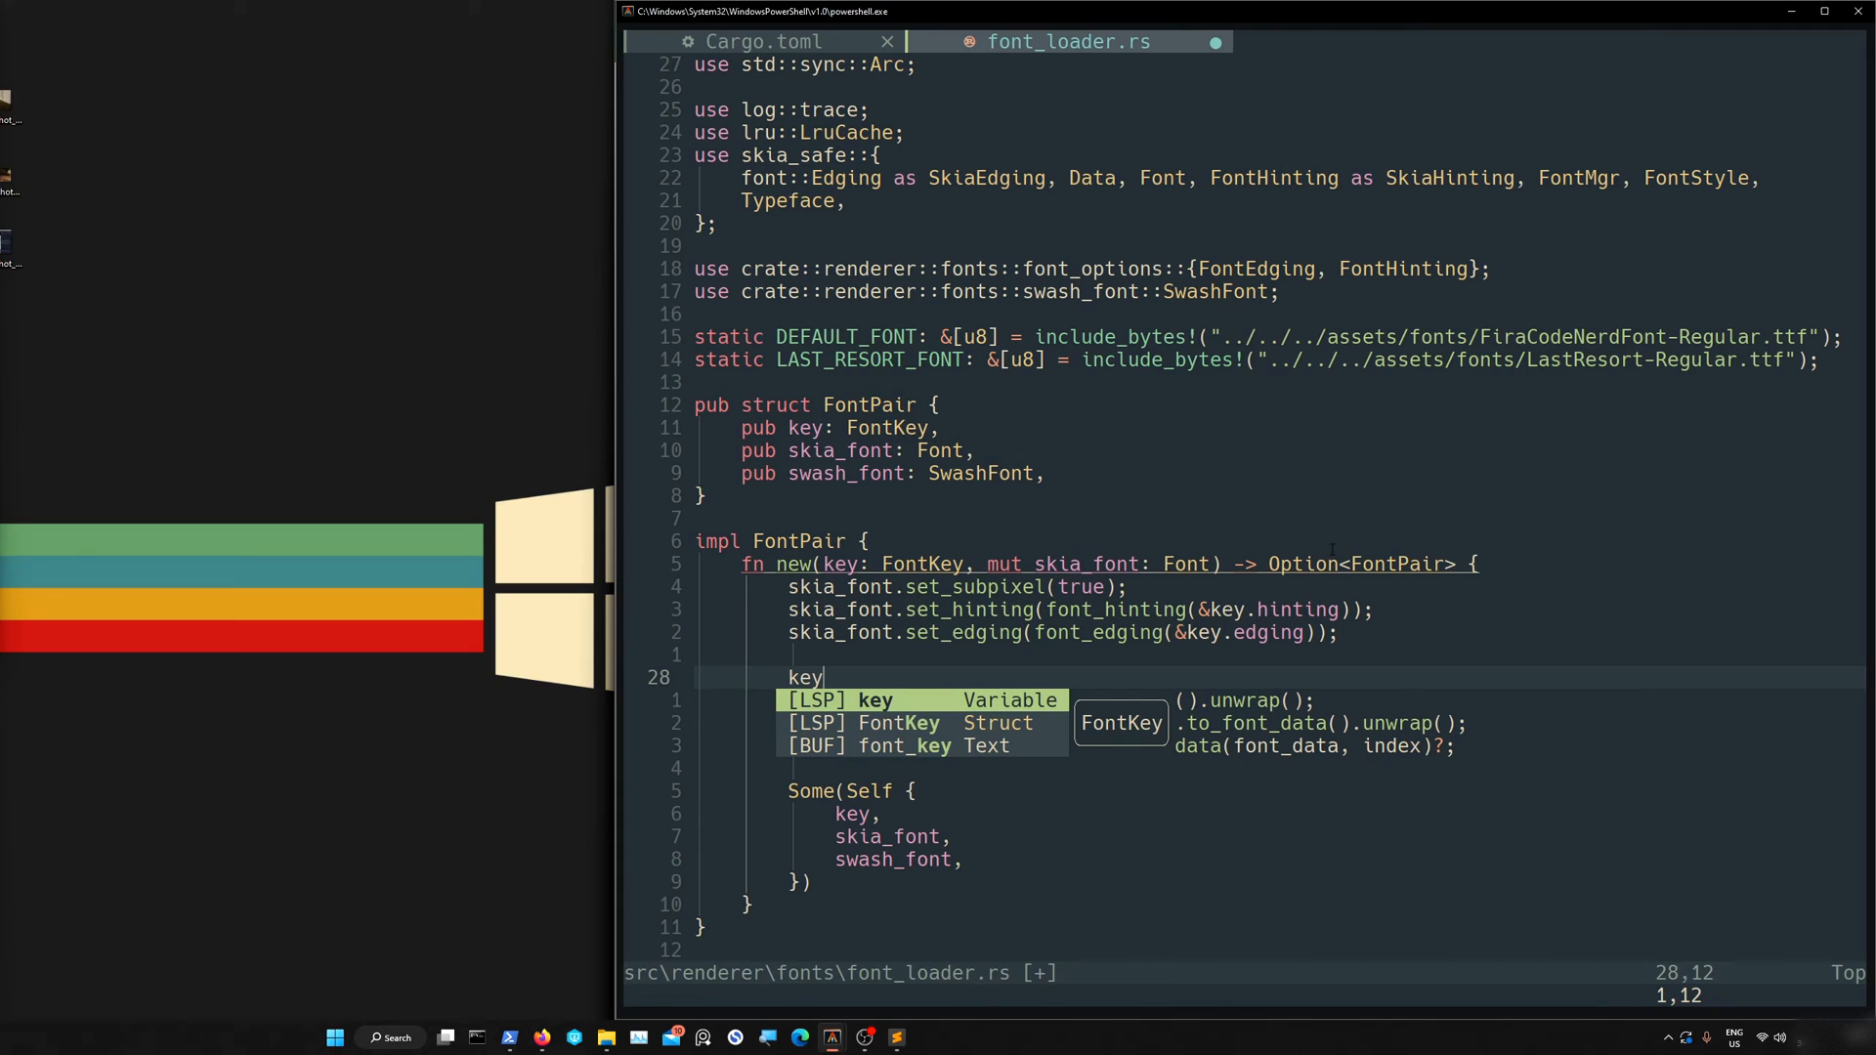
type(".")
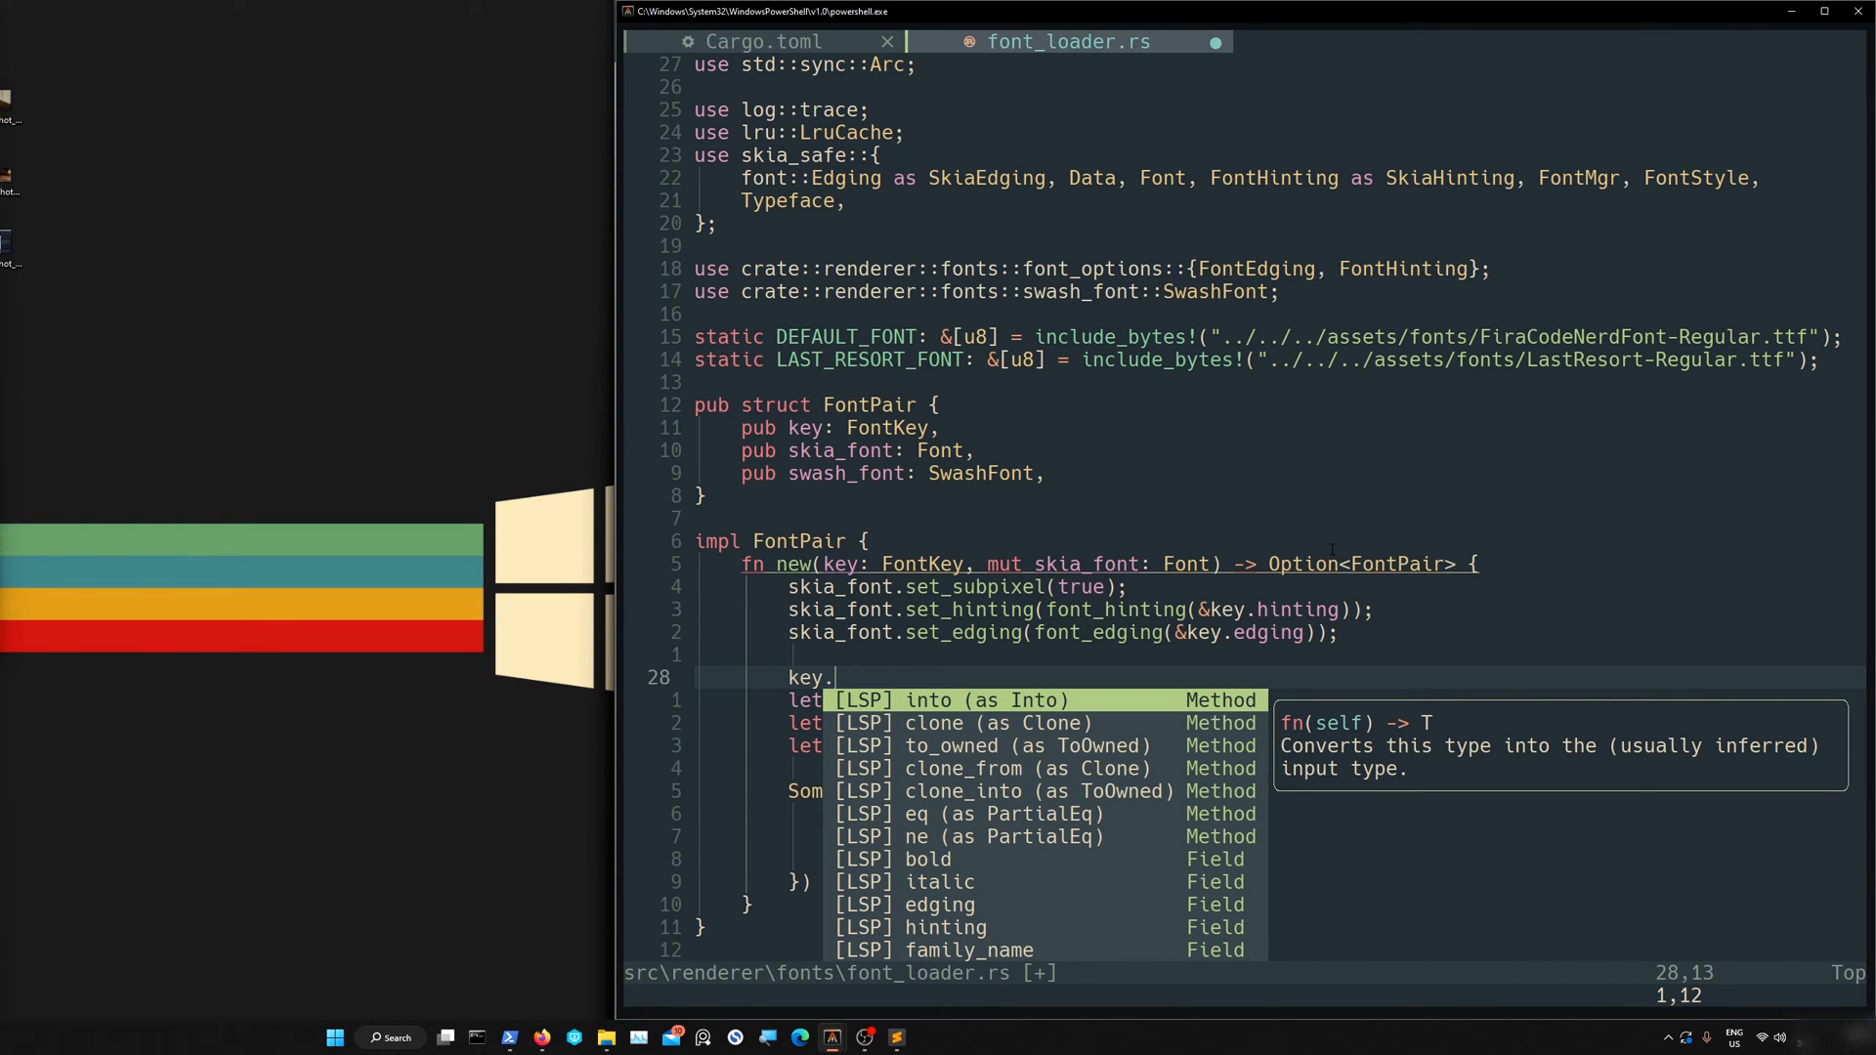
Cycle through key's suggestions (hinting, clone_from, clone_into, eq) reading their docs, then dismiss the list
key("tab")
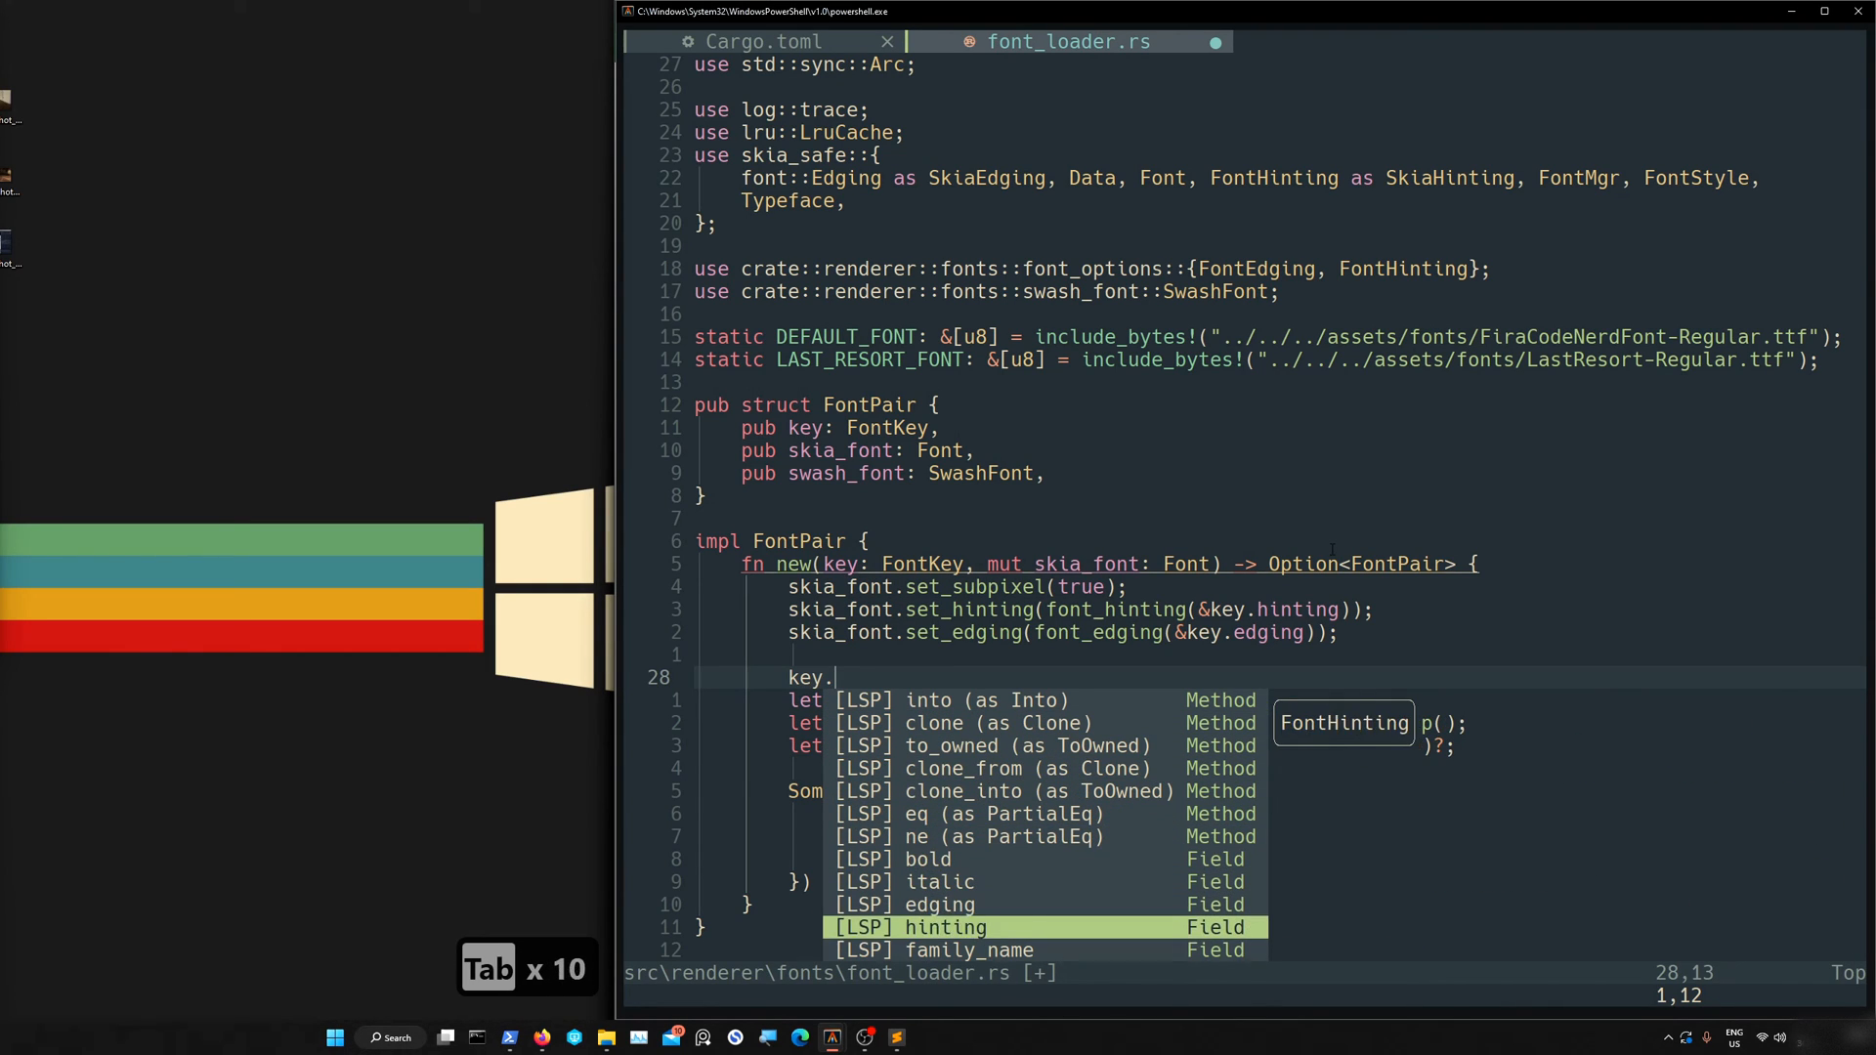
key("Up")
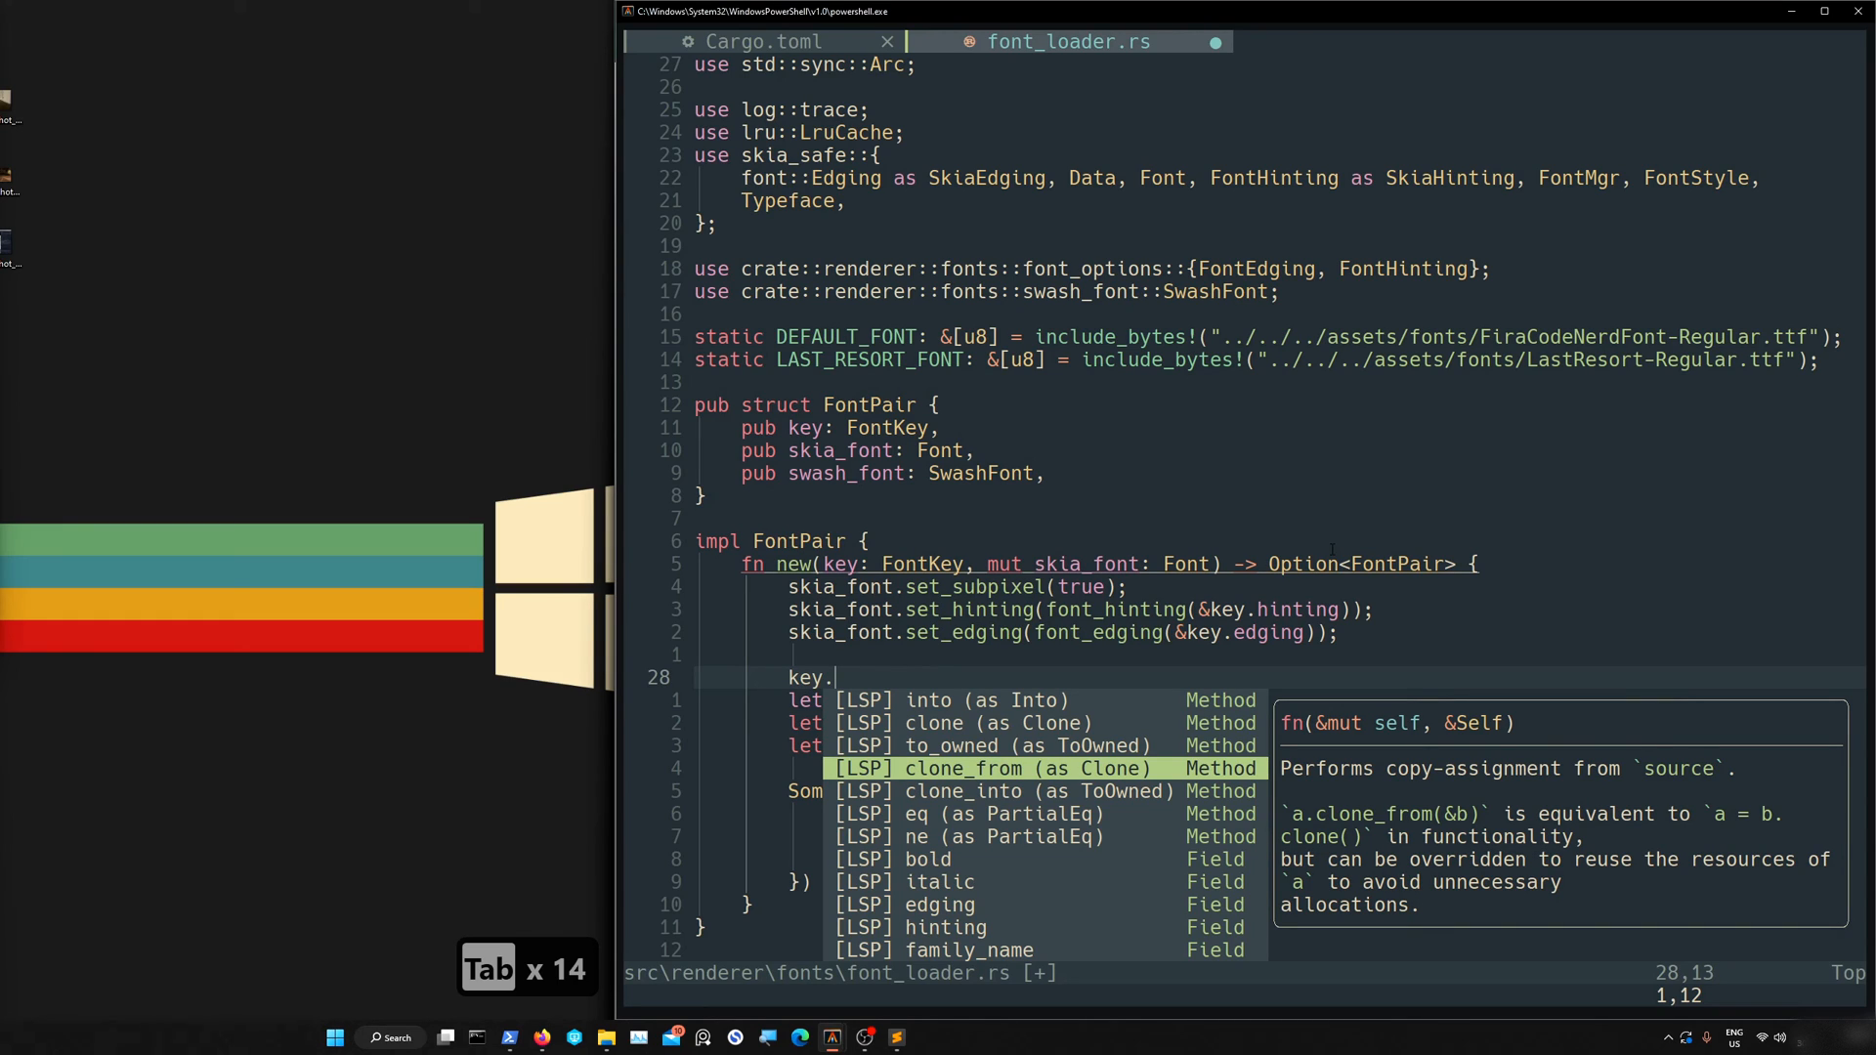
key("tab")
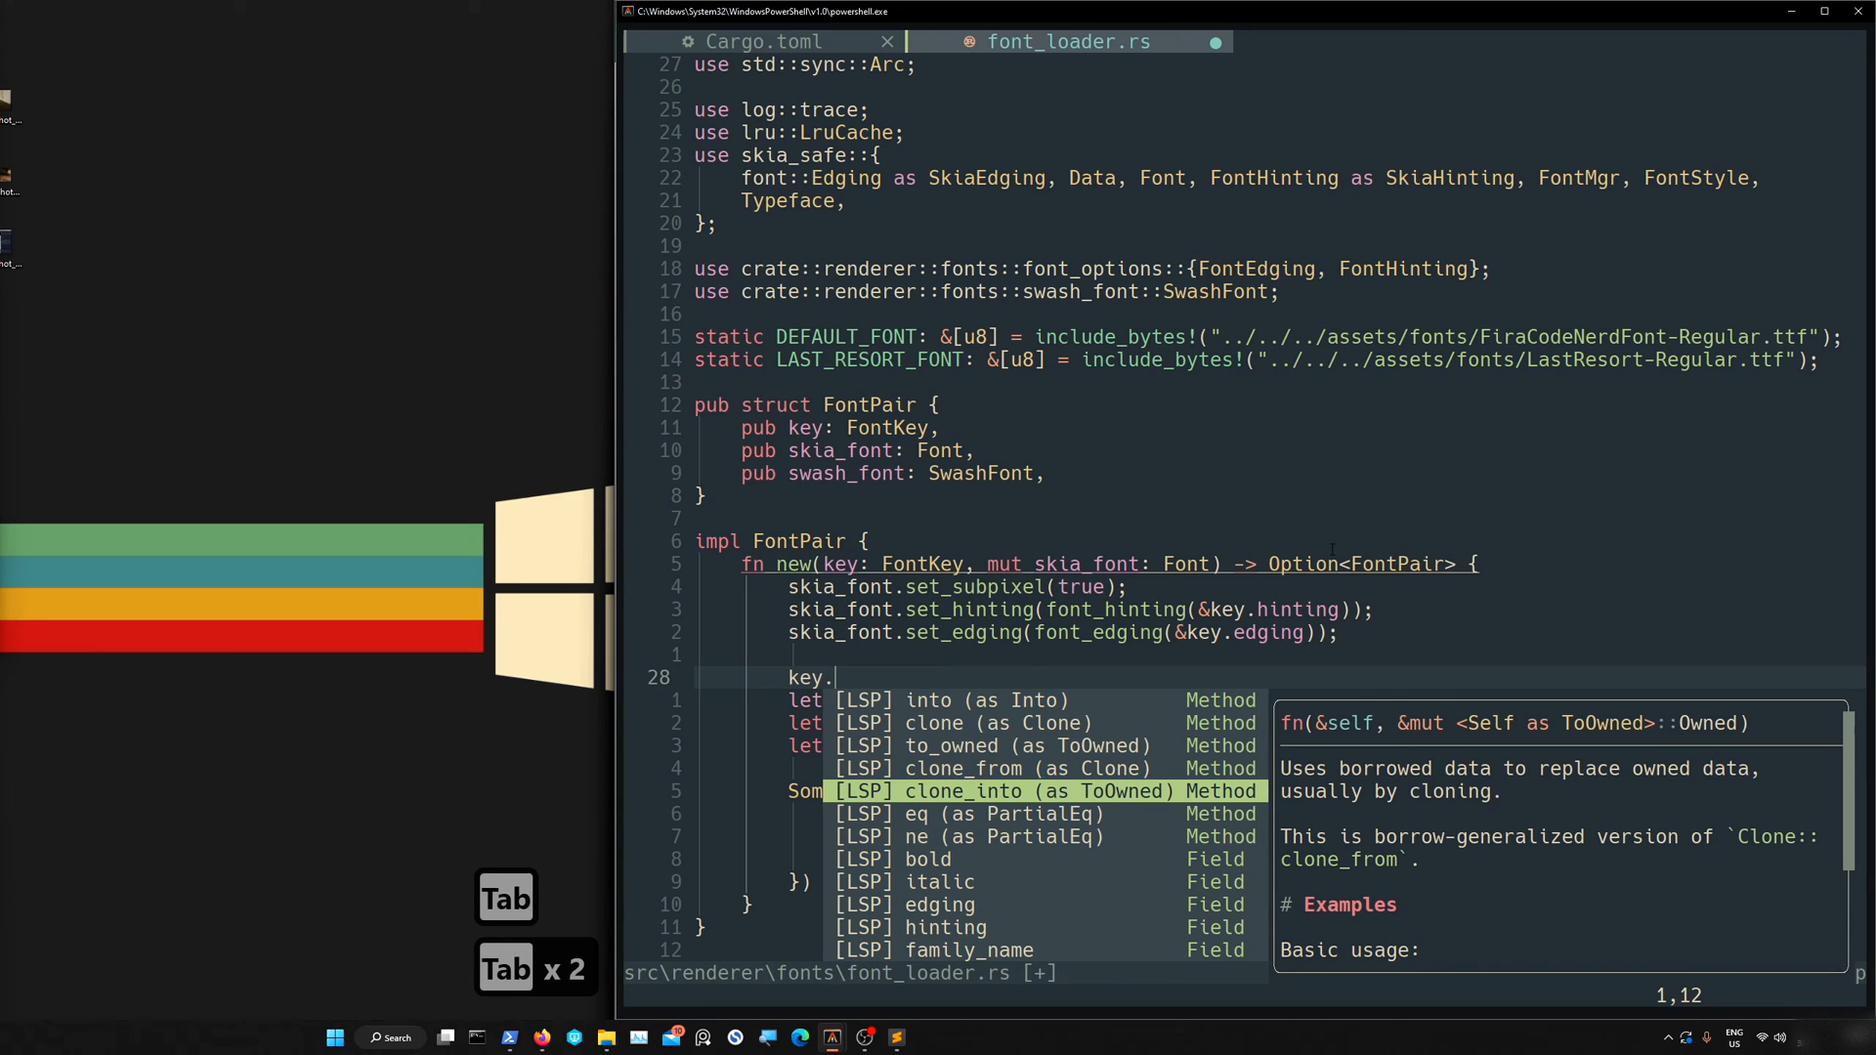
scroll("down", 3)
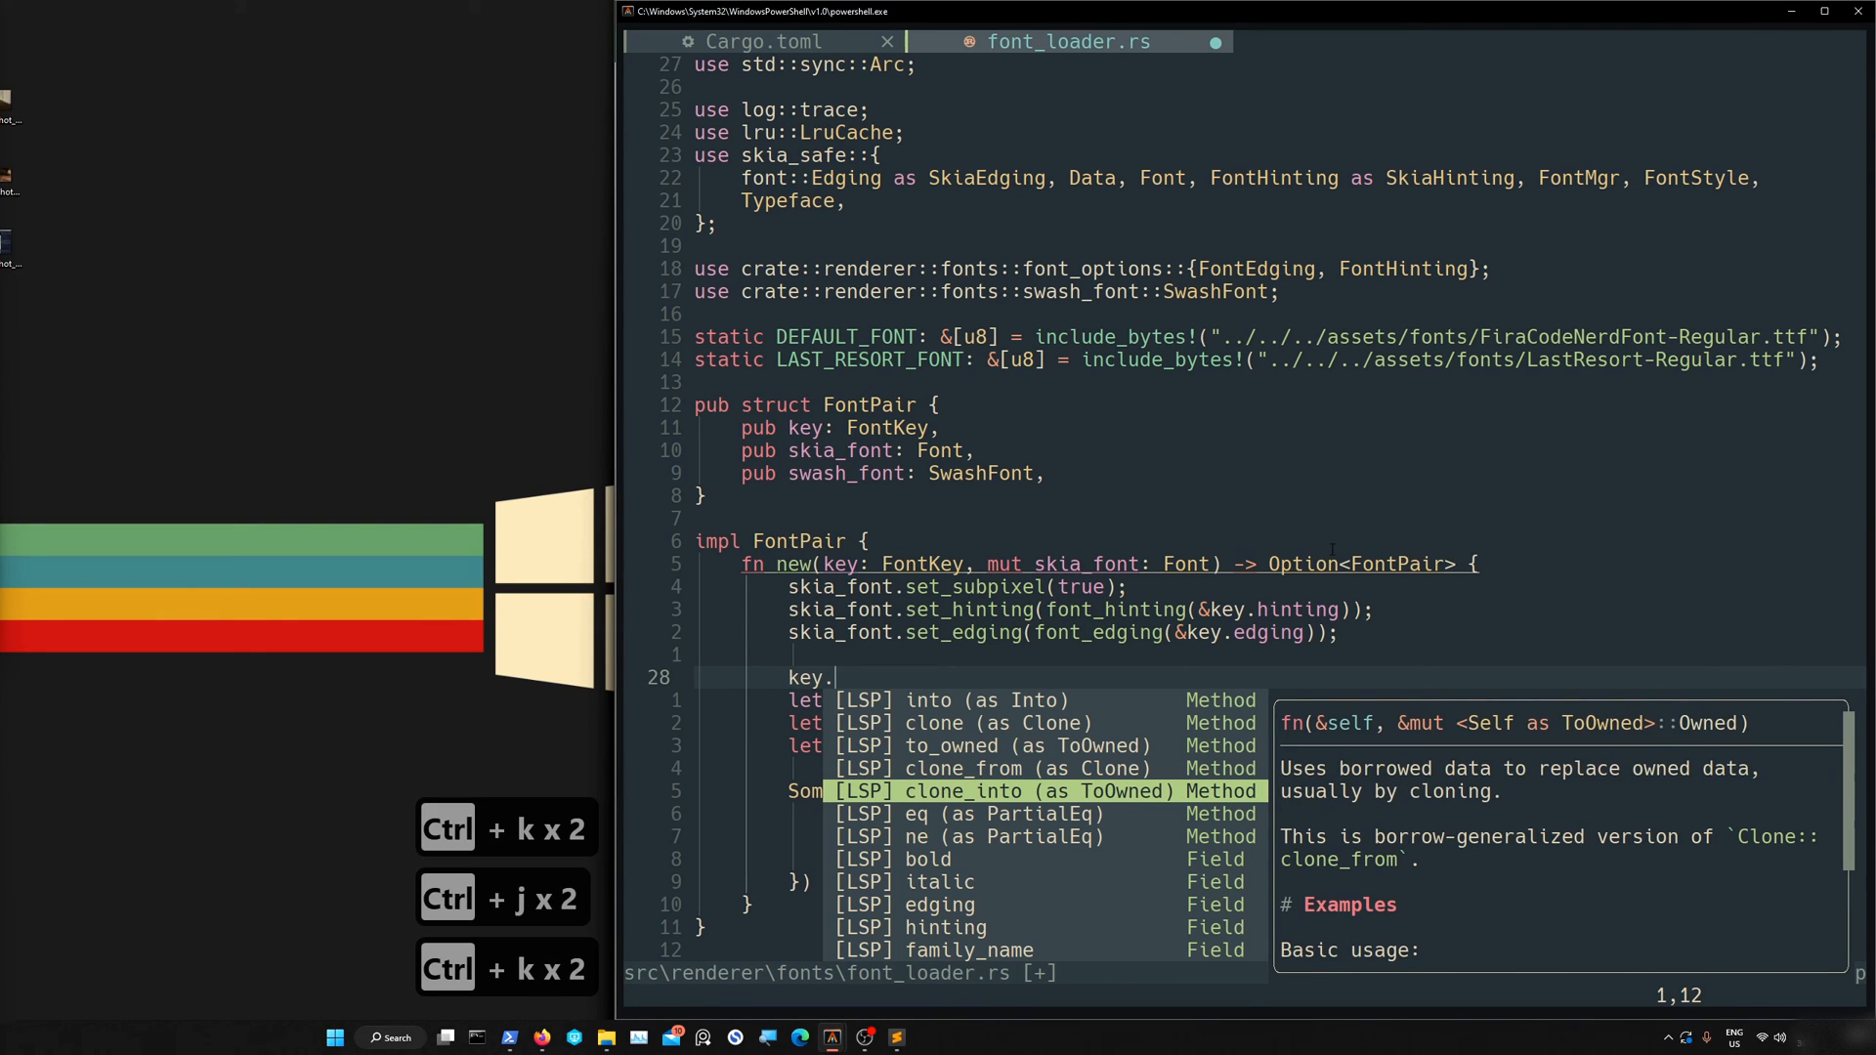
key("Up")
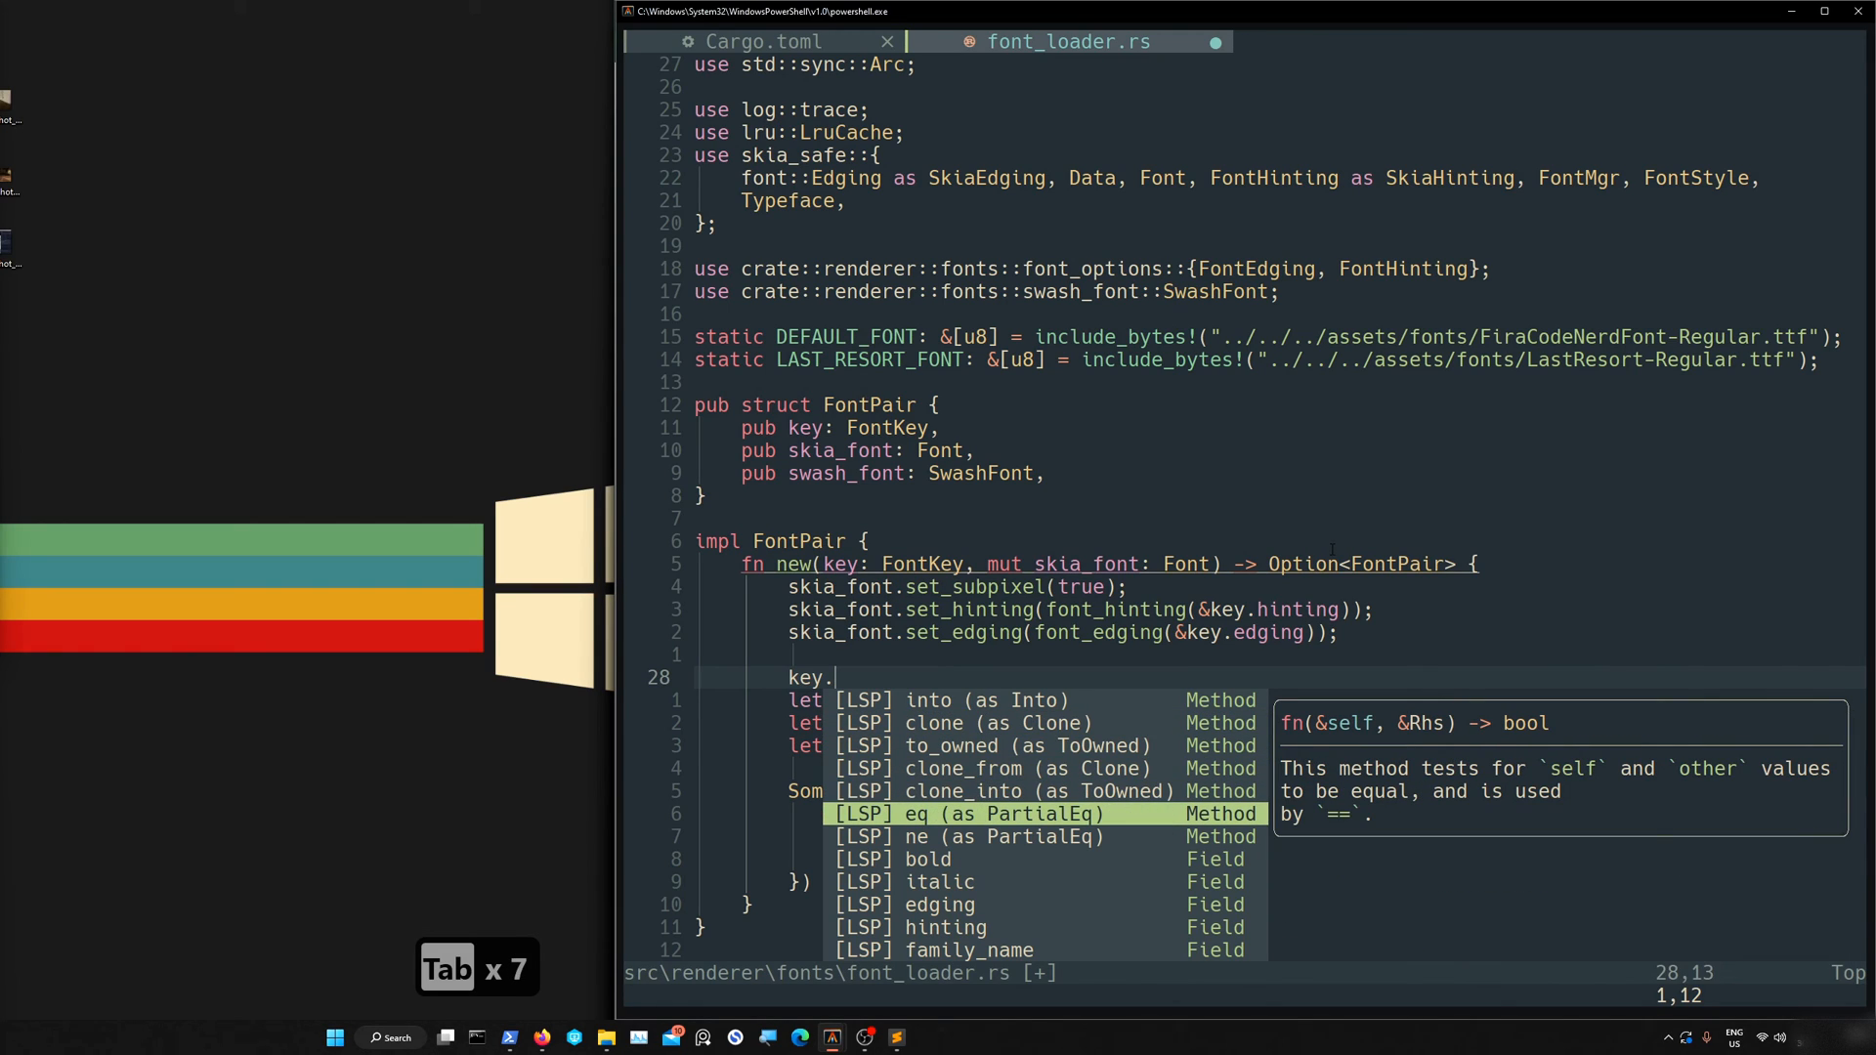
key("Escape")
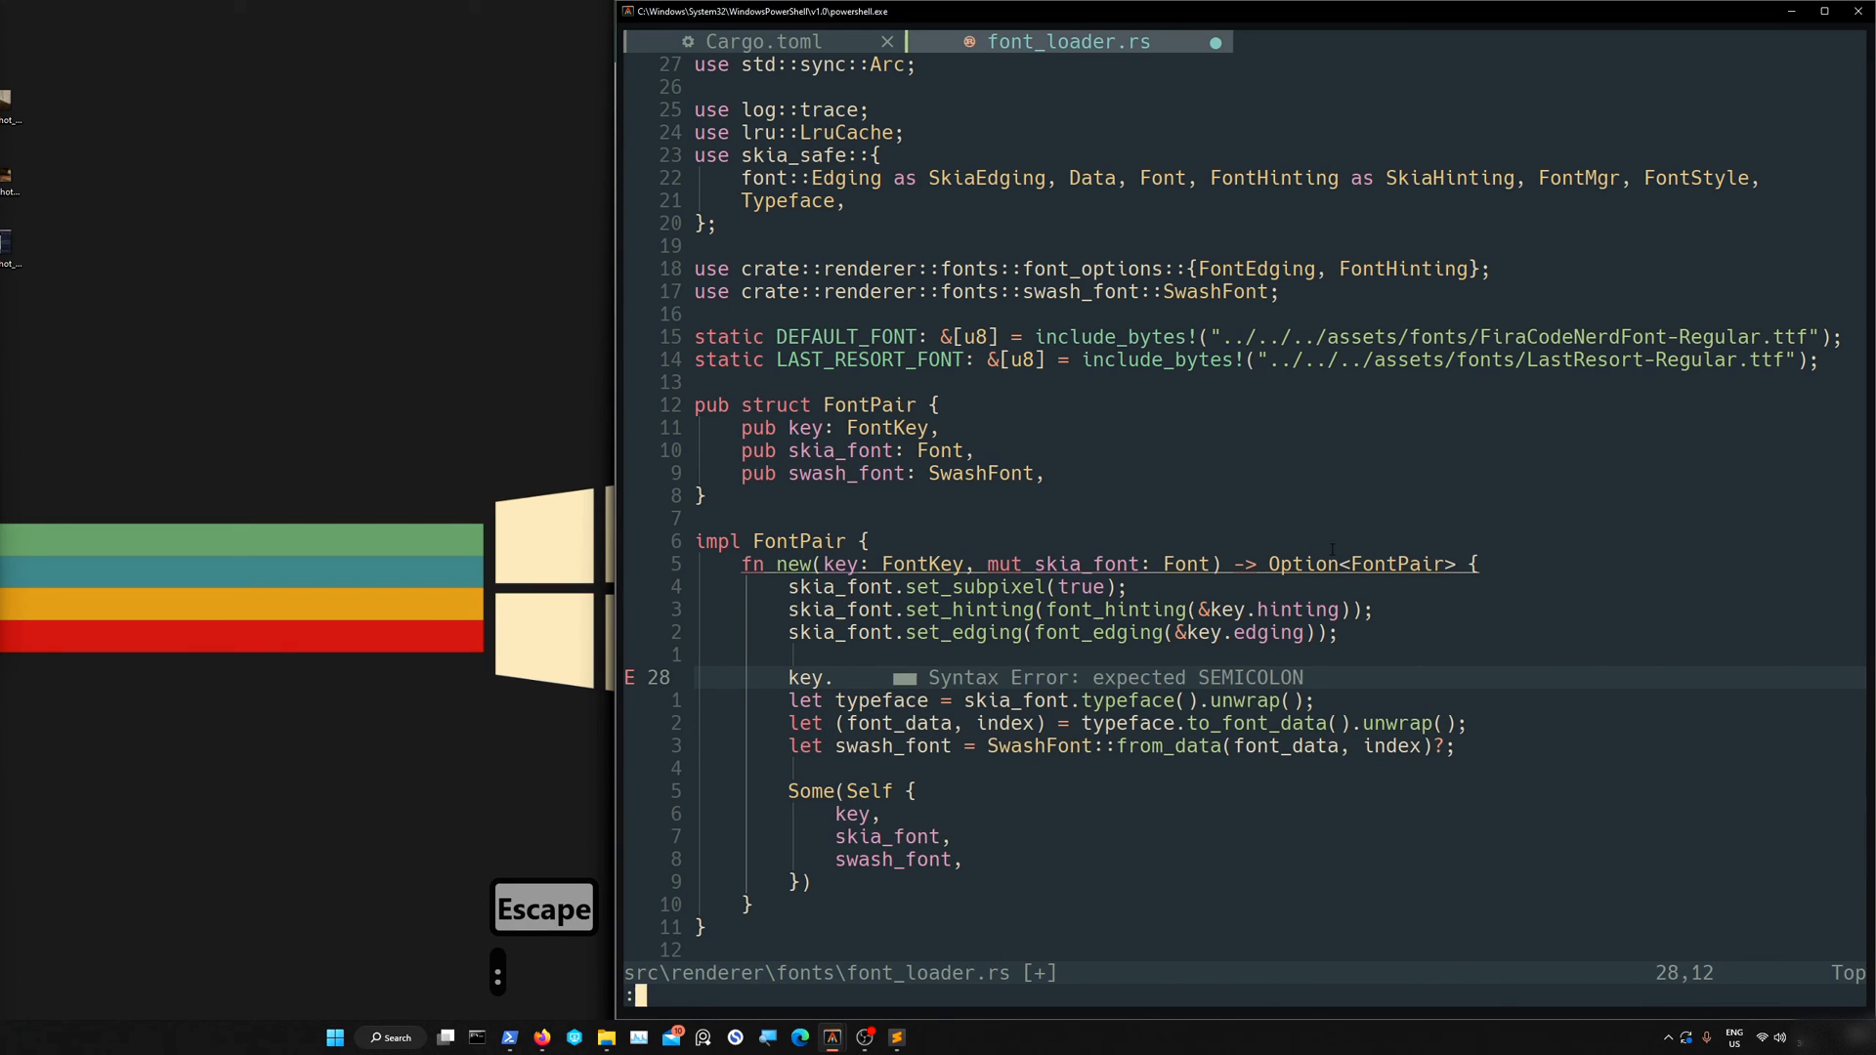
type("h")
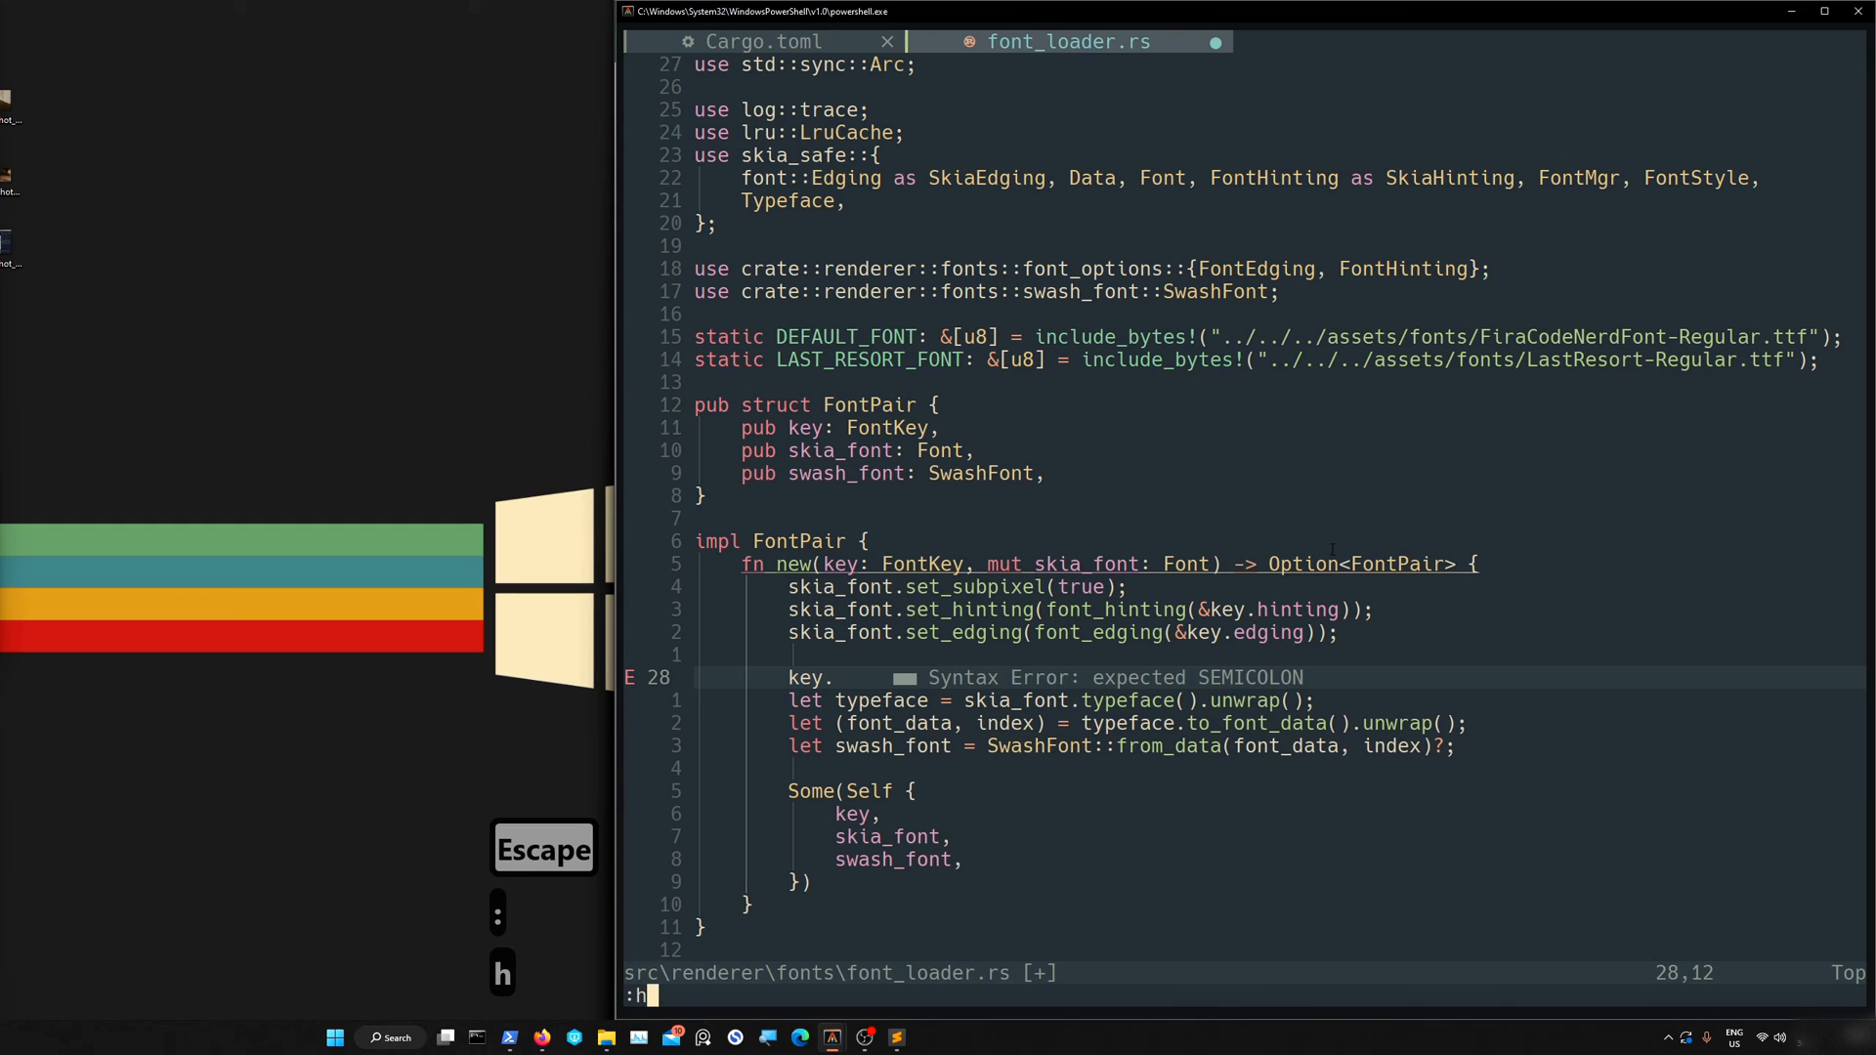